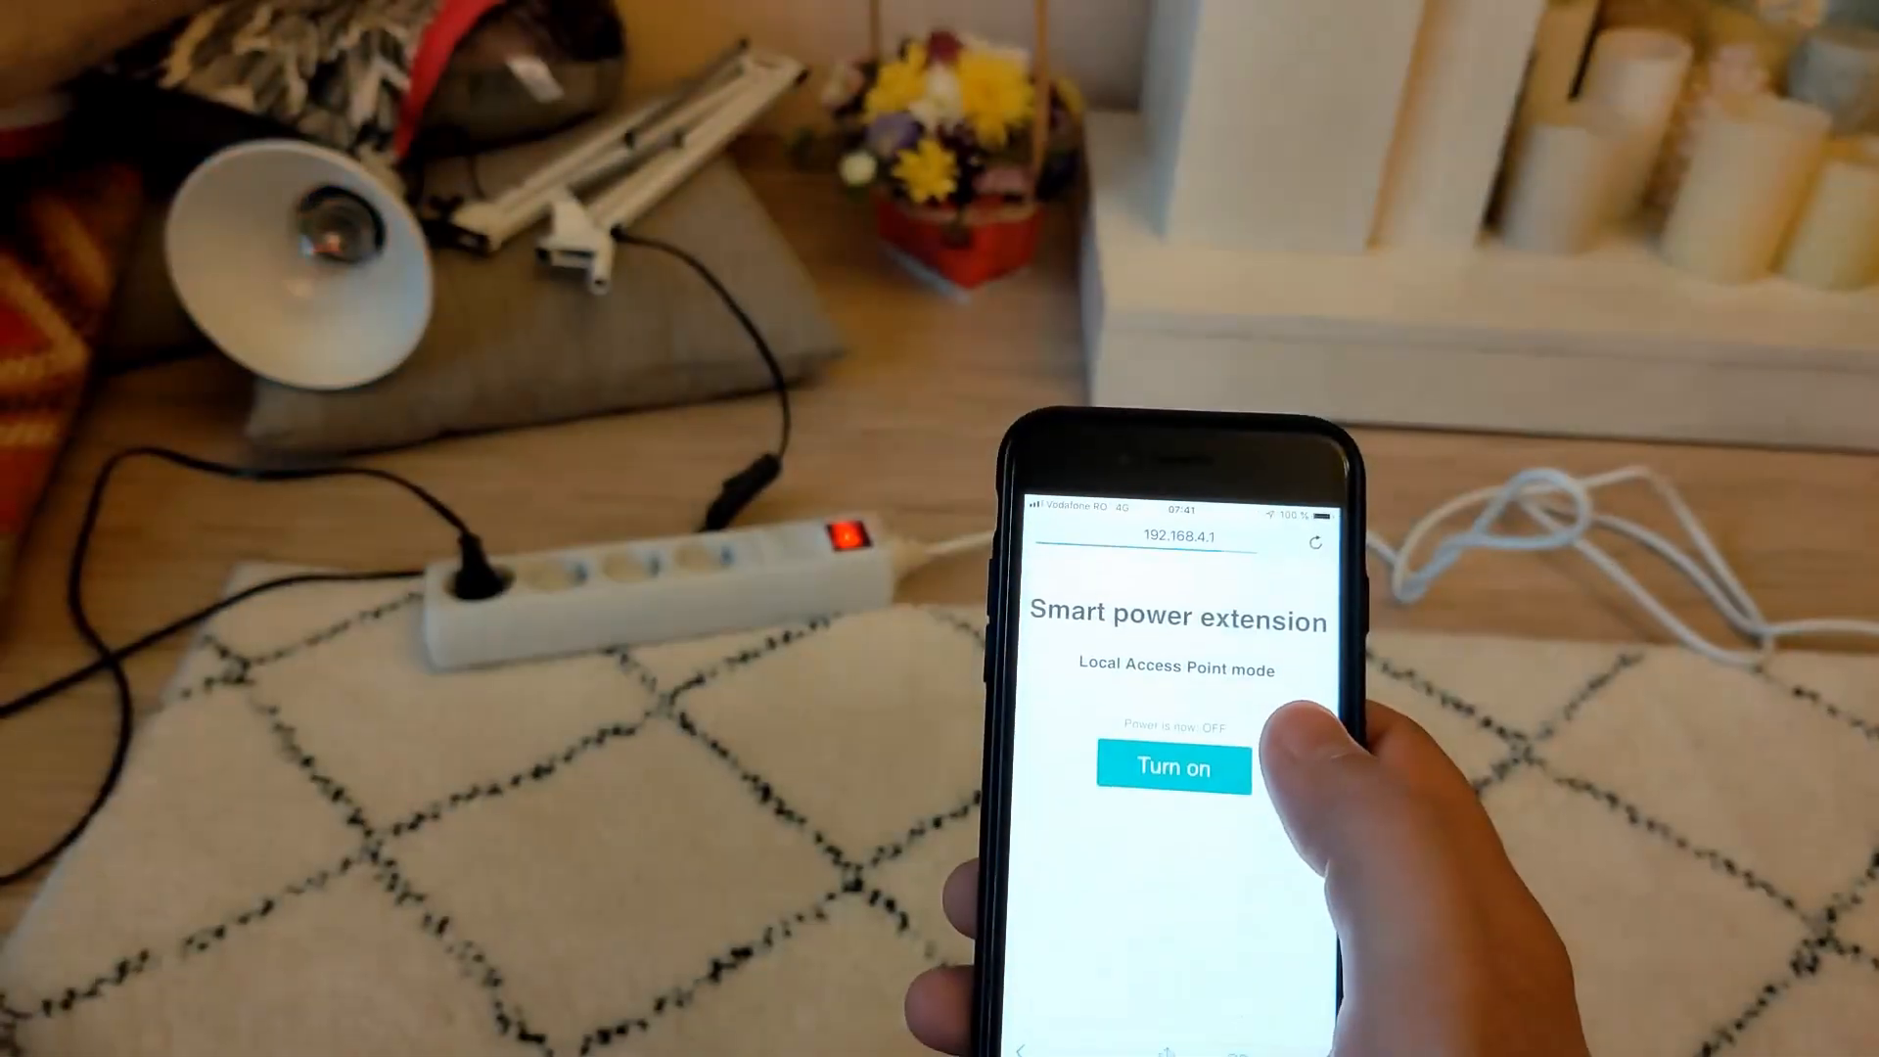
Start a new YouTube search, typing 'ard' into the search box
{"action": "left_click", "coordinate": [1171, 768]}
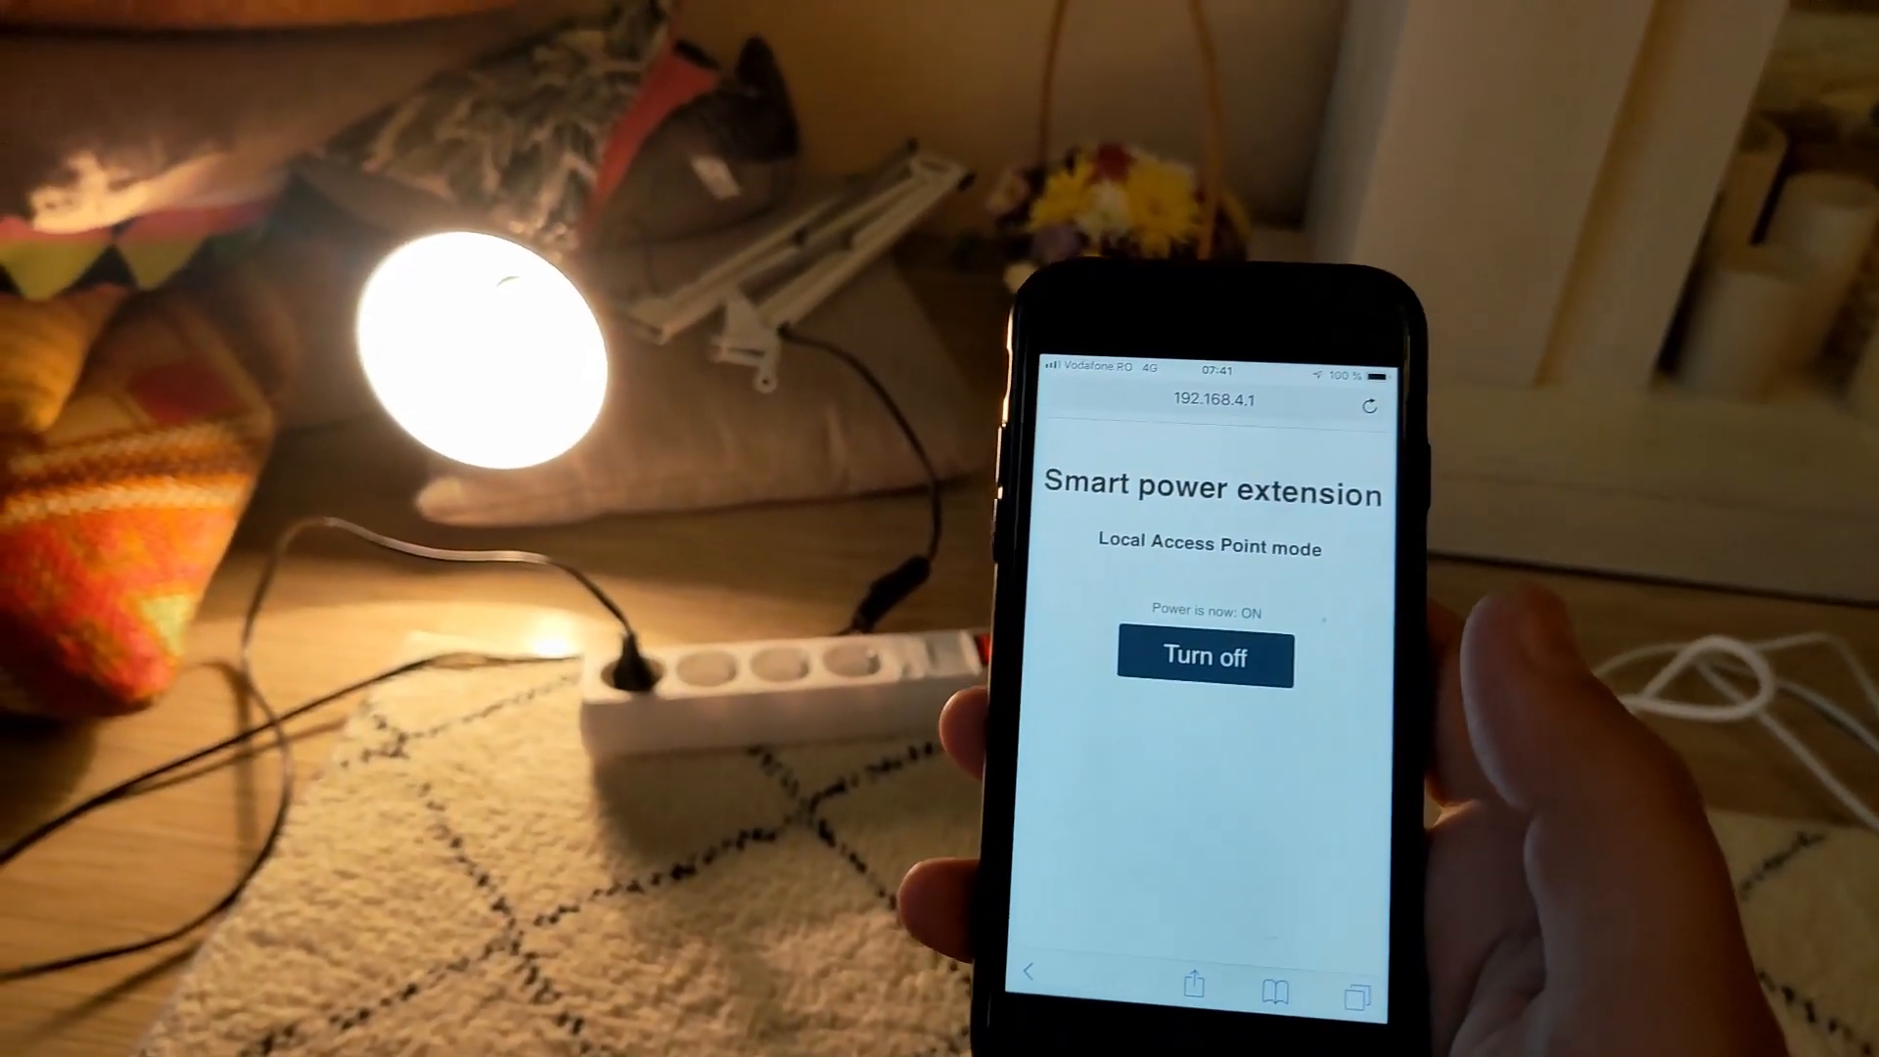
{"action": "left_click", "coordinate": [1203, 658]}
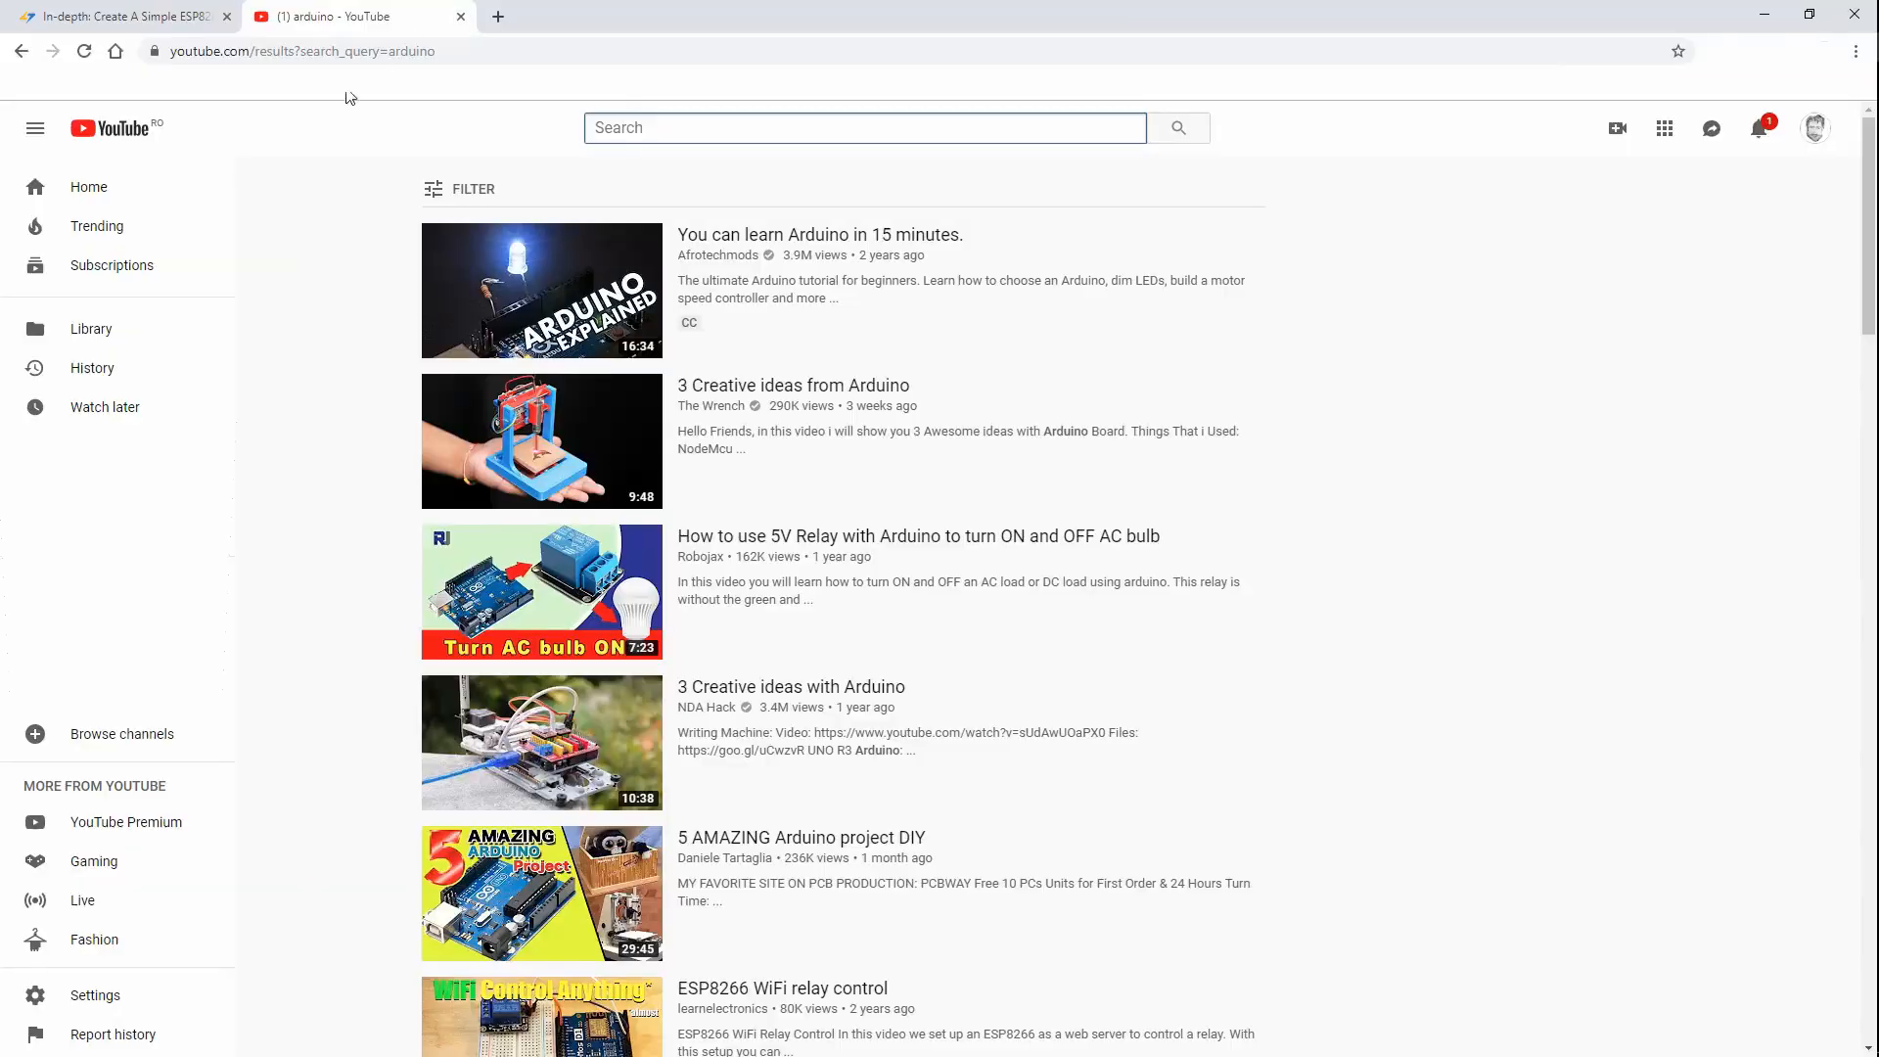
{"action": "left_click", "coordinate": [865, 129]}
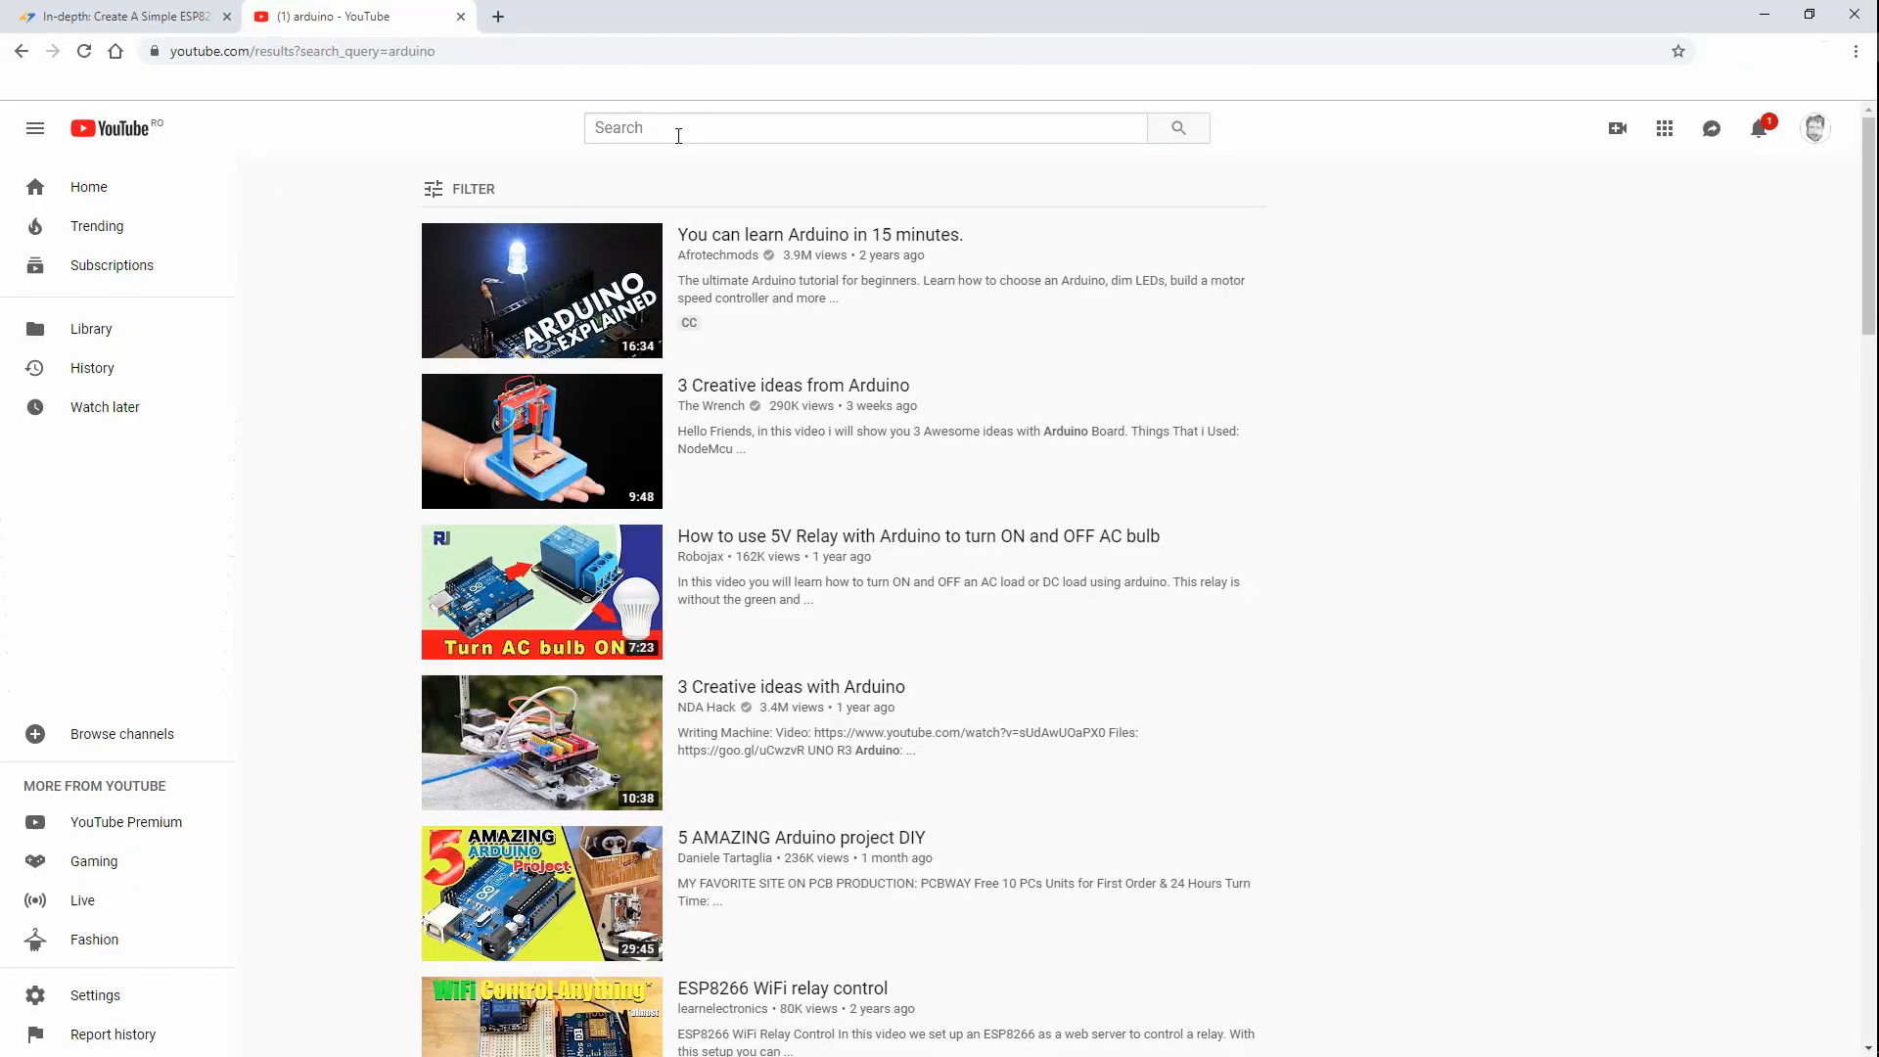
{"action": "left_click", "coordinate": [864, 128]}
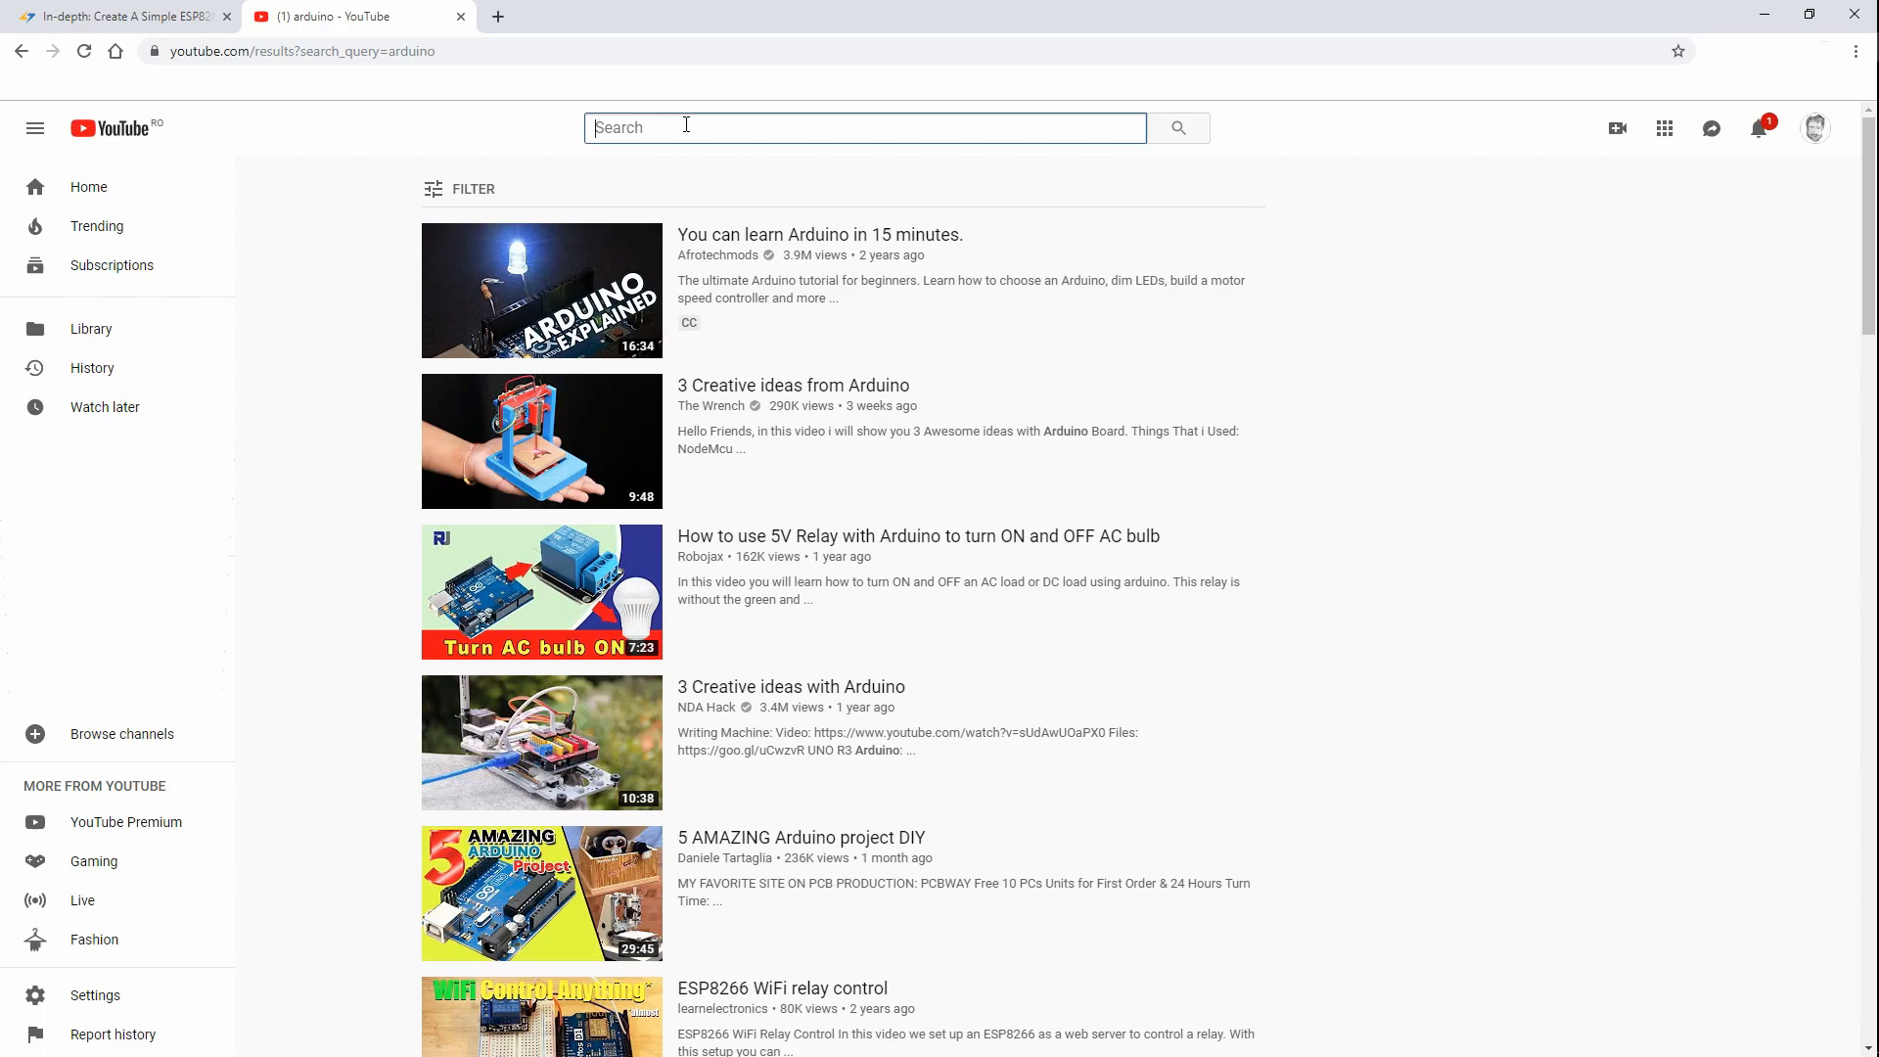
{"action": "type", "text": "ard"}
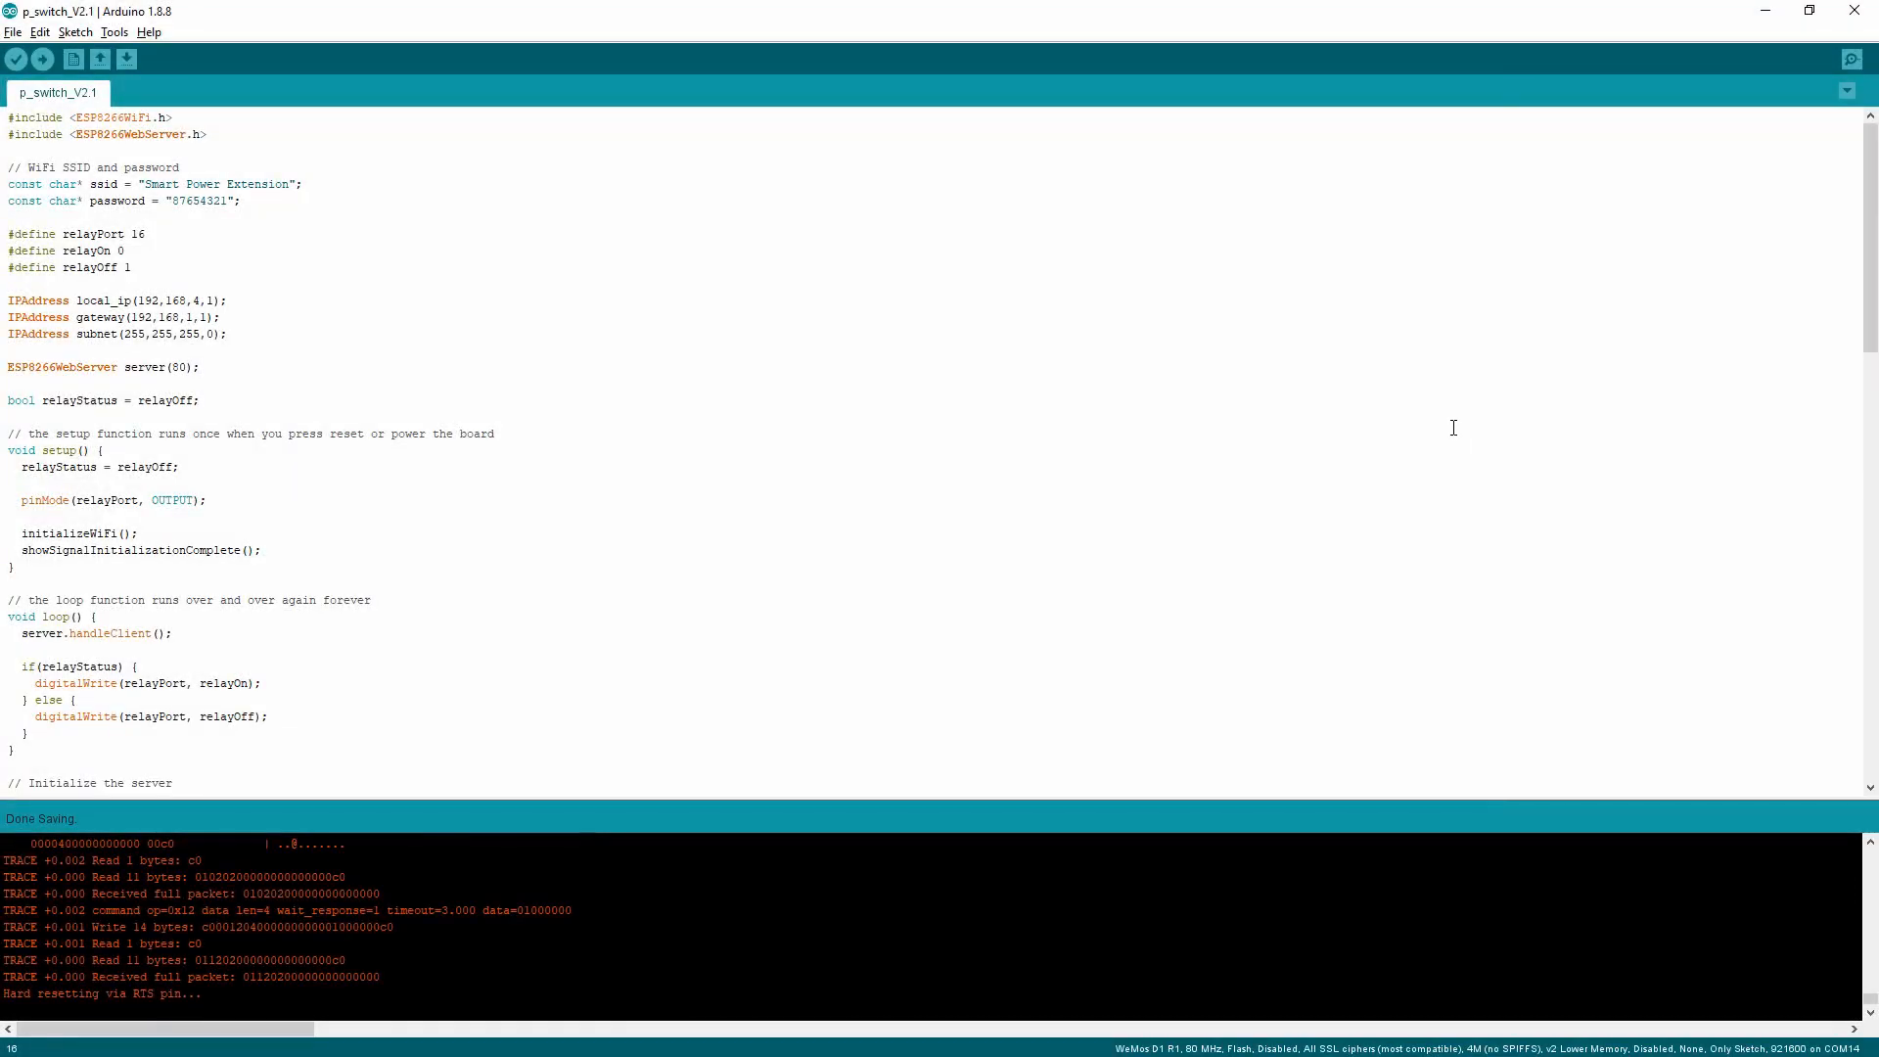
{"action": "mouse_move", "coordinate": [561, 364]}
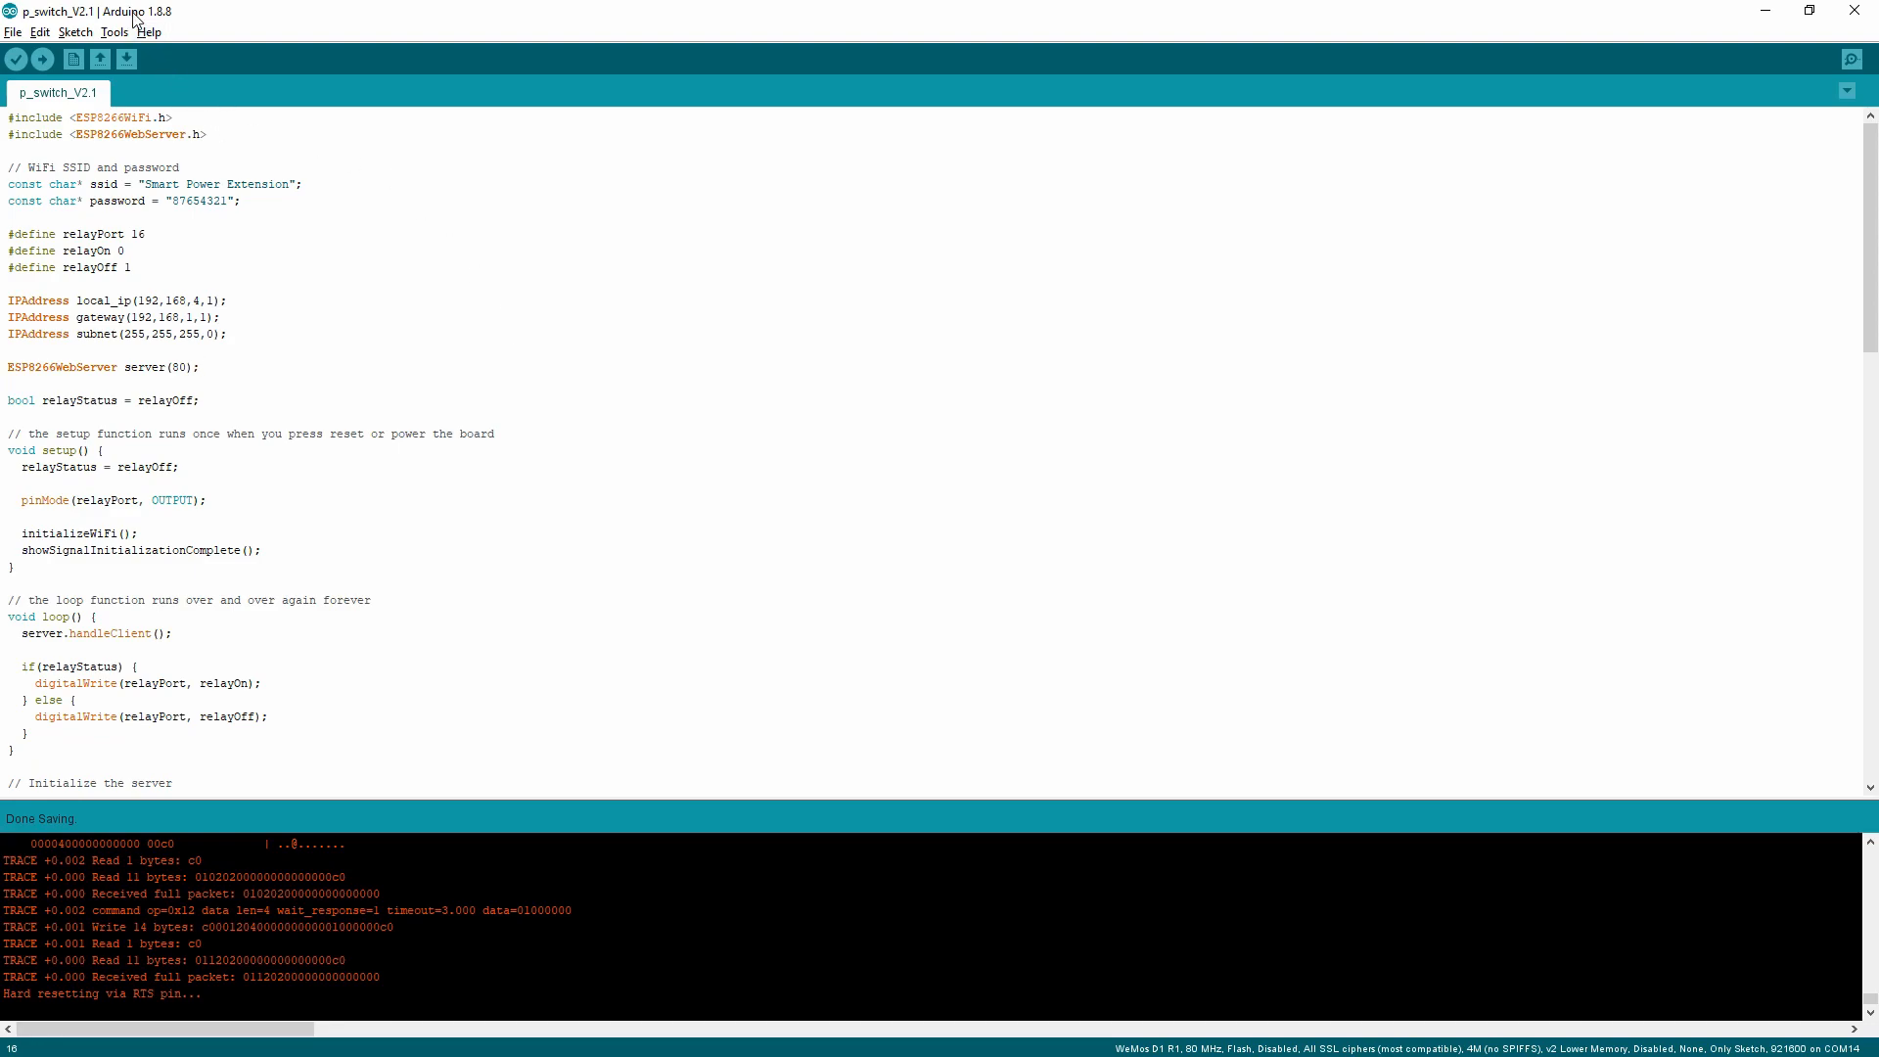
{"action": "mouse_move", "coordinate": [178, 23]}
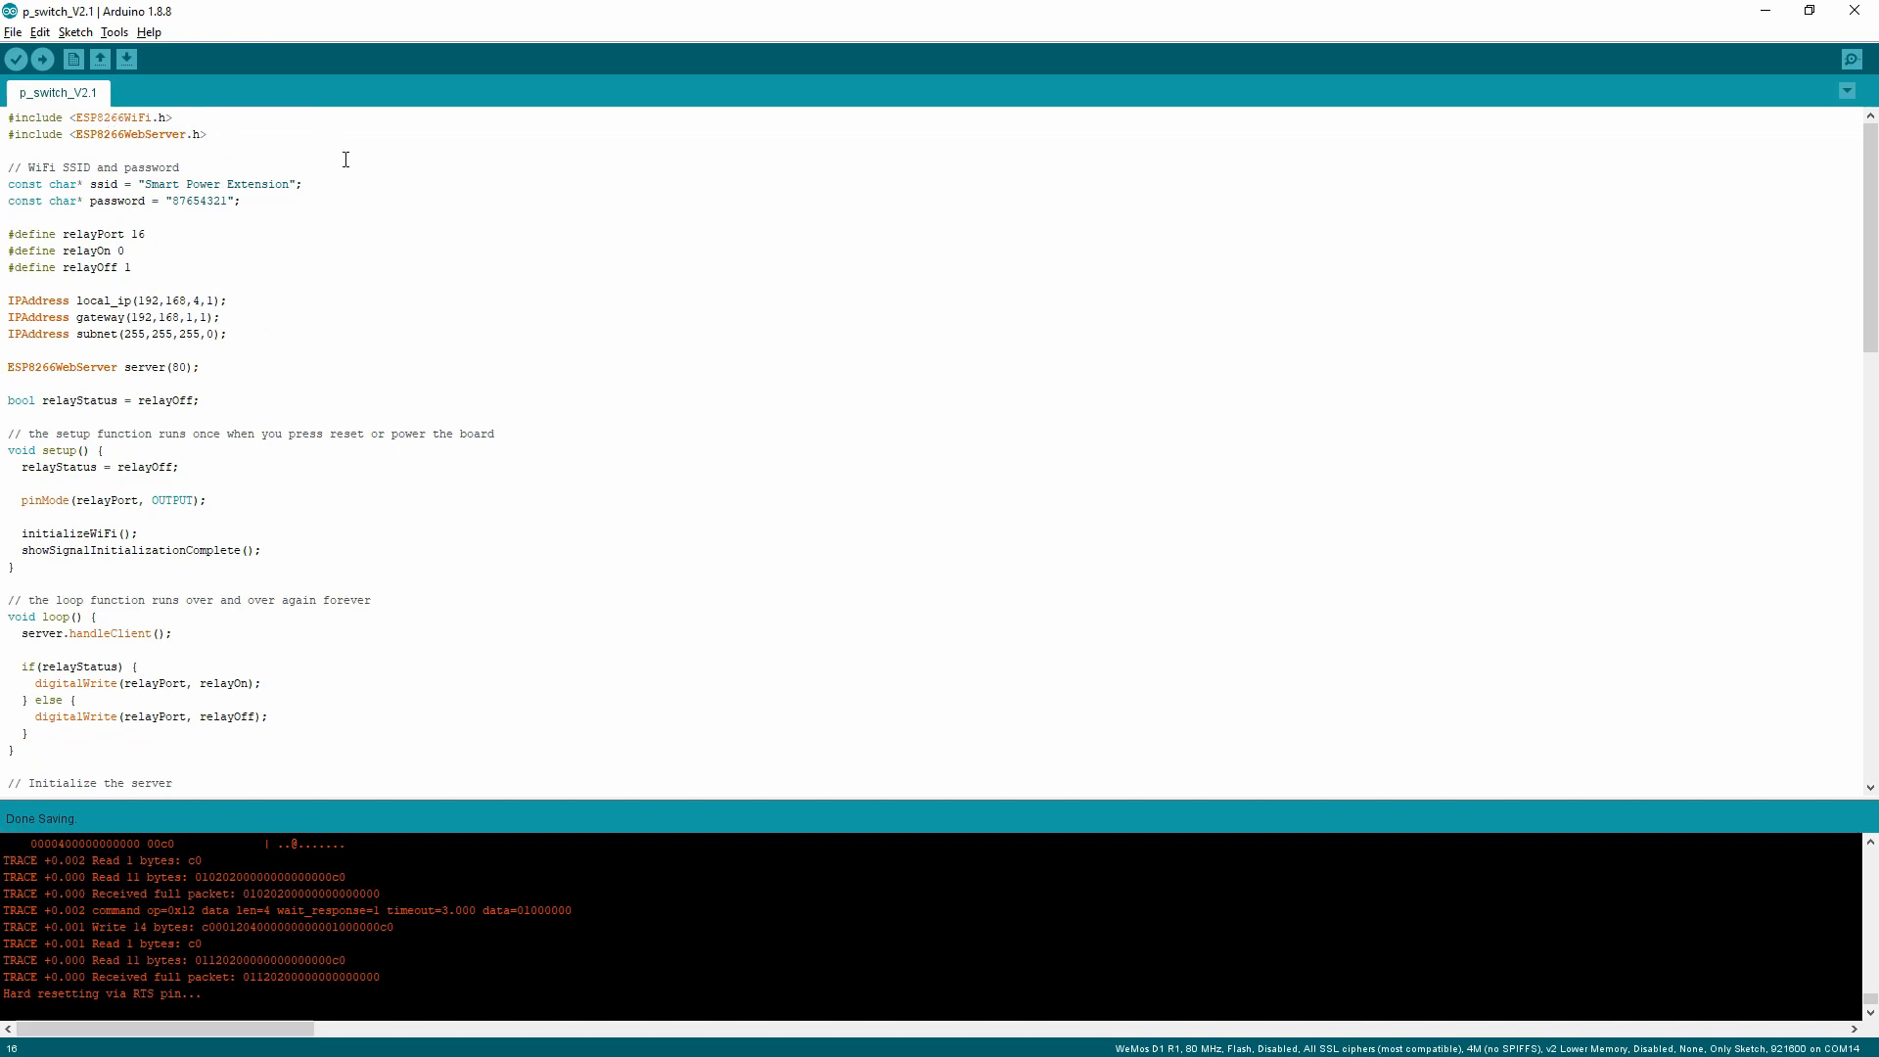
{"action": "mouse_move", "coordinate": [565, 320]}
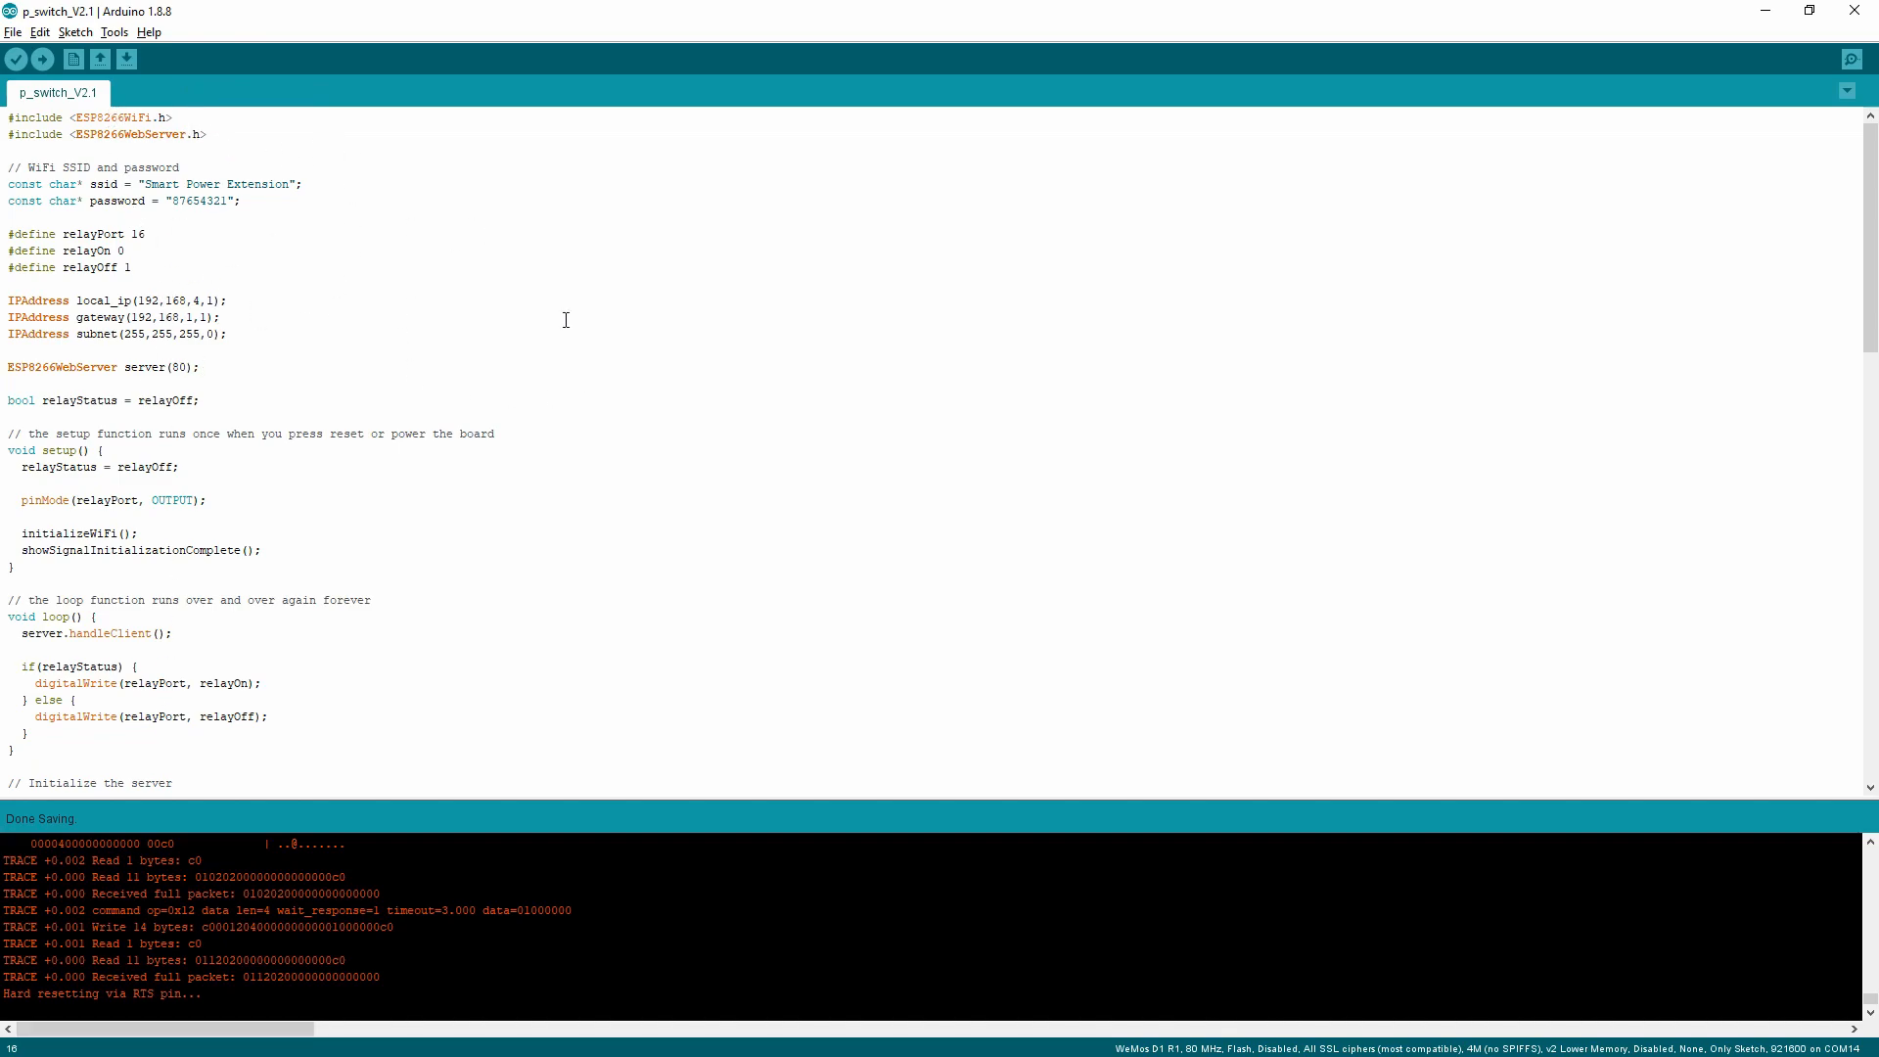
{"action": "mouse_move", "coordinate": [1867, 230]}
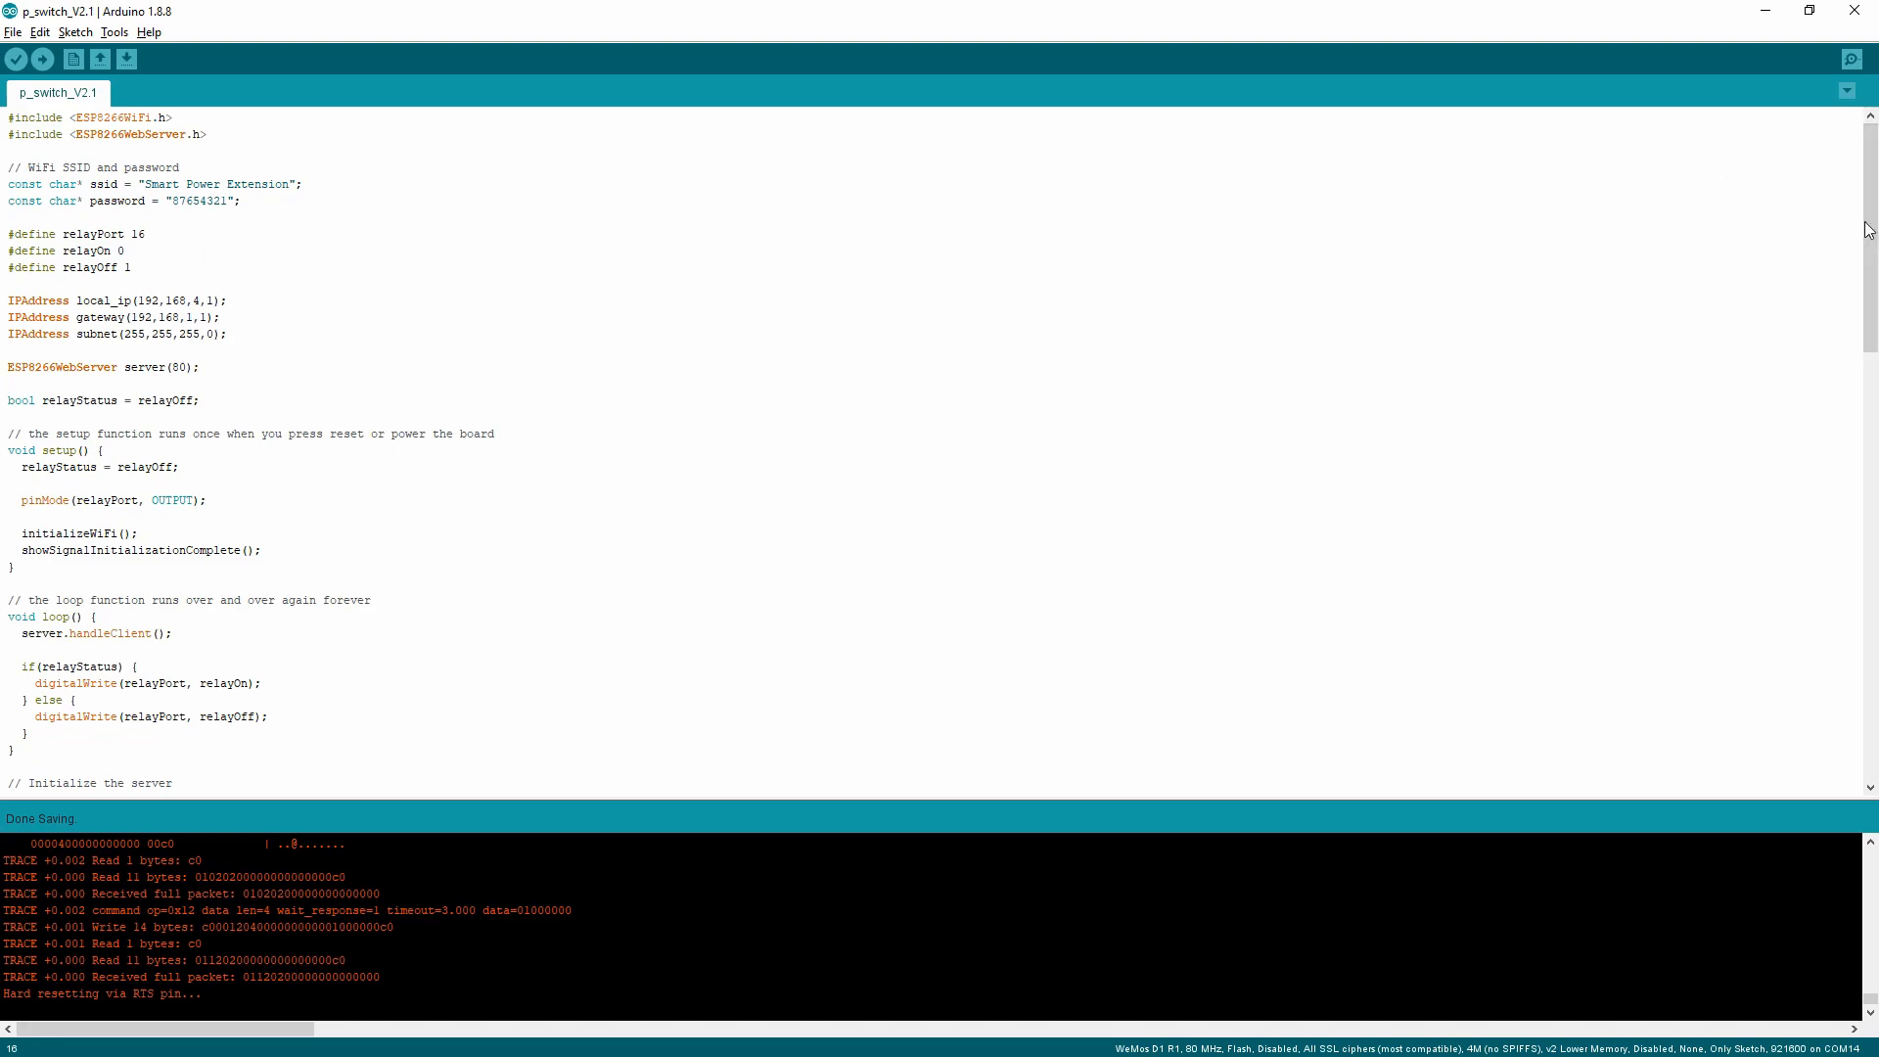
Switch from the Arduino sketch to the browser showing lastminuteengineers.com
{"action": "key", "text": "alt+tab"}
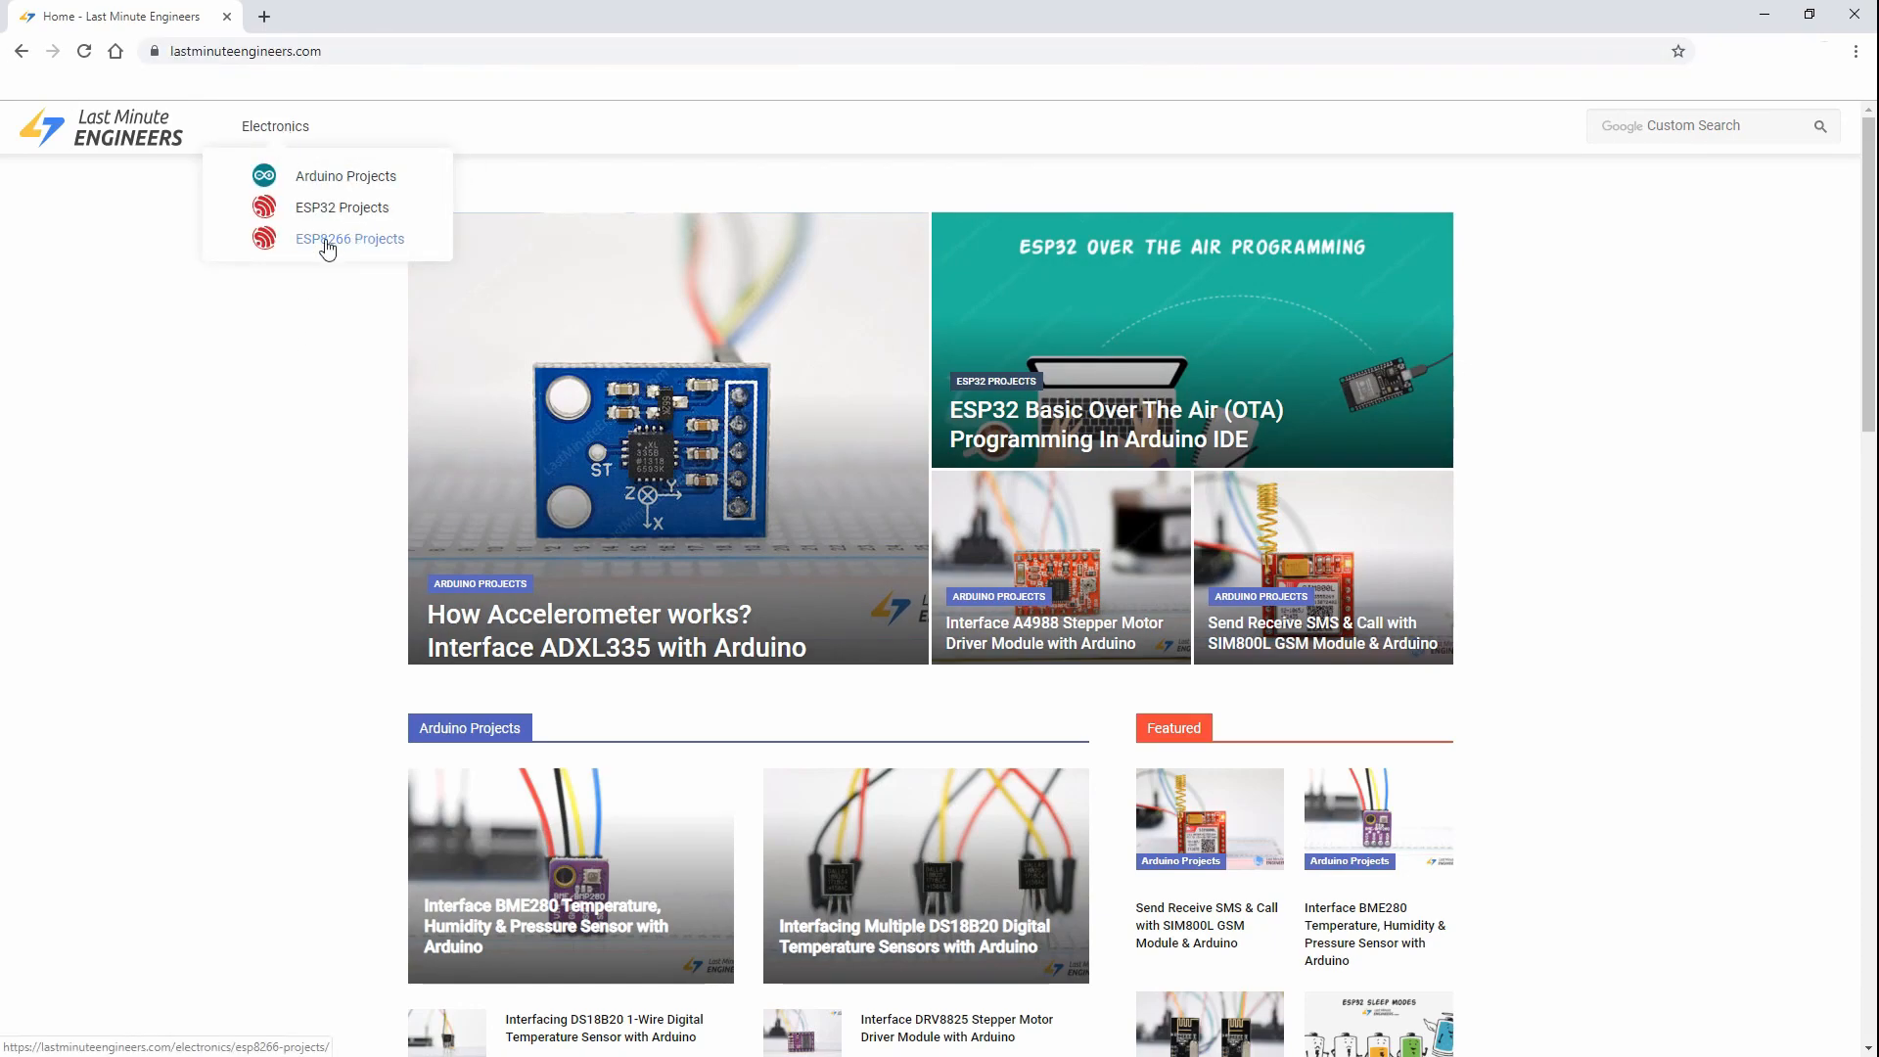
Open ESP8266 Projects, then read down the Simple ESP8266 NodeMCU Web Server article
{"action": "left_click", "coordinate": [348, 239]}
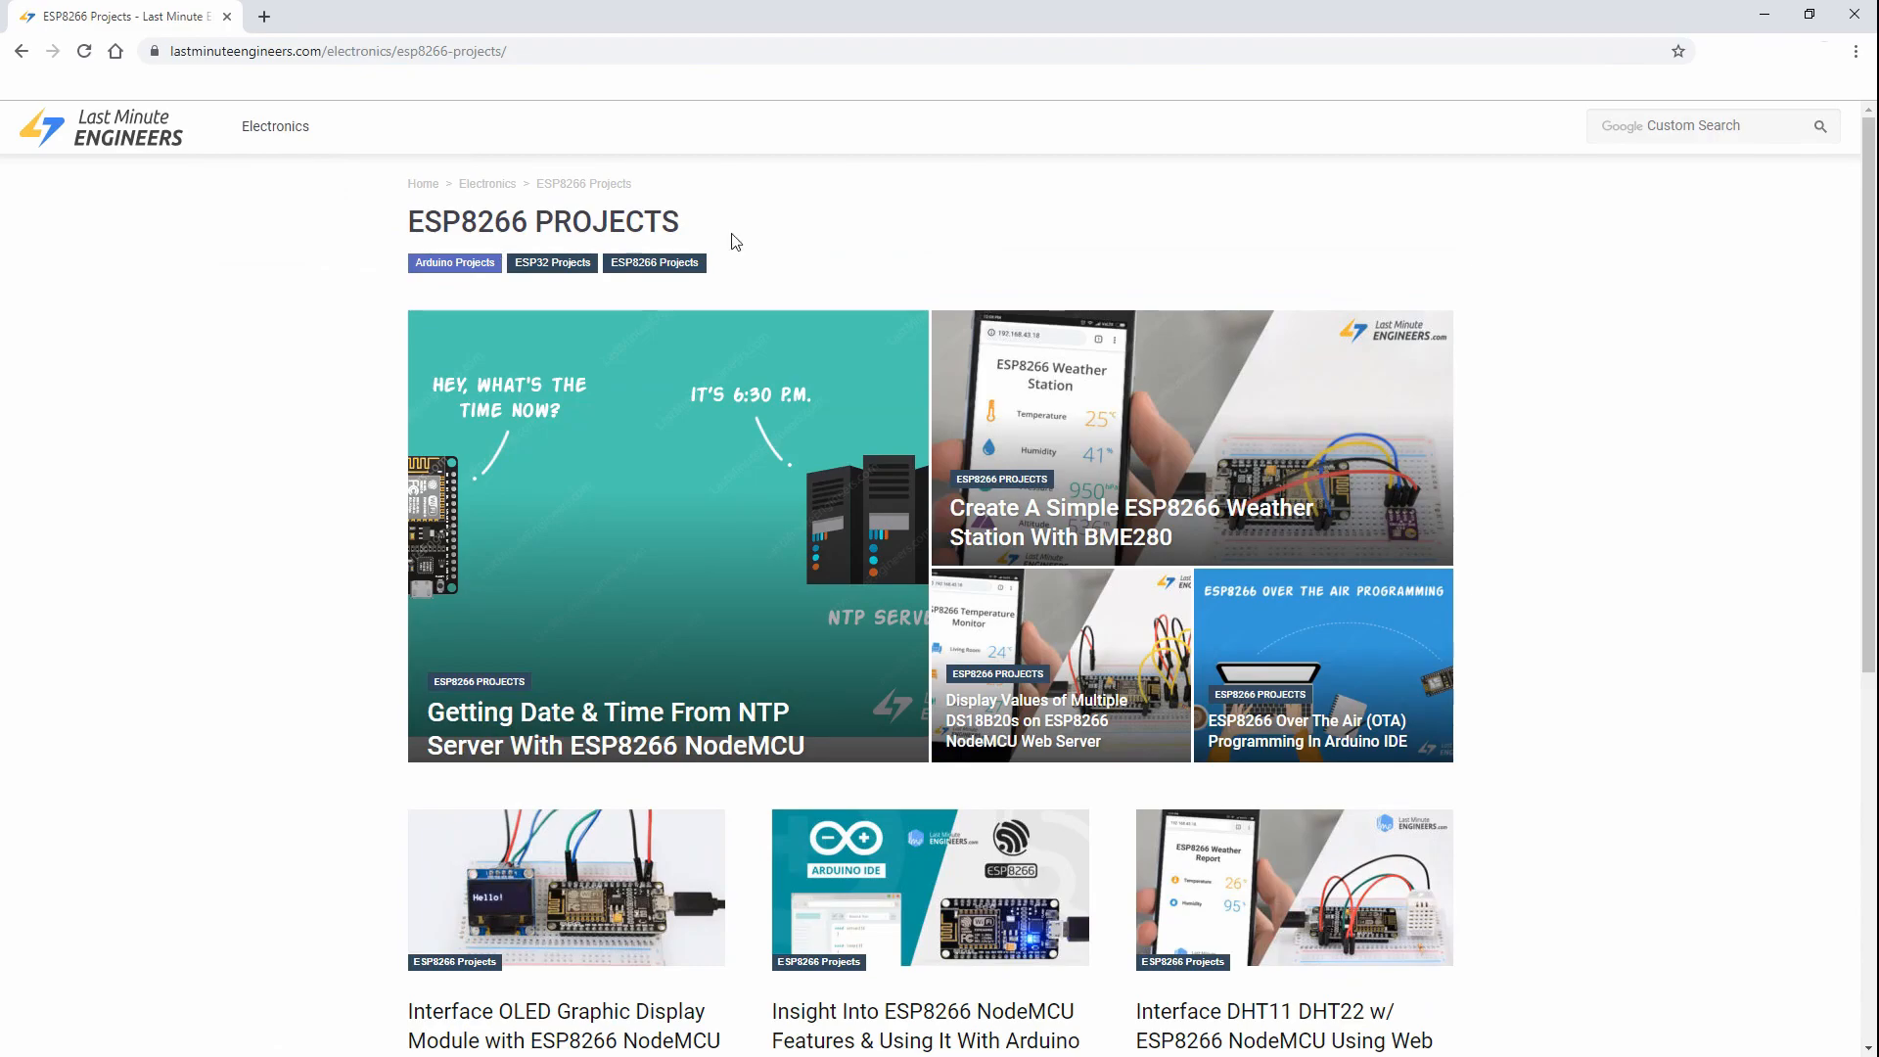
{"action": "scroll", "scroll_direction": "down", "scroll_amount": 3}
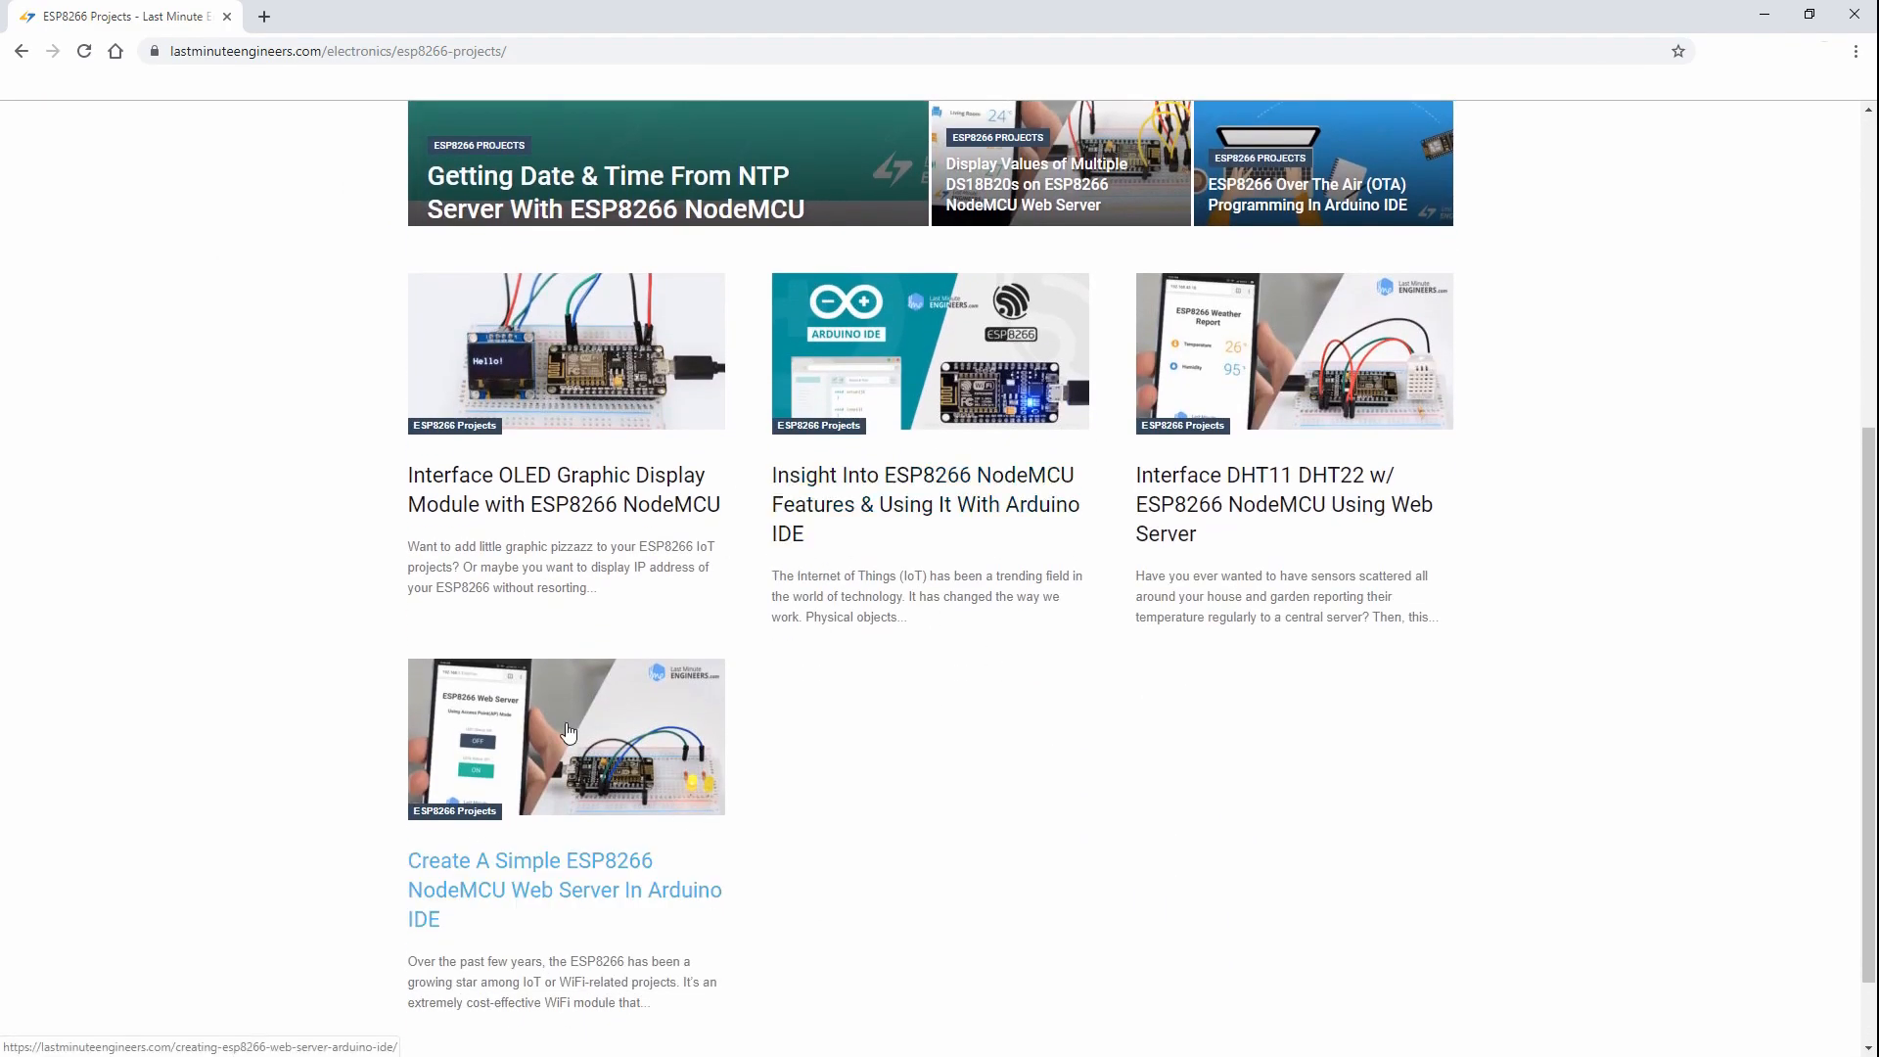
{"action": "left_click", "coordinate": [564, 890]}
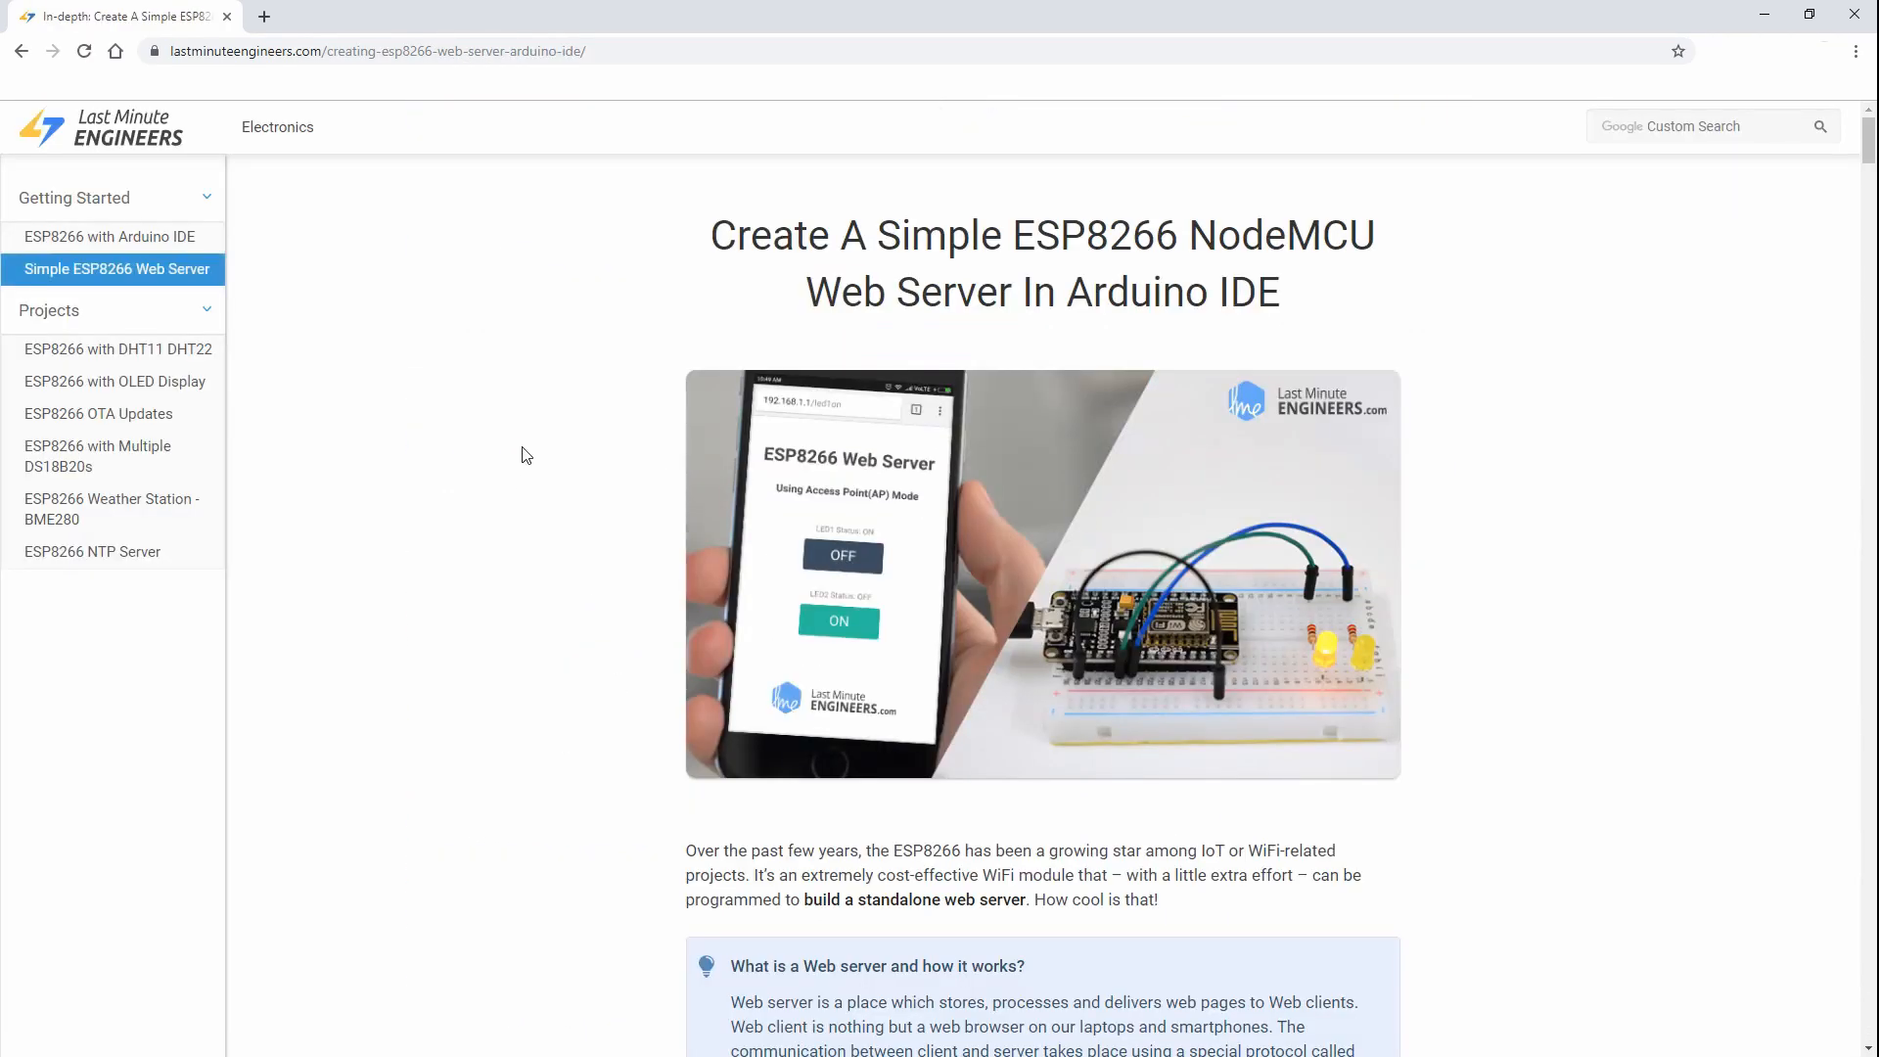
{"action": "scroll", "scroll_direction": "down", "scroll_amount": 3}
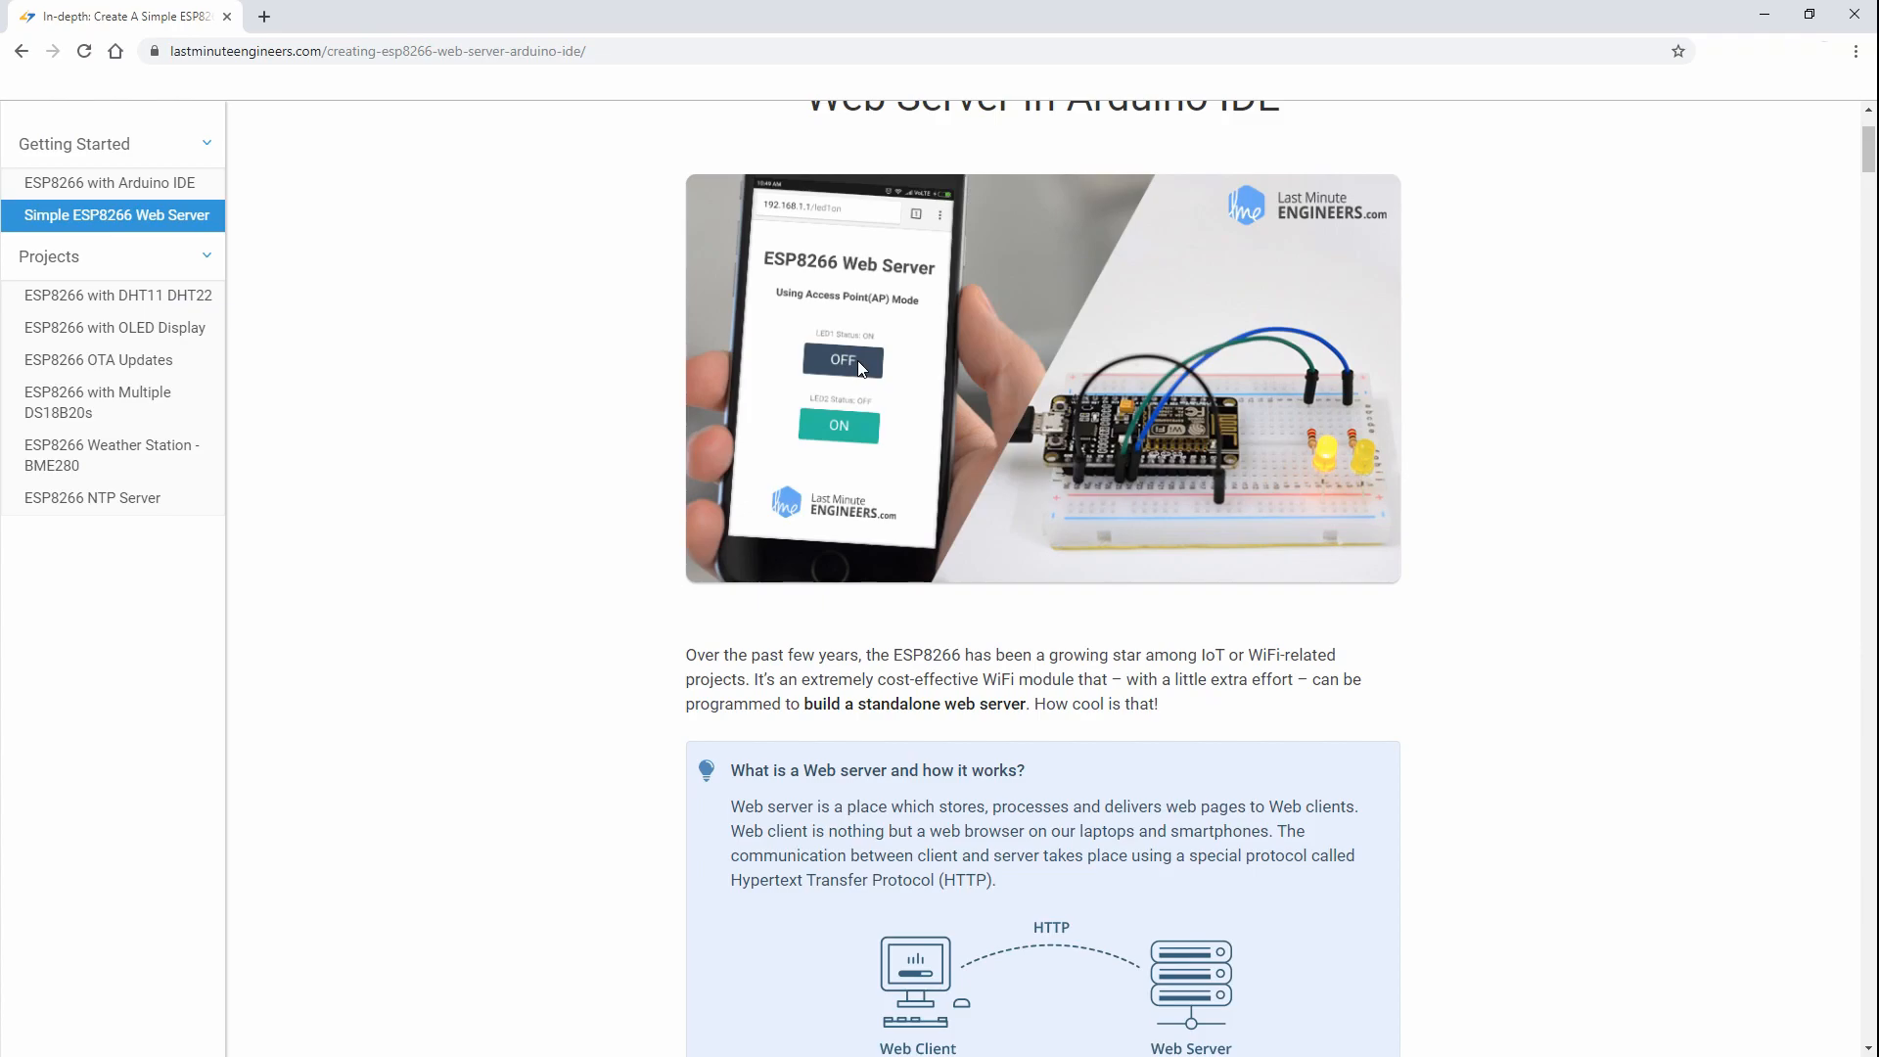
{"action": "mouse_move", "coordinate": [1338, 468]}
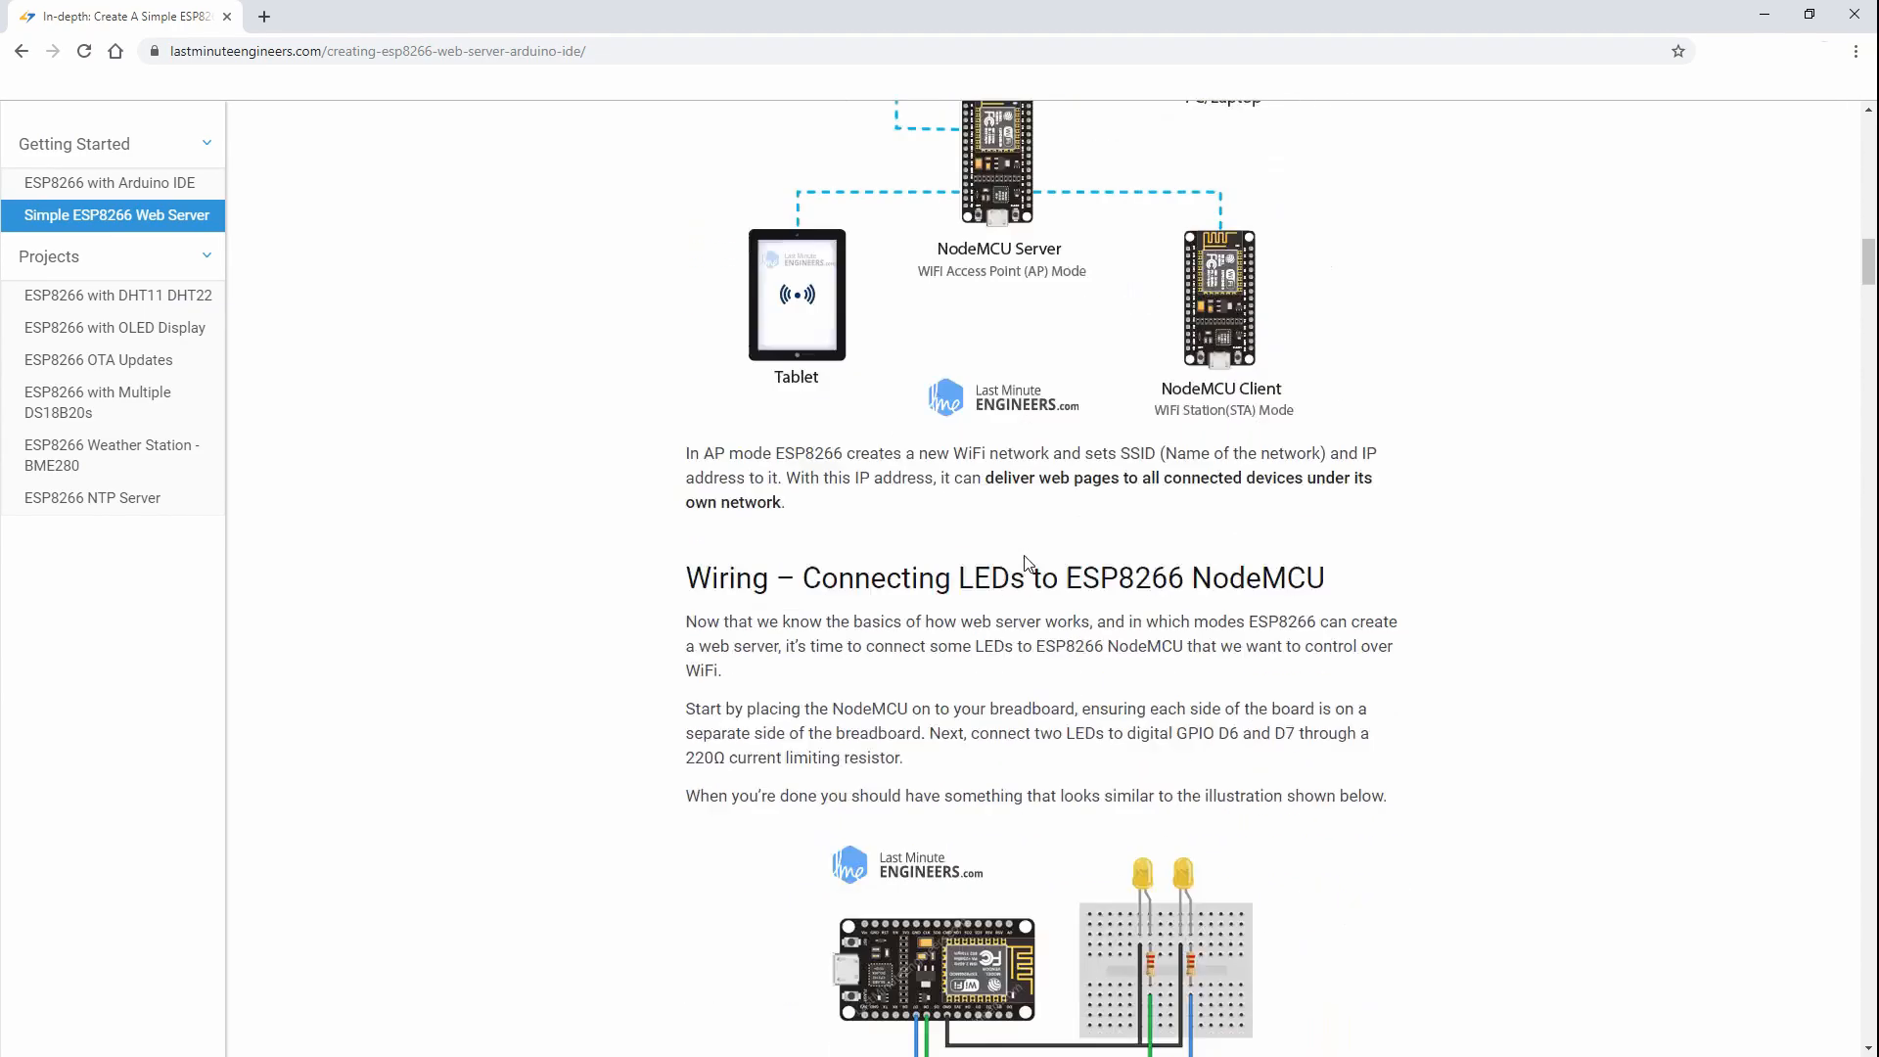
{"action": "scroll", "scroll_direction": "down", "scroll_amount": 3}
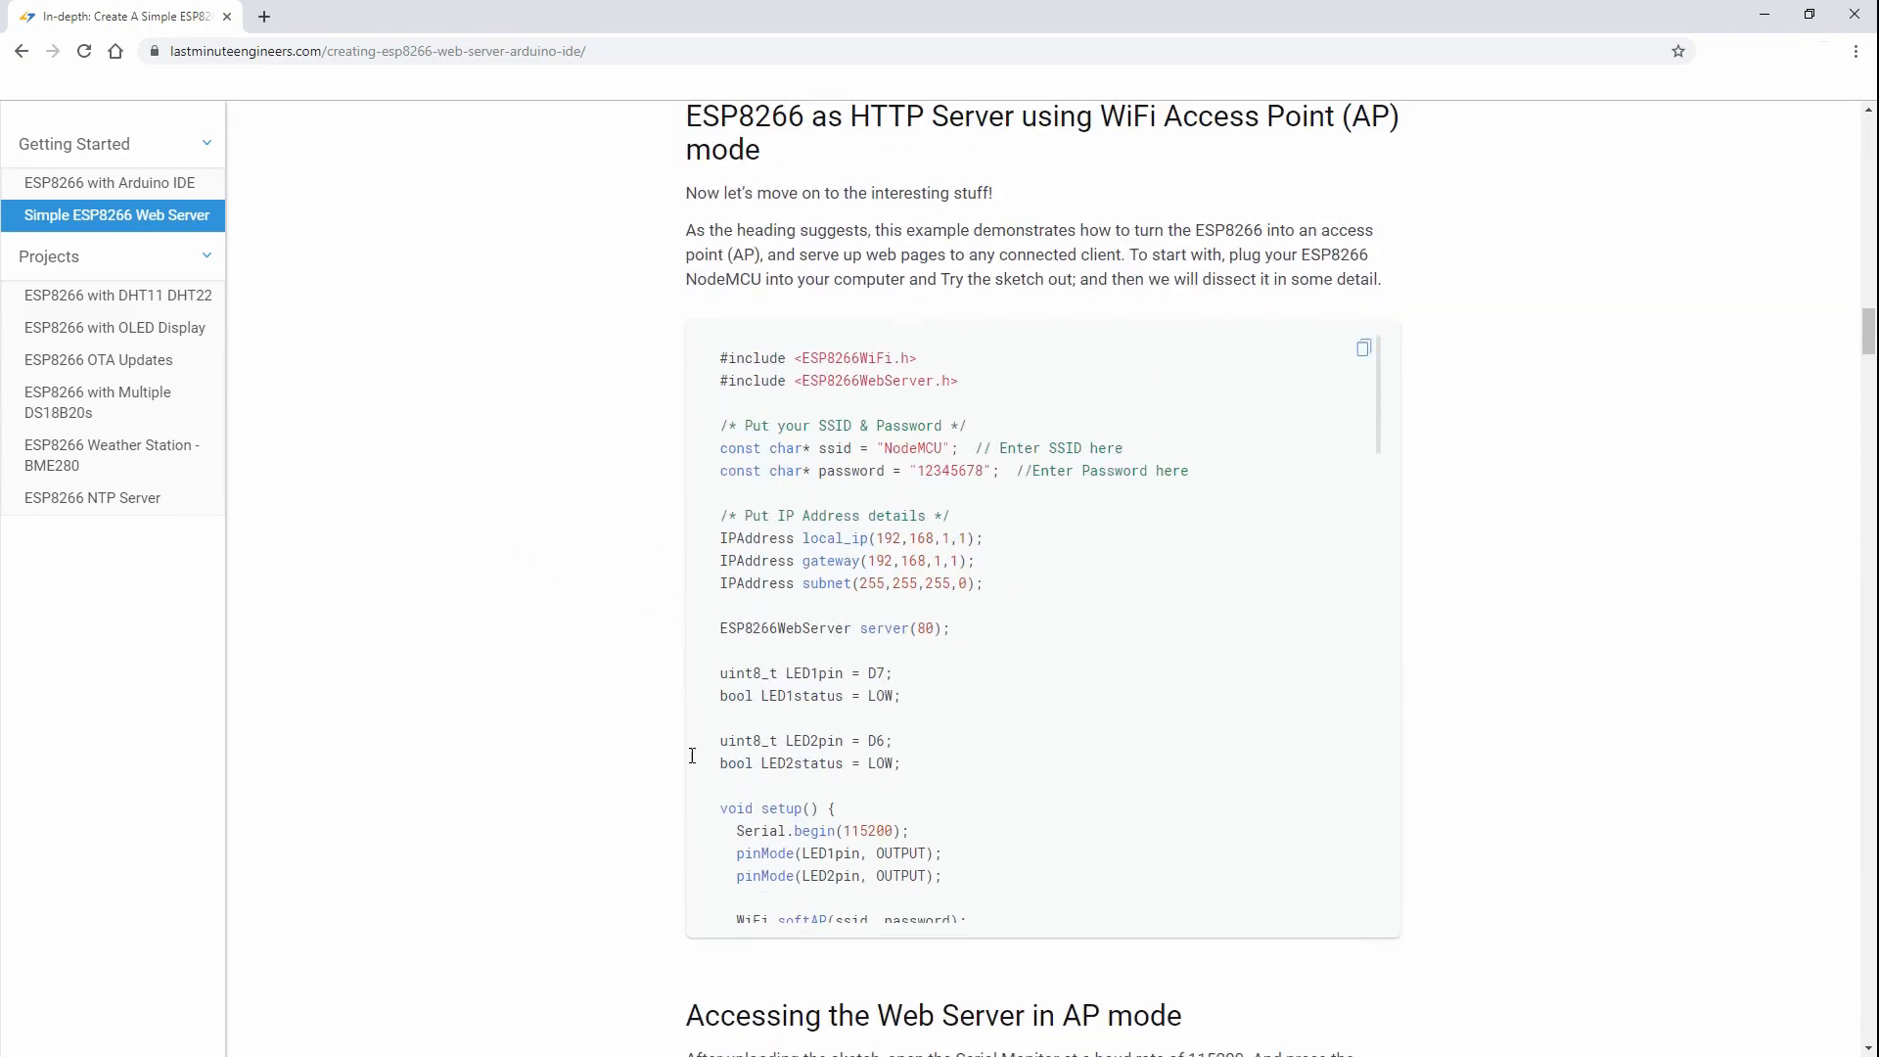
{"action": "scroll", "scroll_direction": "down", "scroll_amount": 3}
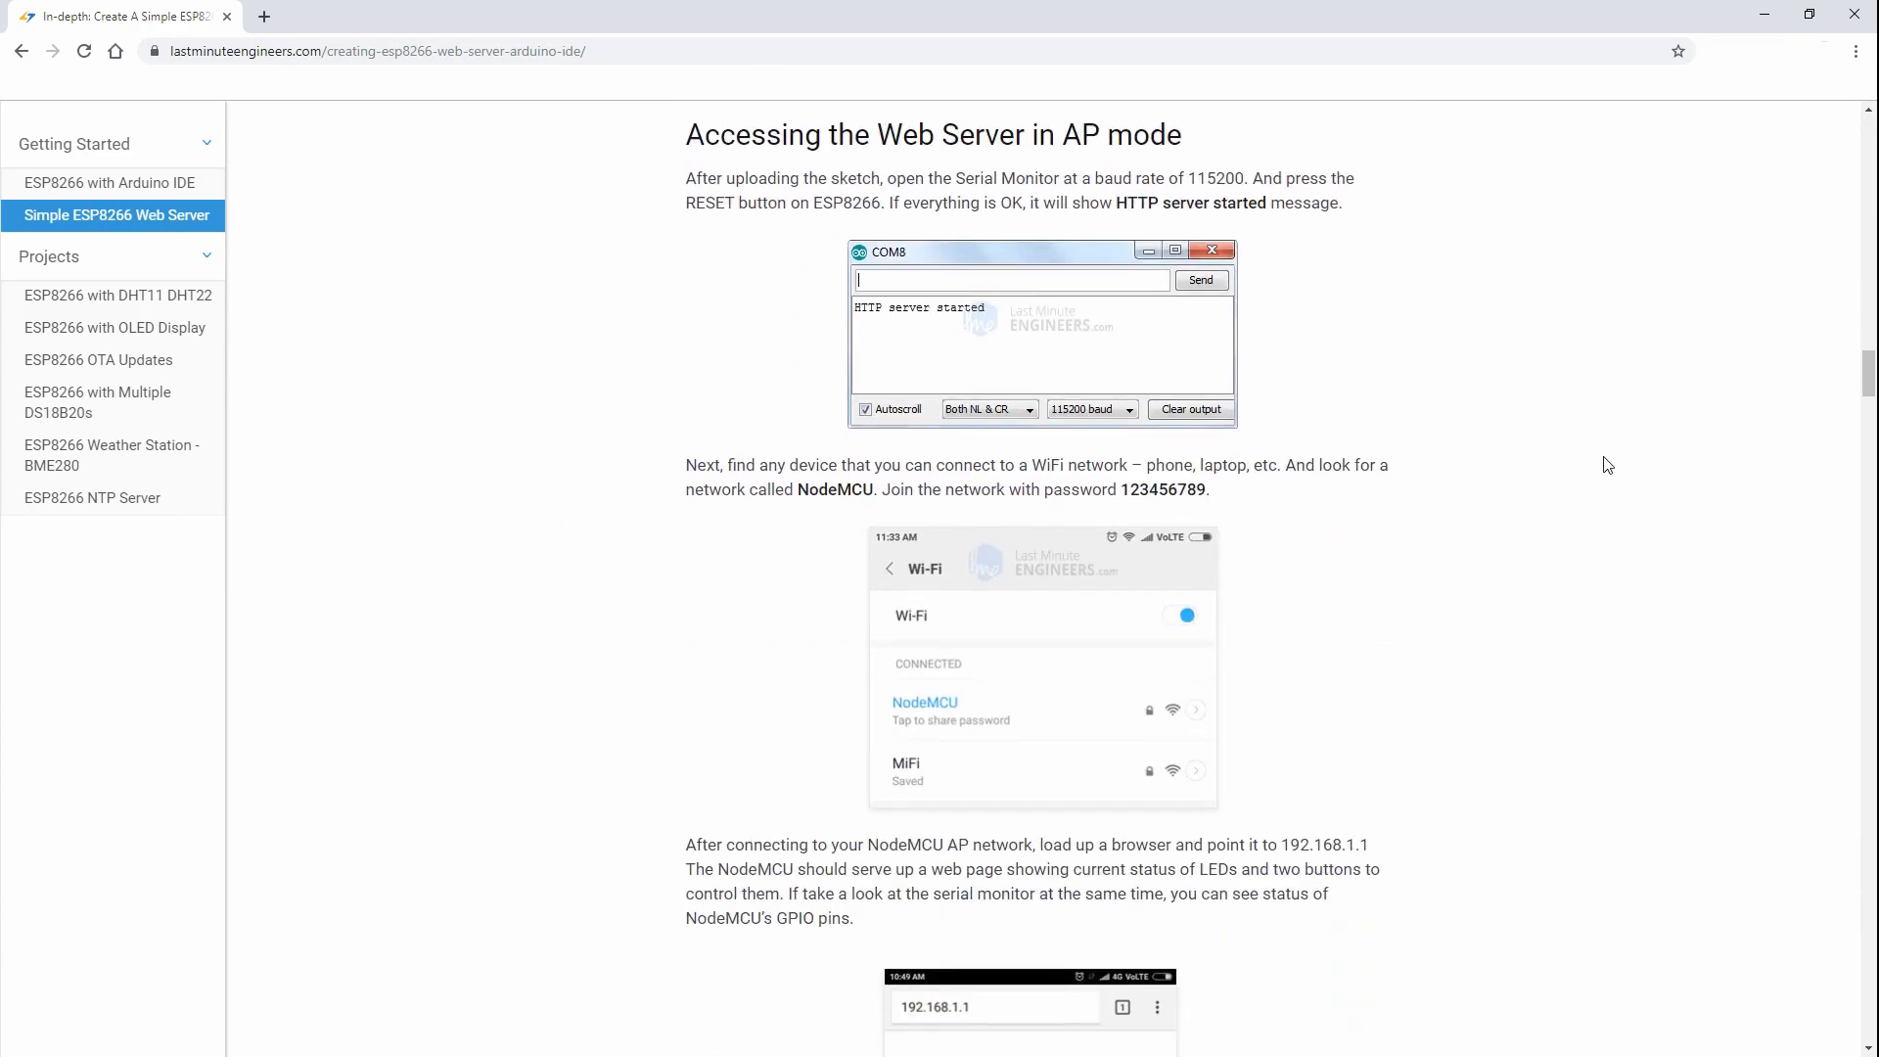
{"action": "scroll", "scroll_direction": "down", "scroll_amount": 3}
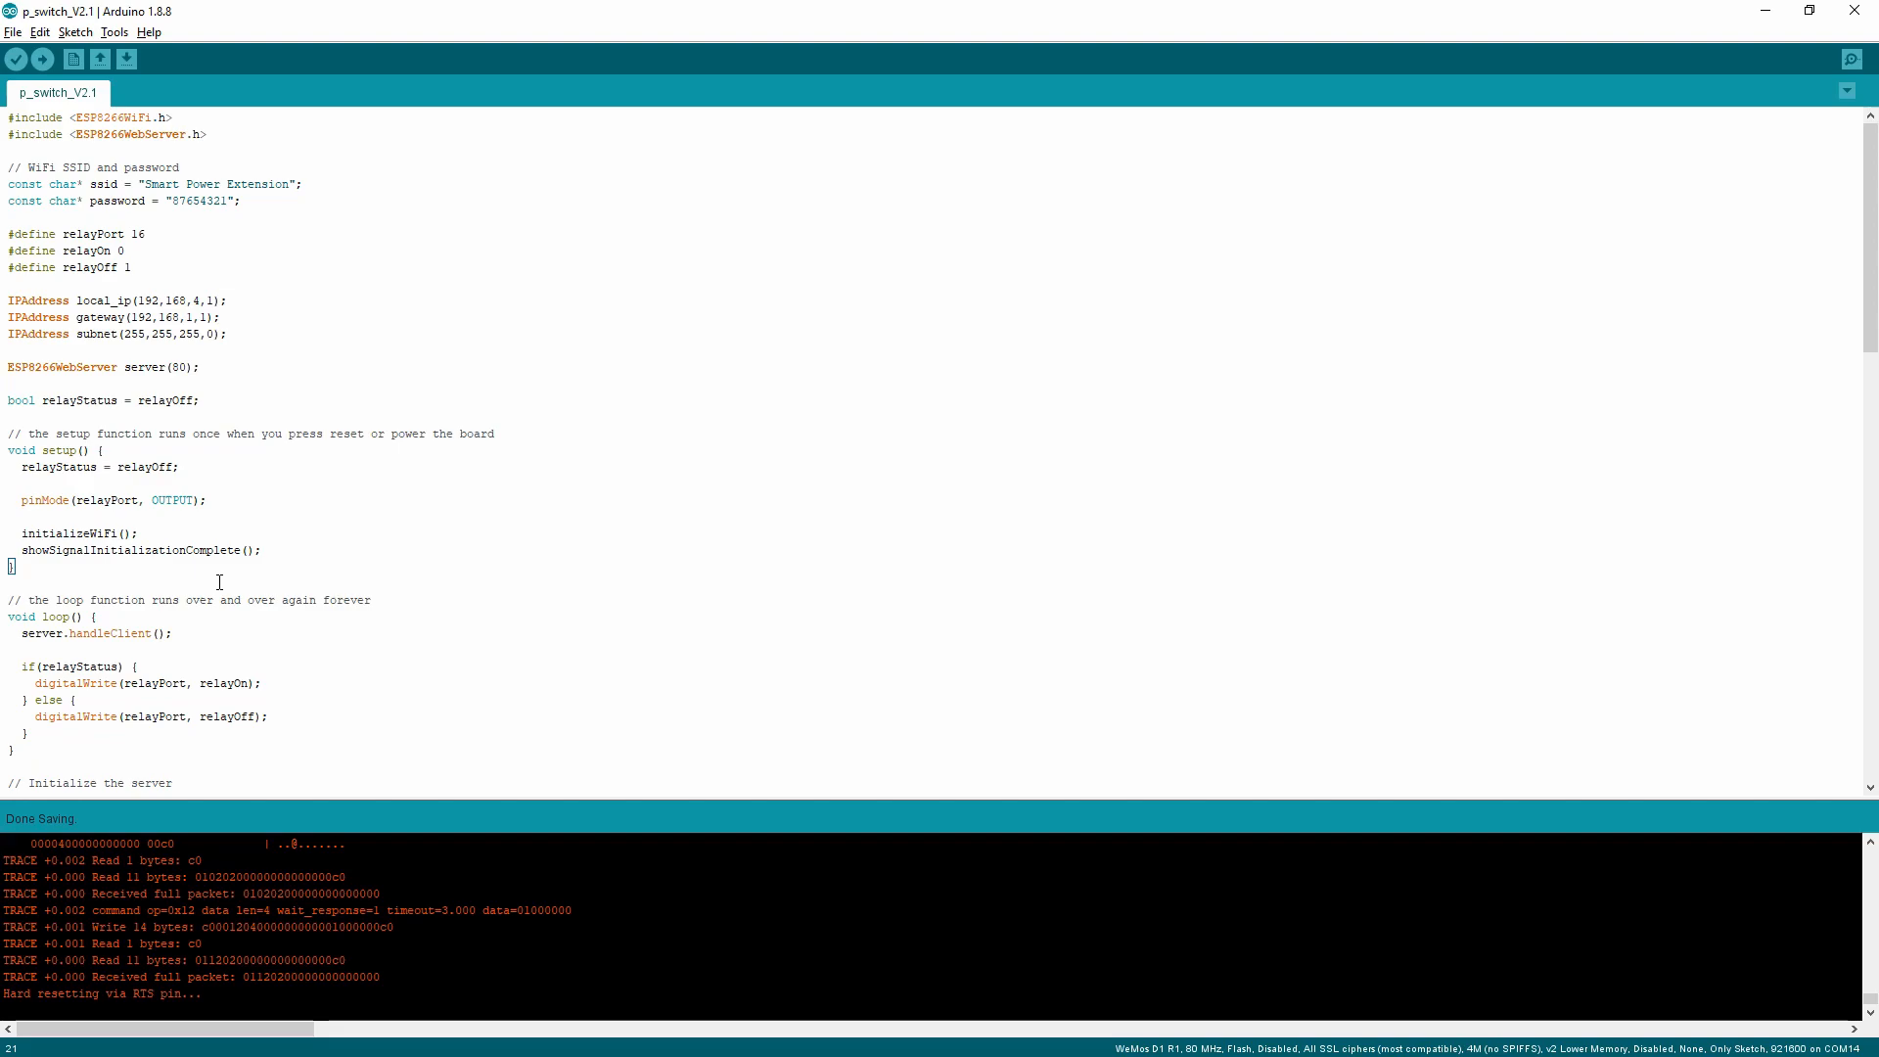
{"action": "mouse_move", "coordinate": [246, 611]}
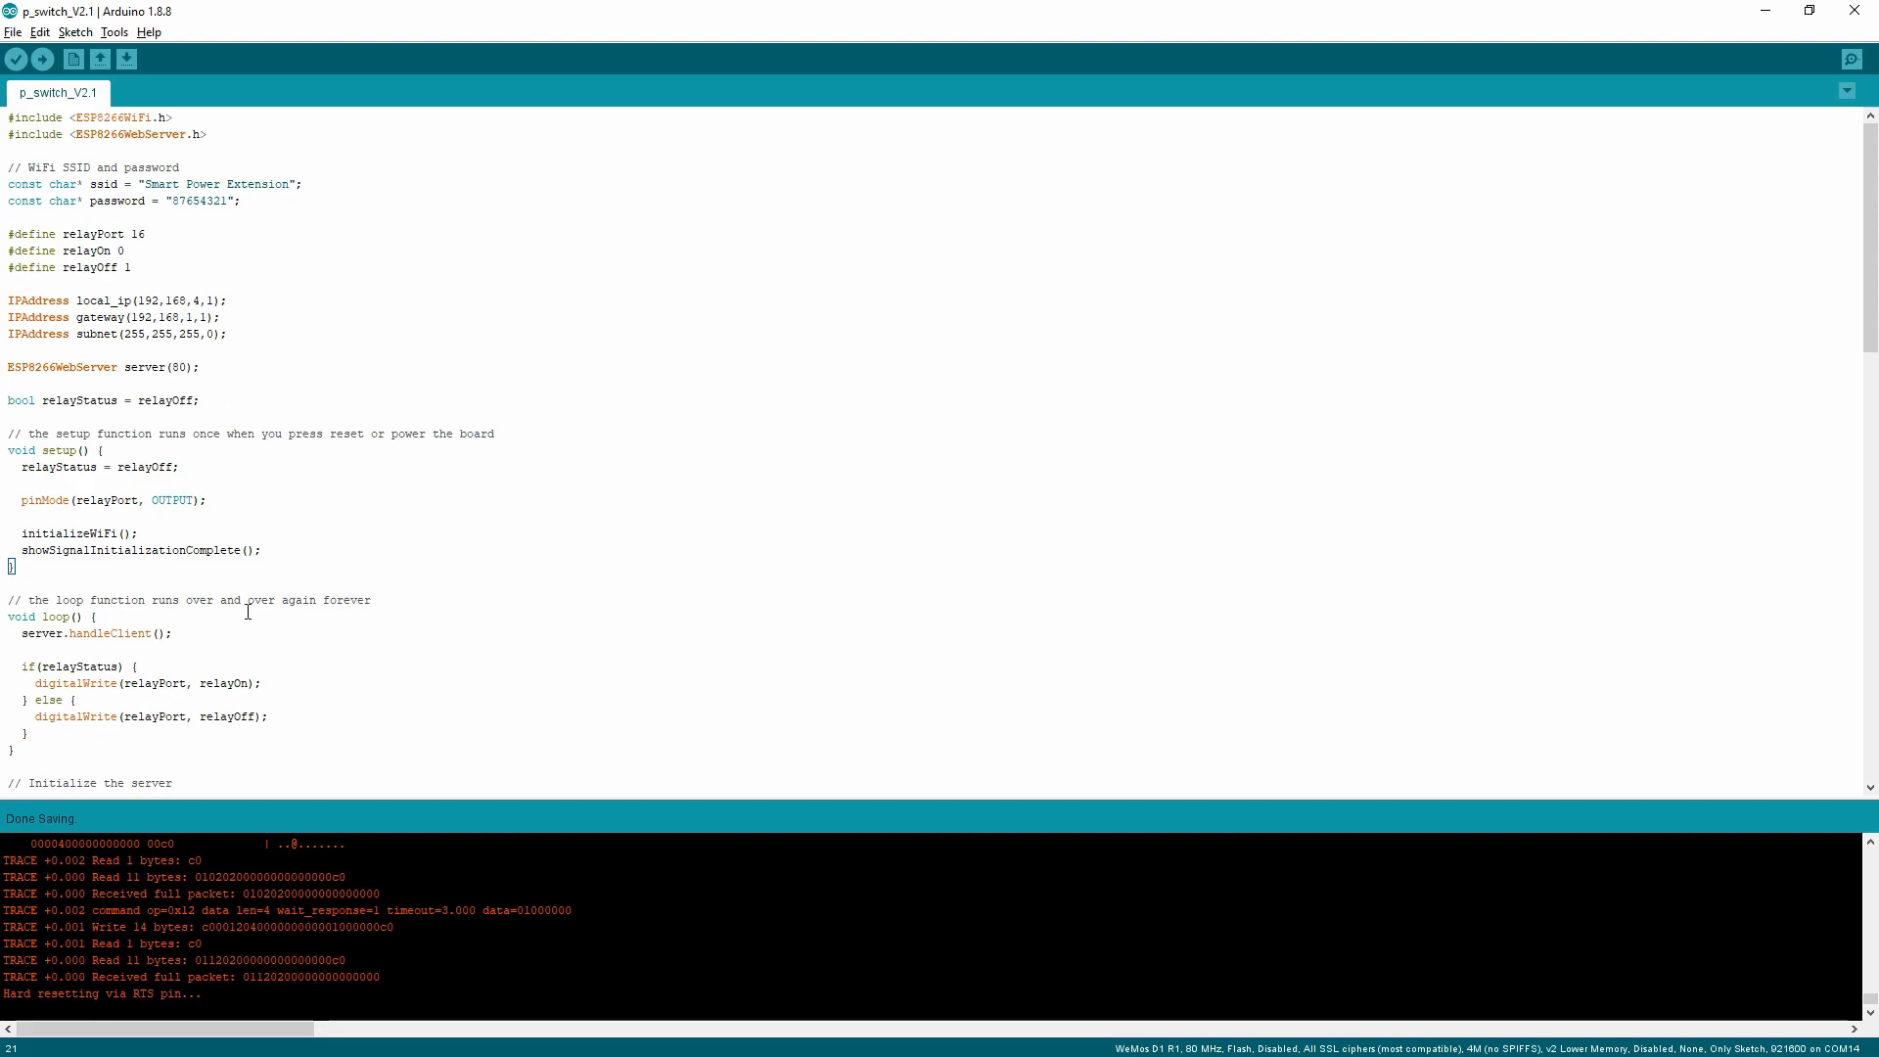
{"action": "mouse_move", "coordinate": [276, 295]}
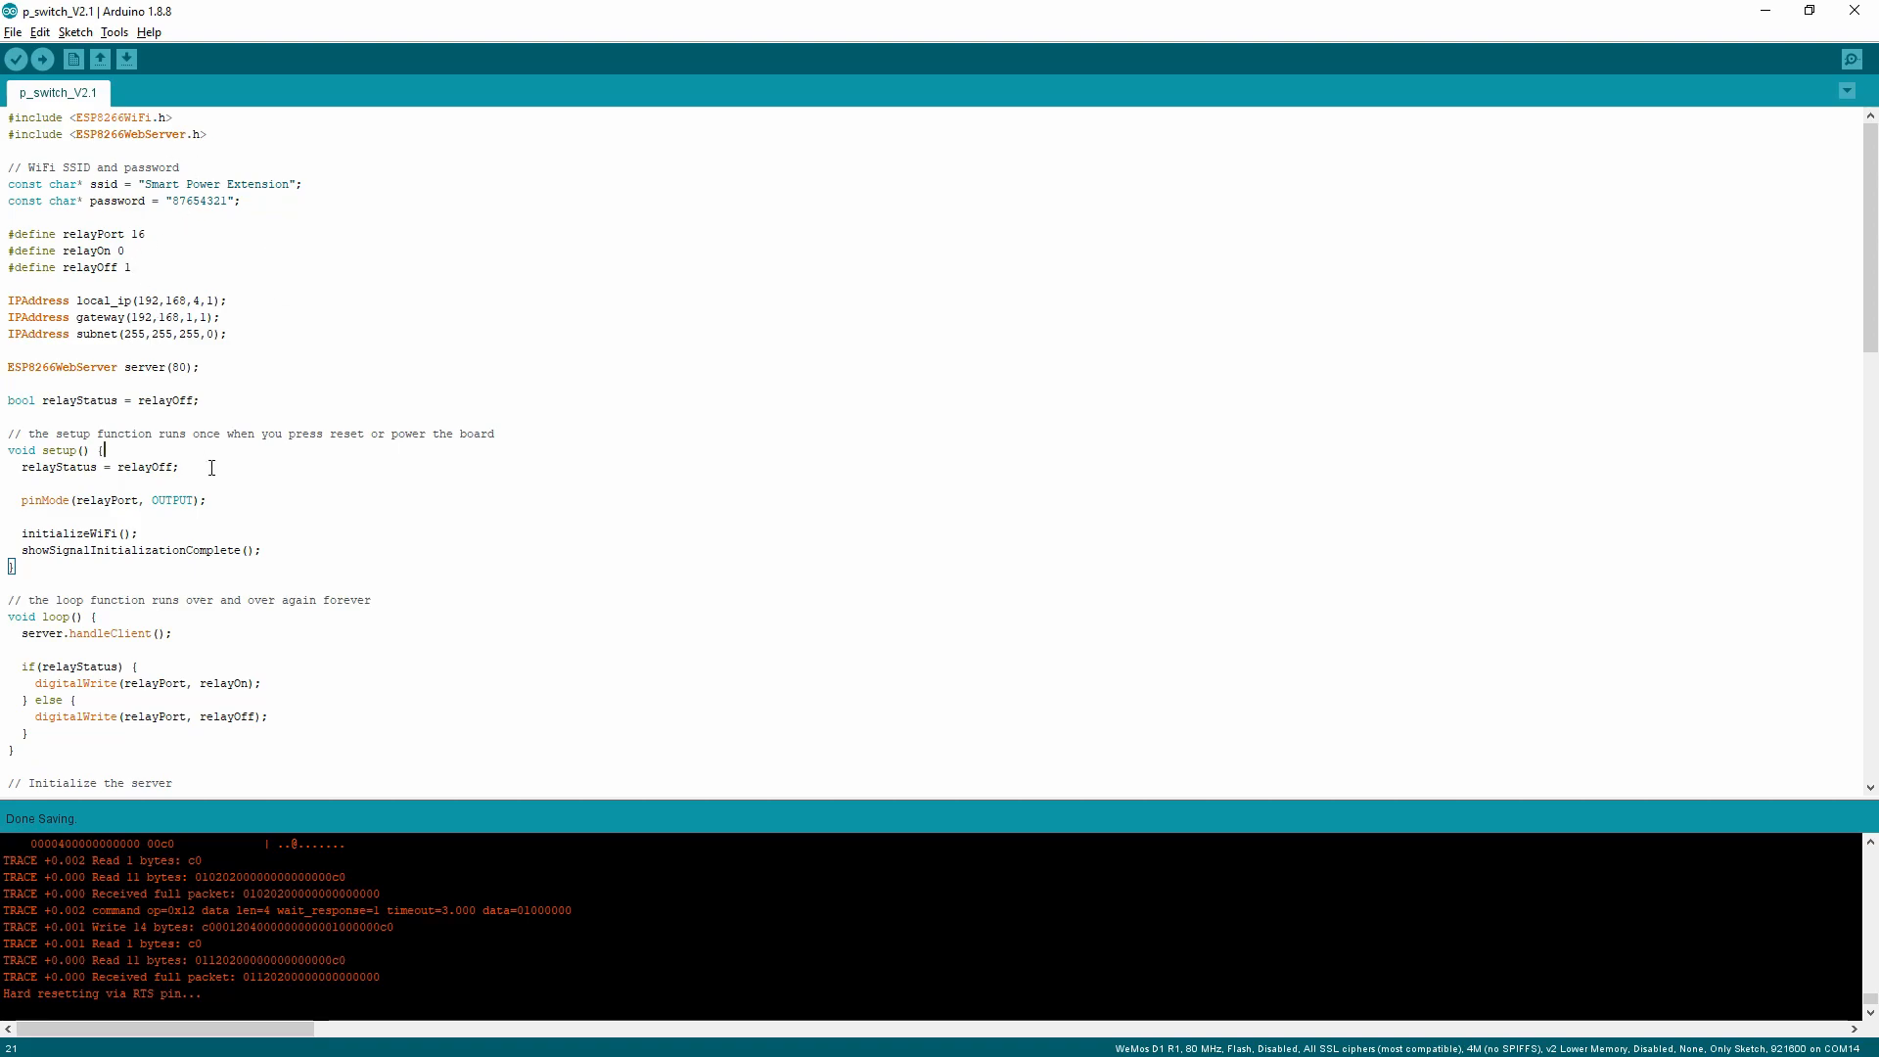
{"action": "mouse_move", "coordinate": [329, 482]}
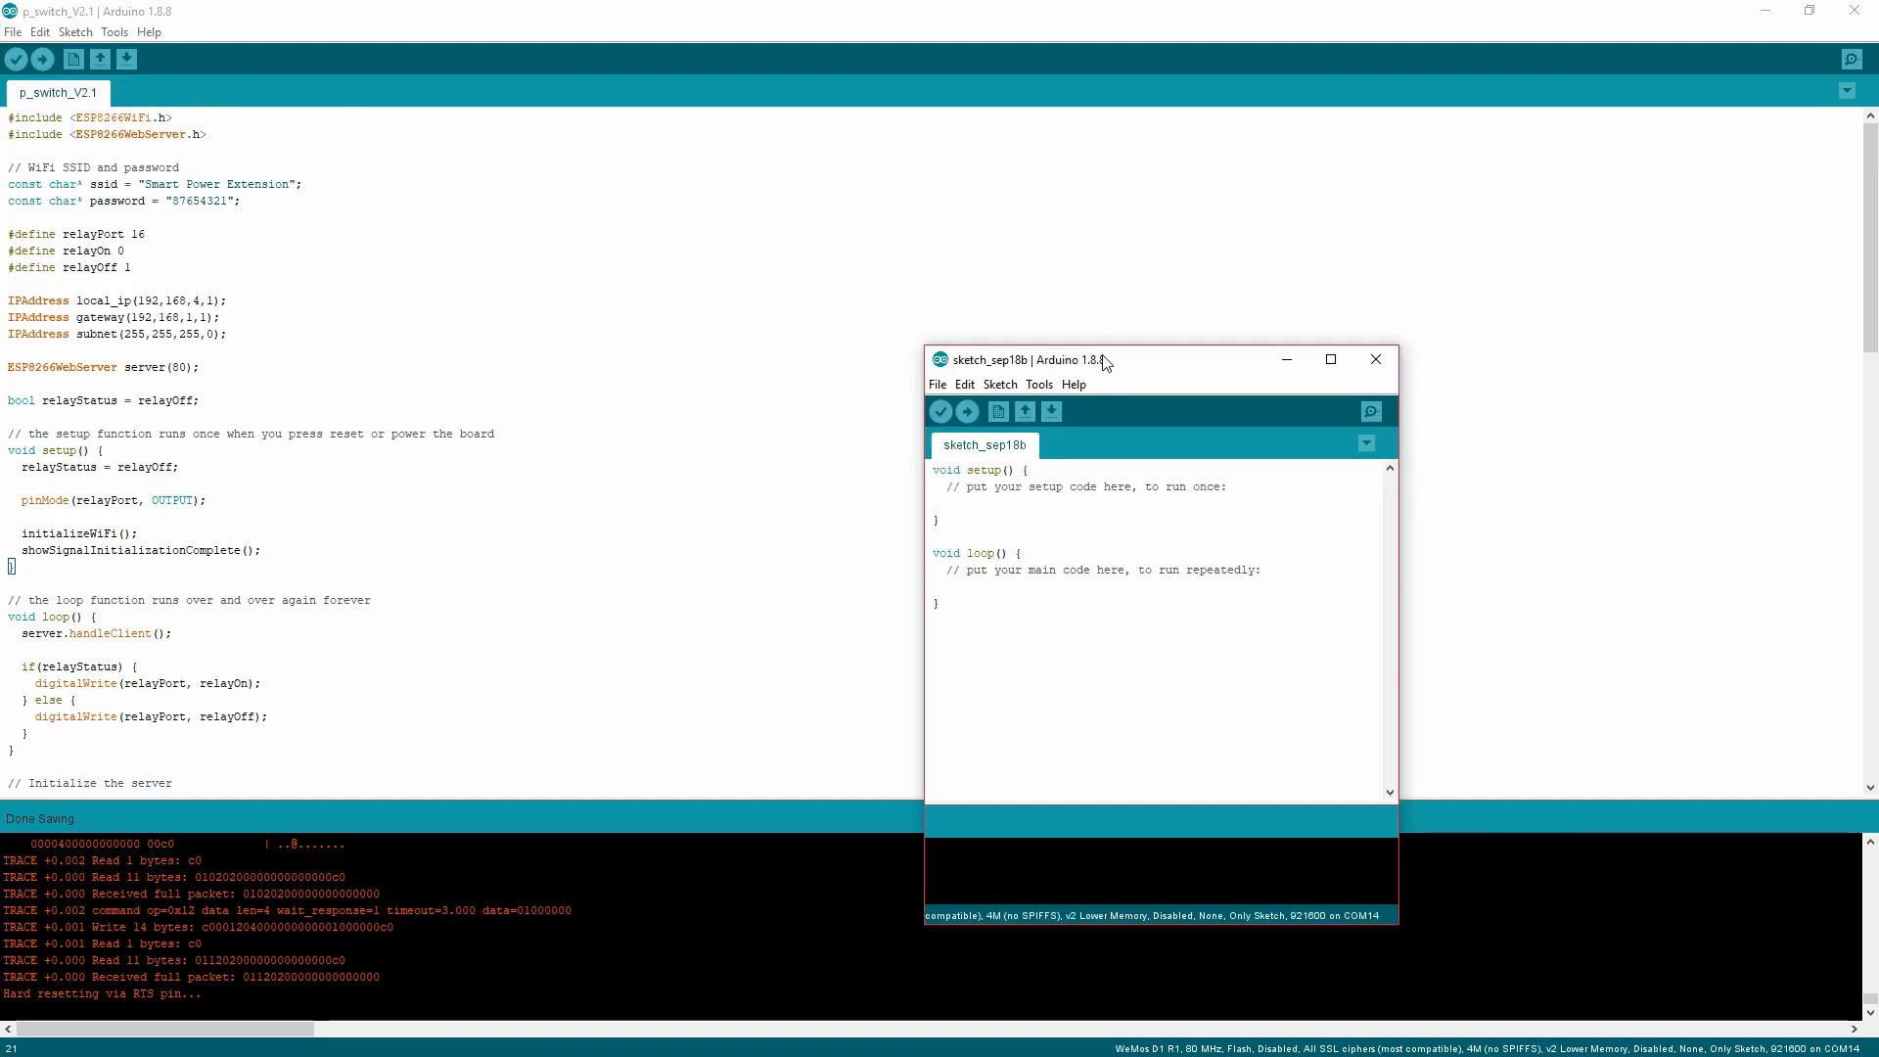
Move the new sketch_sep18b window to the centre and widen it
{"action": "left_click_drag", "start_coordinate": [1055, 359], "coordinate": [653, 234]}
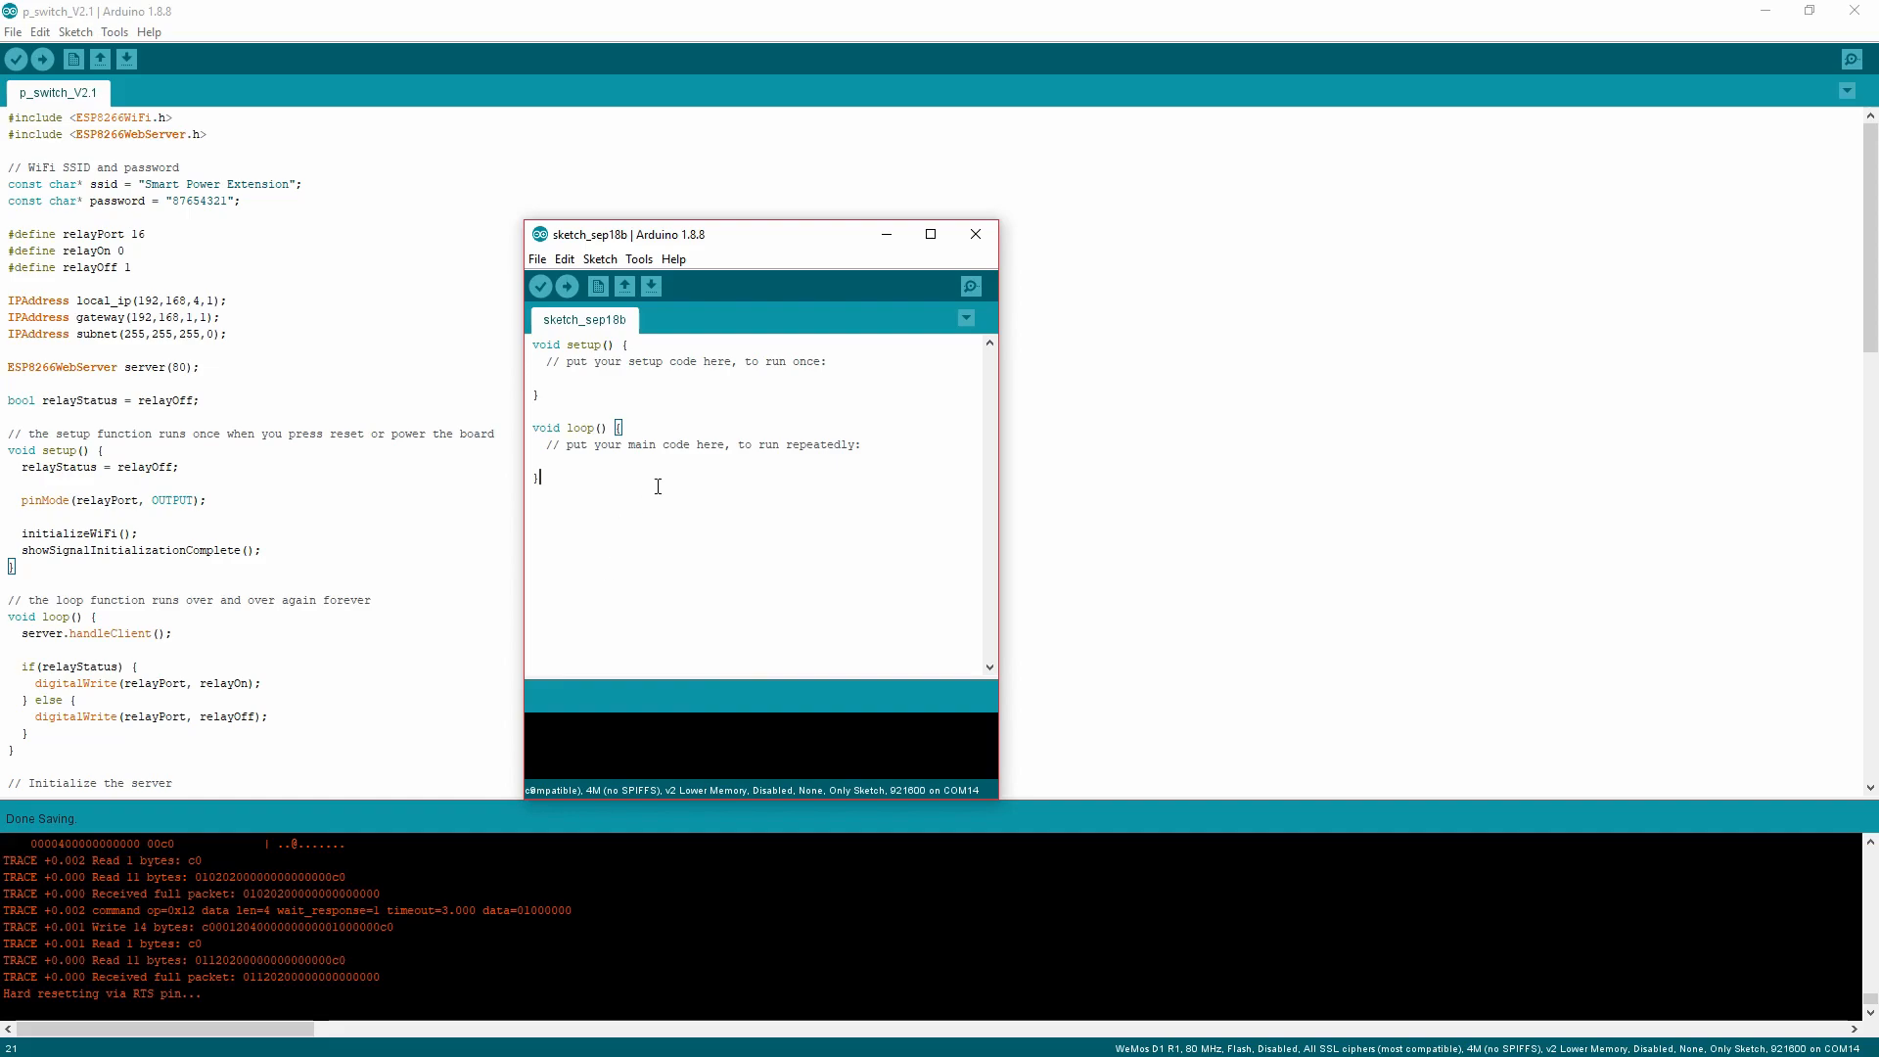
{"action": "mouse_move", "coordinate": [1000, 458]}
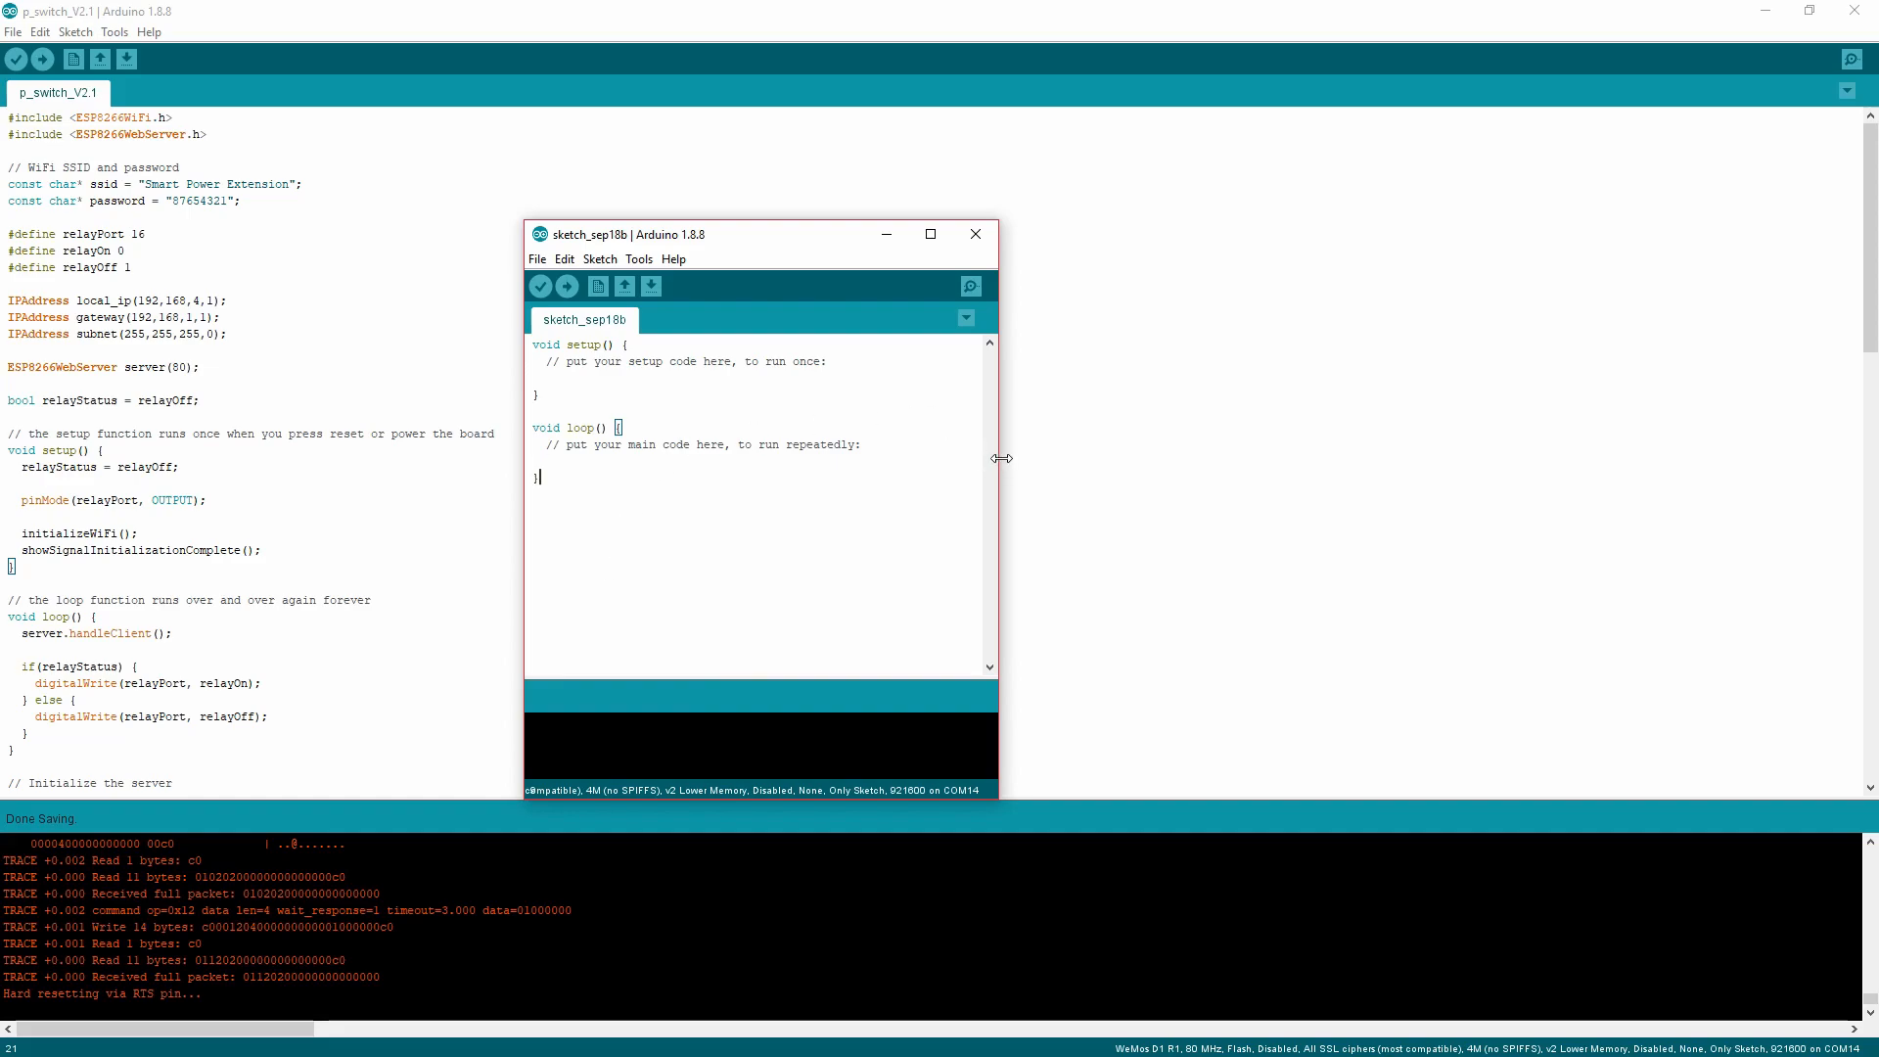
{"action": "left_click_drag", "start_coordinate": [1001, 458], "coordinate": [1522, 458]}
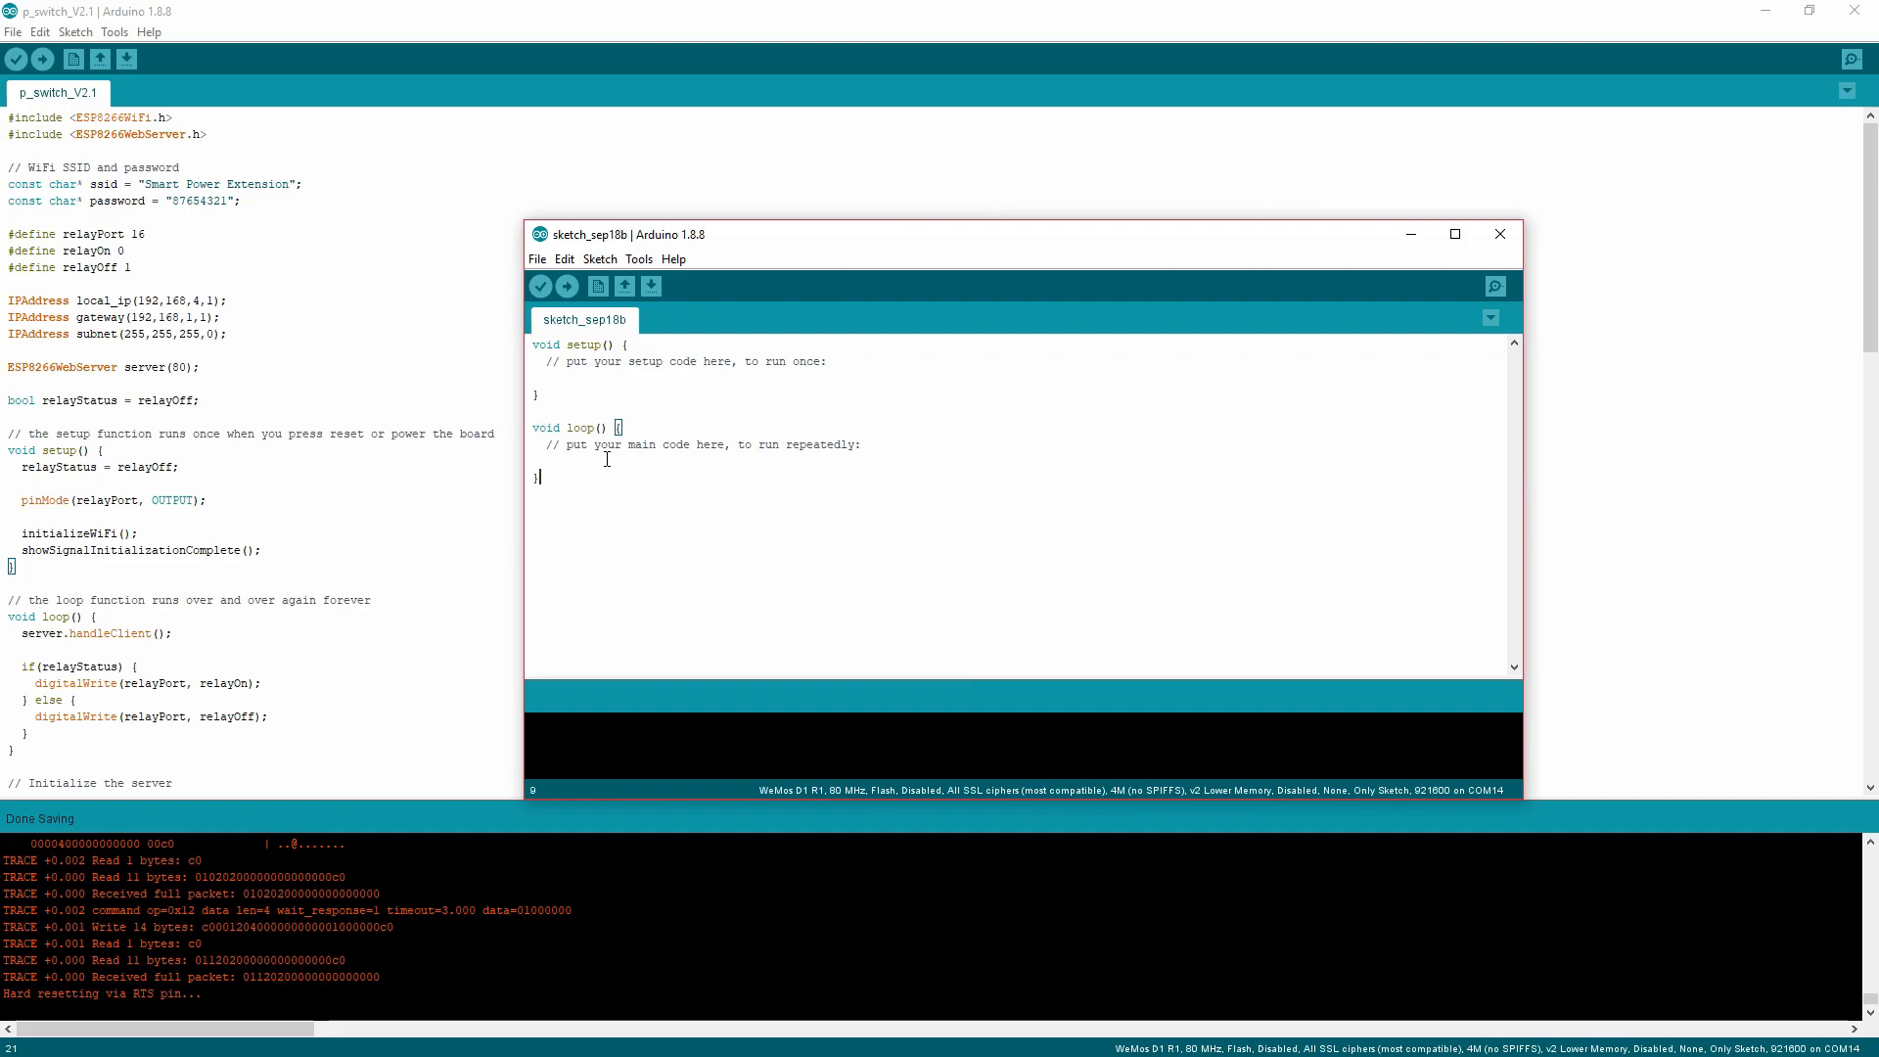
{"action": "mouse_move", "coordinate": [551, 390]}
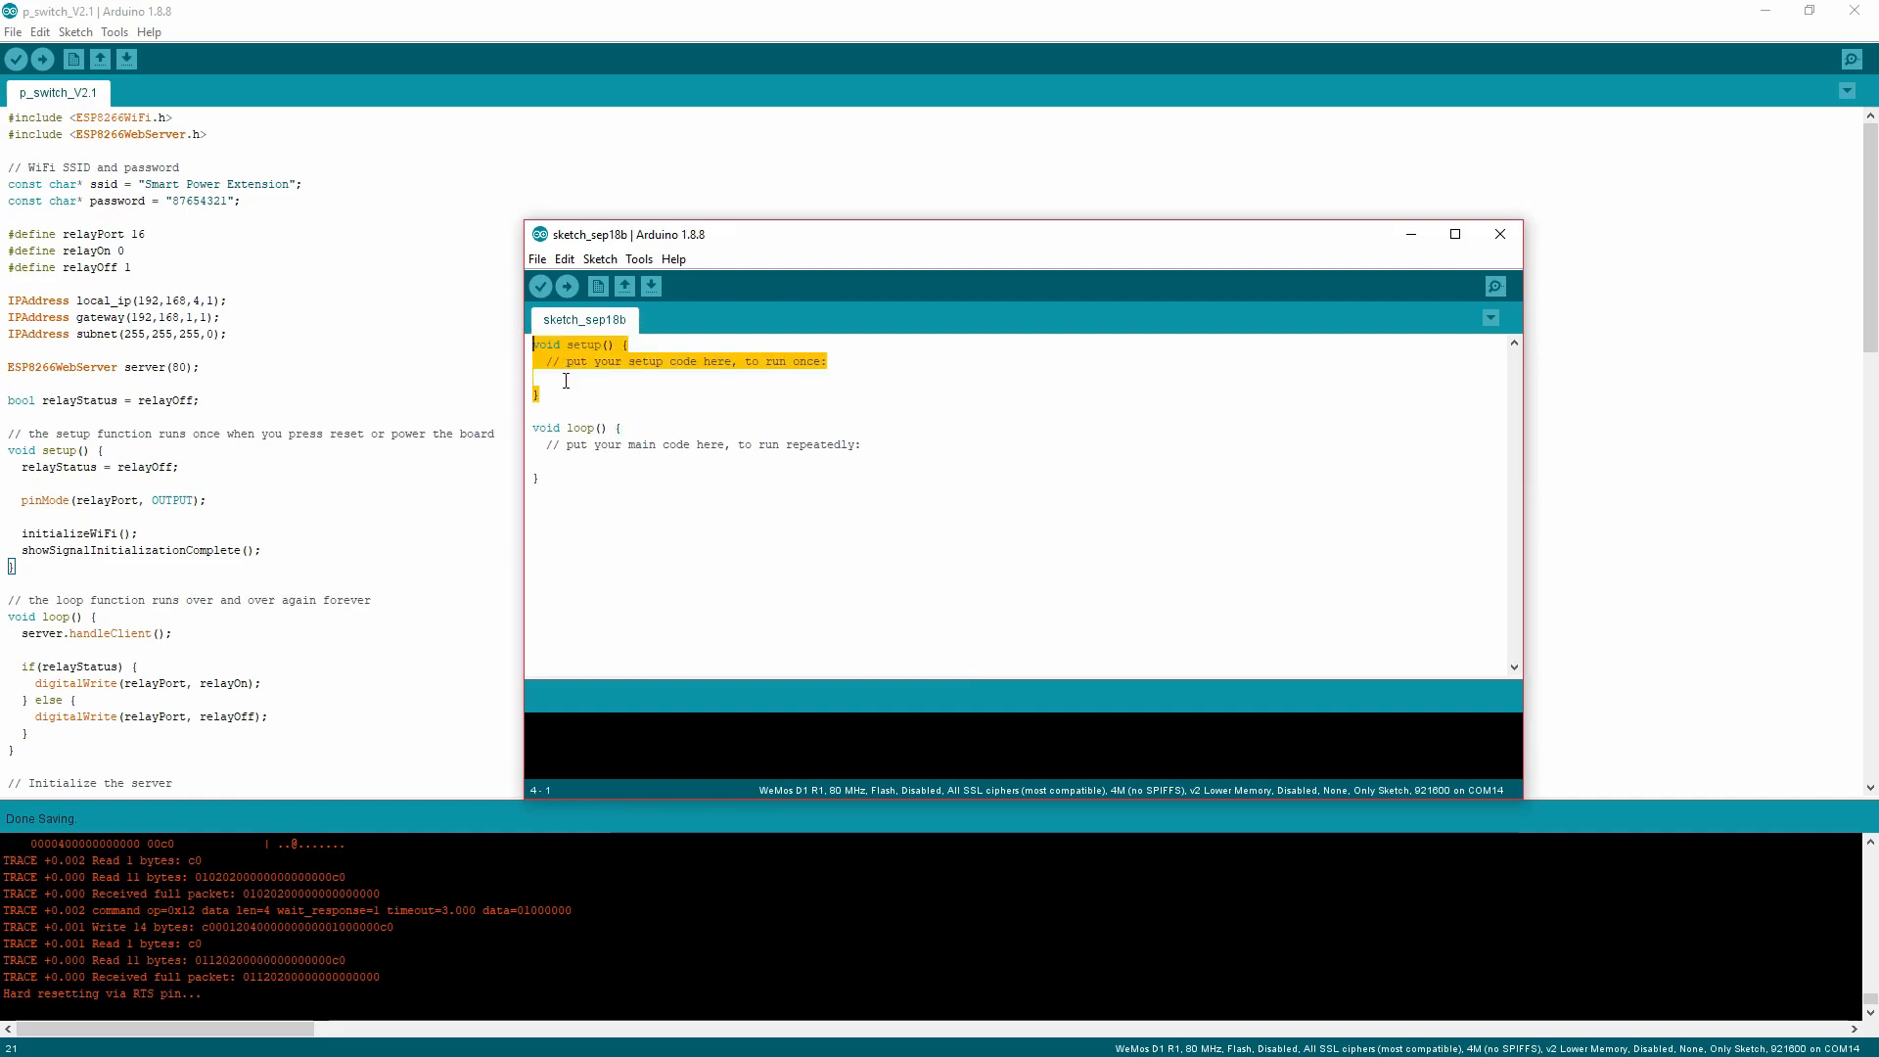
Extend the setup comment in sketch_sep18b with ', or reset'
{"action": "left_click", "coordinate": [564, 381]}
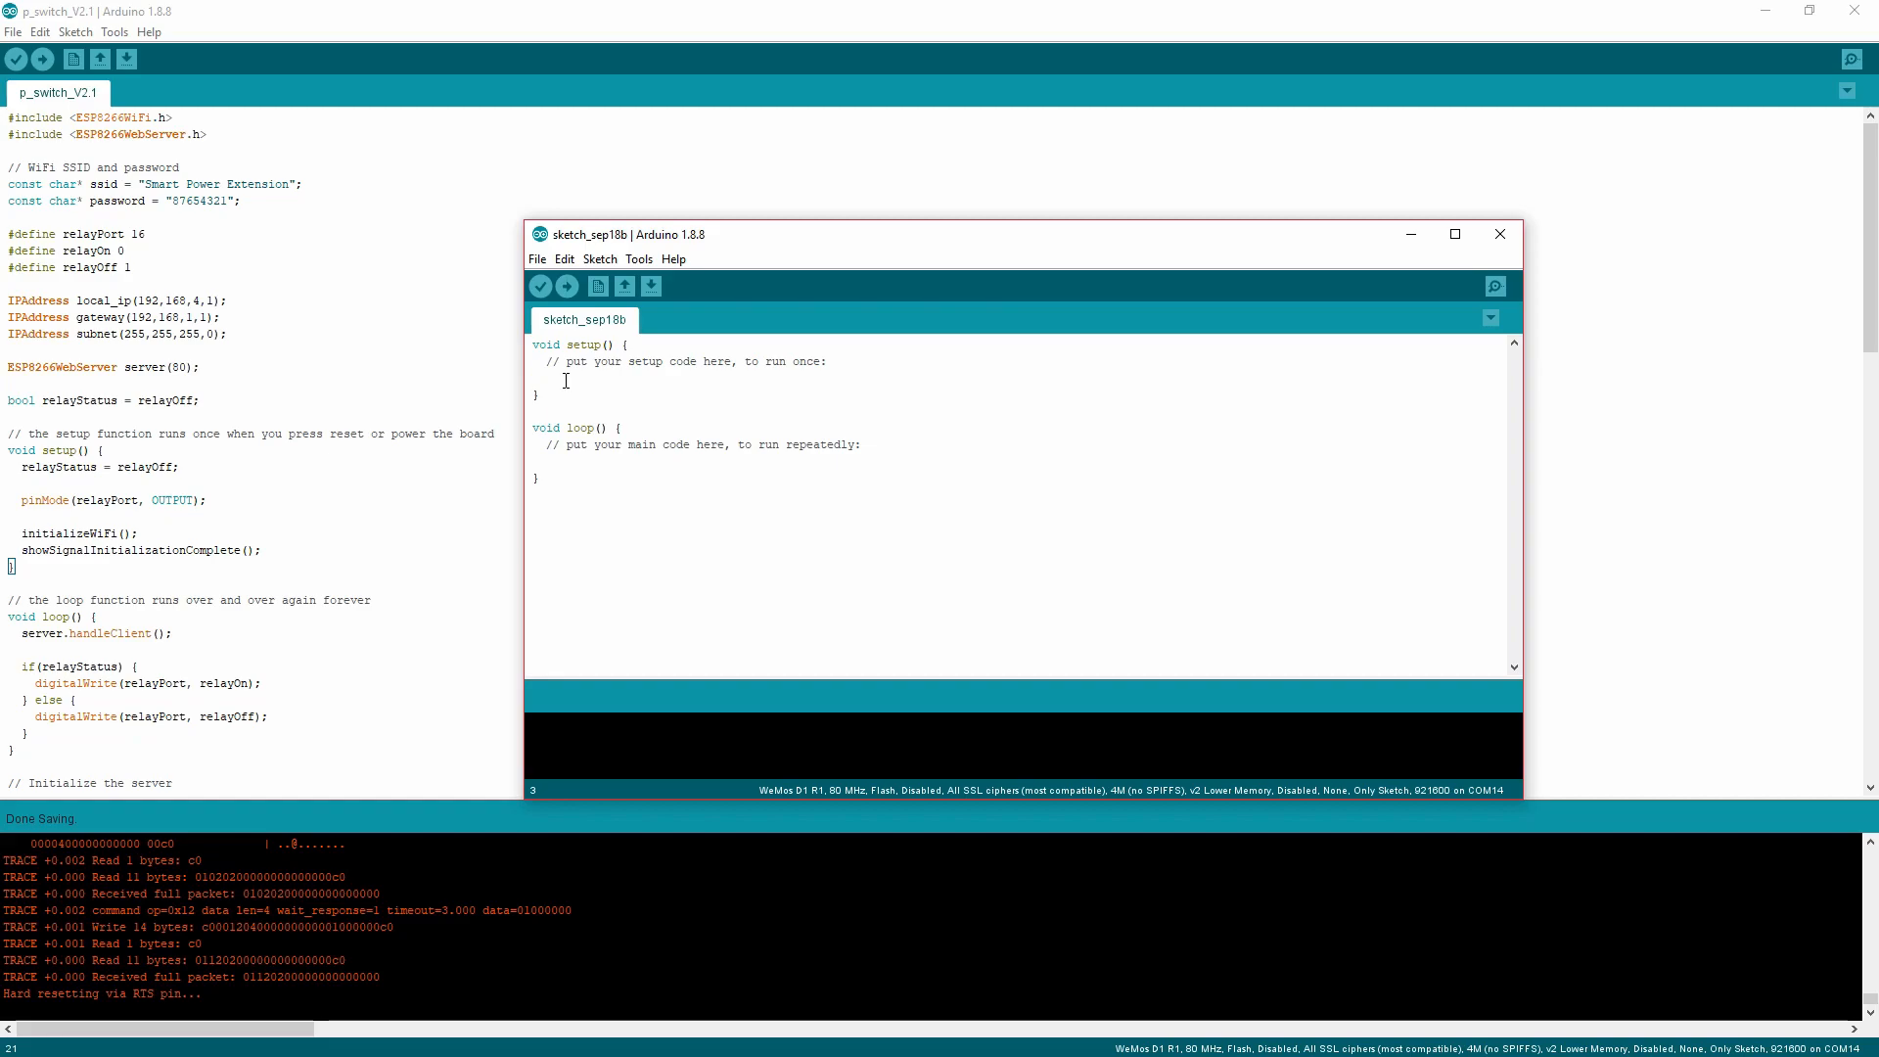
{"action": "mouse_move", "coordinate": [746, 428]}
{"action": "type", "text": " before anything else. On power on"}
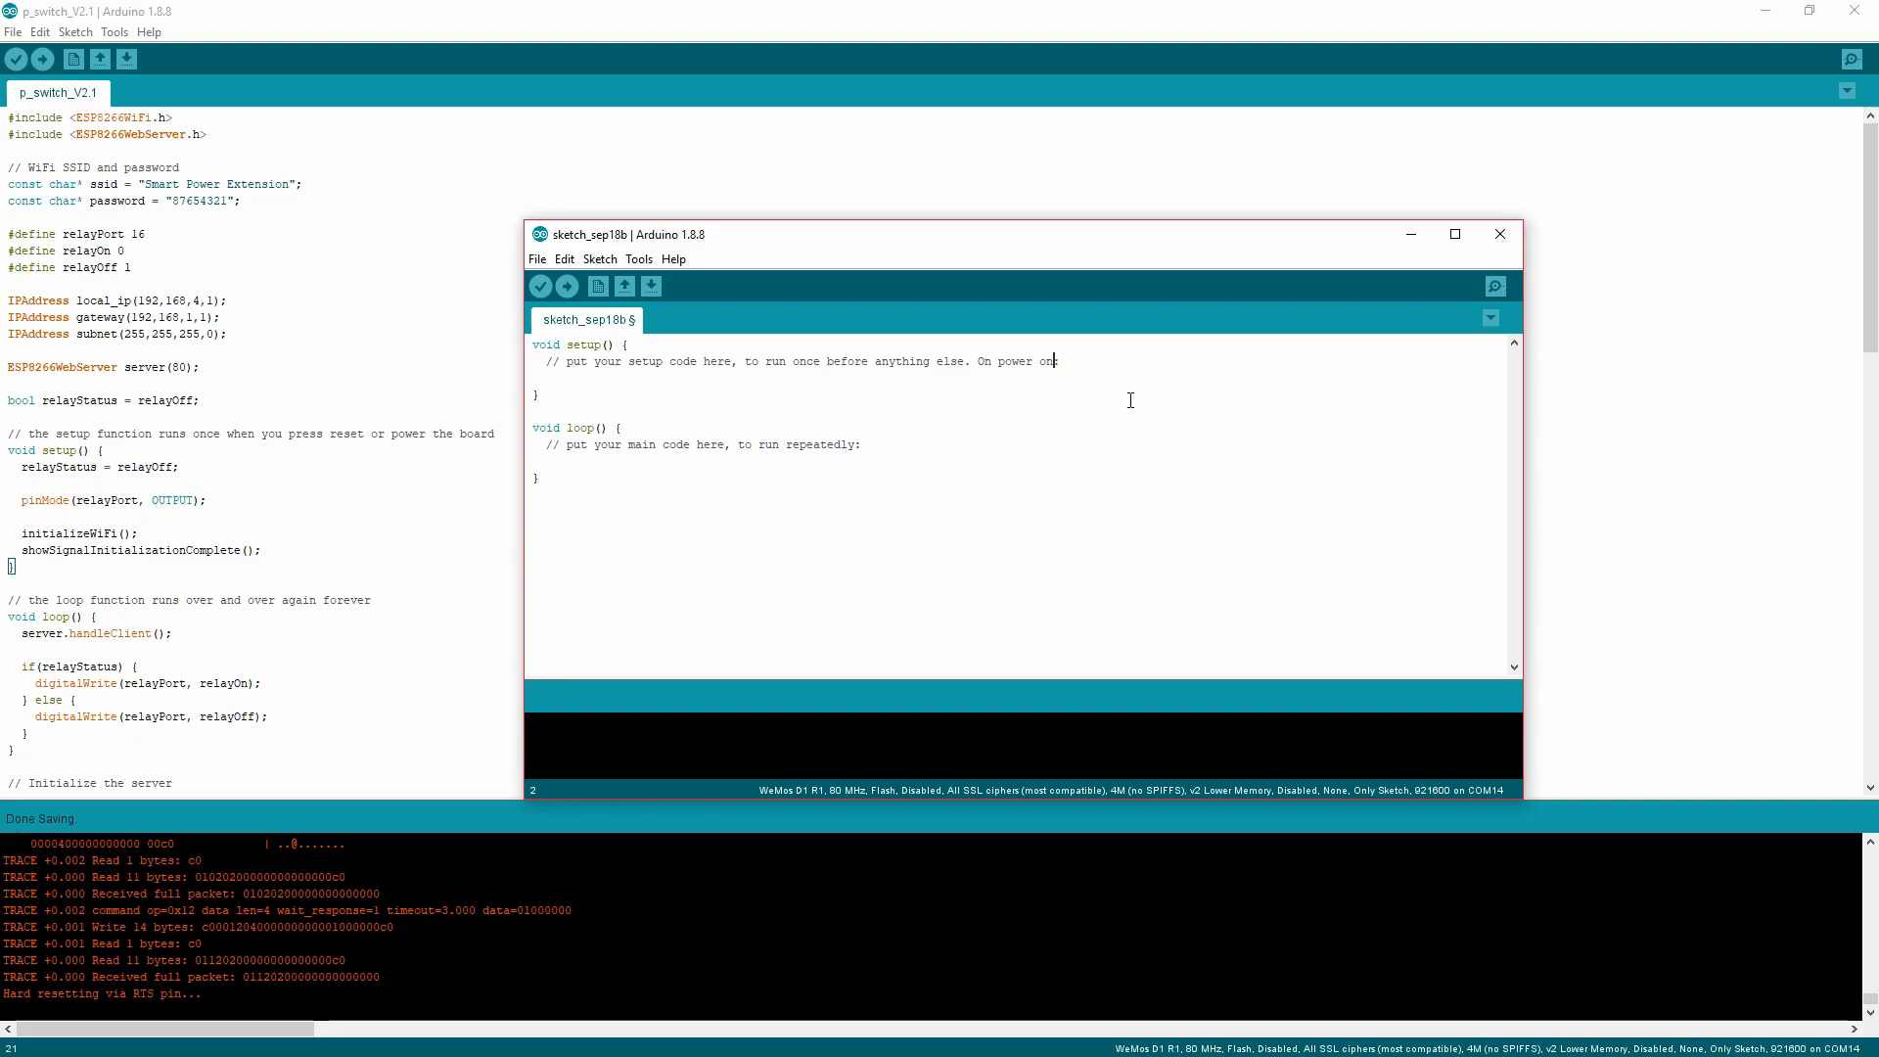
{"action": "type", "text": ", or re"}
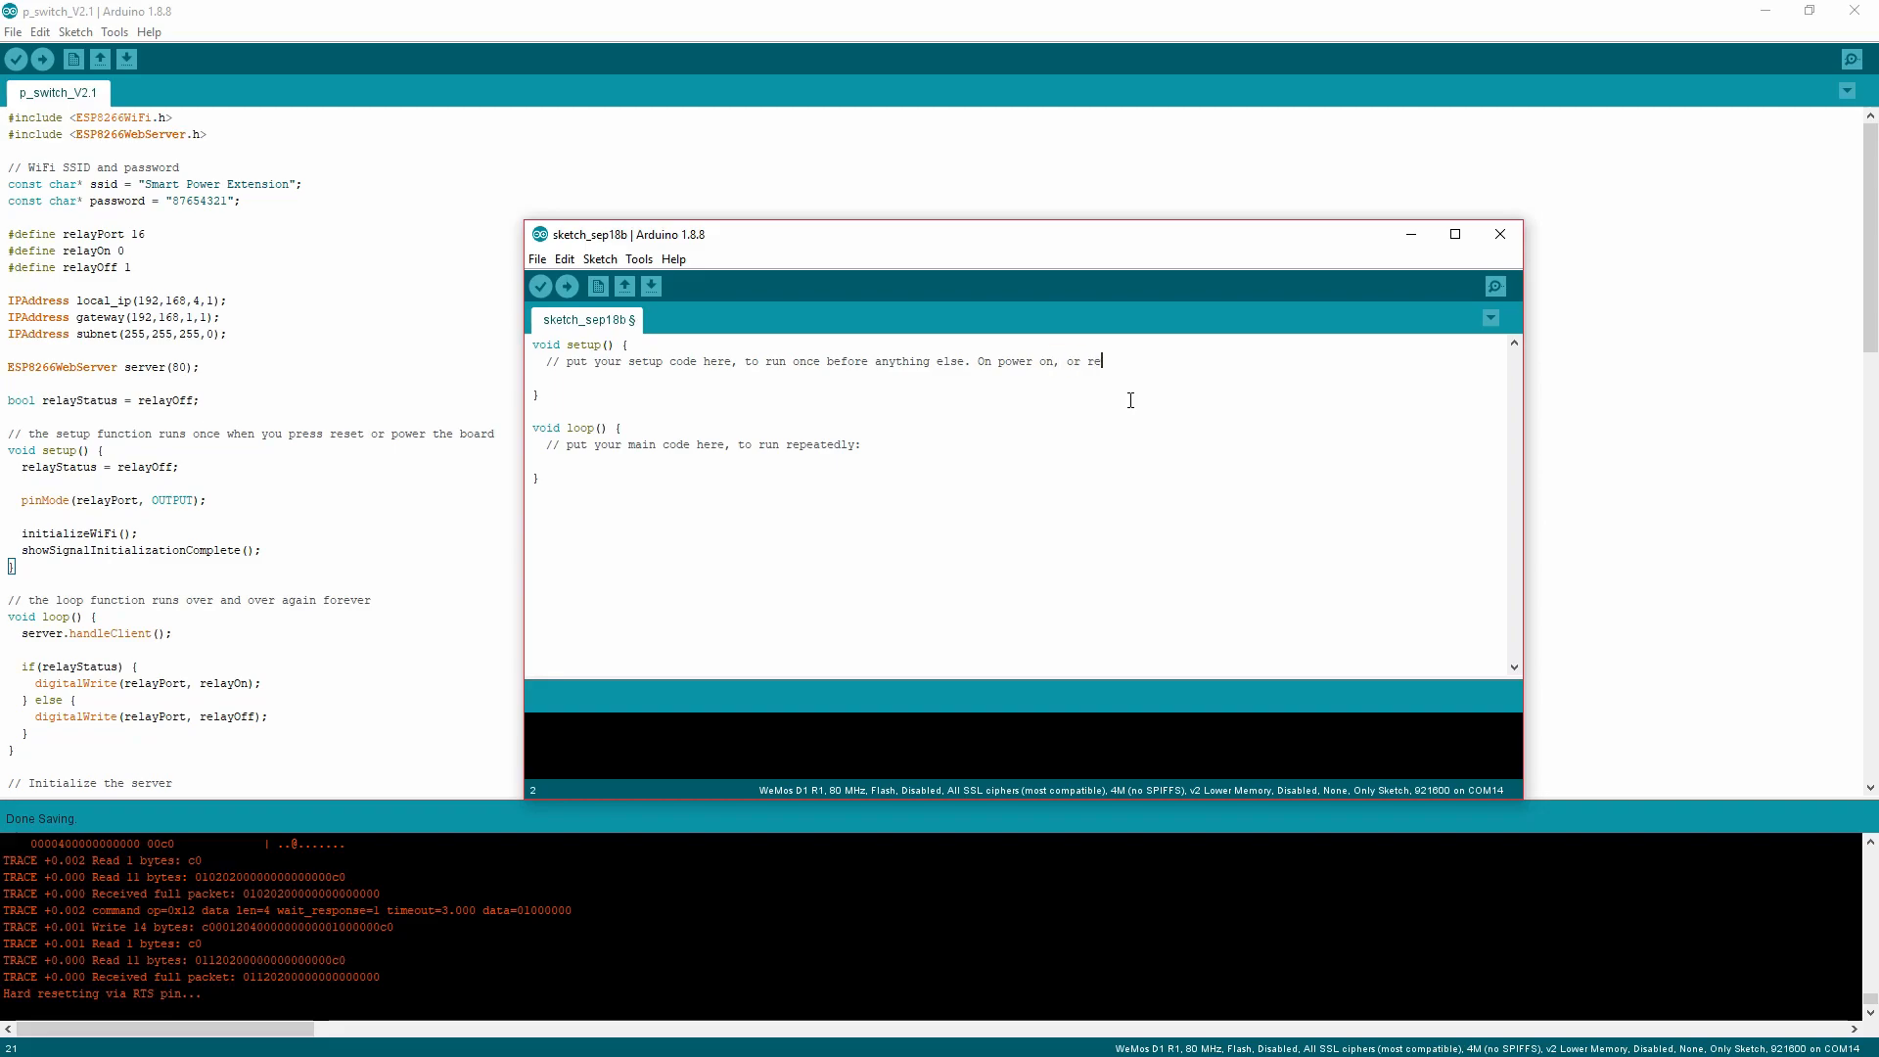
{"action": "type", "text": "set"}
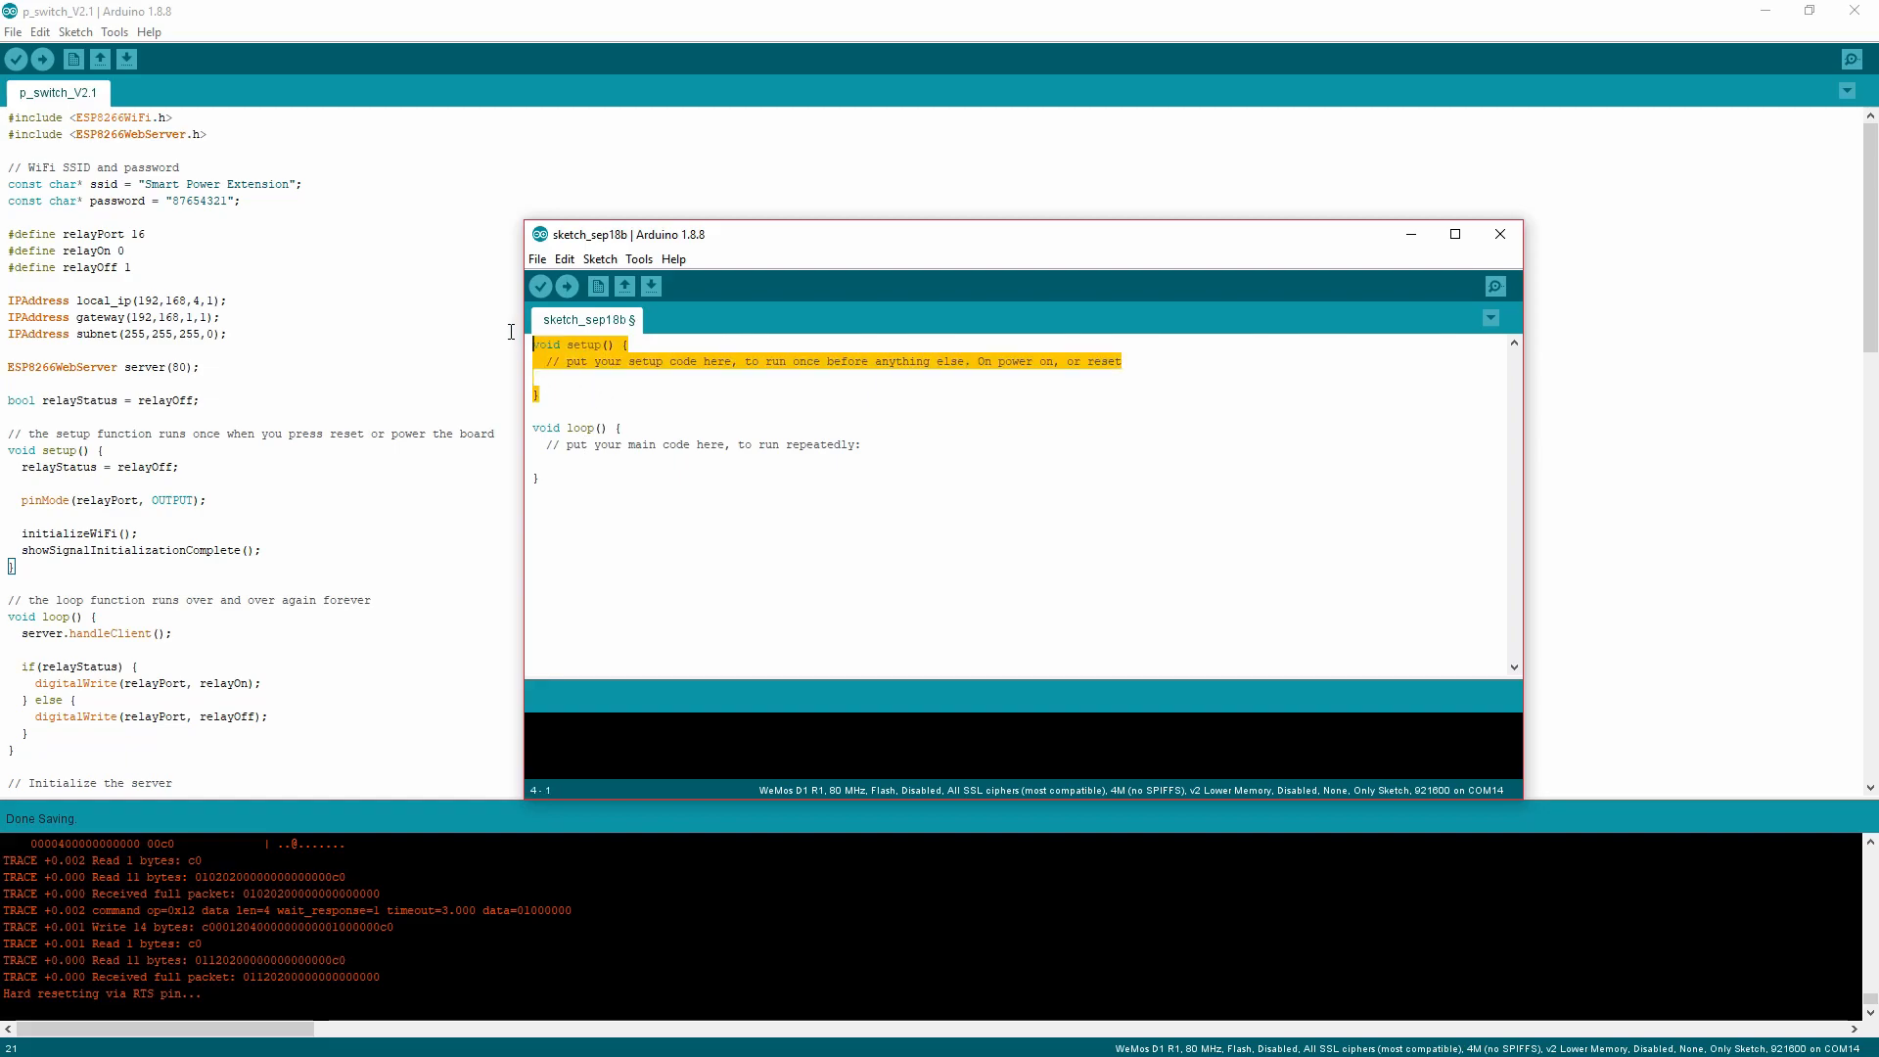
Make the loop comment end 'after setup() has ran once:' and close the window
{"action": "left_click", "coordinate": [587, 375]}
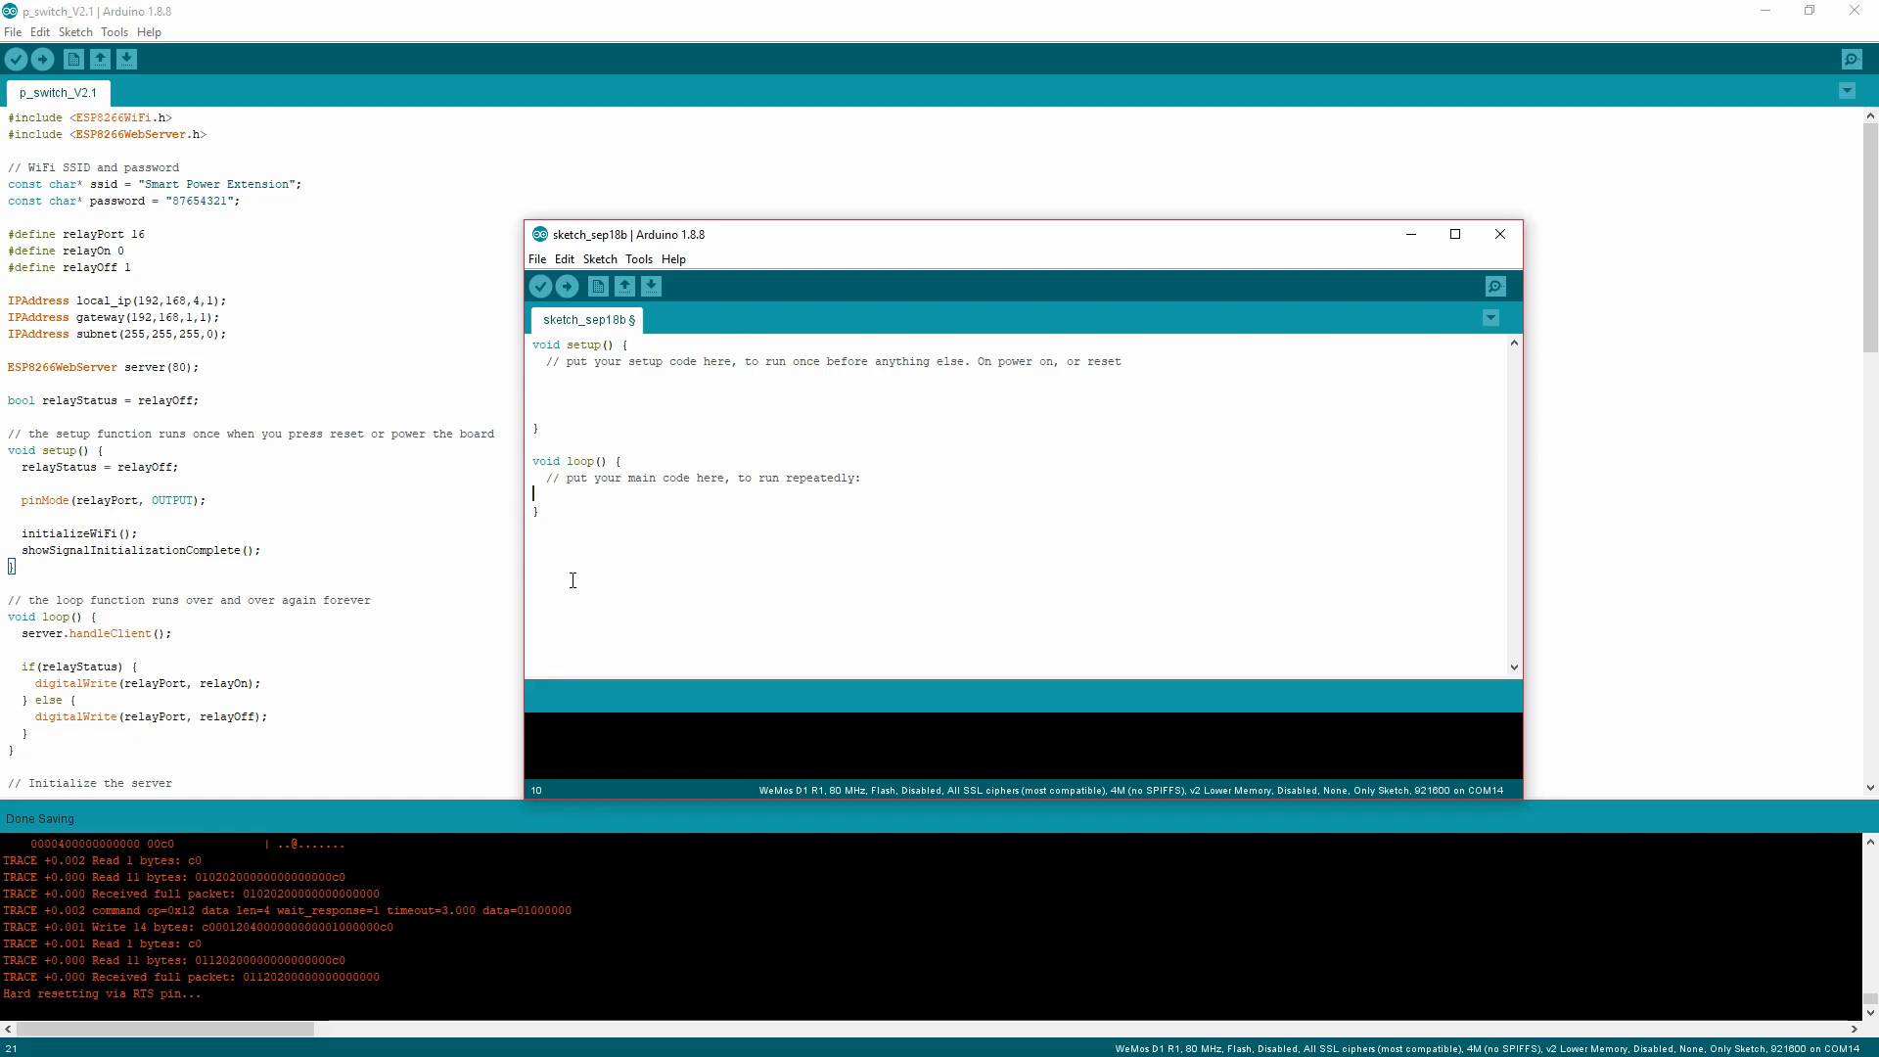
{"action": "mouse_move", "coordinate": [581, 566]}
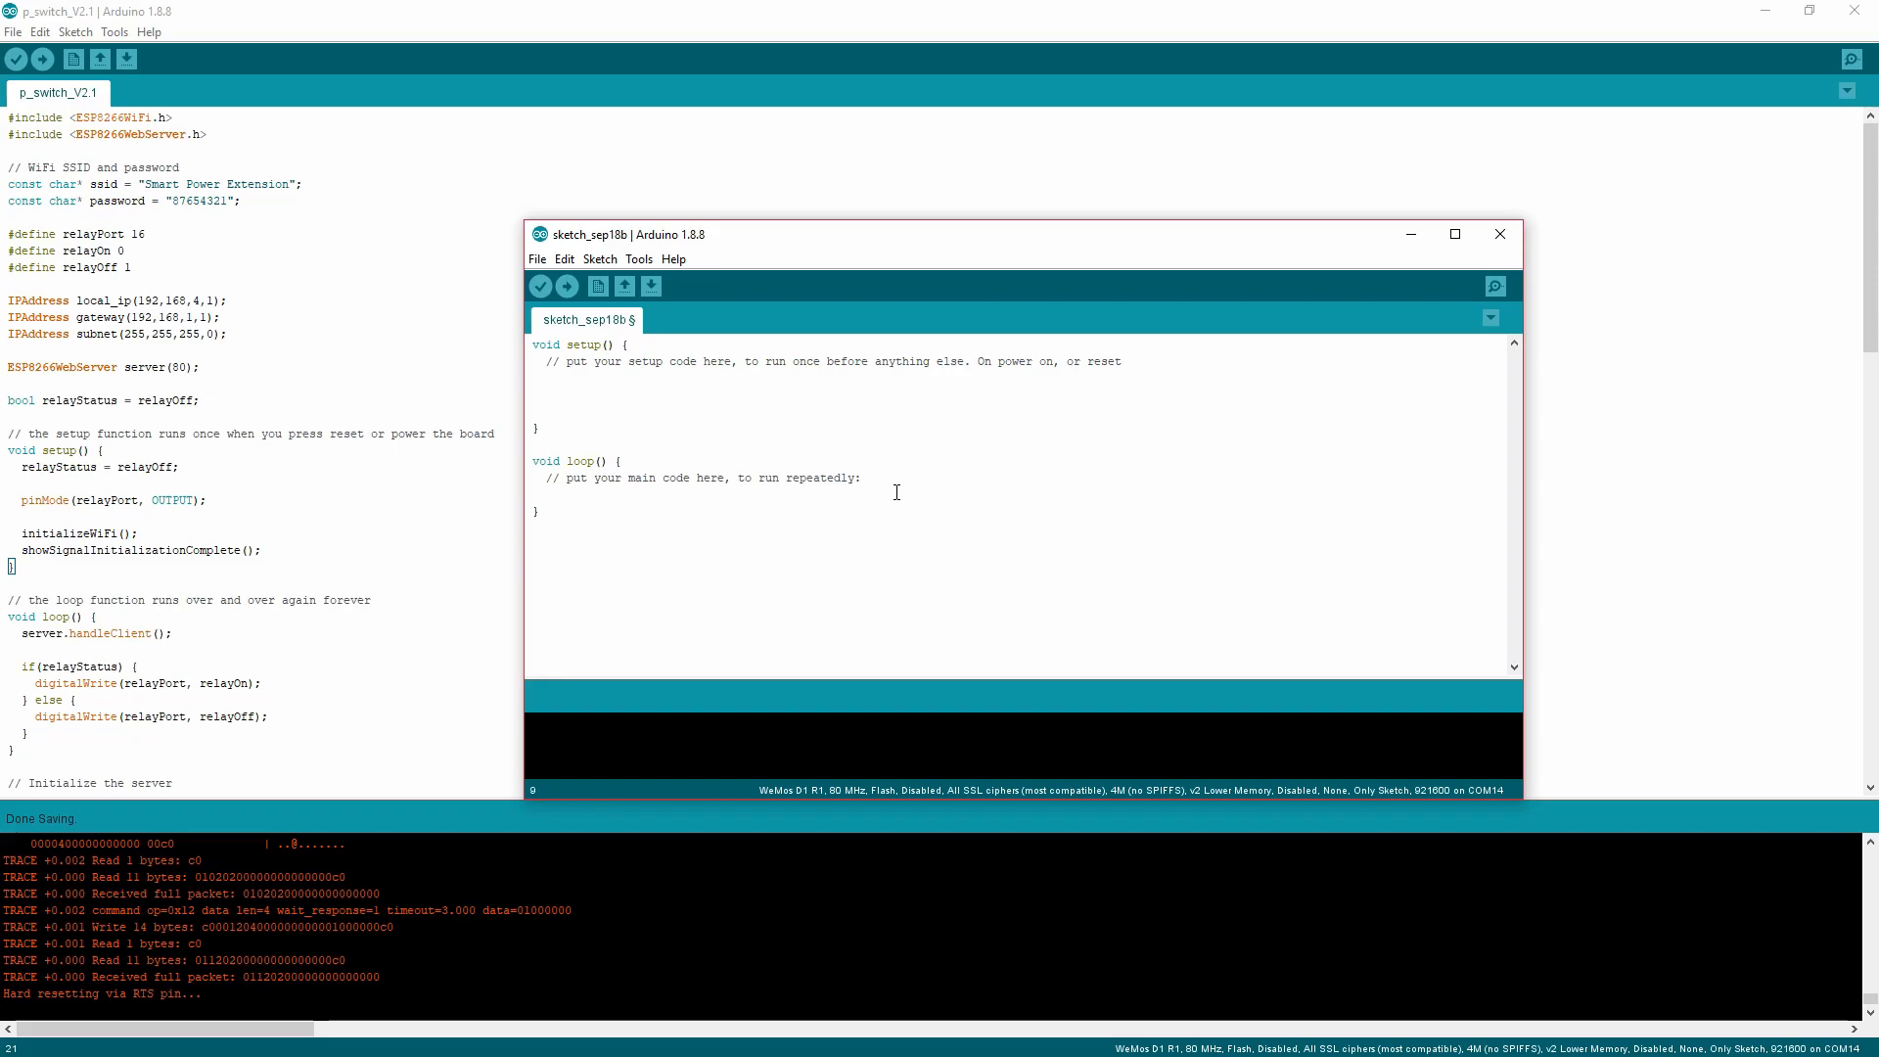
{"action": "type", "text": "after setup() has"}
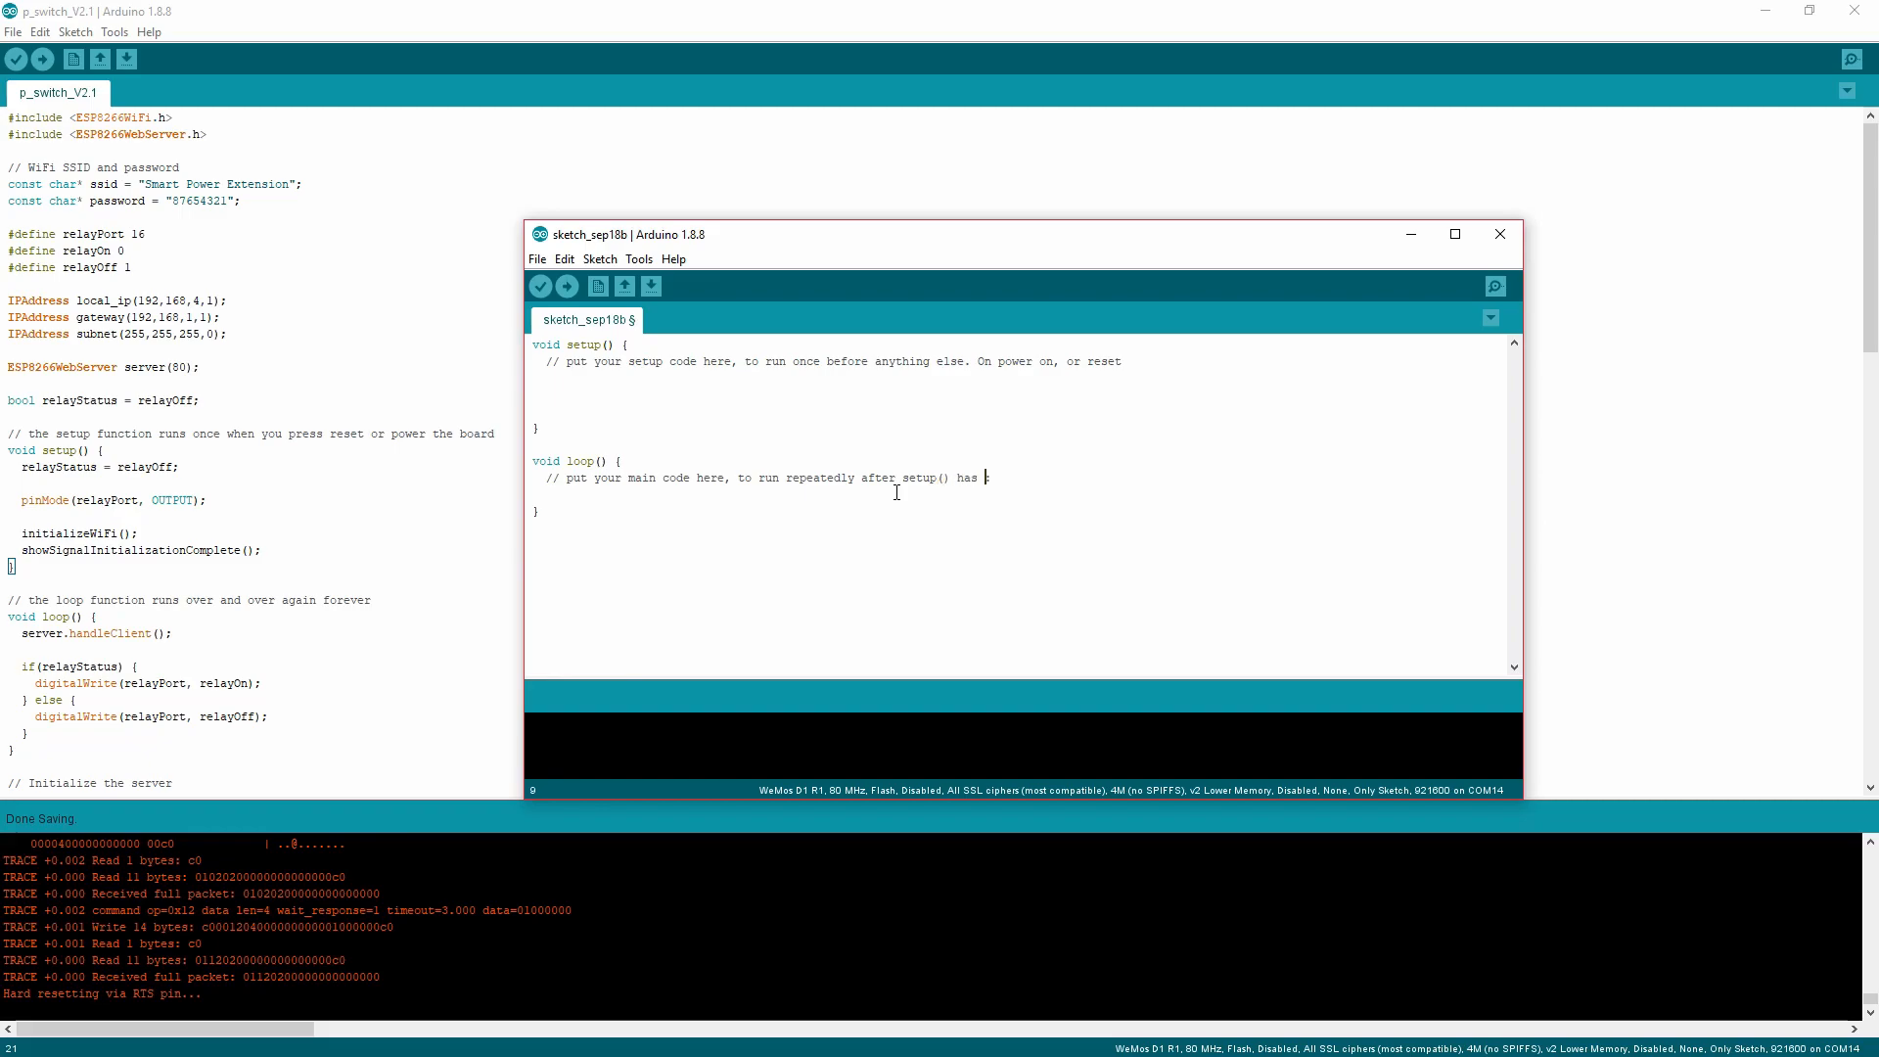
{"action": "type", "text": "ran once:"}
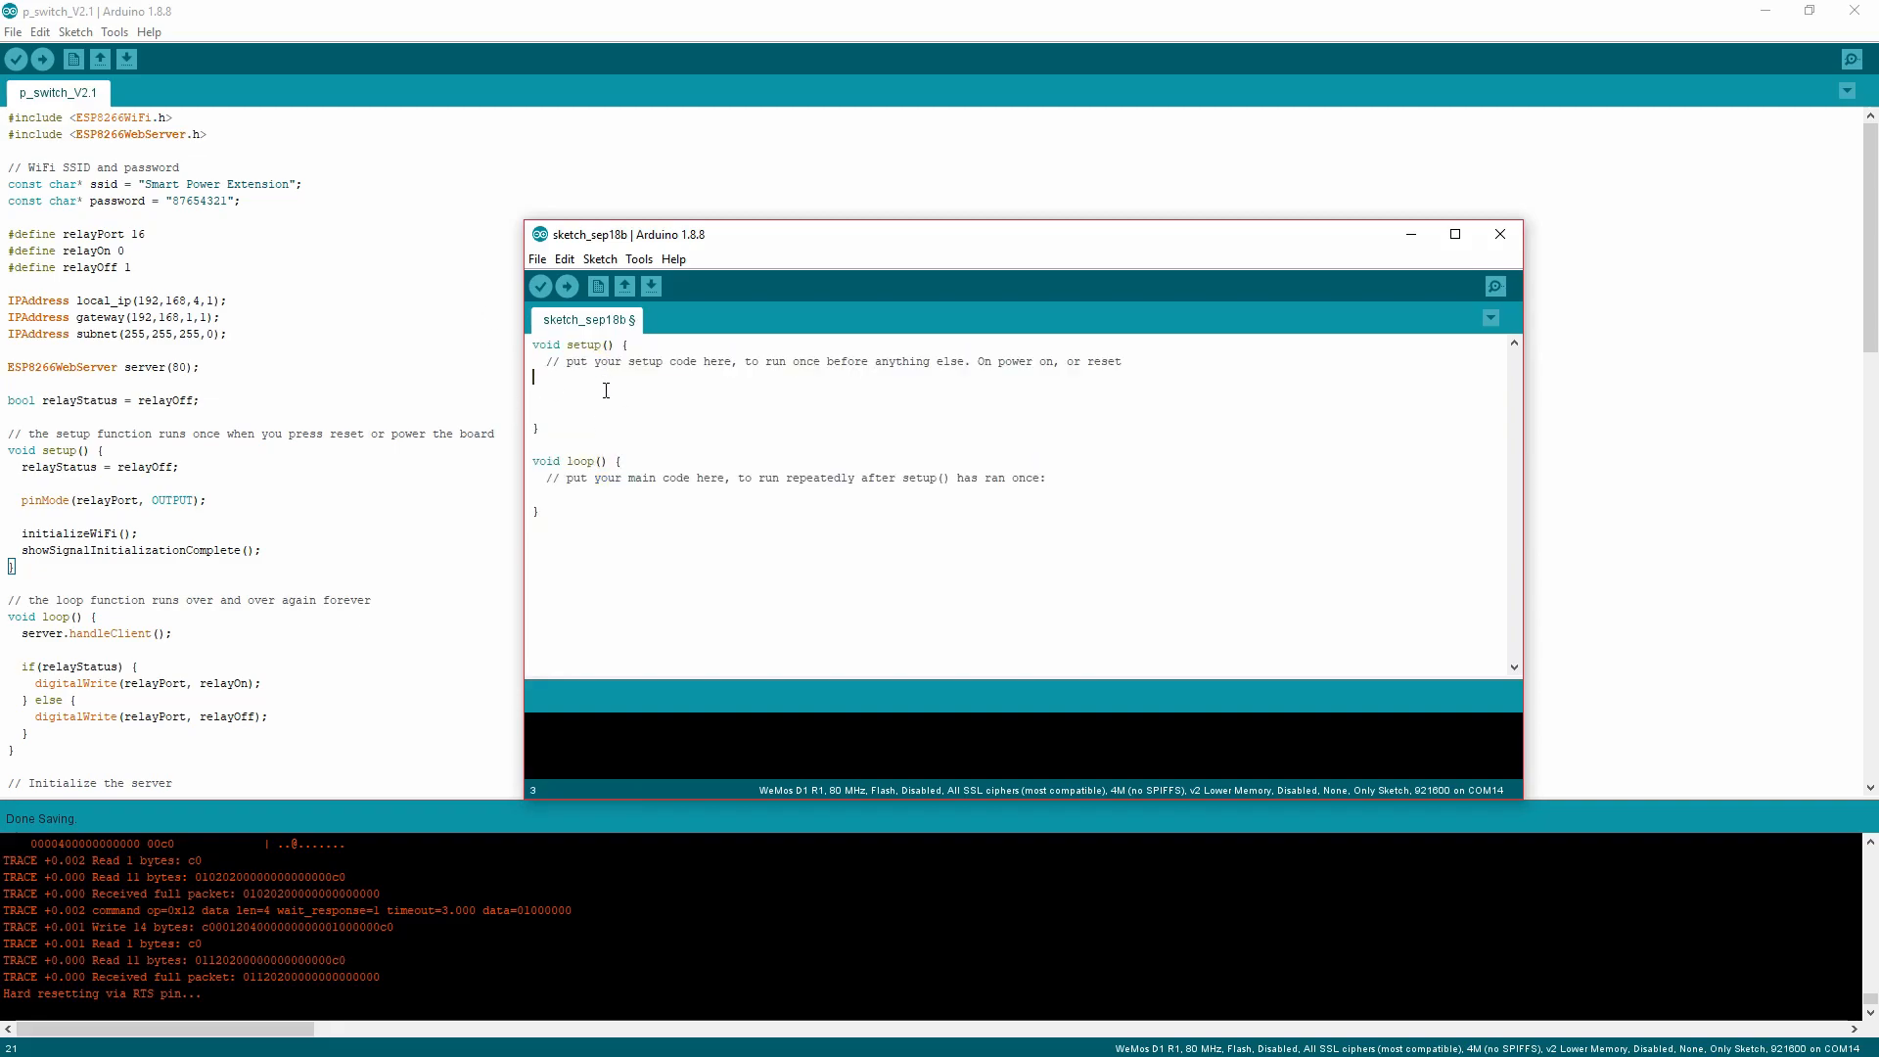
{"action": "mouse_move", "coordinate": [616, 637]}
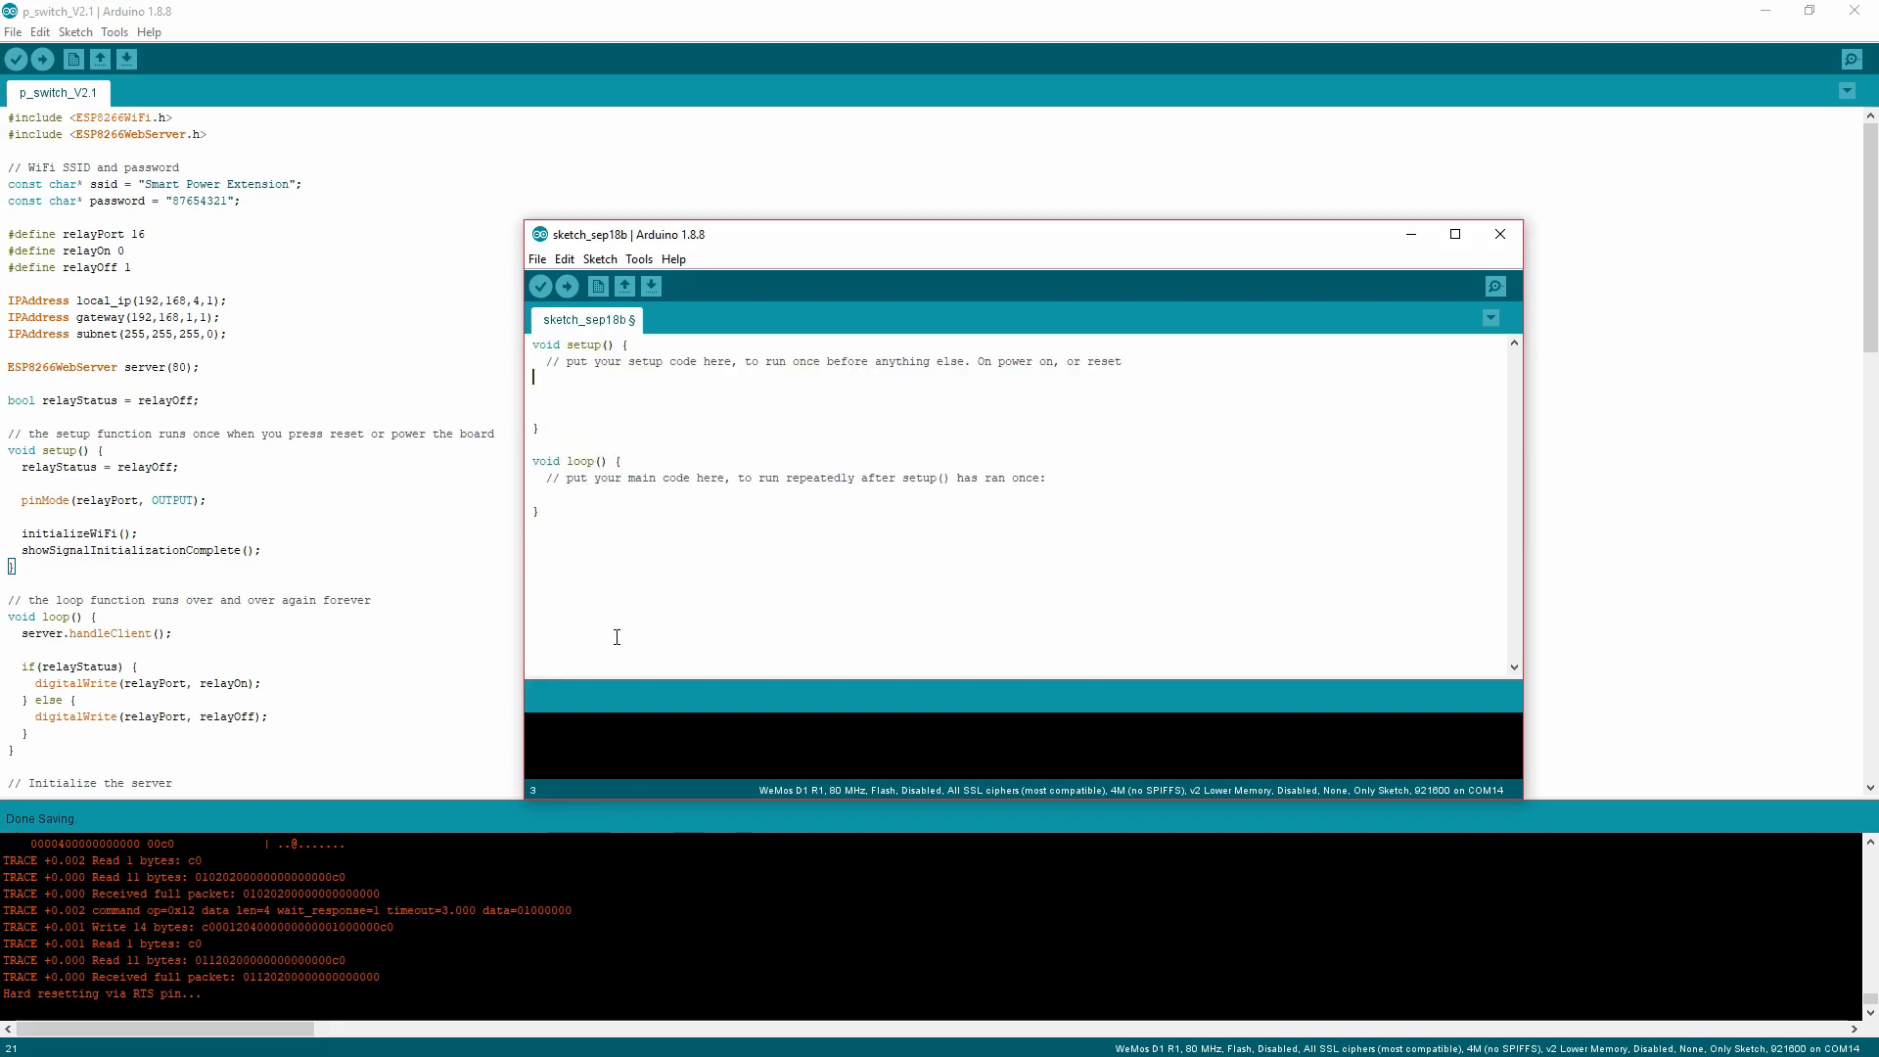
{"action": "left_click", "coordinate": [1498, 233]}
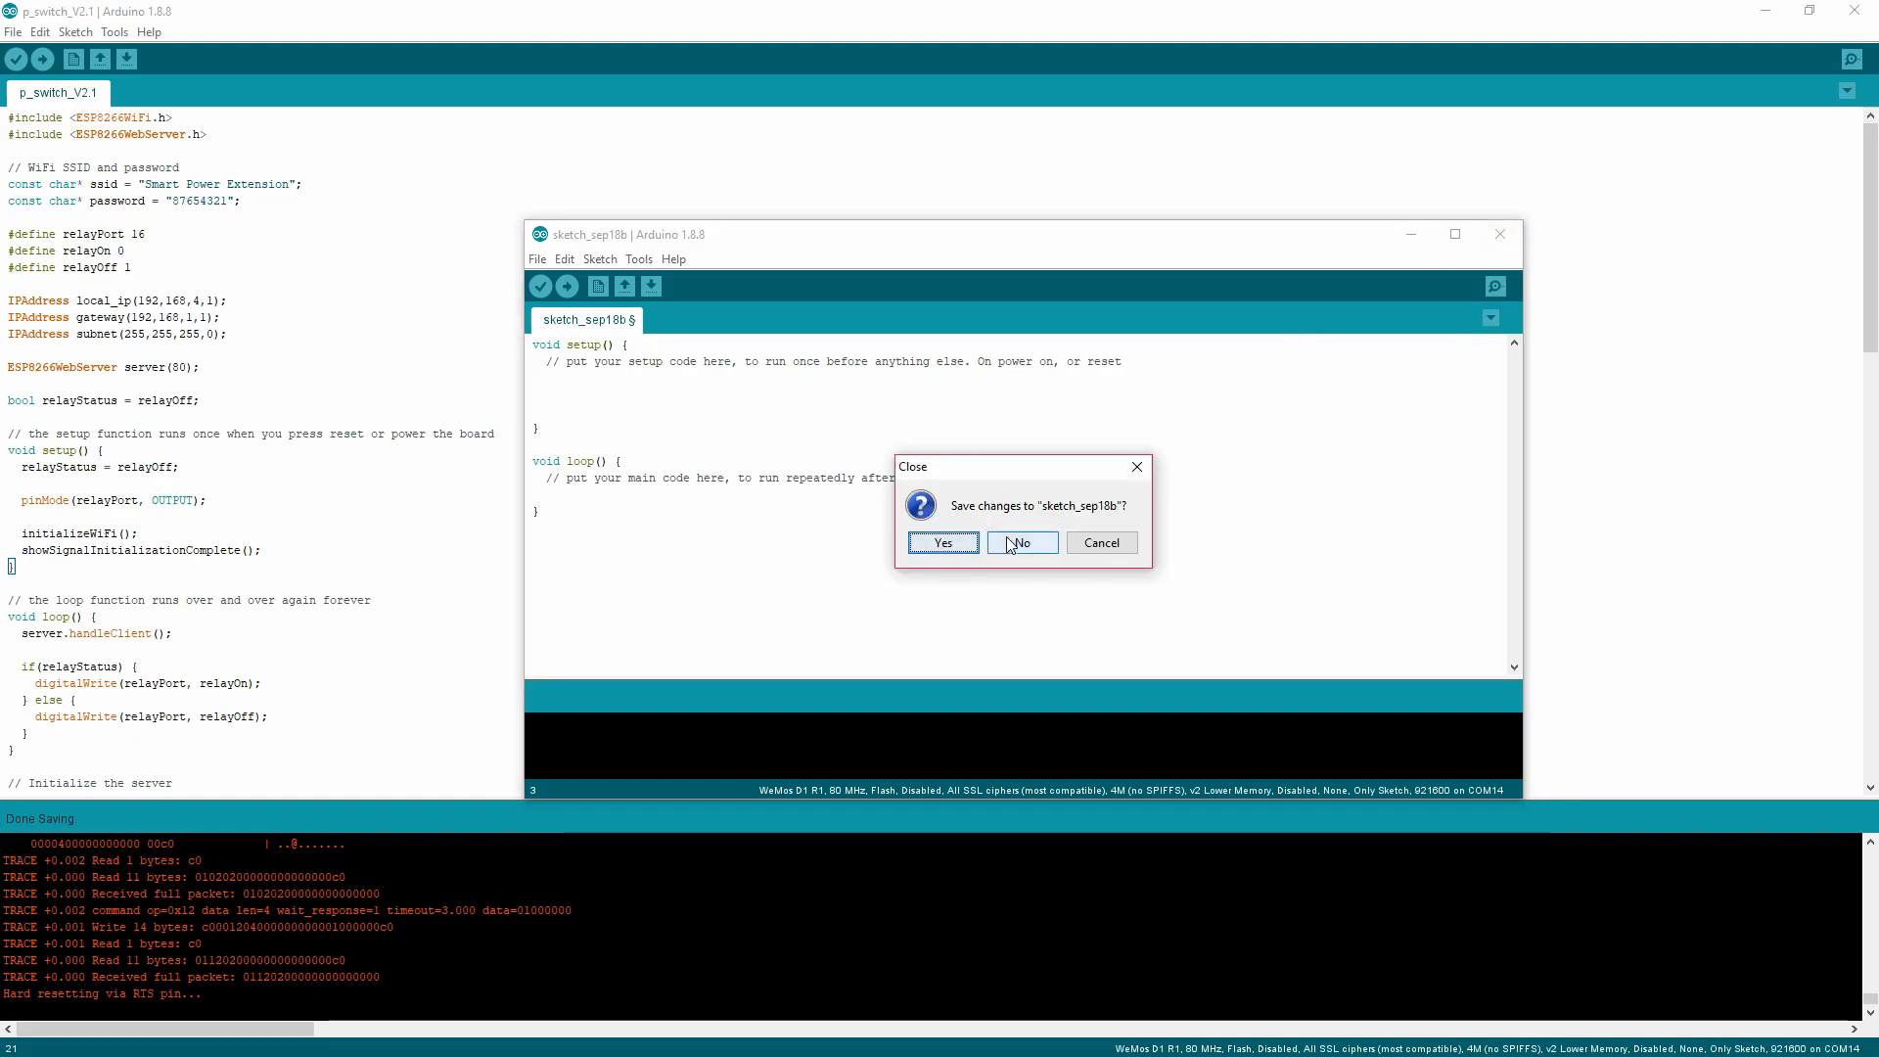
Discard sketch_sep18b's changes, then highlight relayOn, relayOff and the network address declarations
{"action": "left_click", "coordinate": [1020, 542]}
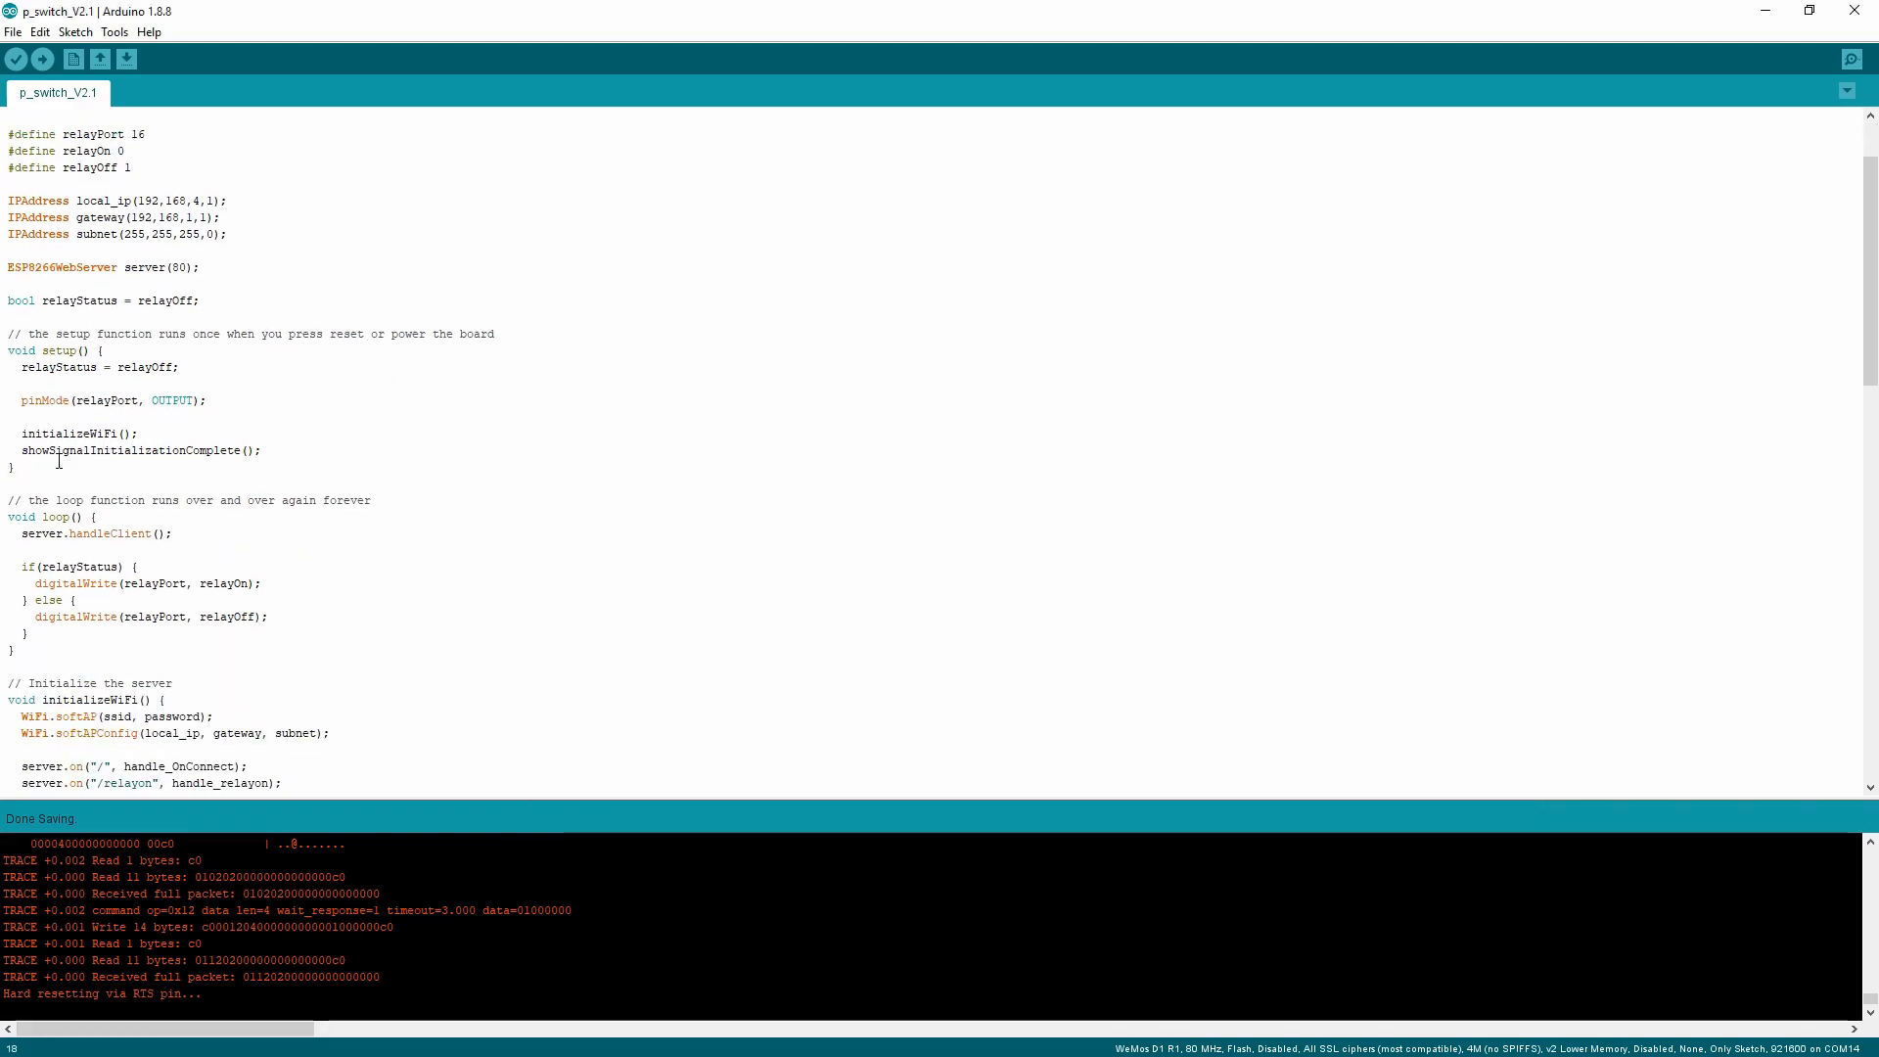
{"action": "left_click_drag", "start_coordinate": [12, 351], "coordinate": [12, 469]}
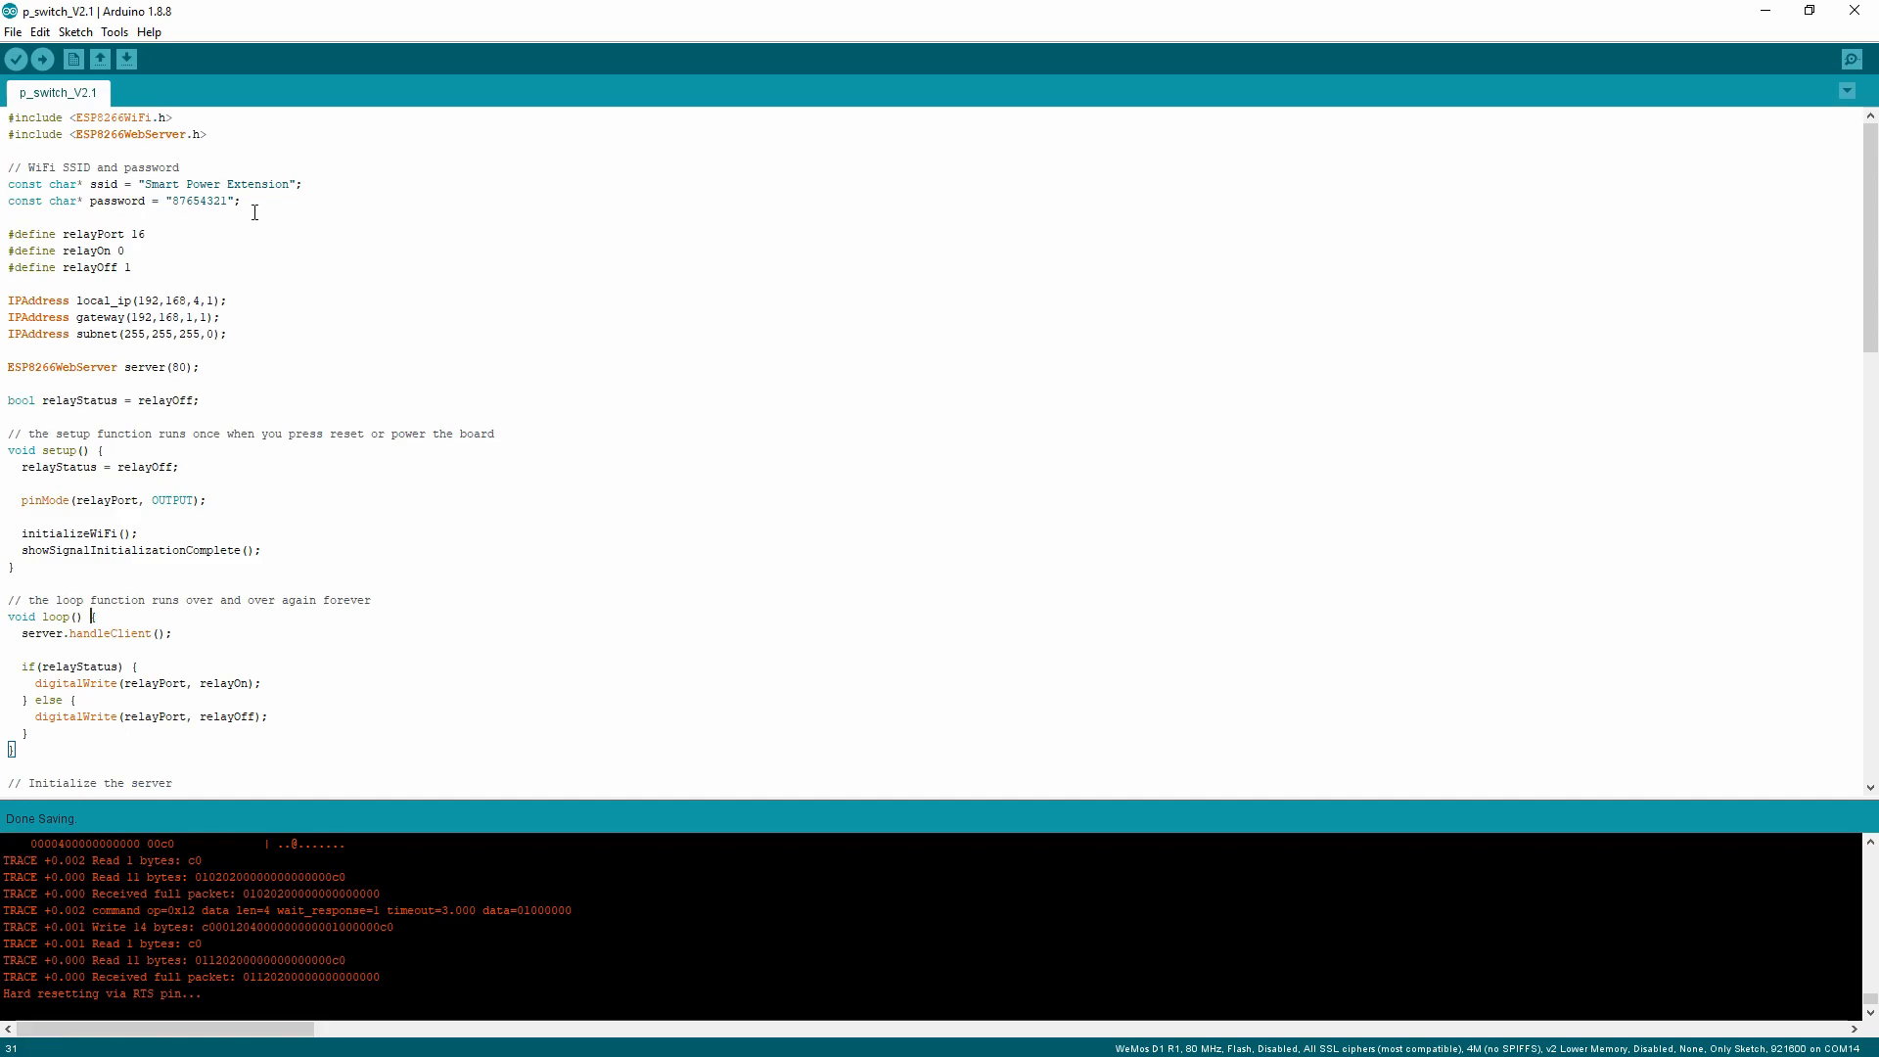
{"action": "mouse_move", "coordinate": [6, 180]}
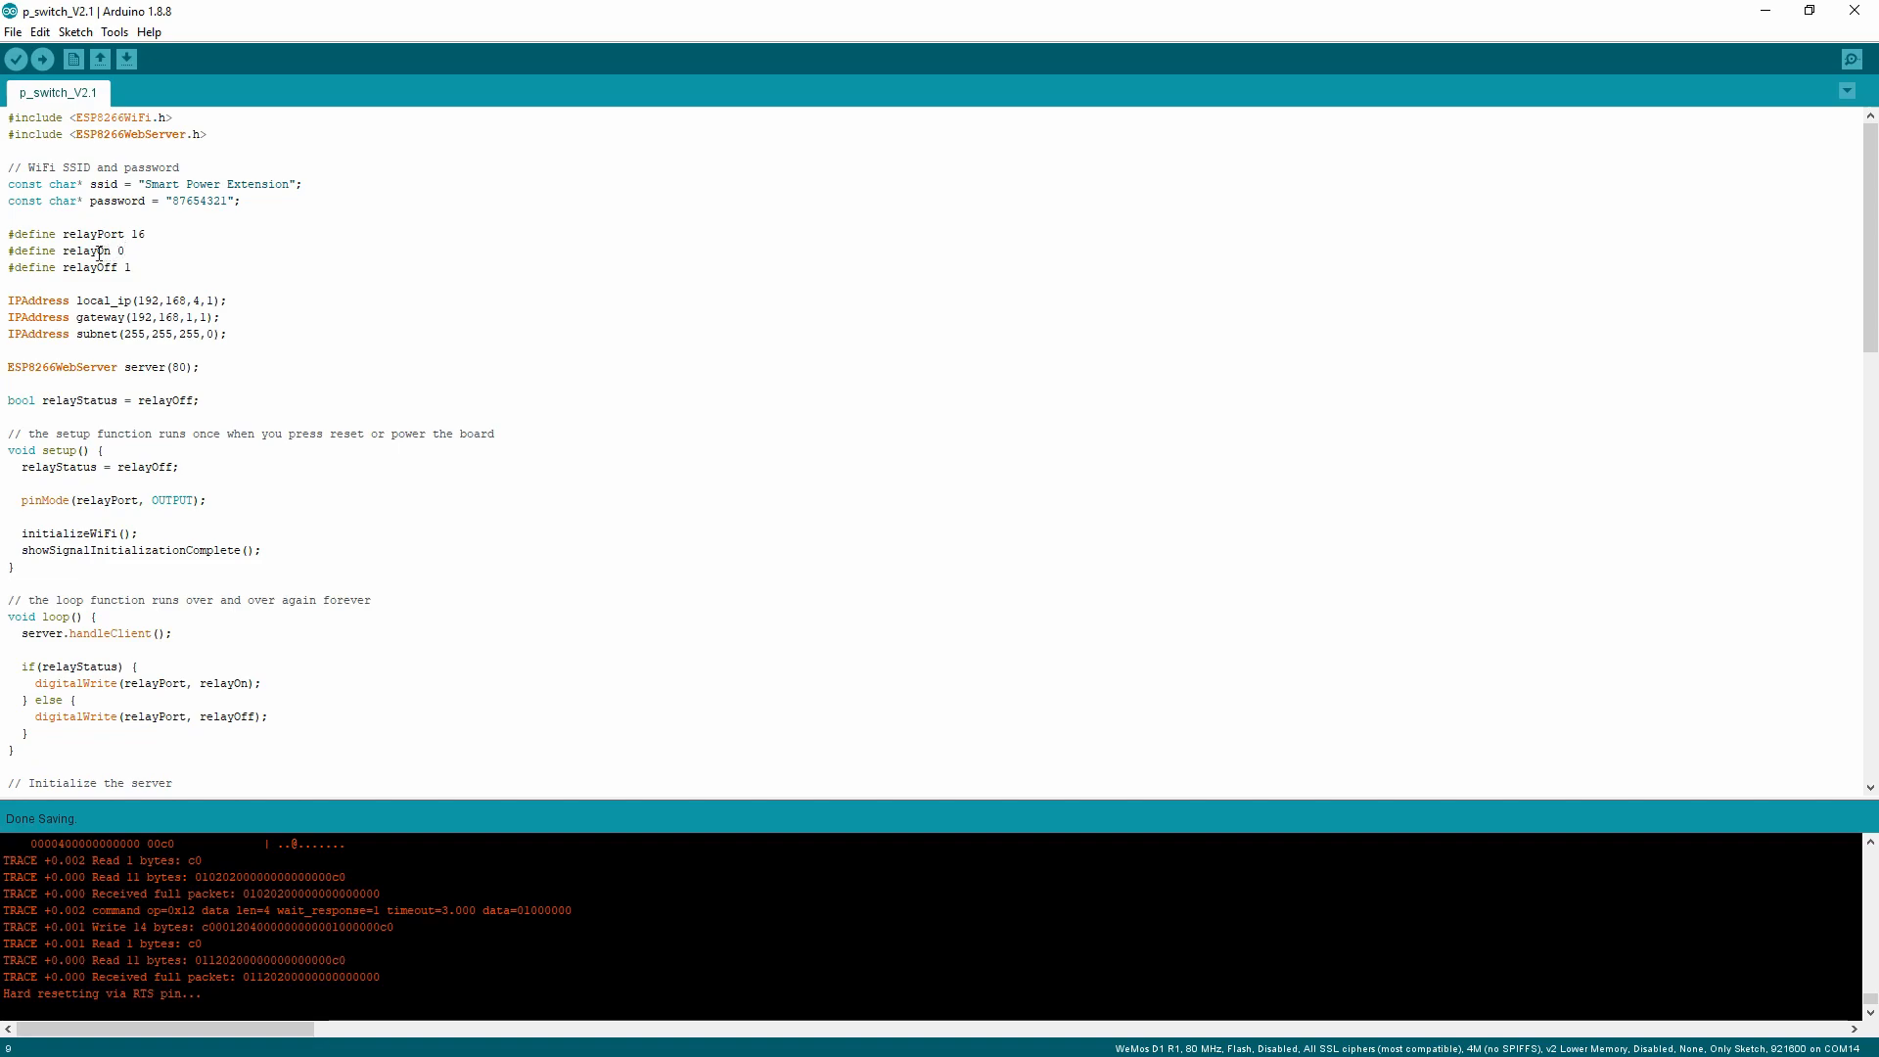
{"action": "double_click", "coordinate": [86, 250]}
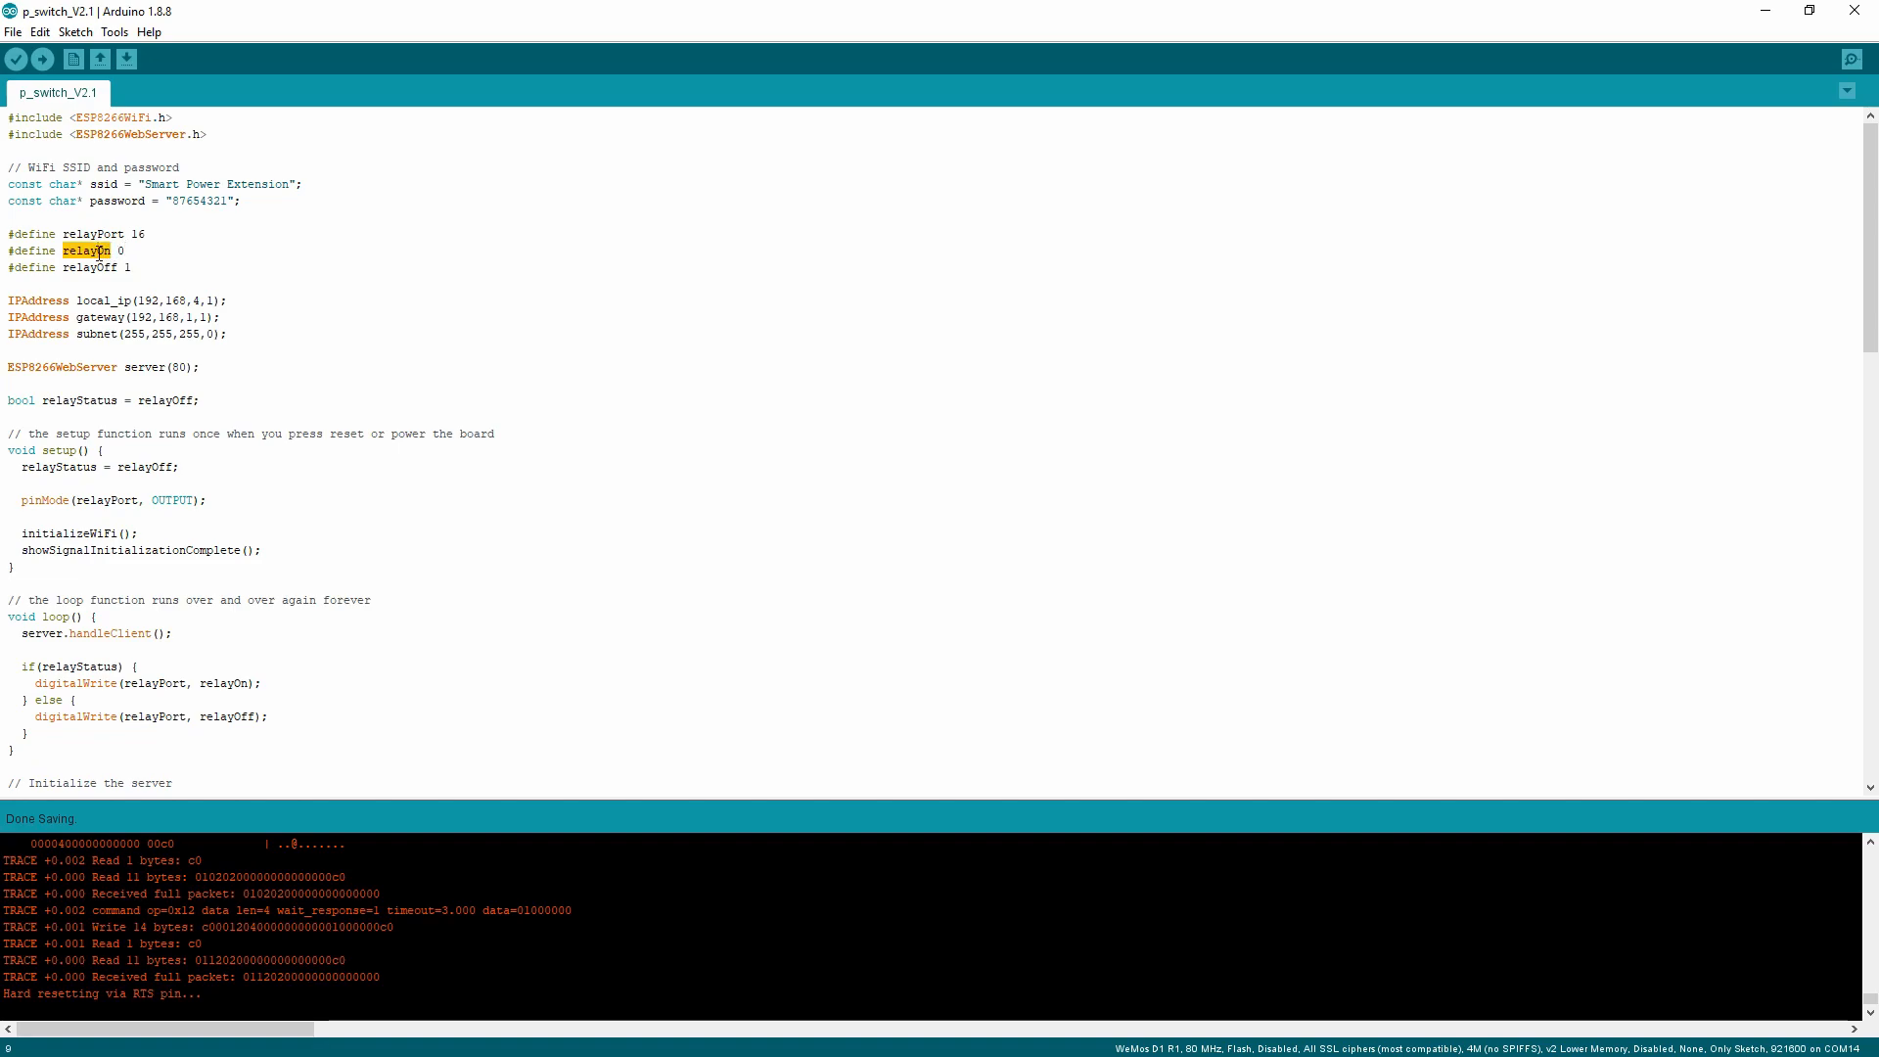
{"action": "left_click", "coordinate": [124, 251]}
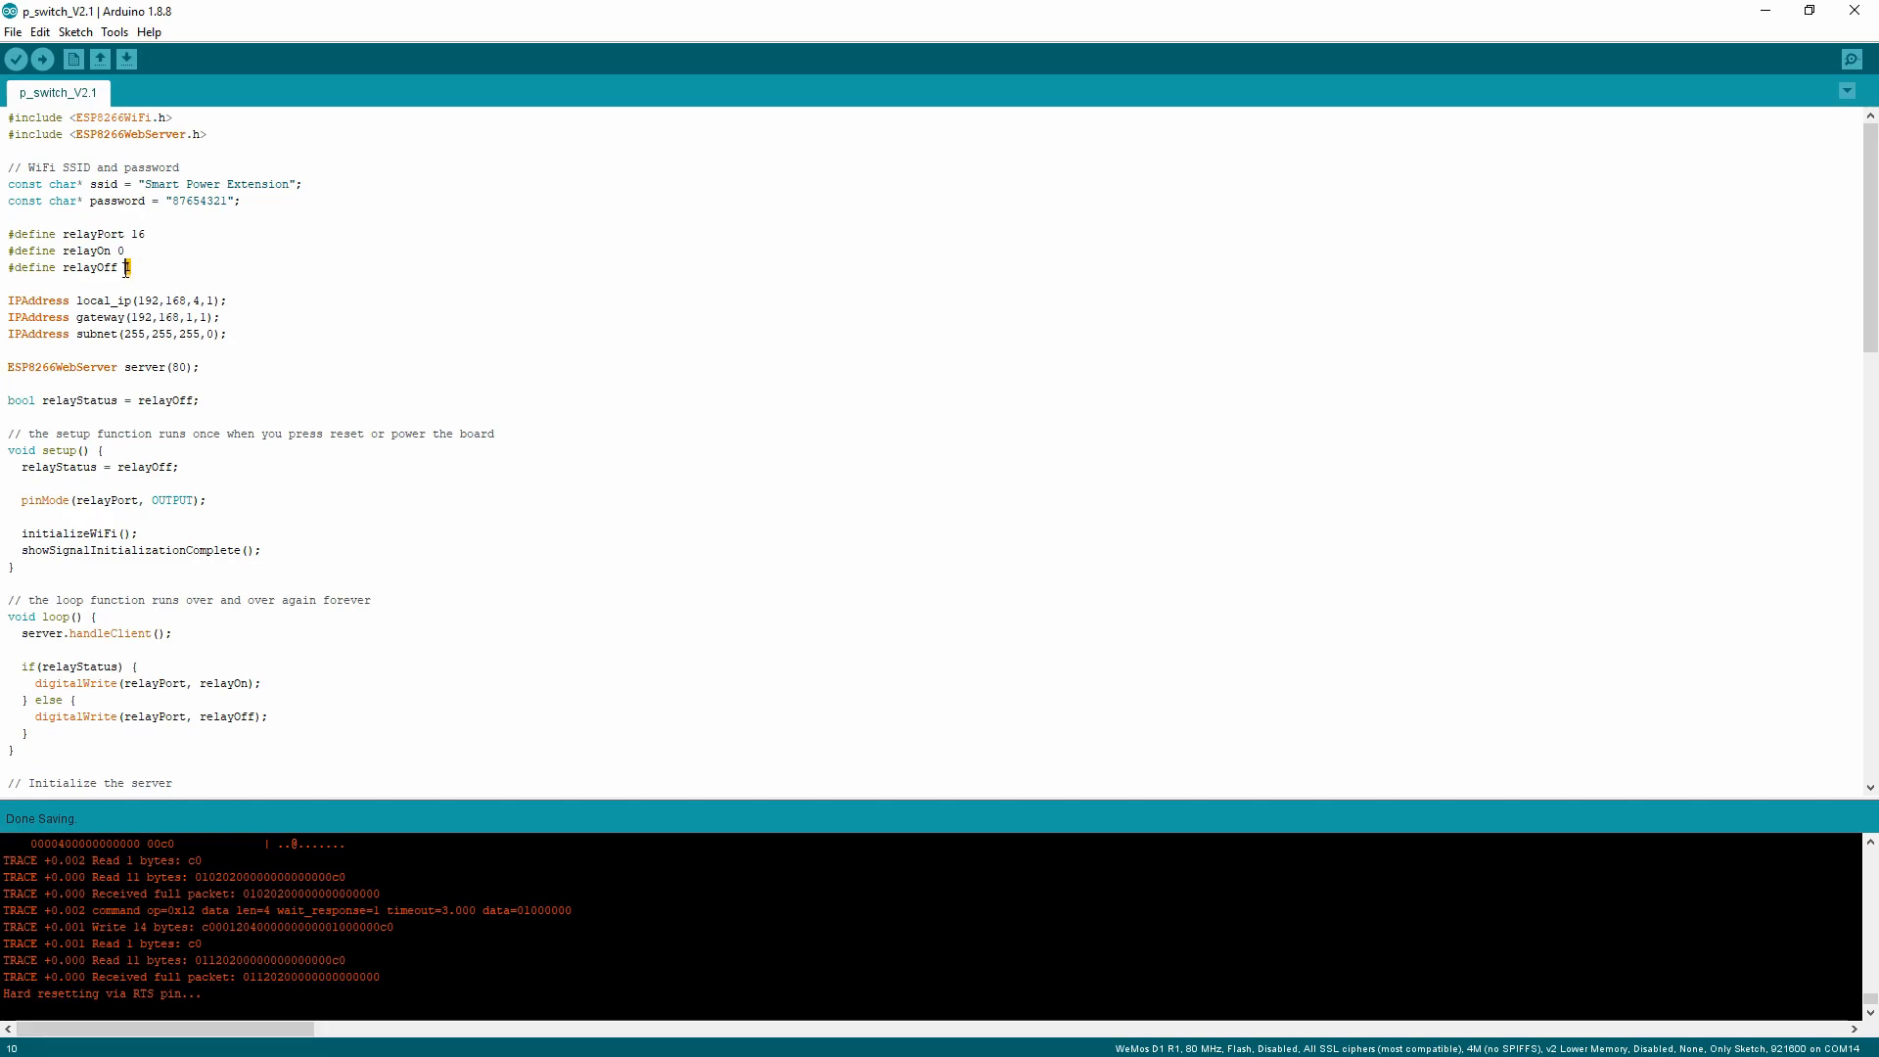
{"action": "double_click", "coordinate": [88, 266]}
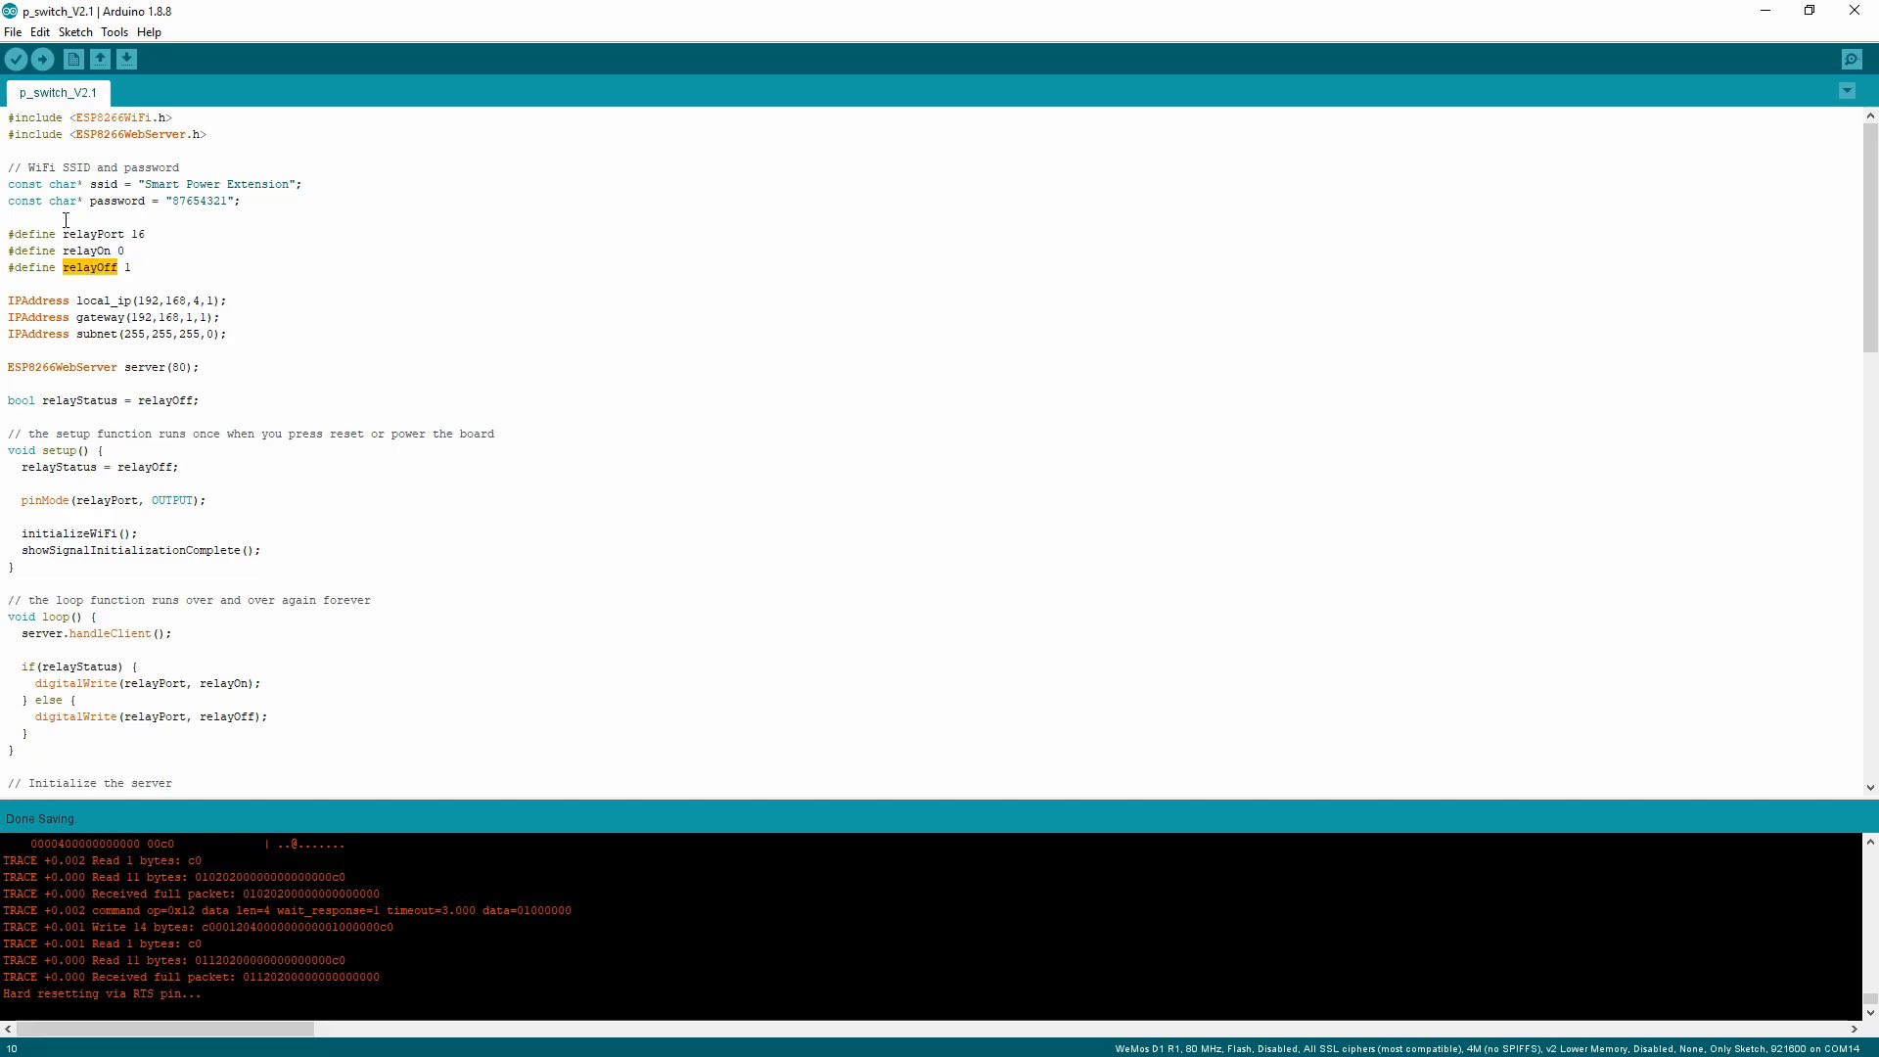
{"action": "left_click", "coordinate": [123, 250]}
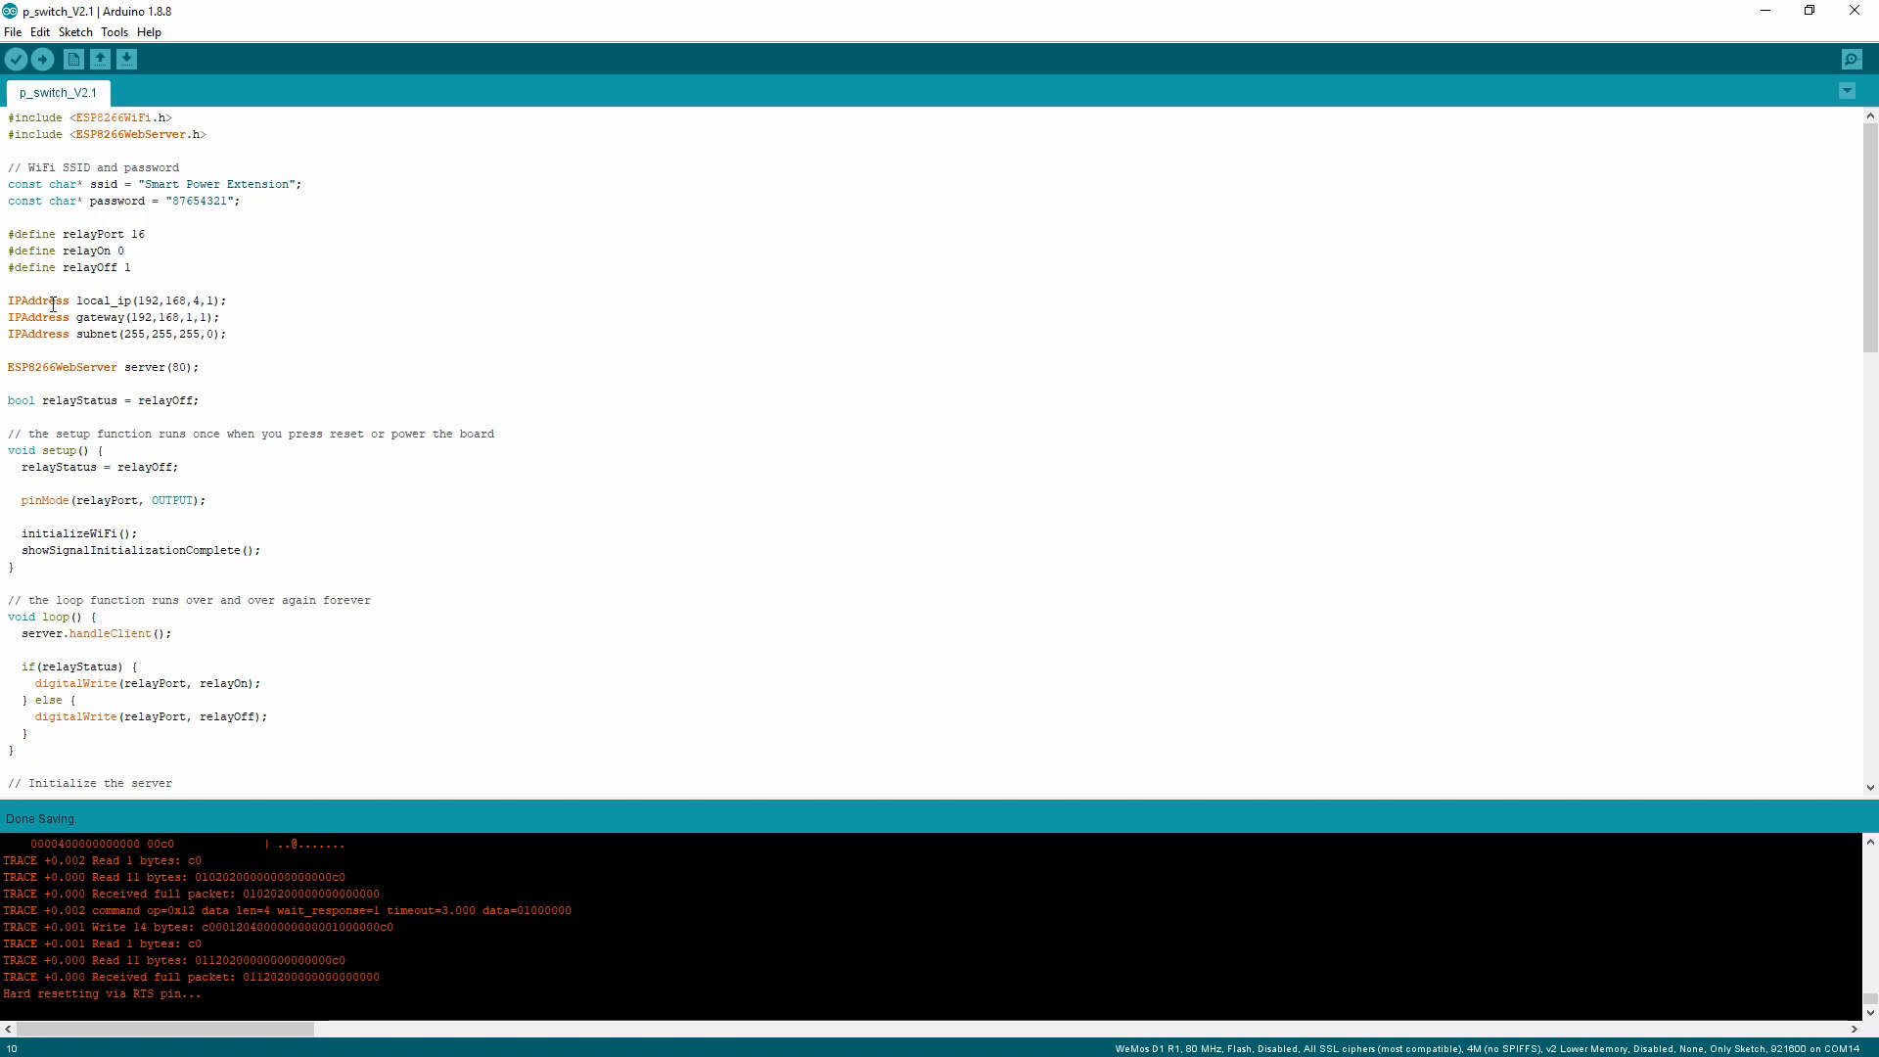
{"action": "left_click_drag", "start_coordinate": [9, 301], "coordinate": [202, 367]}
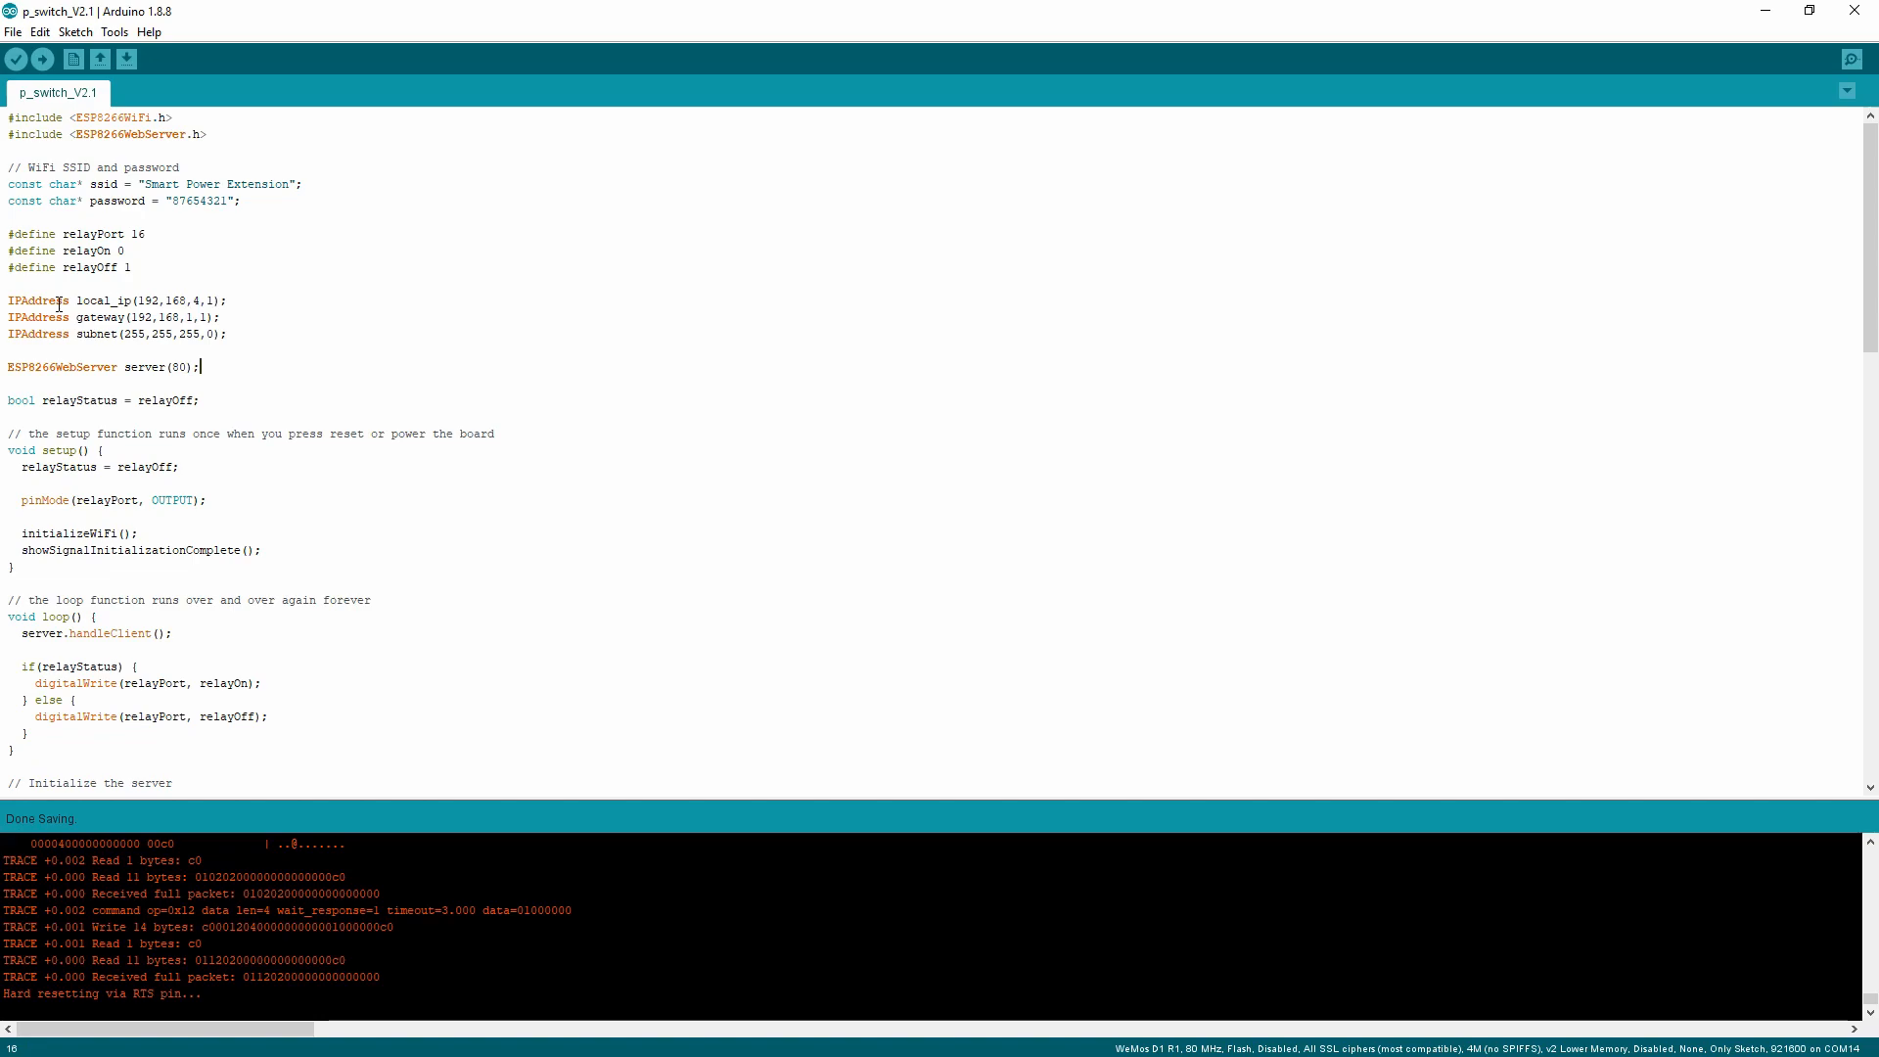
{"action": "left_click", "coordinate": [154, 300]}
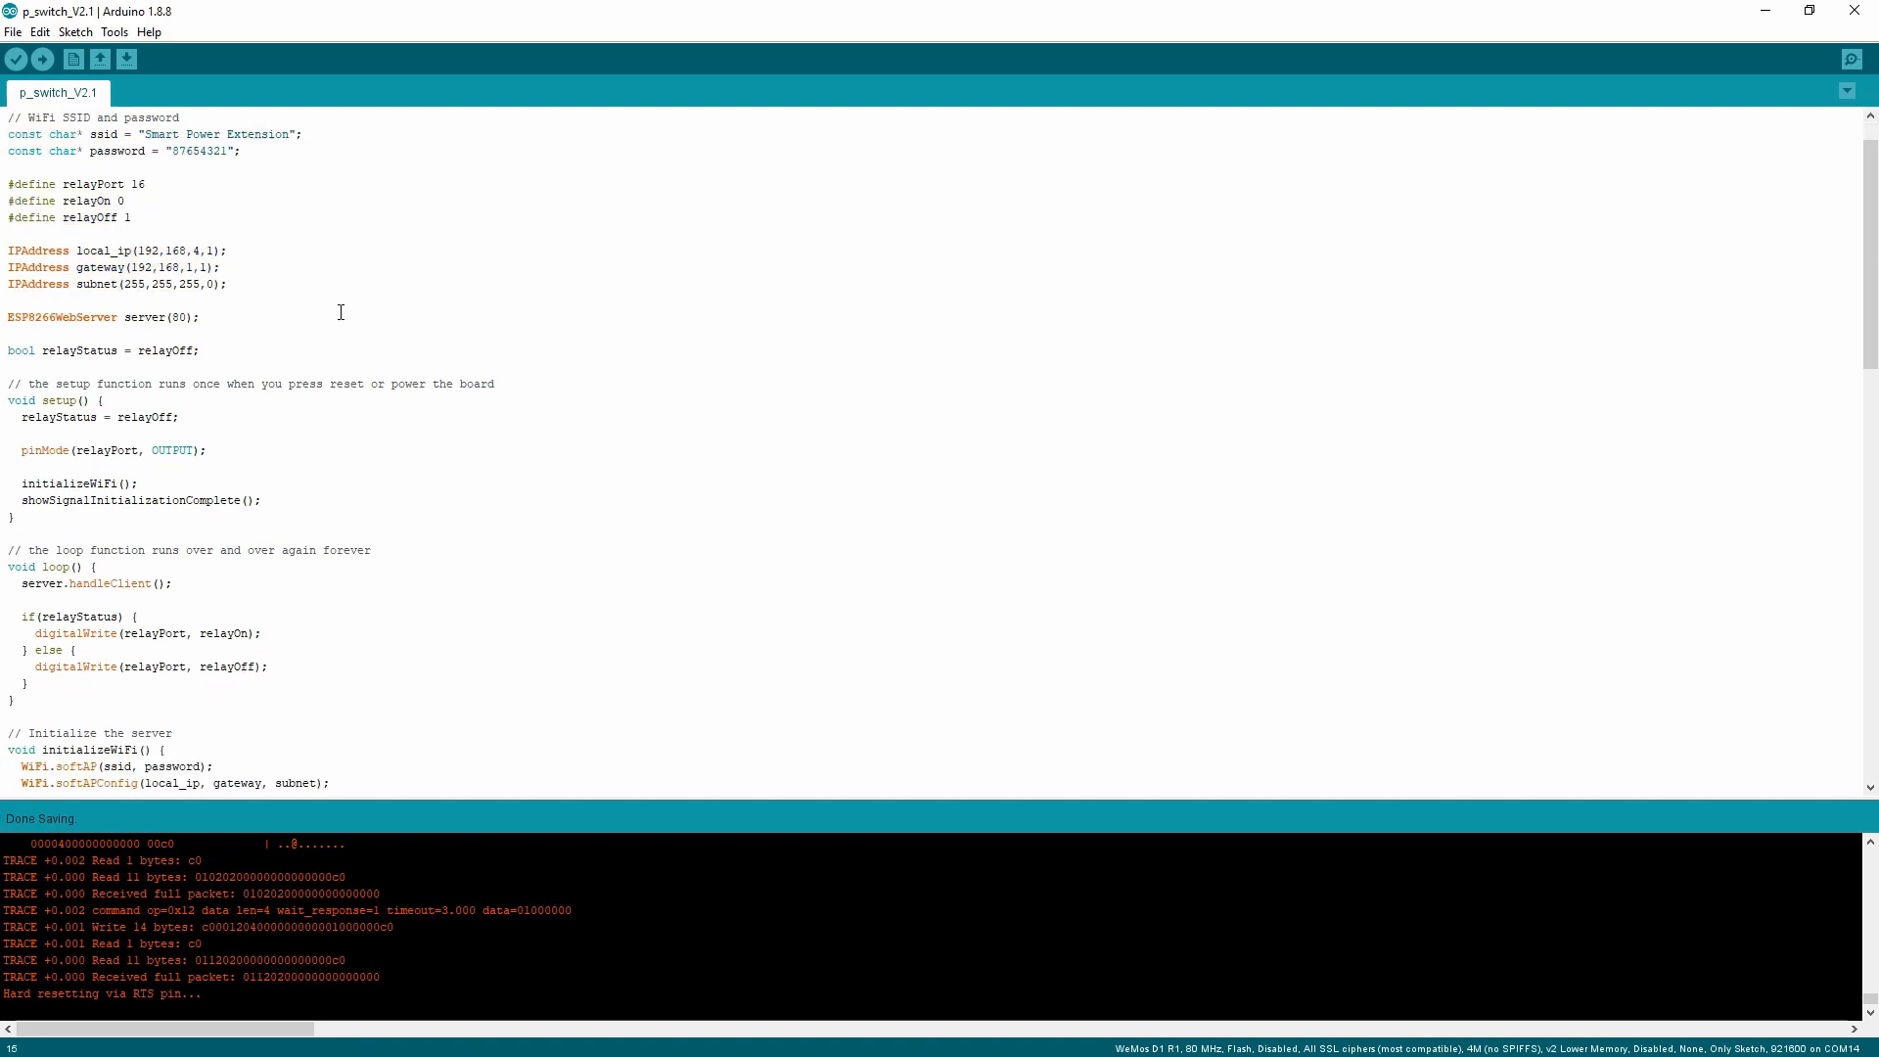
{"action": "triple_click", "coordinate": [102, 350]}
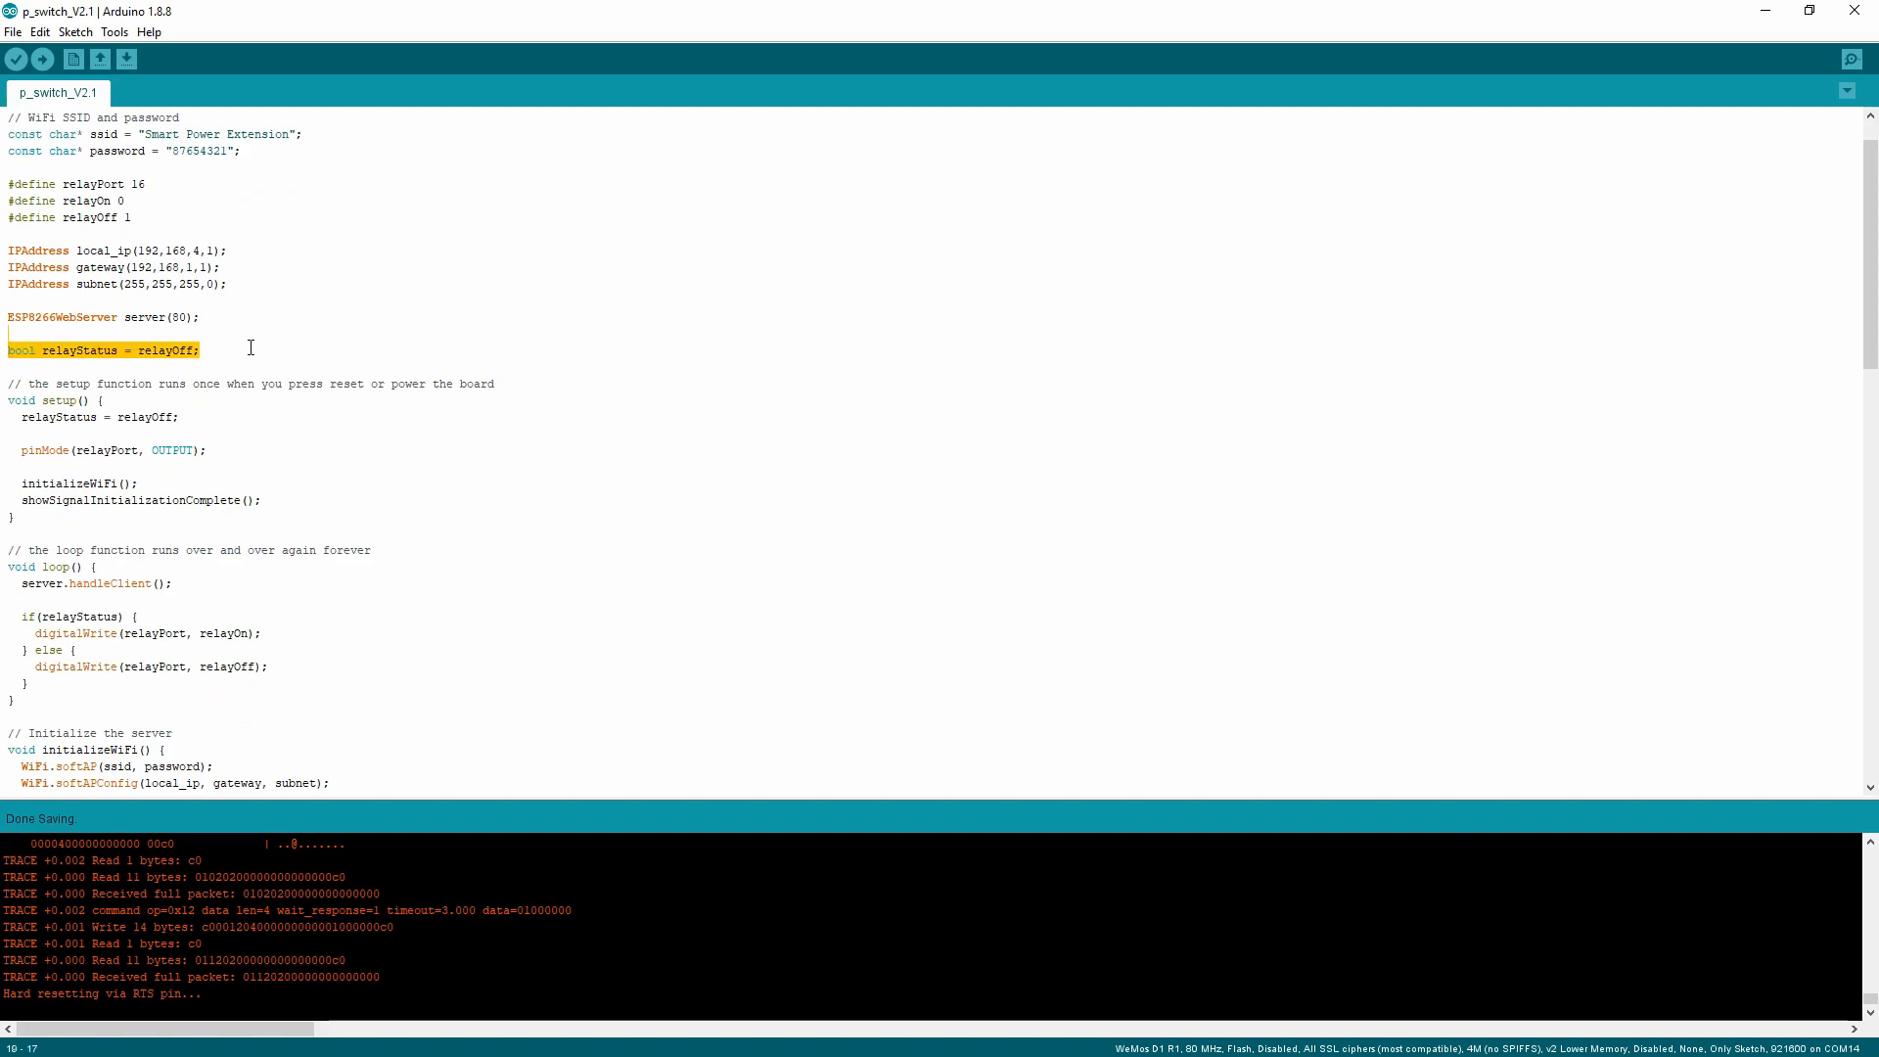
{"action": "scroll", "scroll_direction": "down", "scroll_amount": 3}
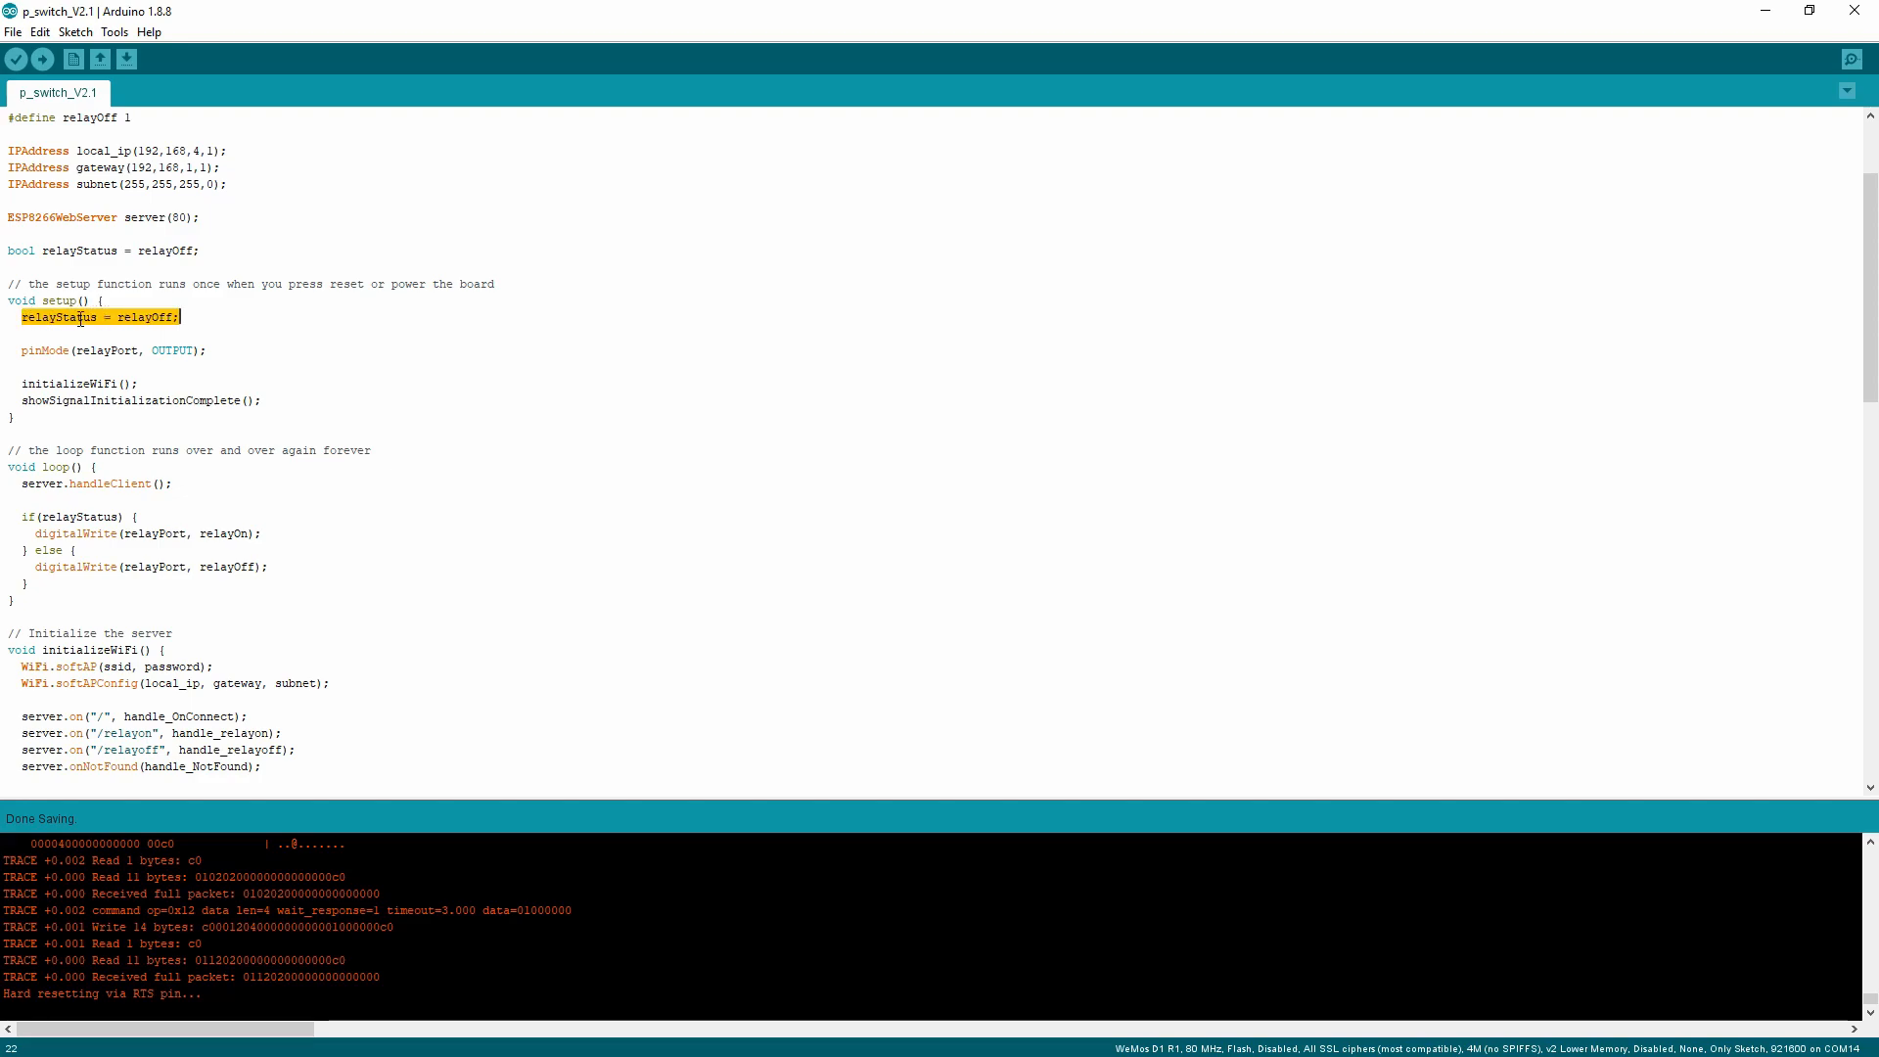
{"action": "double_click", "coordinate": [146, 316]}
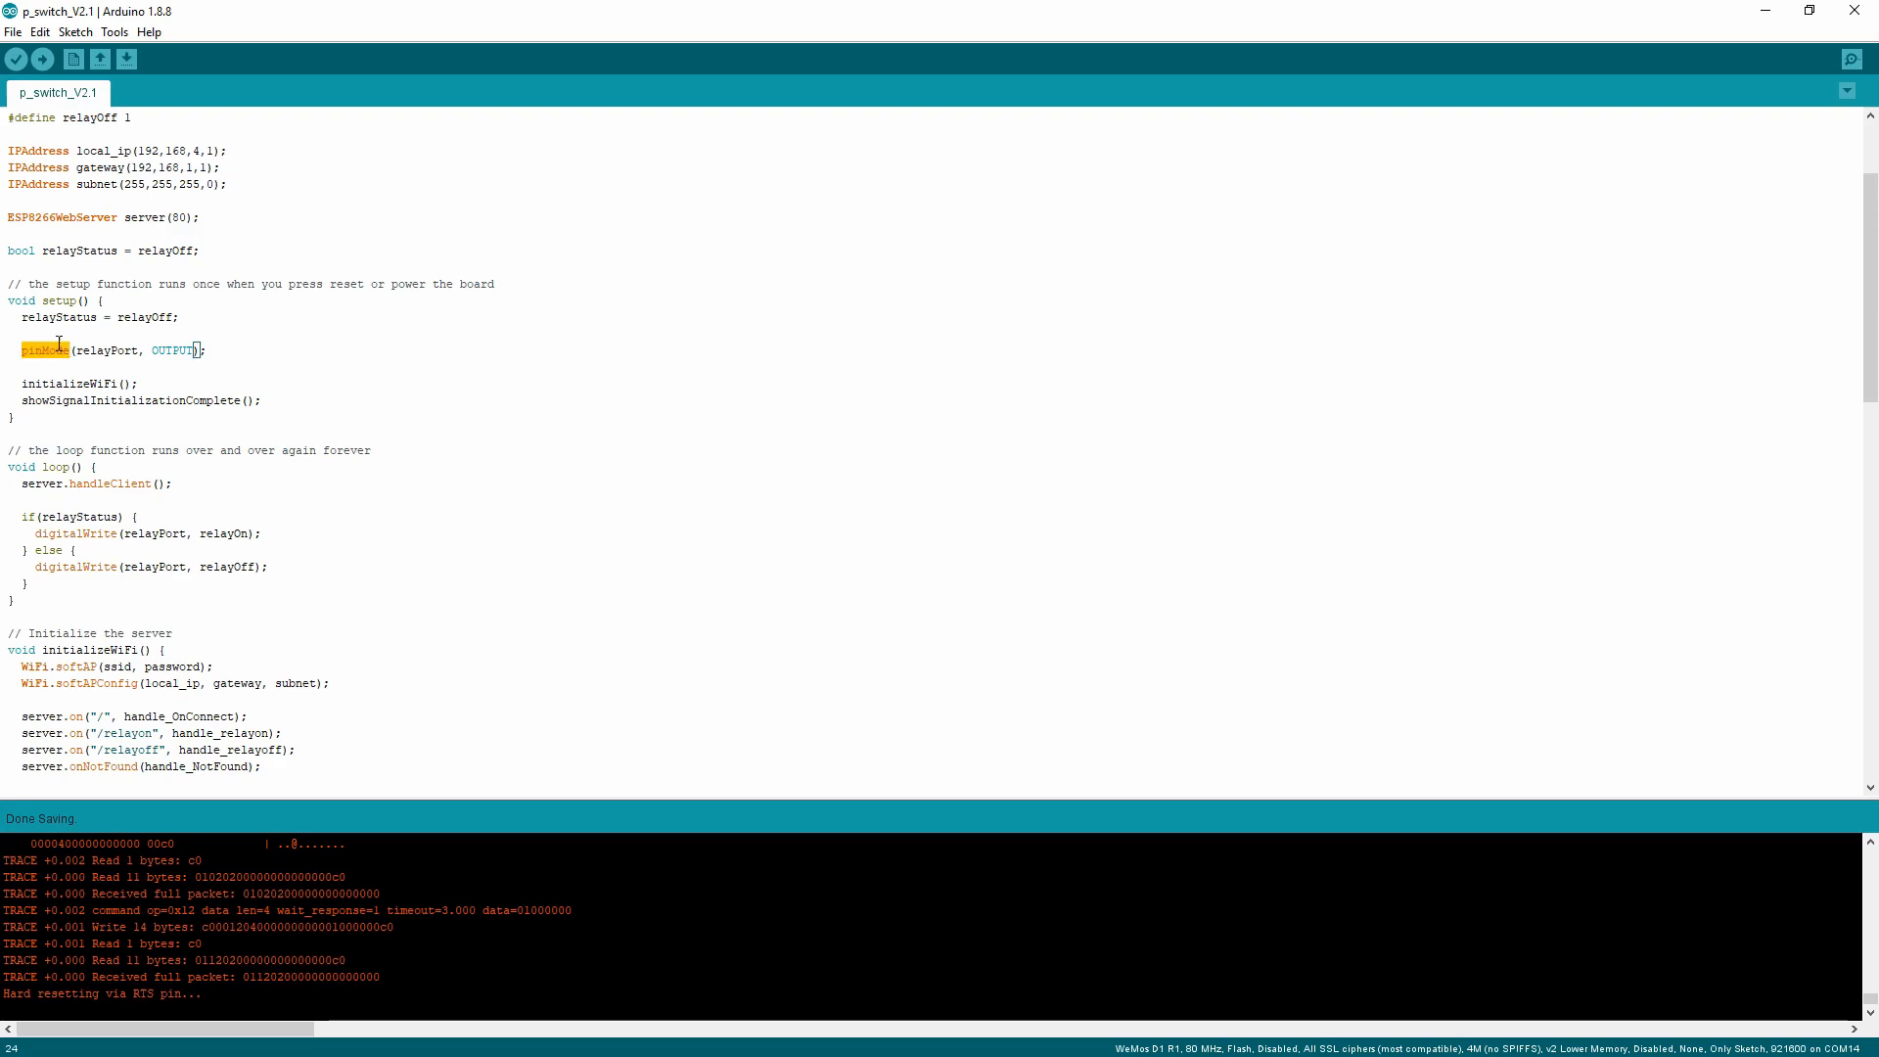
{"action": "double_click", "coordinate": [106, 350]}
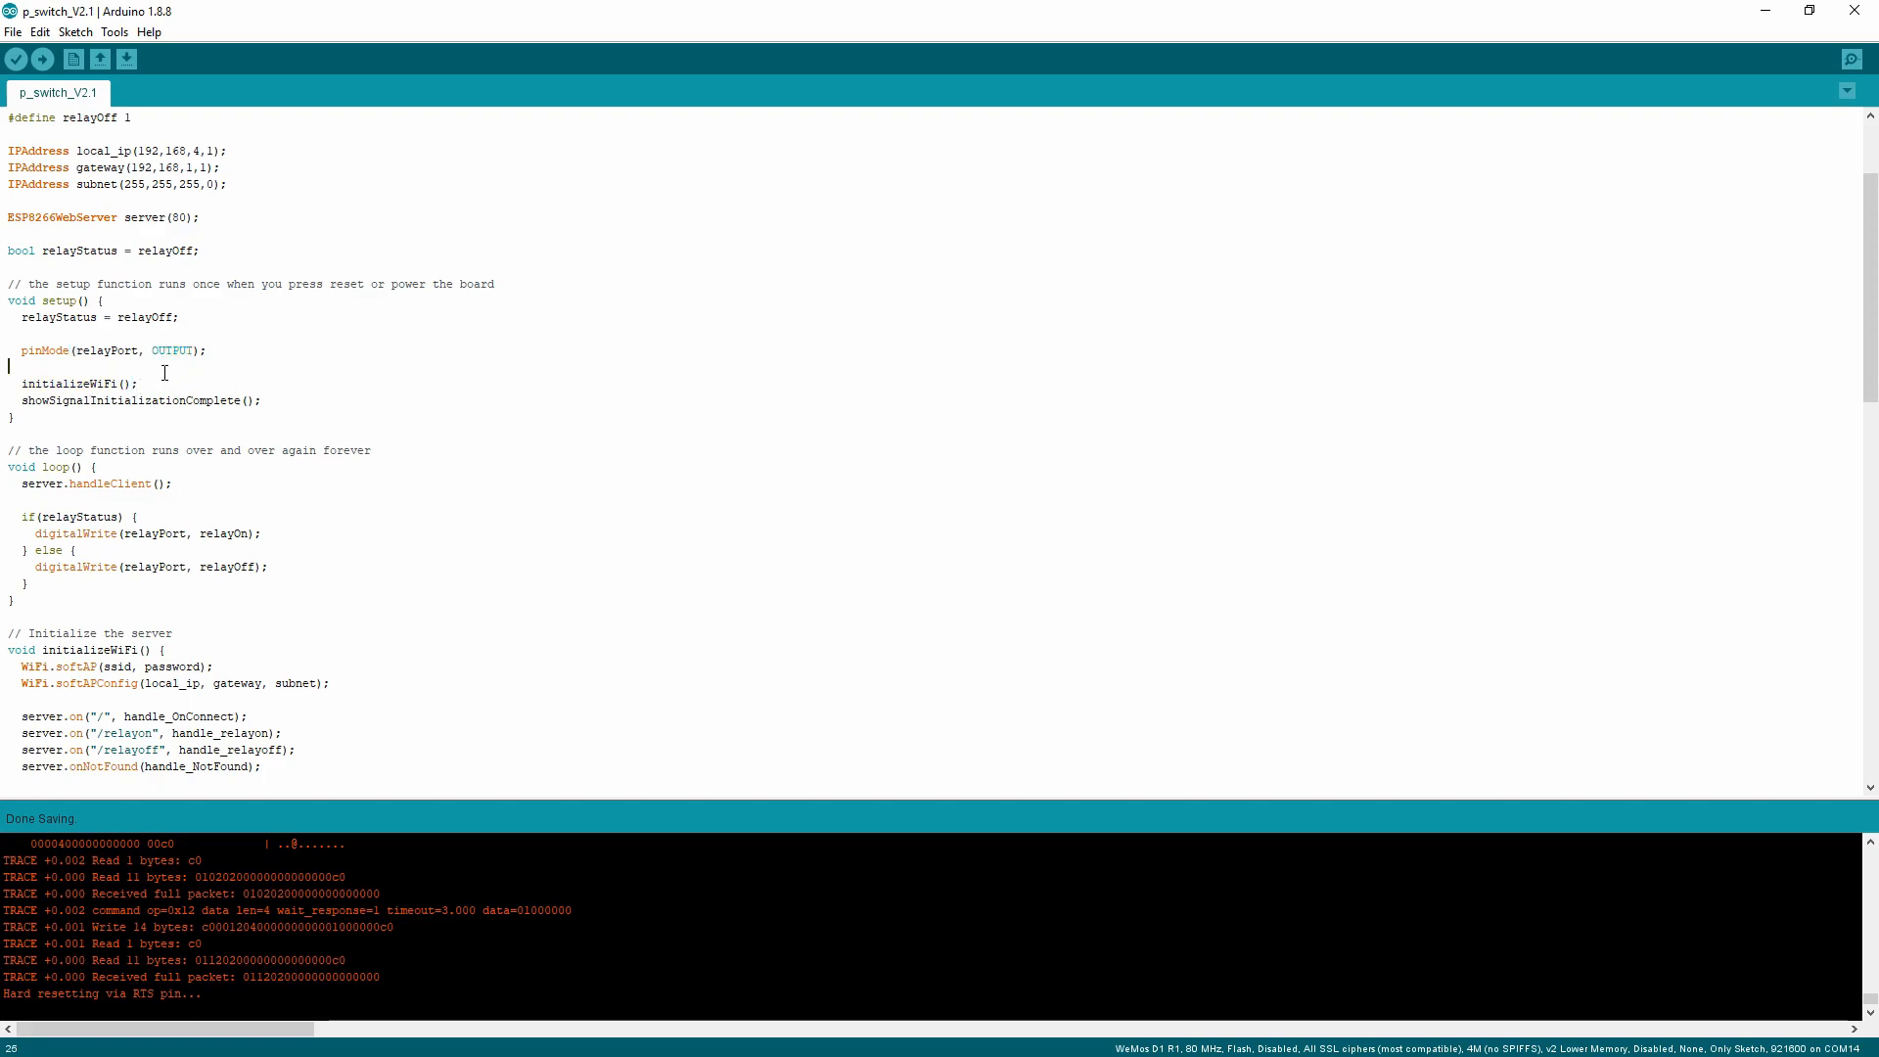
{"action": "double_click", "coordinate": [80, 384]}
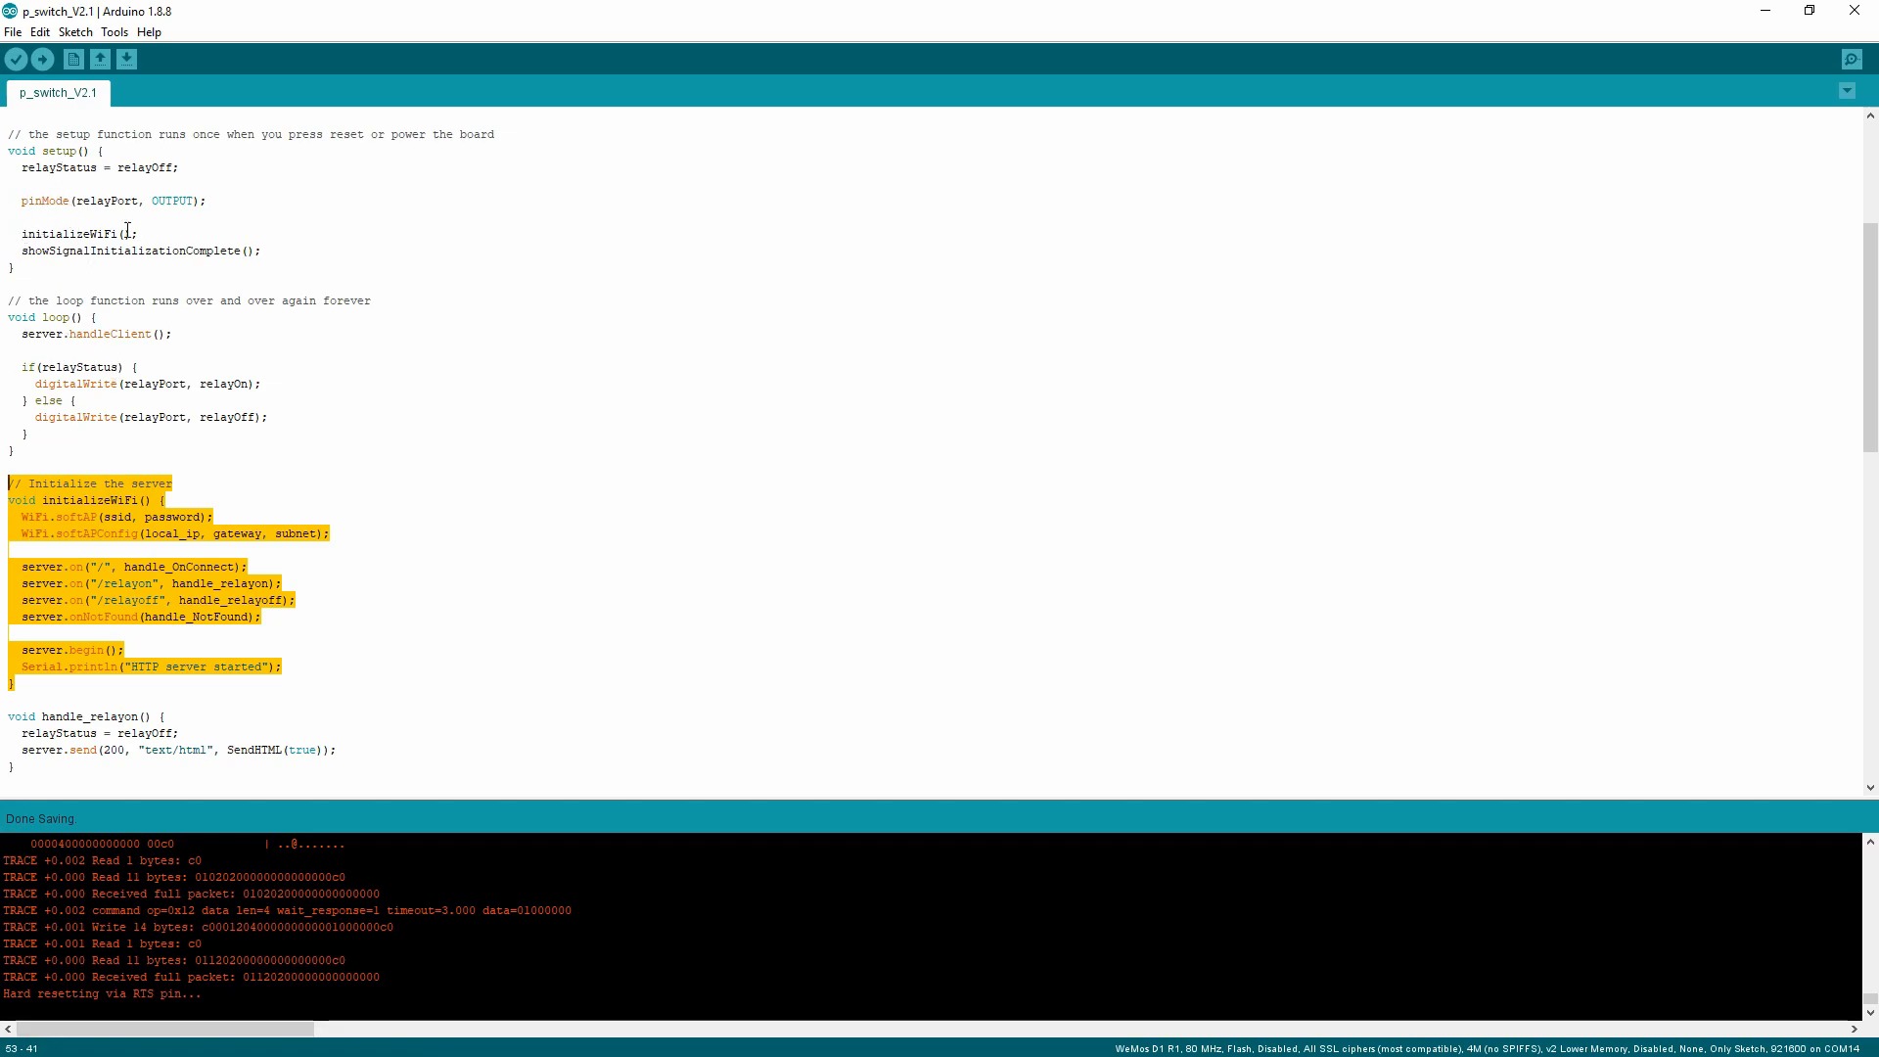
{"action": "left_click", "coordinate": [59, 634]}
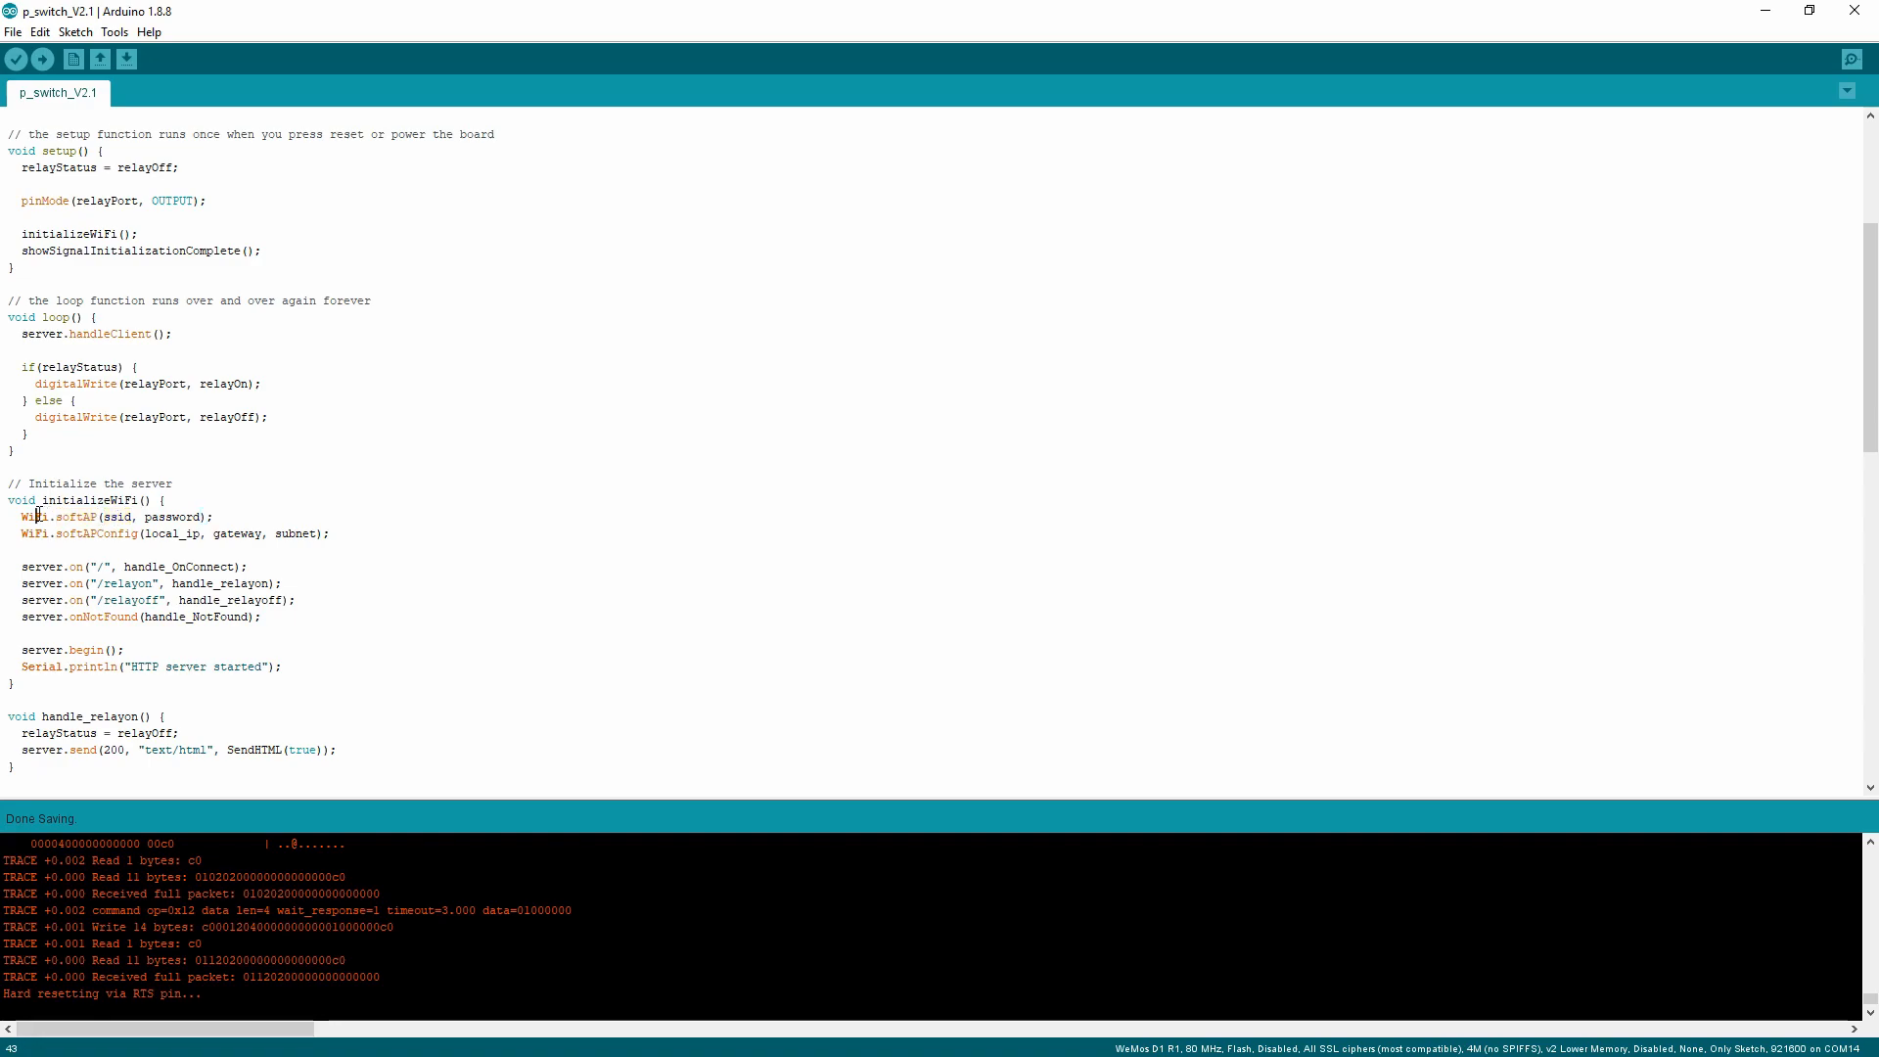
{"action": "double_click", "coordinate": [77, 517]}
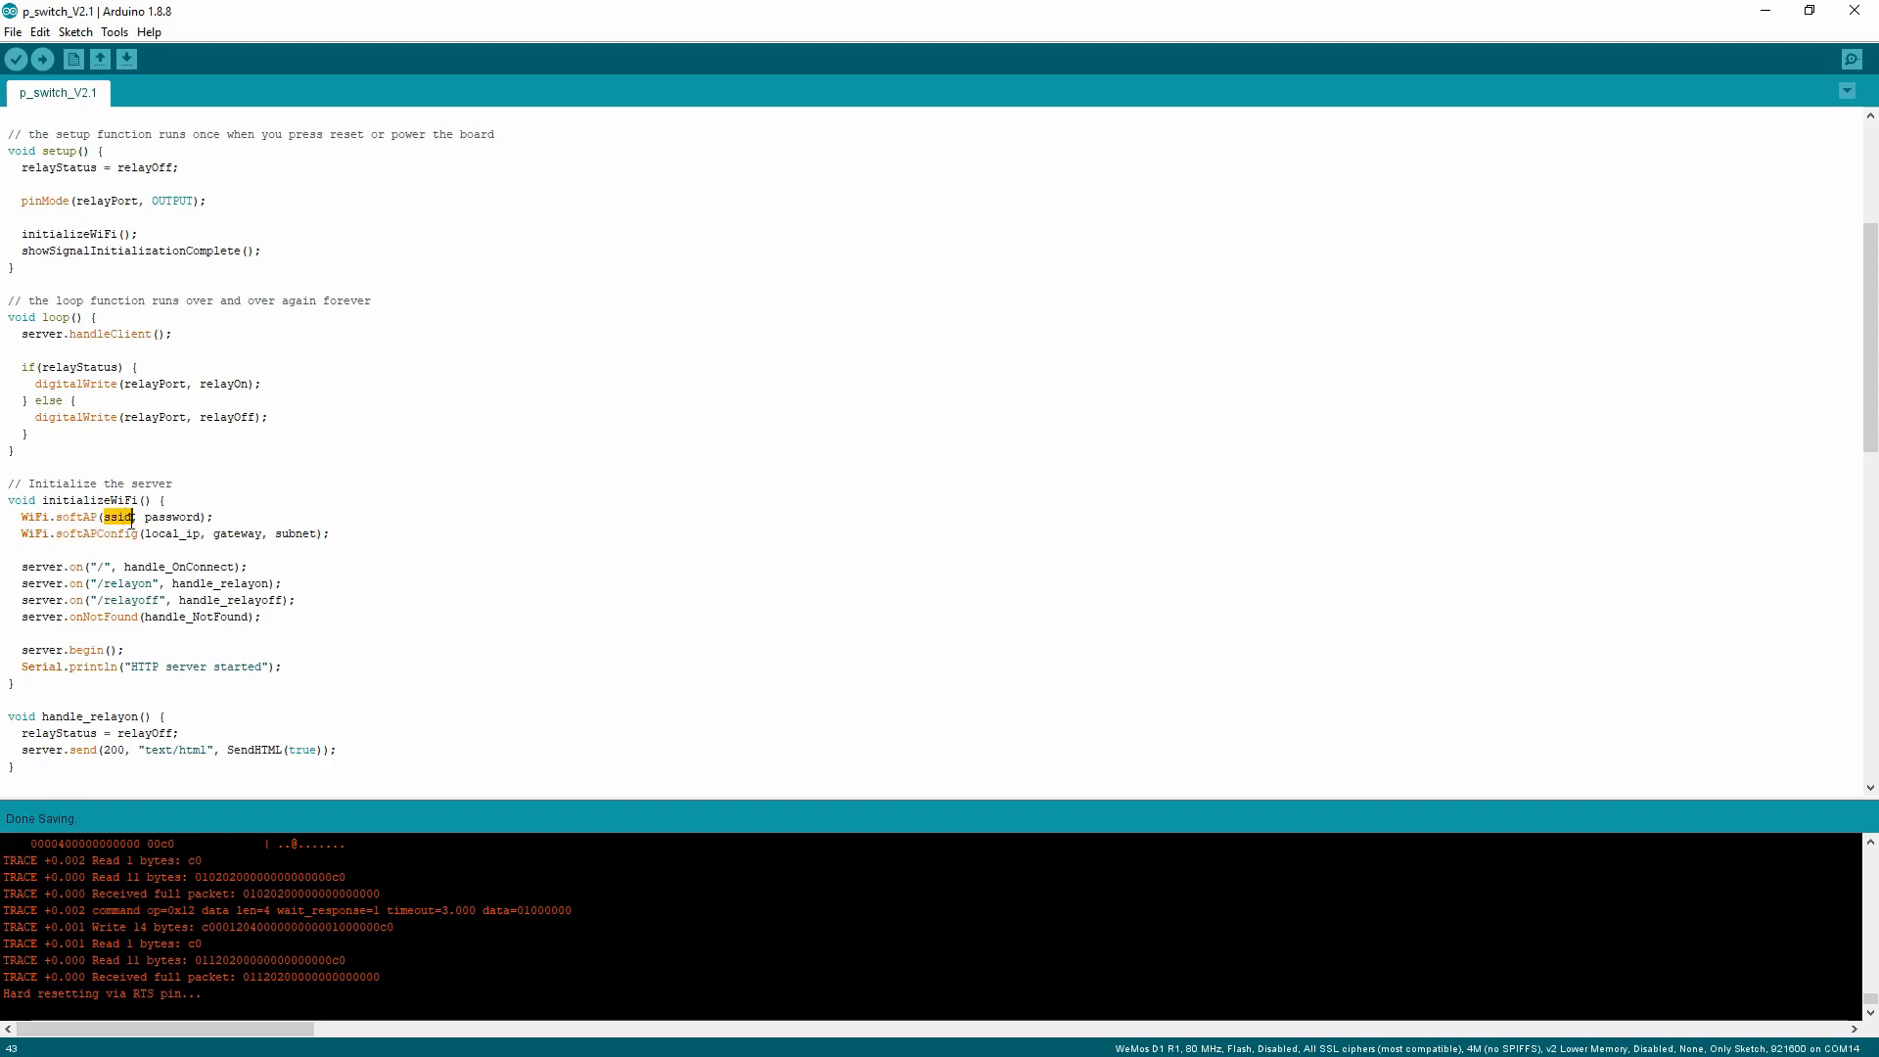
{"action": "double_click", "coordinate": [169, 517]}
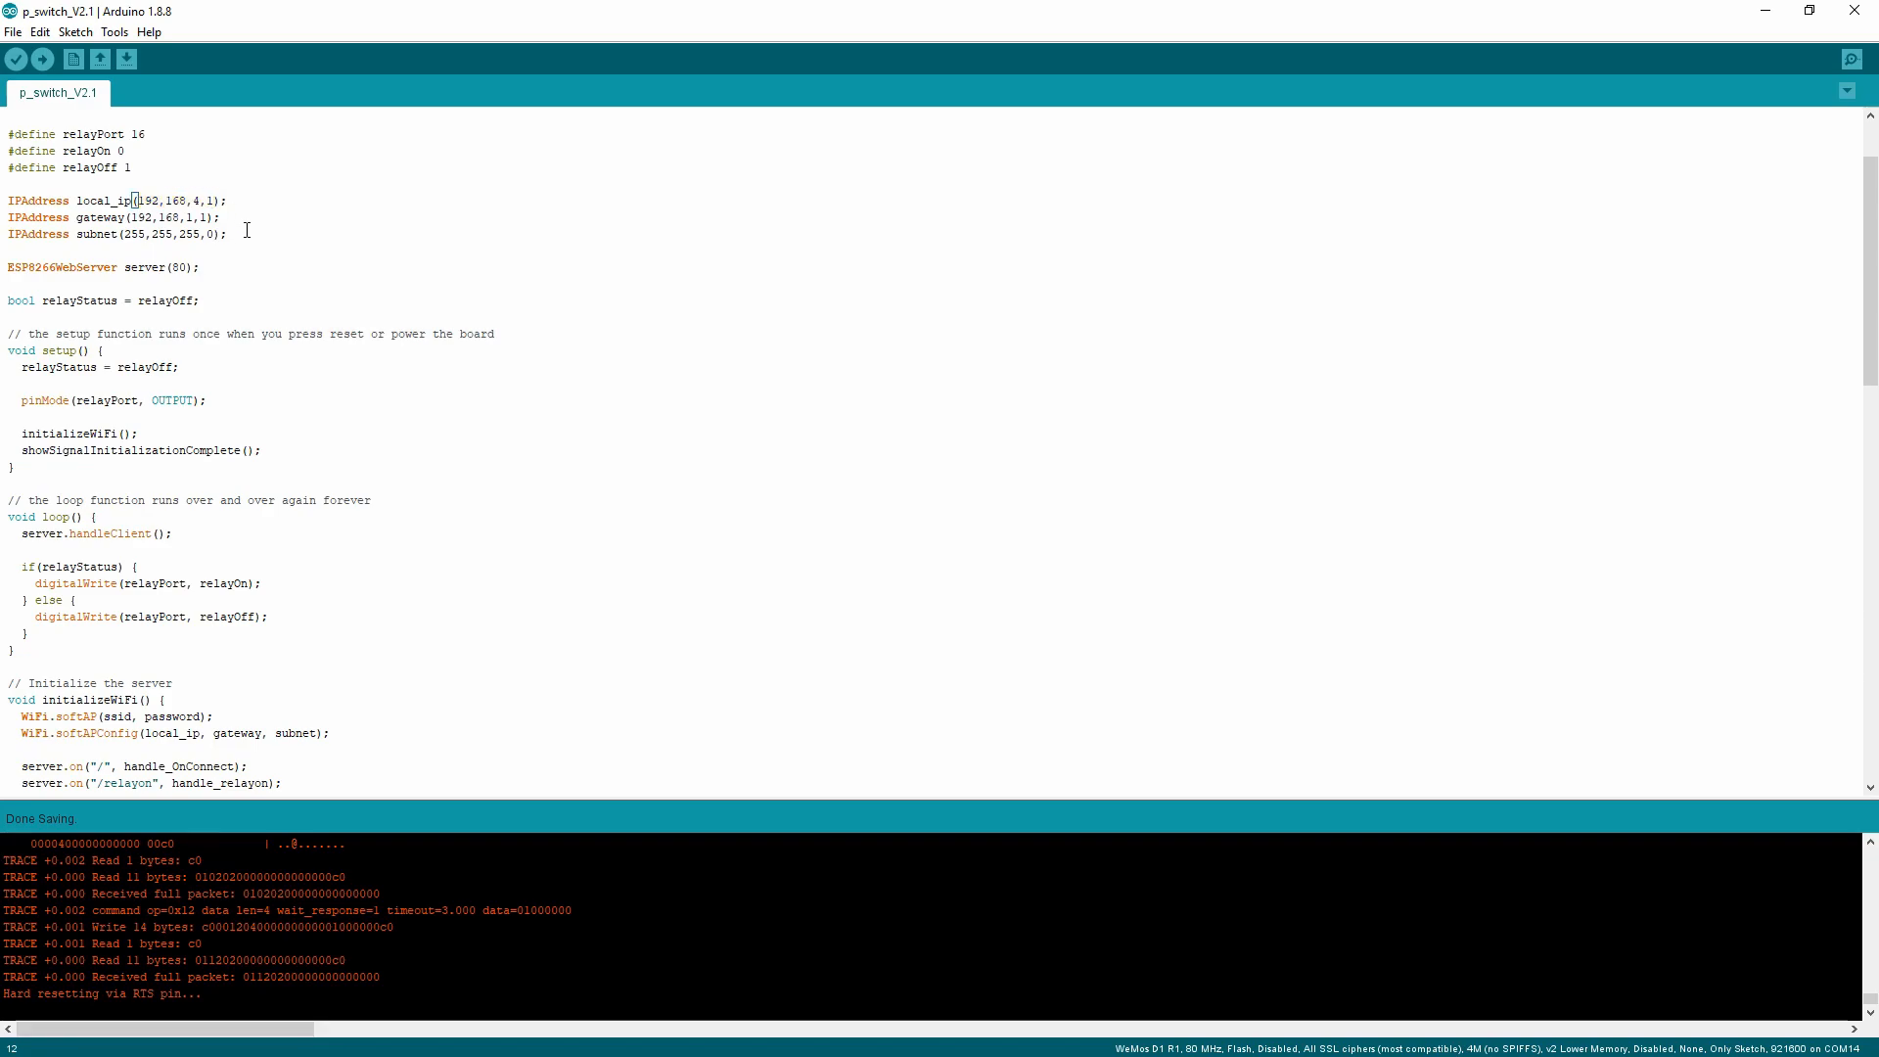
{"action": "left_click_drag", "start_coordinate": [159, 200], "coordinate": [207, 200]}
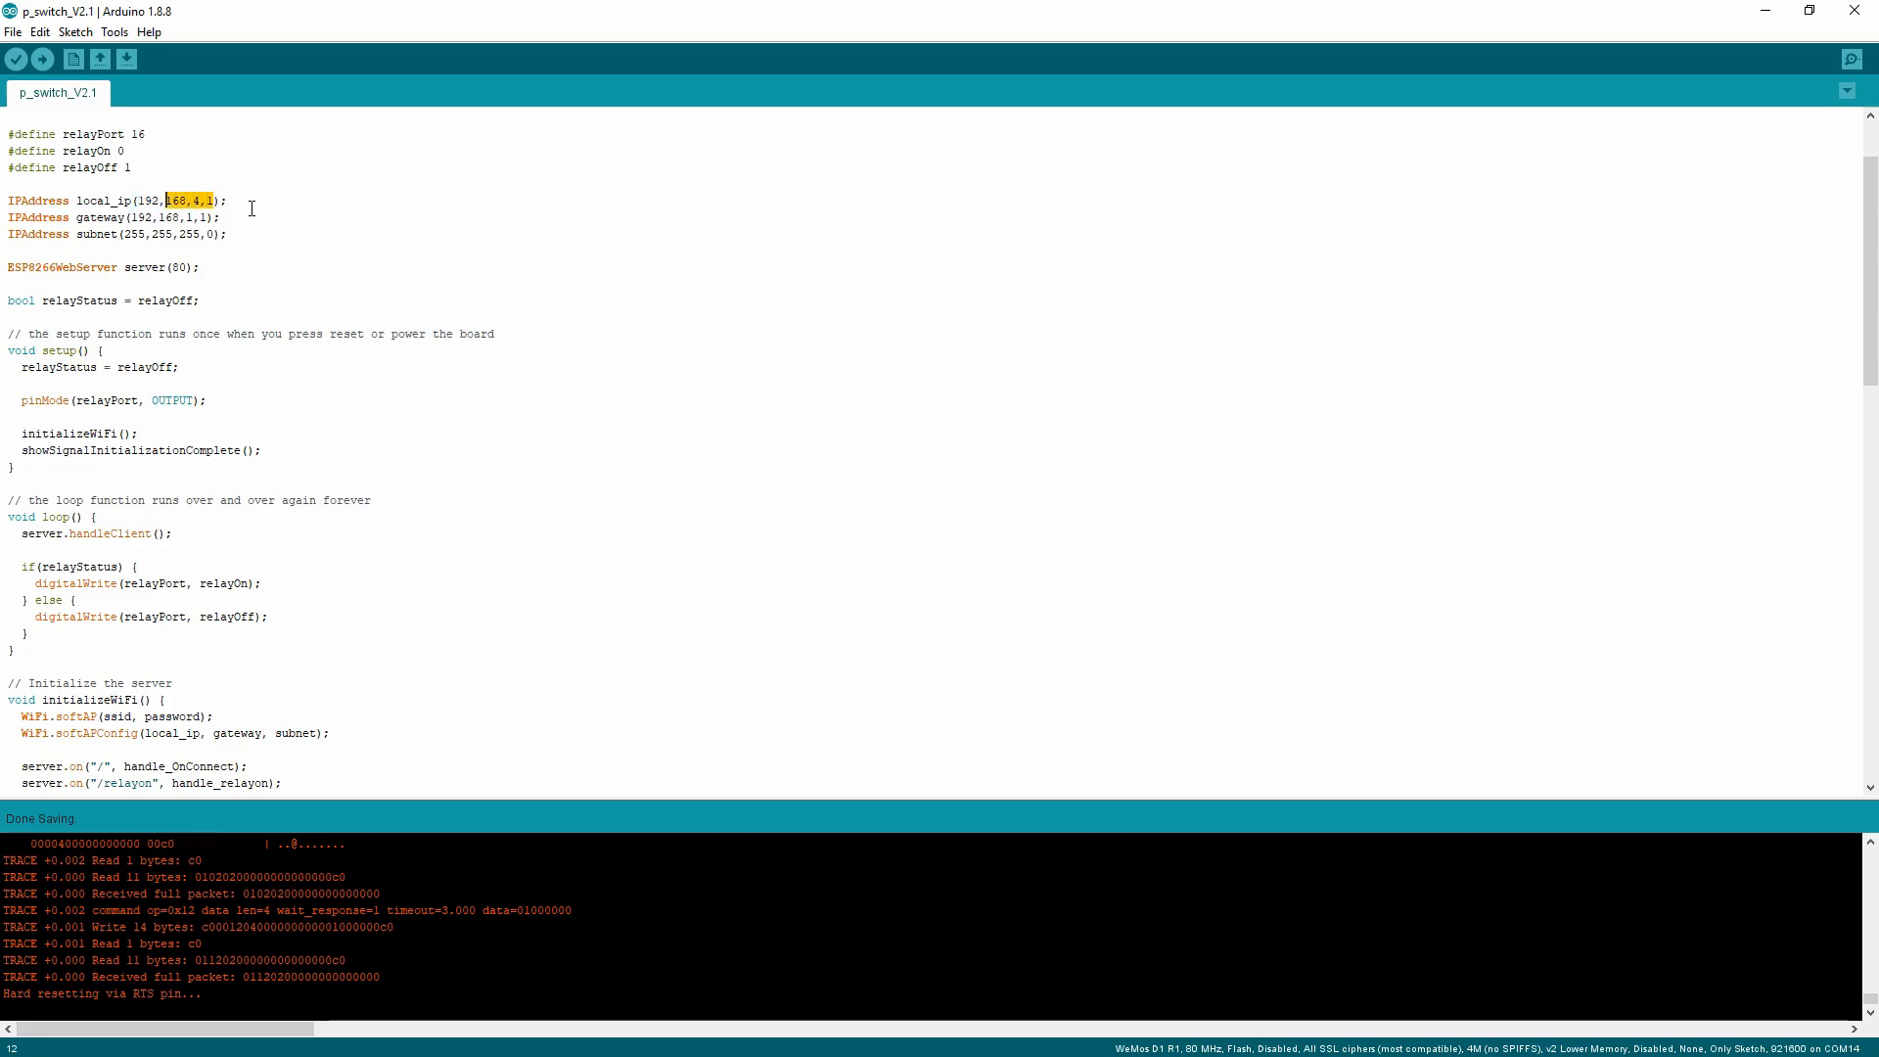
{"action": "left_click", "coordinate": [138, 266]}
{"action": "type", "text": "\"http:"}
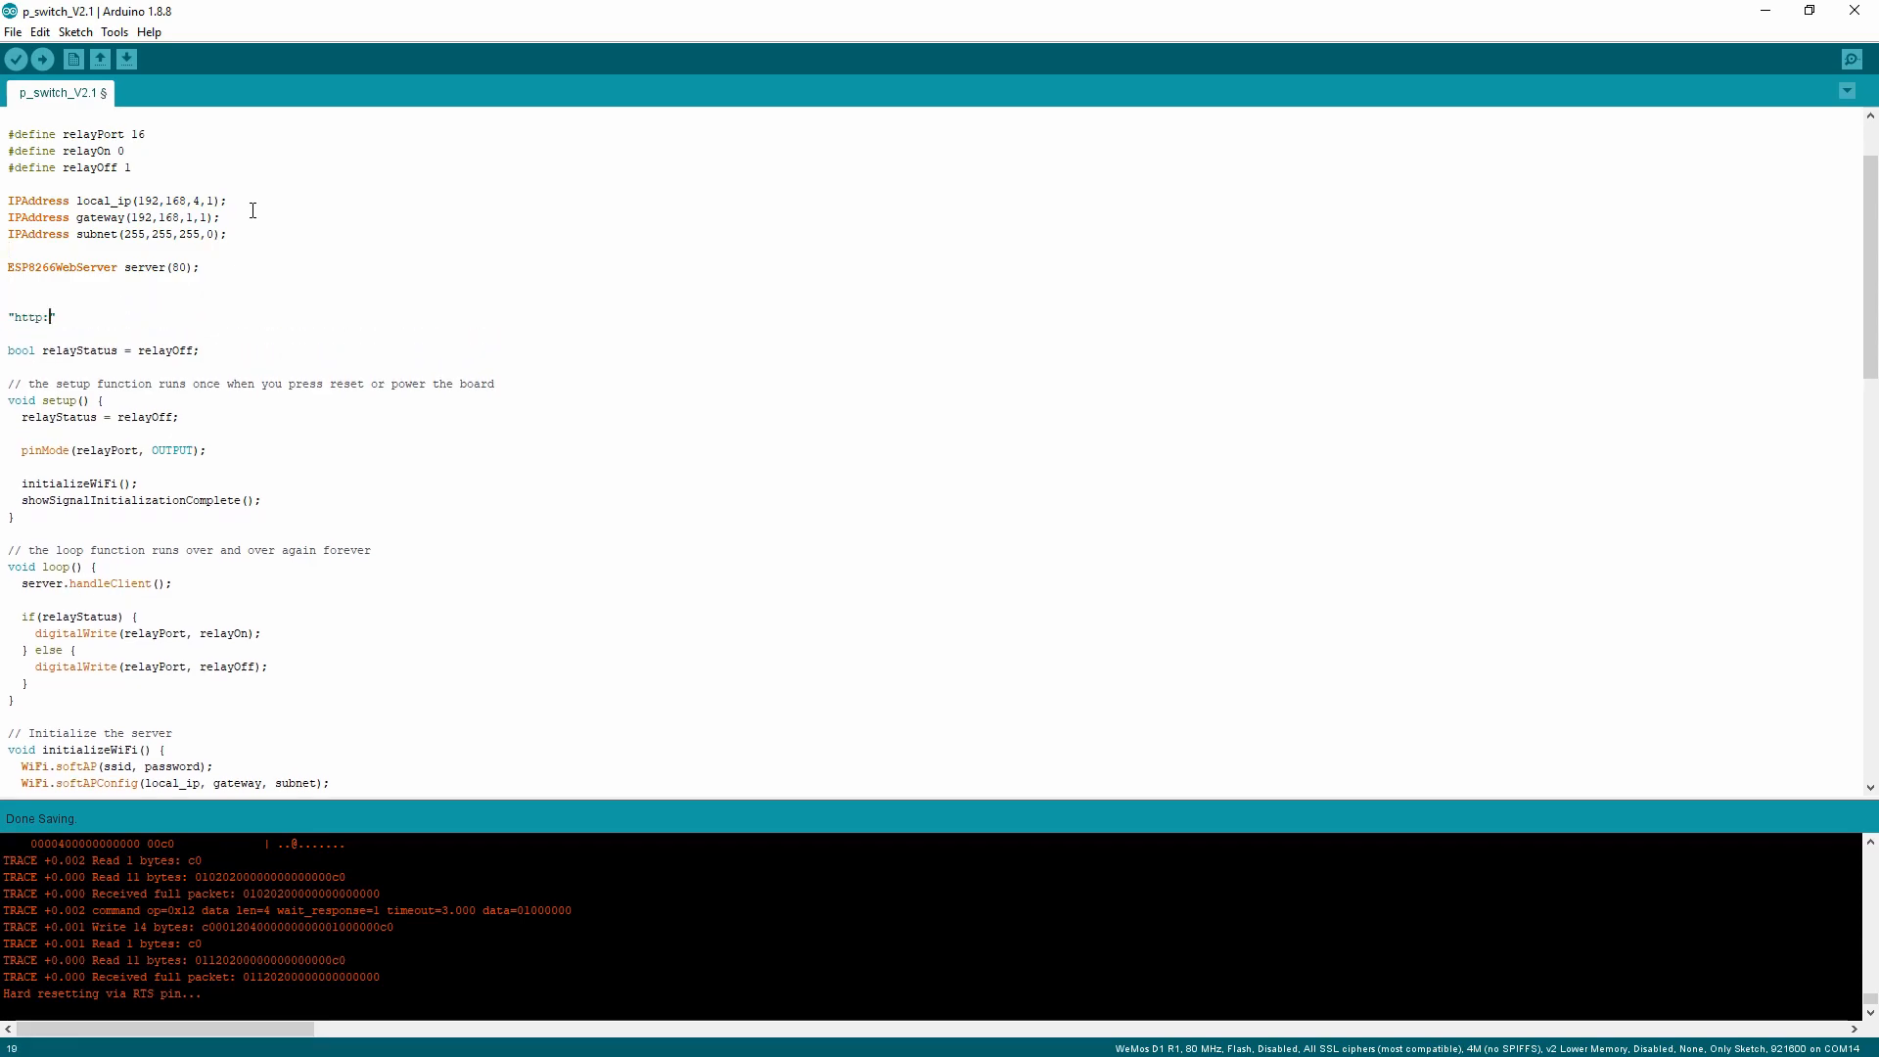
{"action": "type", "text": "//192.1"}
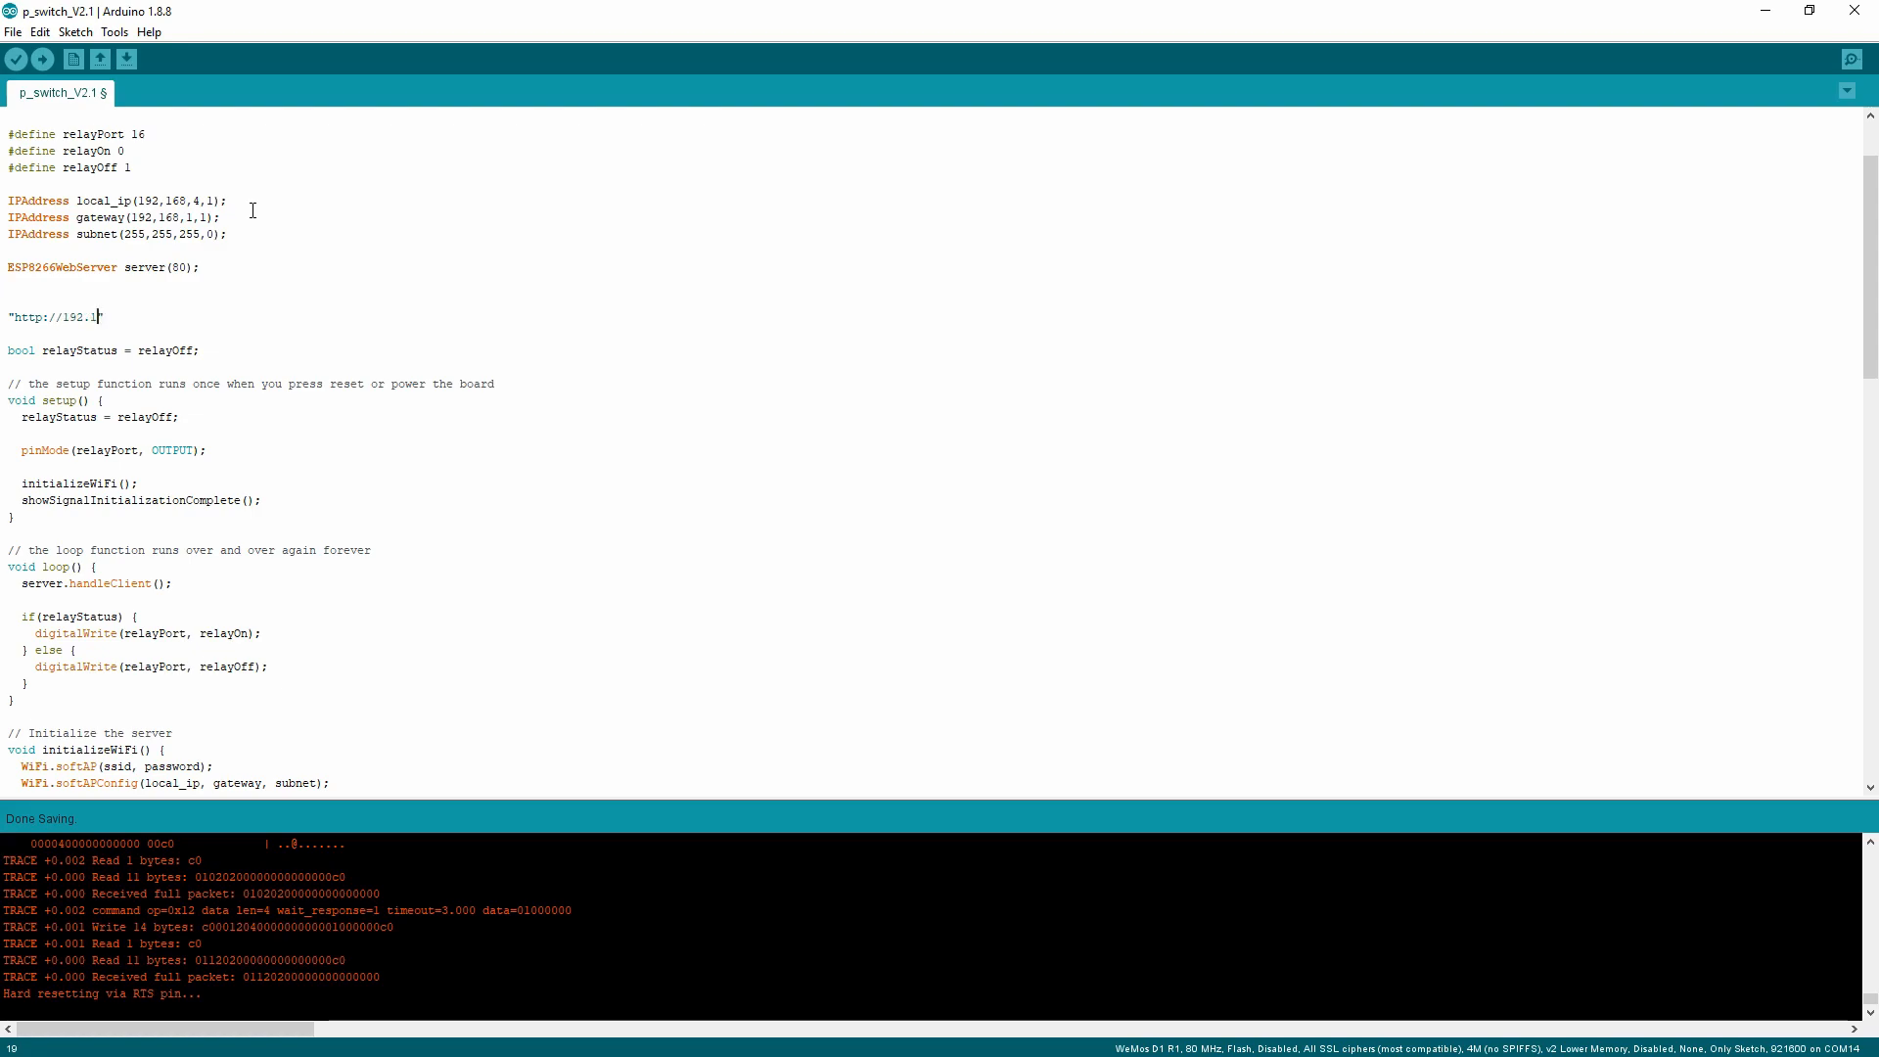
{"action": "type", "text": "68."}
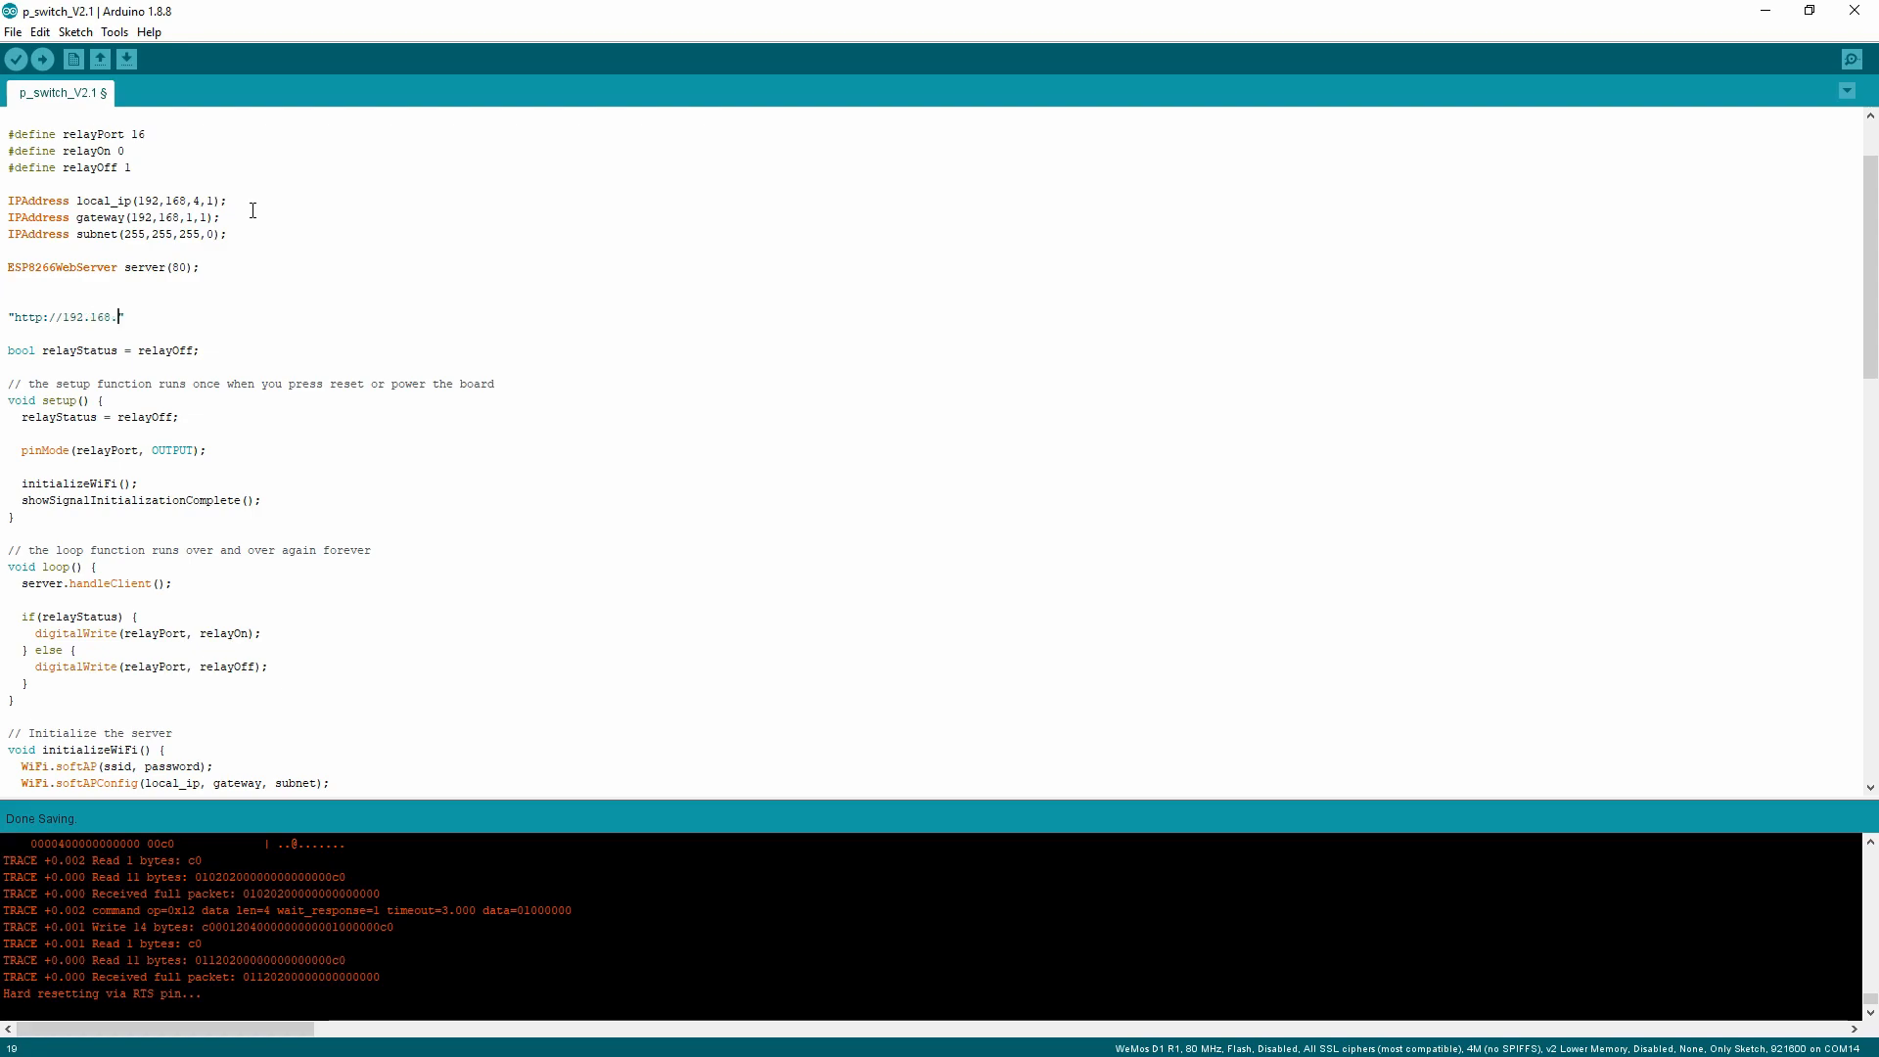
{"action": "type", "text": "4.1/"}
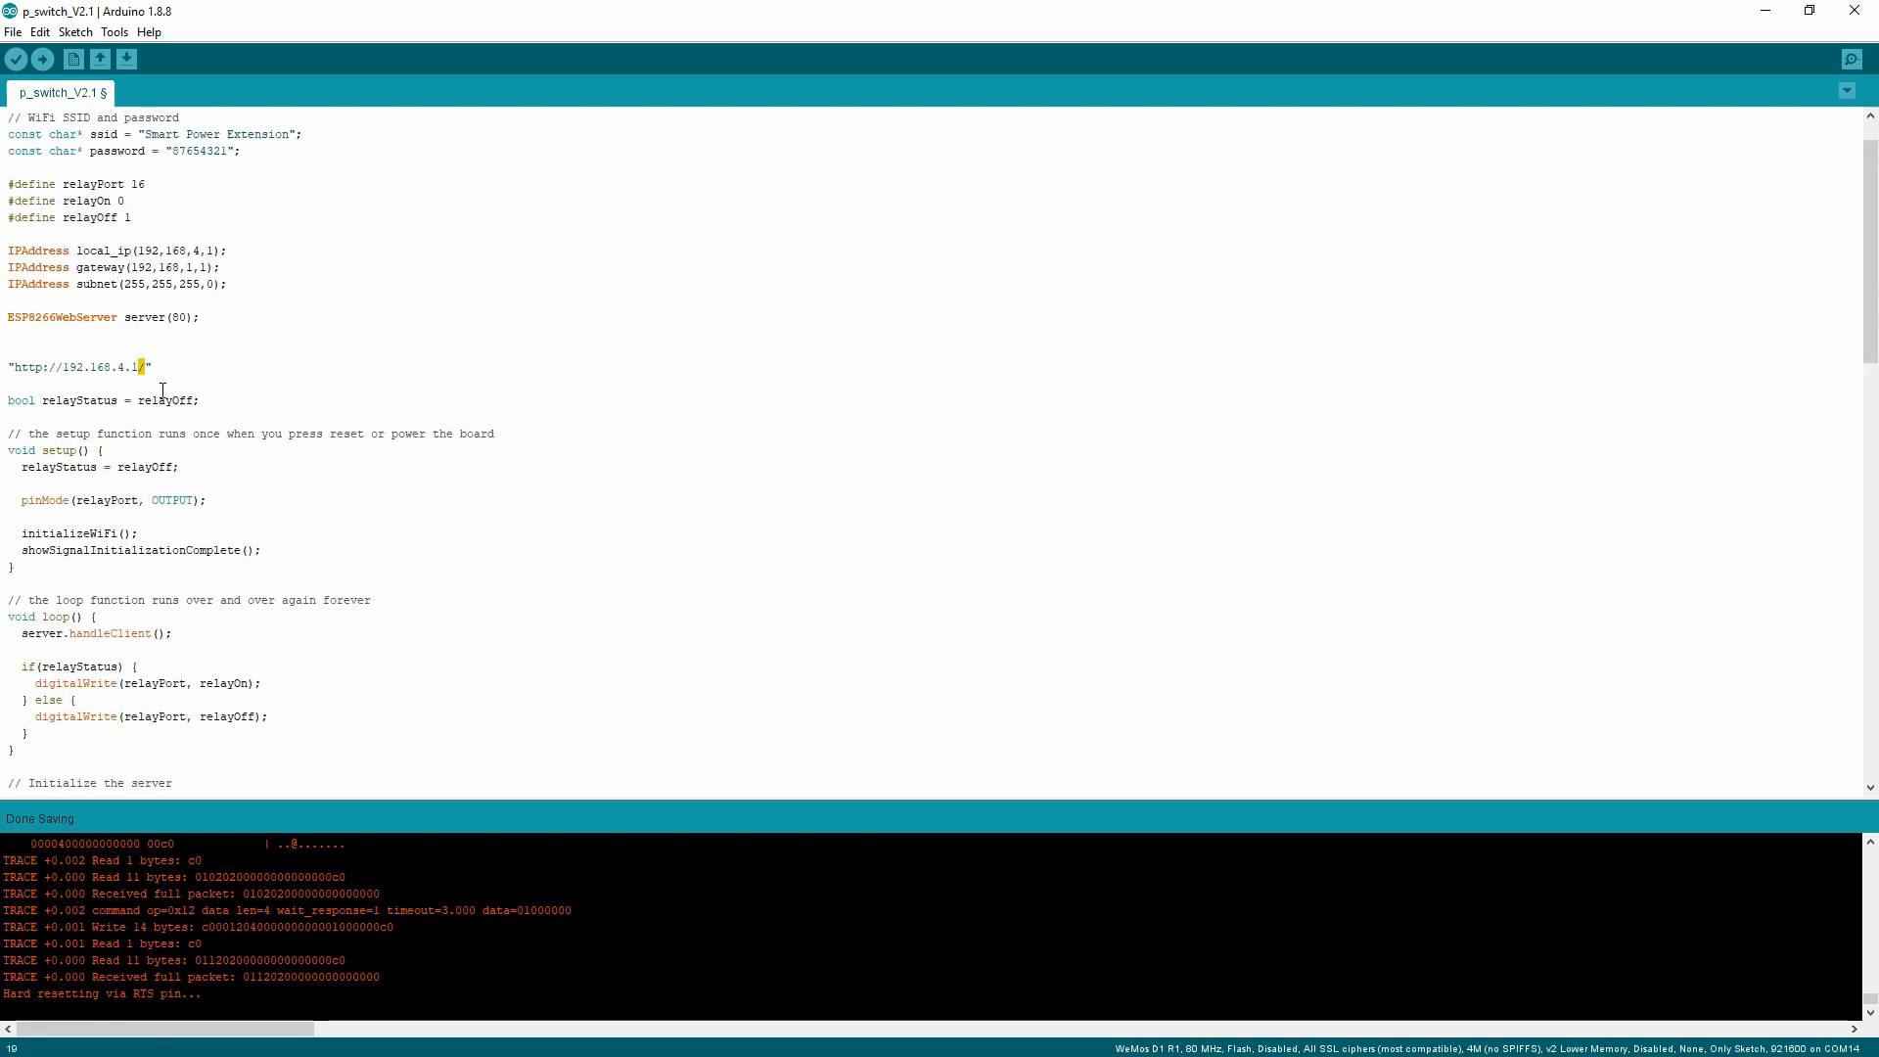
{"action": "triple_click", "coordinate": [71, 367]}
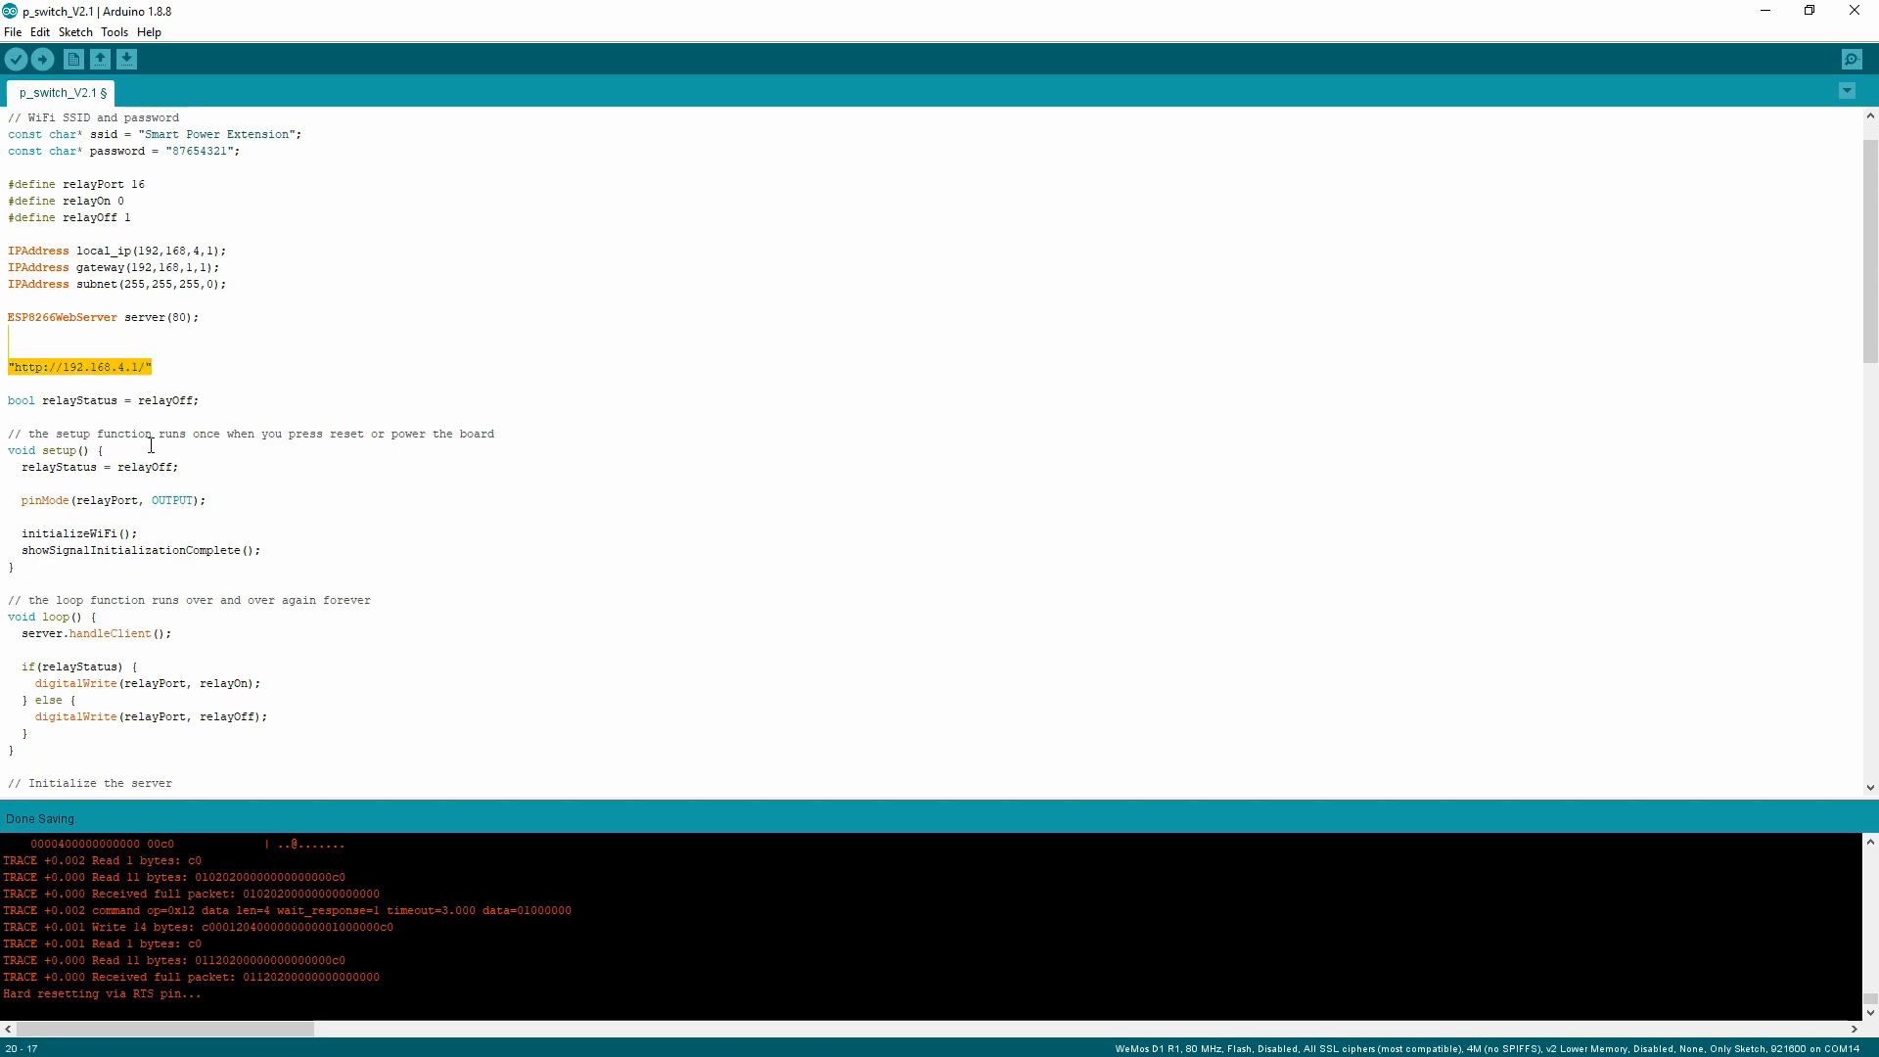
{"action": "scroll", "scroll_direction": "down", "scroll_amount": 3}
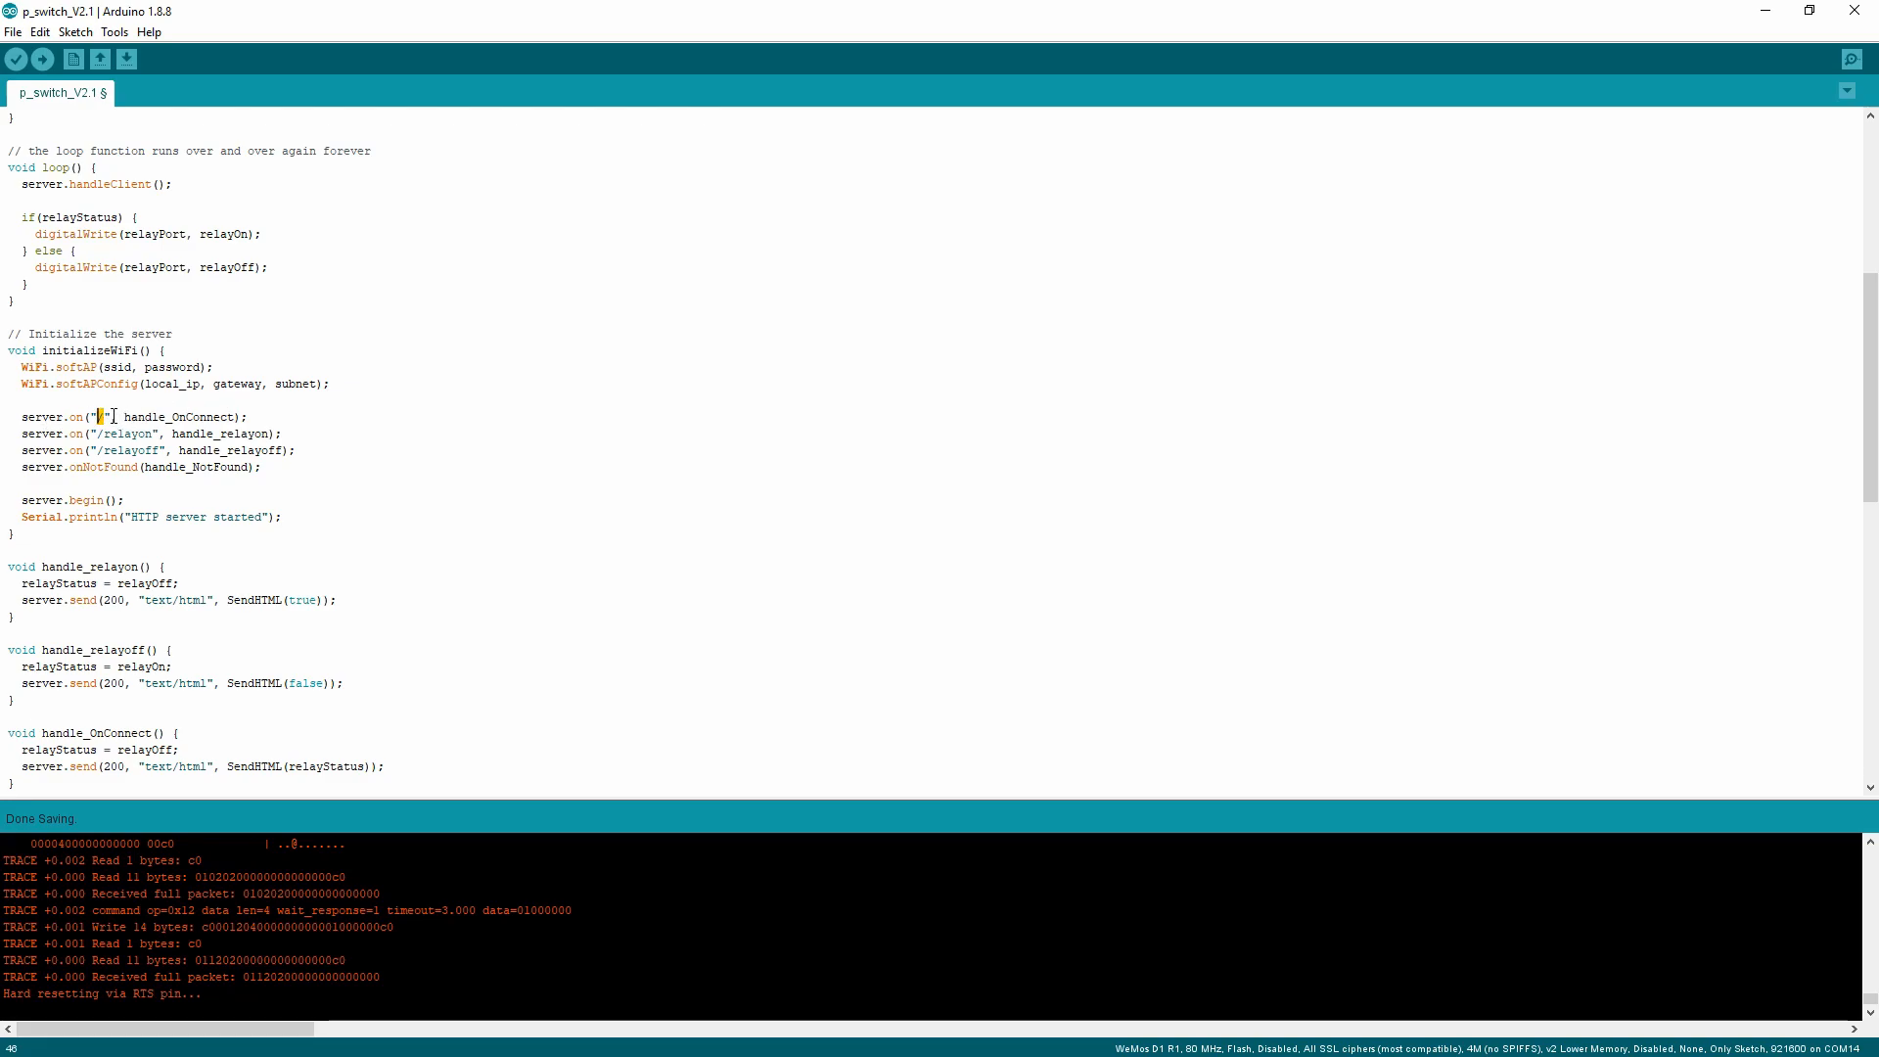
Highlight handle_OnConnect, the relayon and relayoff routes, and handle_NotFound in initializeWiFi
{"action": "double_click", "coordinate": [178, 416]}
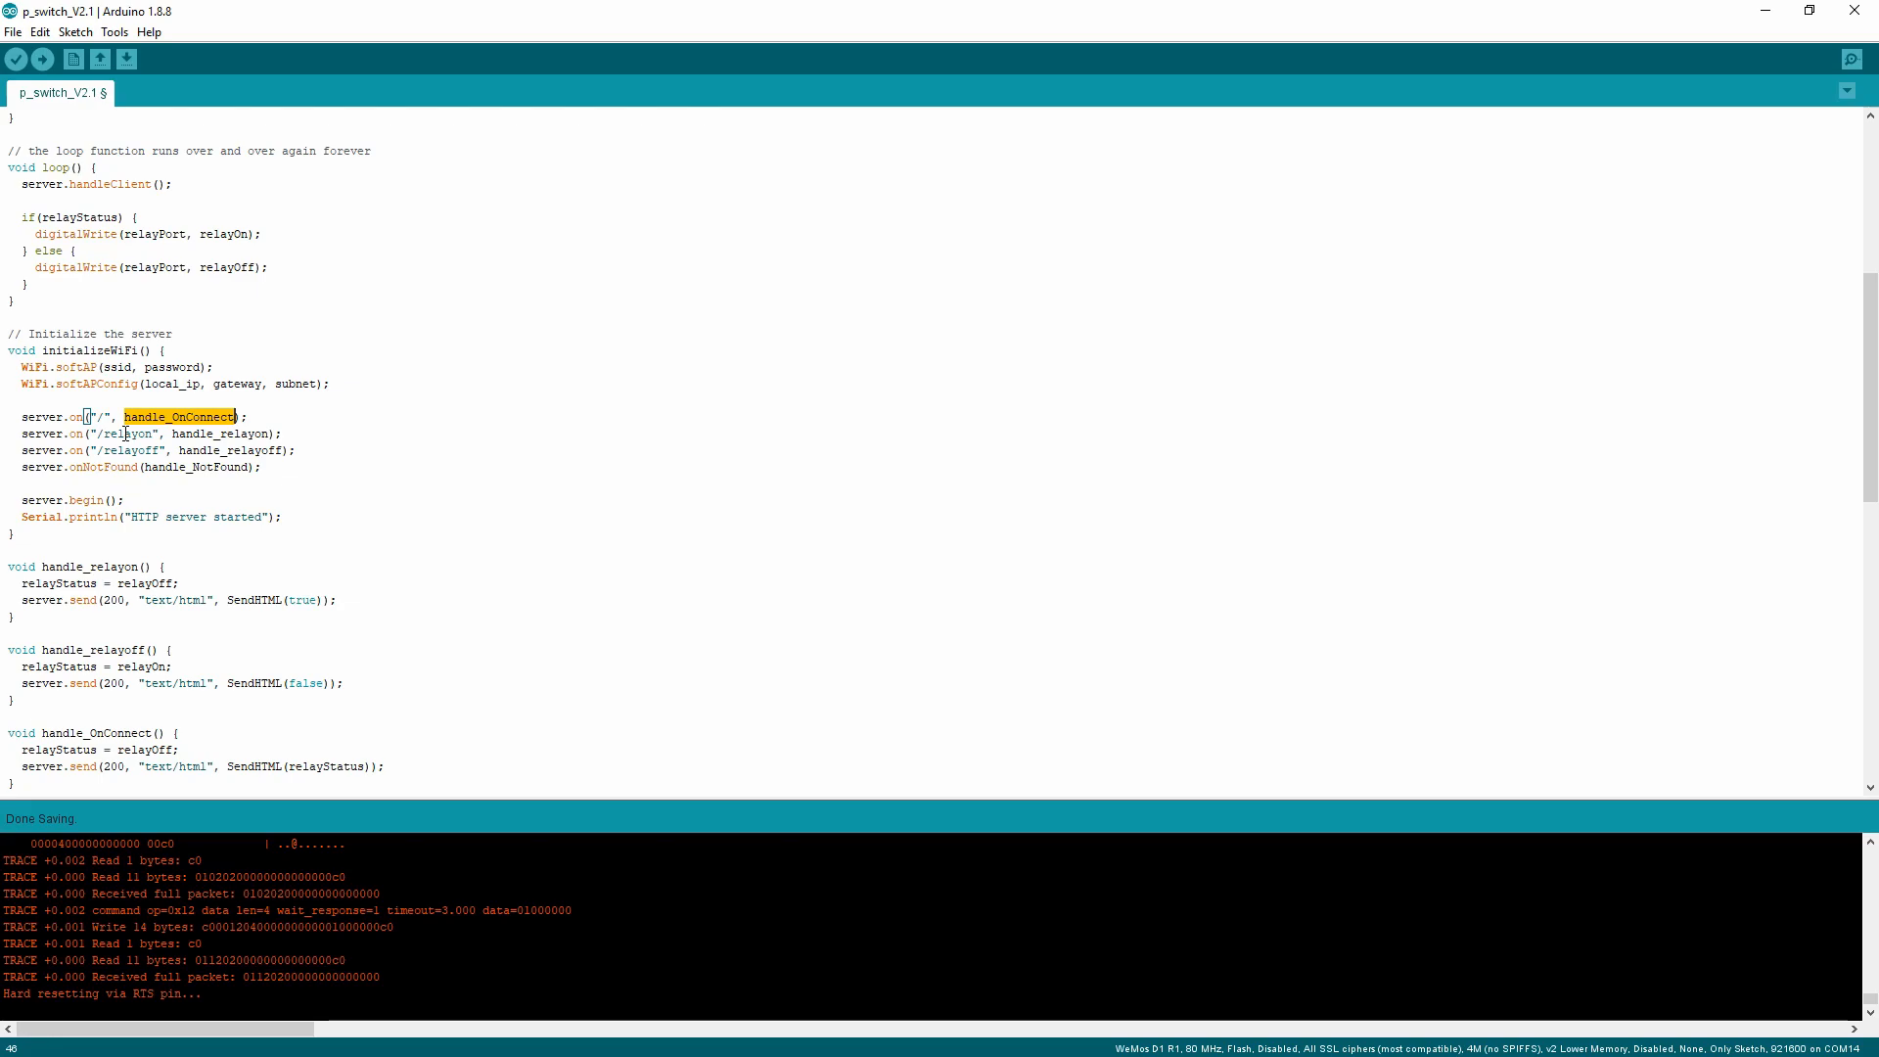
{"action": "double_click", "coordinate": [126, 433]}
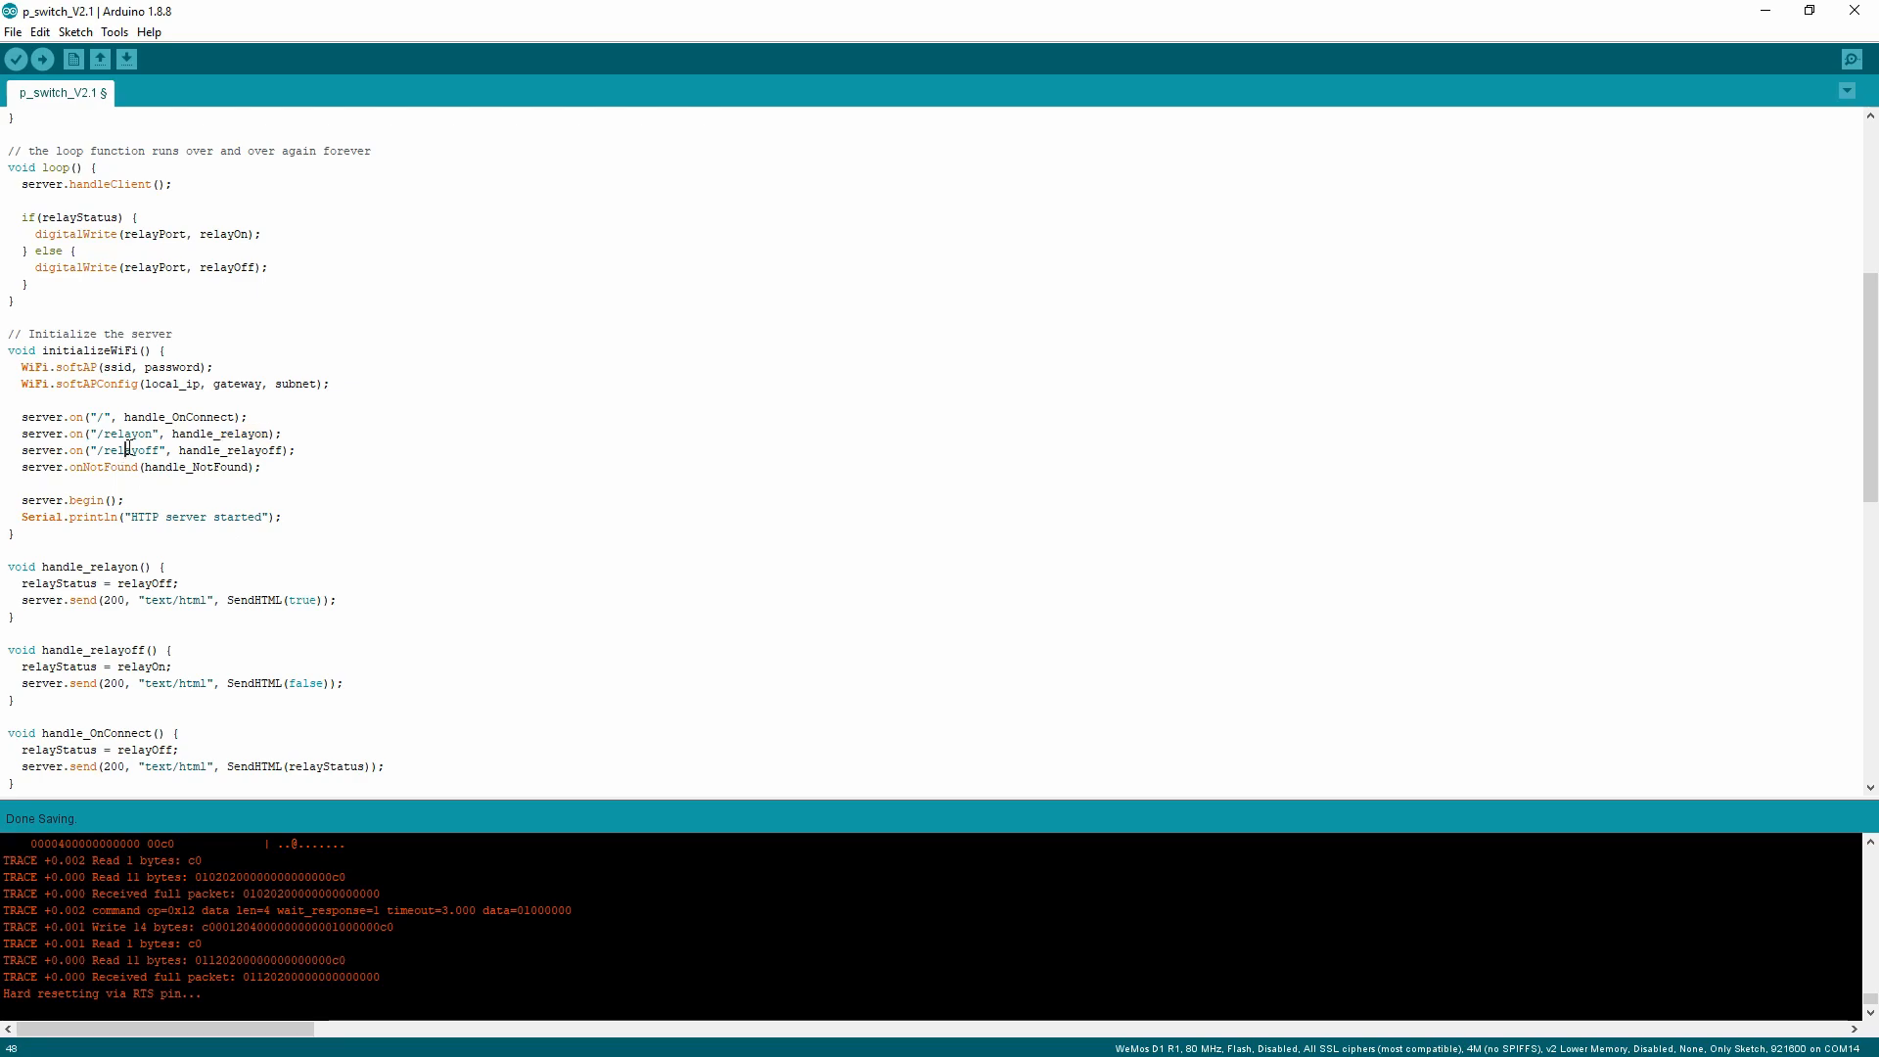
{"action": "double_click", "coordinate": [132, 449]}
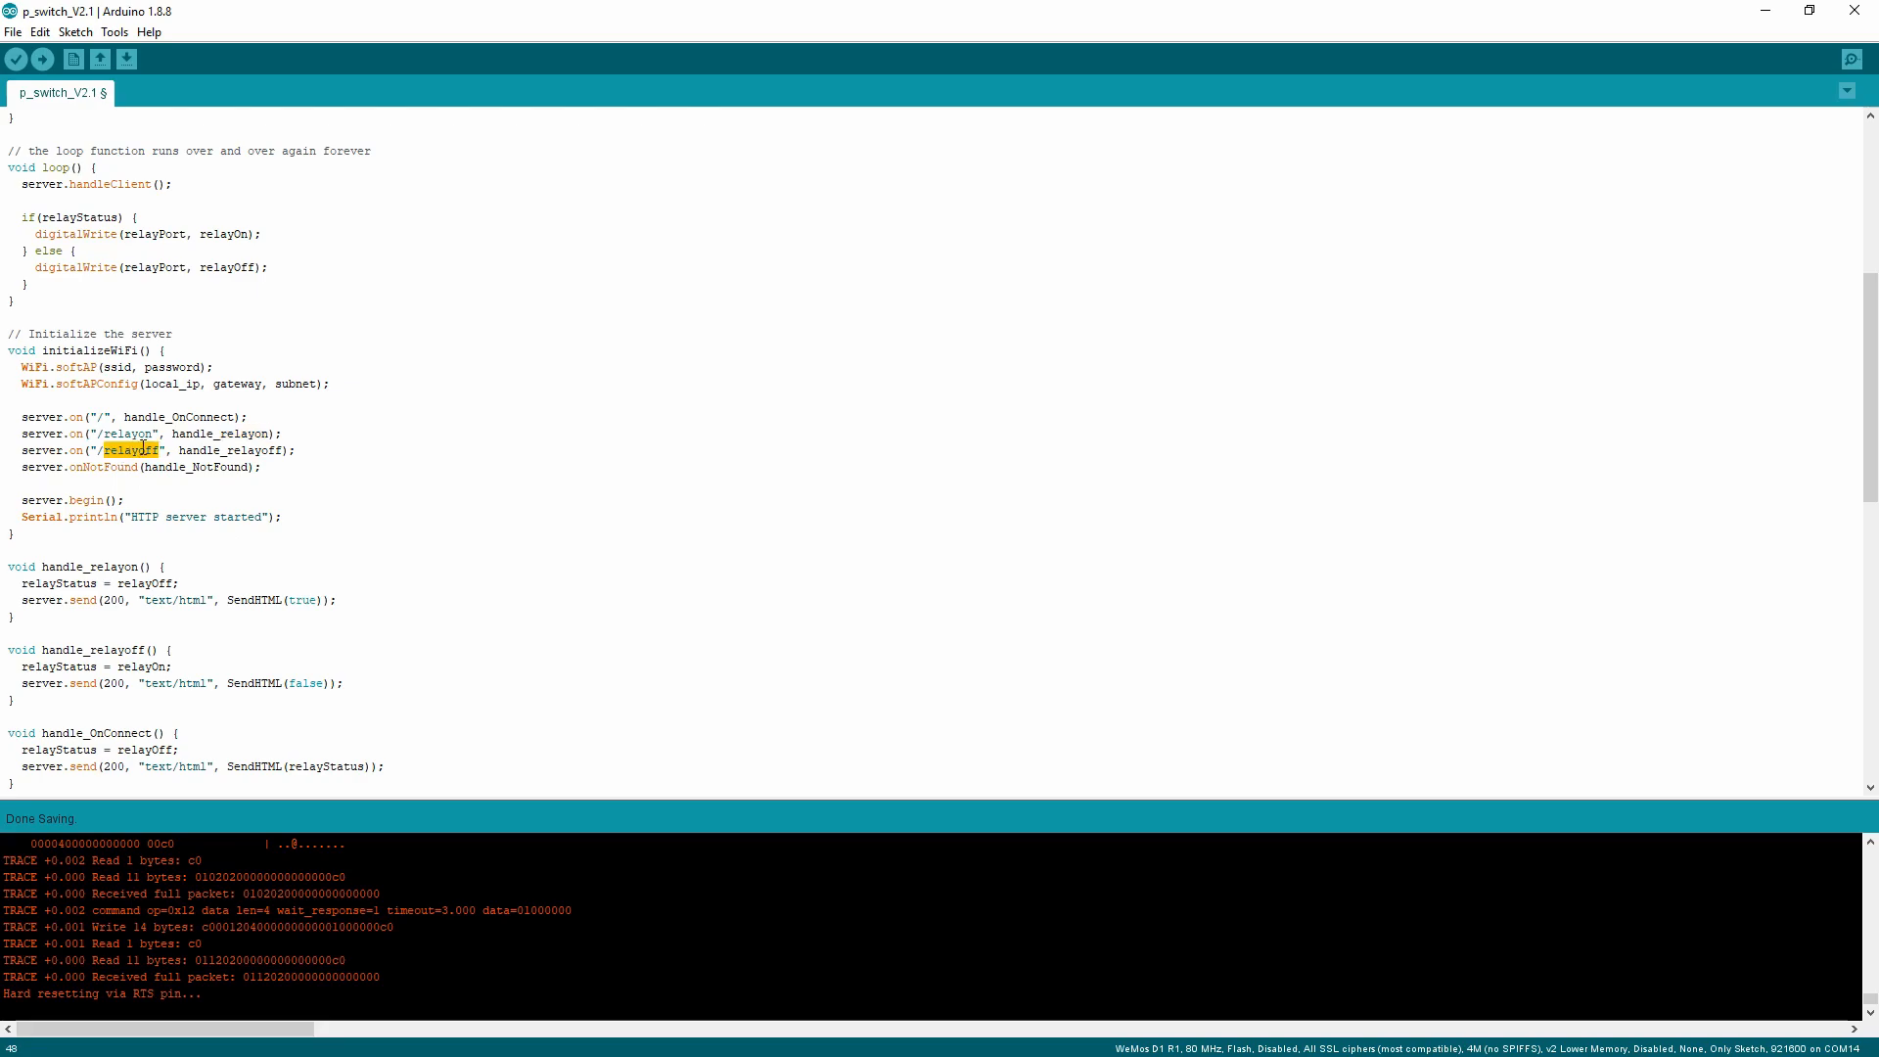
{"action": "double_click", "coordinate": [222, 449]}
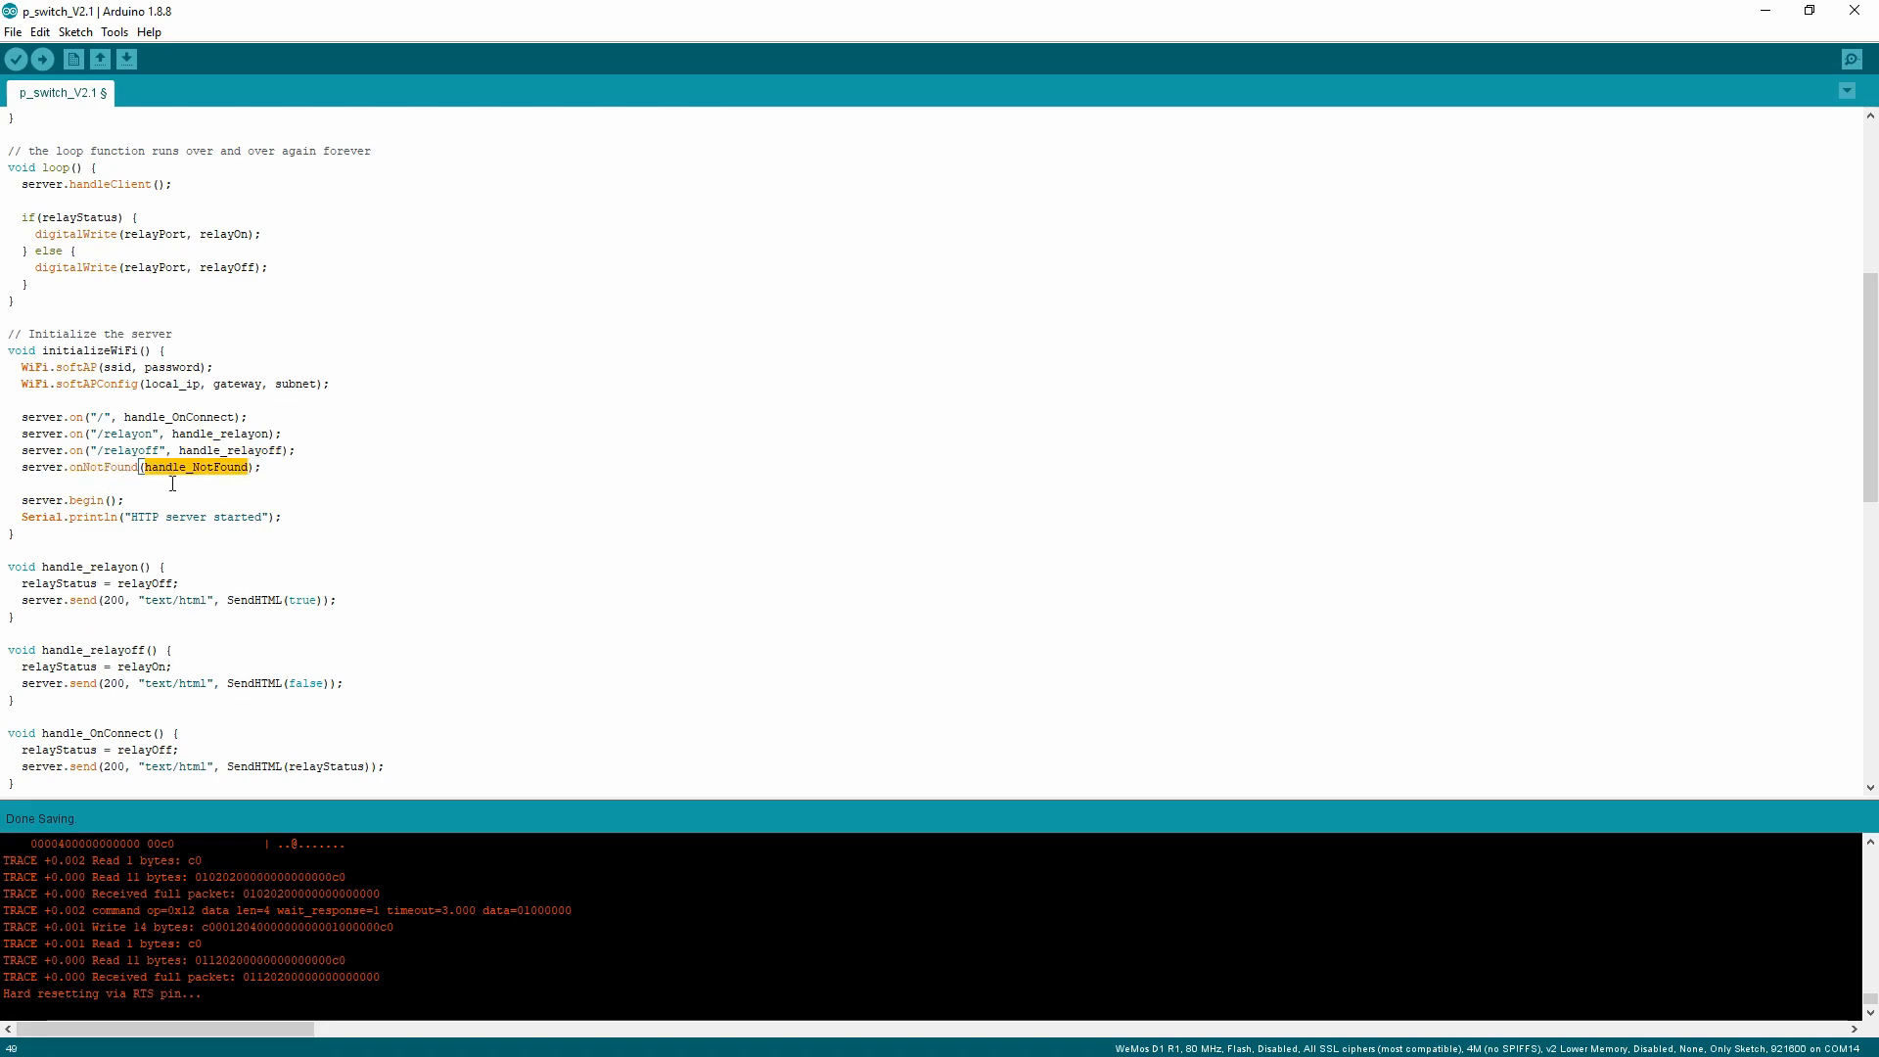
{"action": "scroll", "scroll_direction": "down", "scroll_amount": 3}
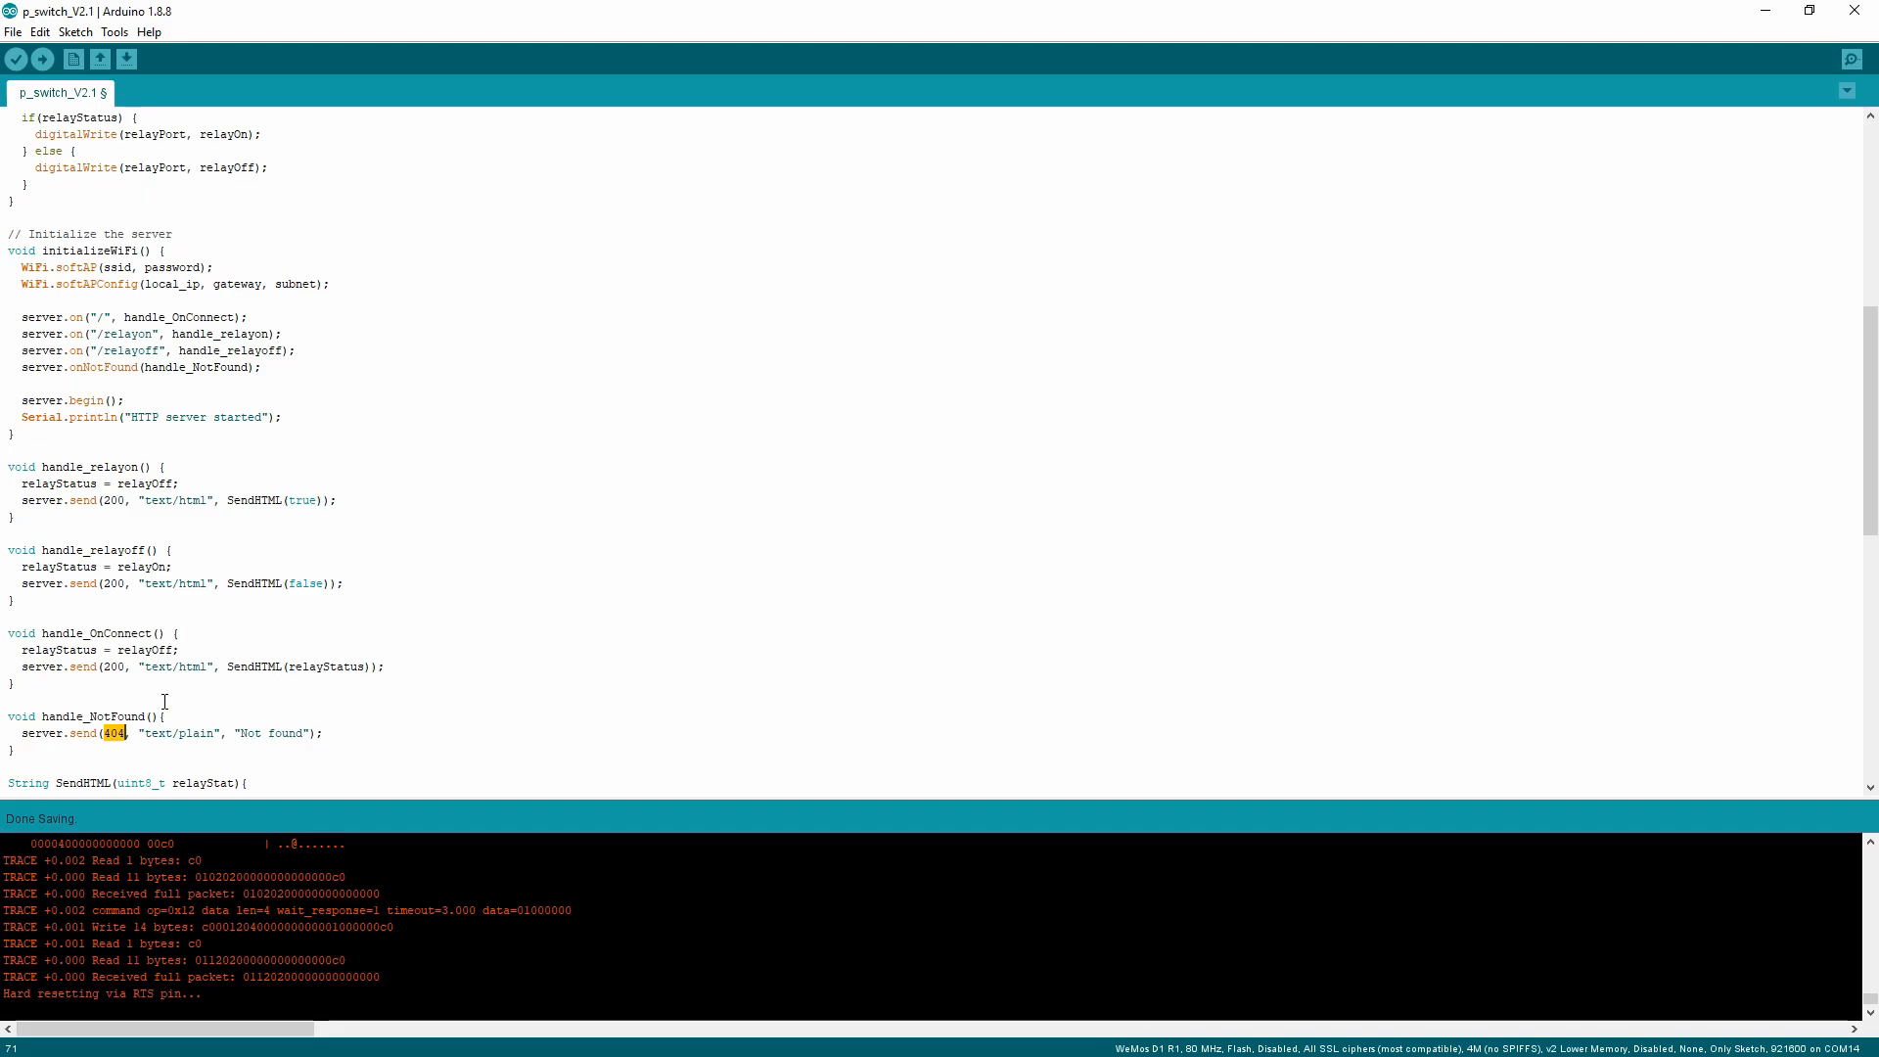
{"action": "mouse_move", "coordinate": [177, 365]}
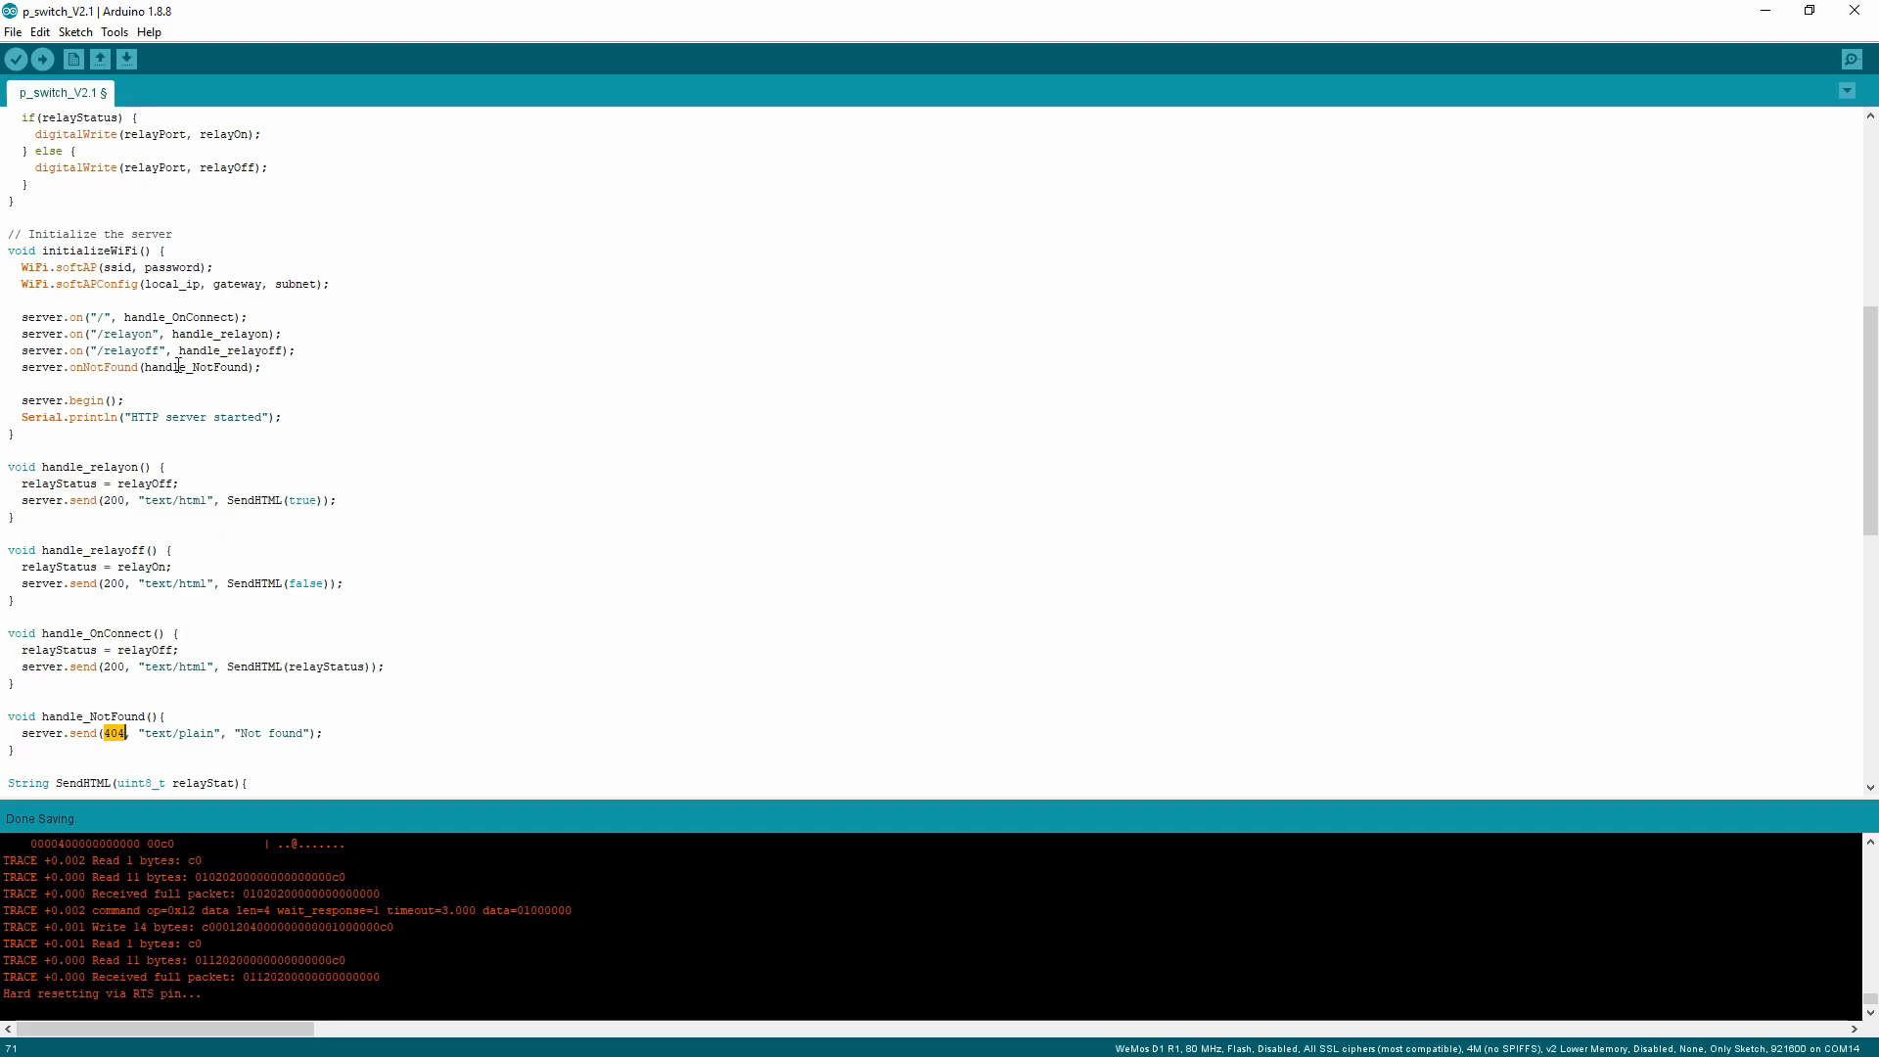
{"action": "double_click", "coordinate": [220, 333]}
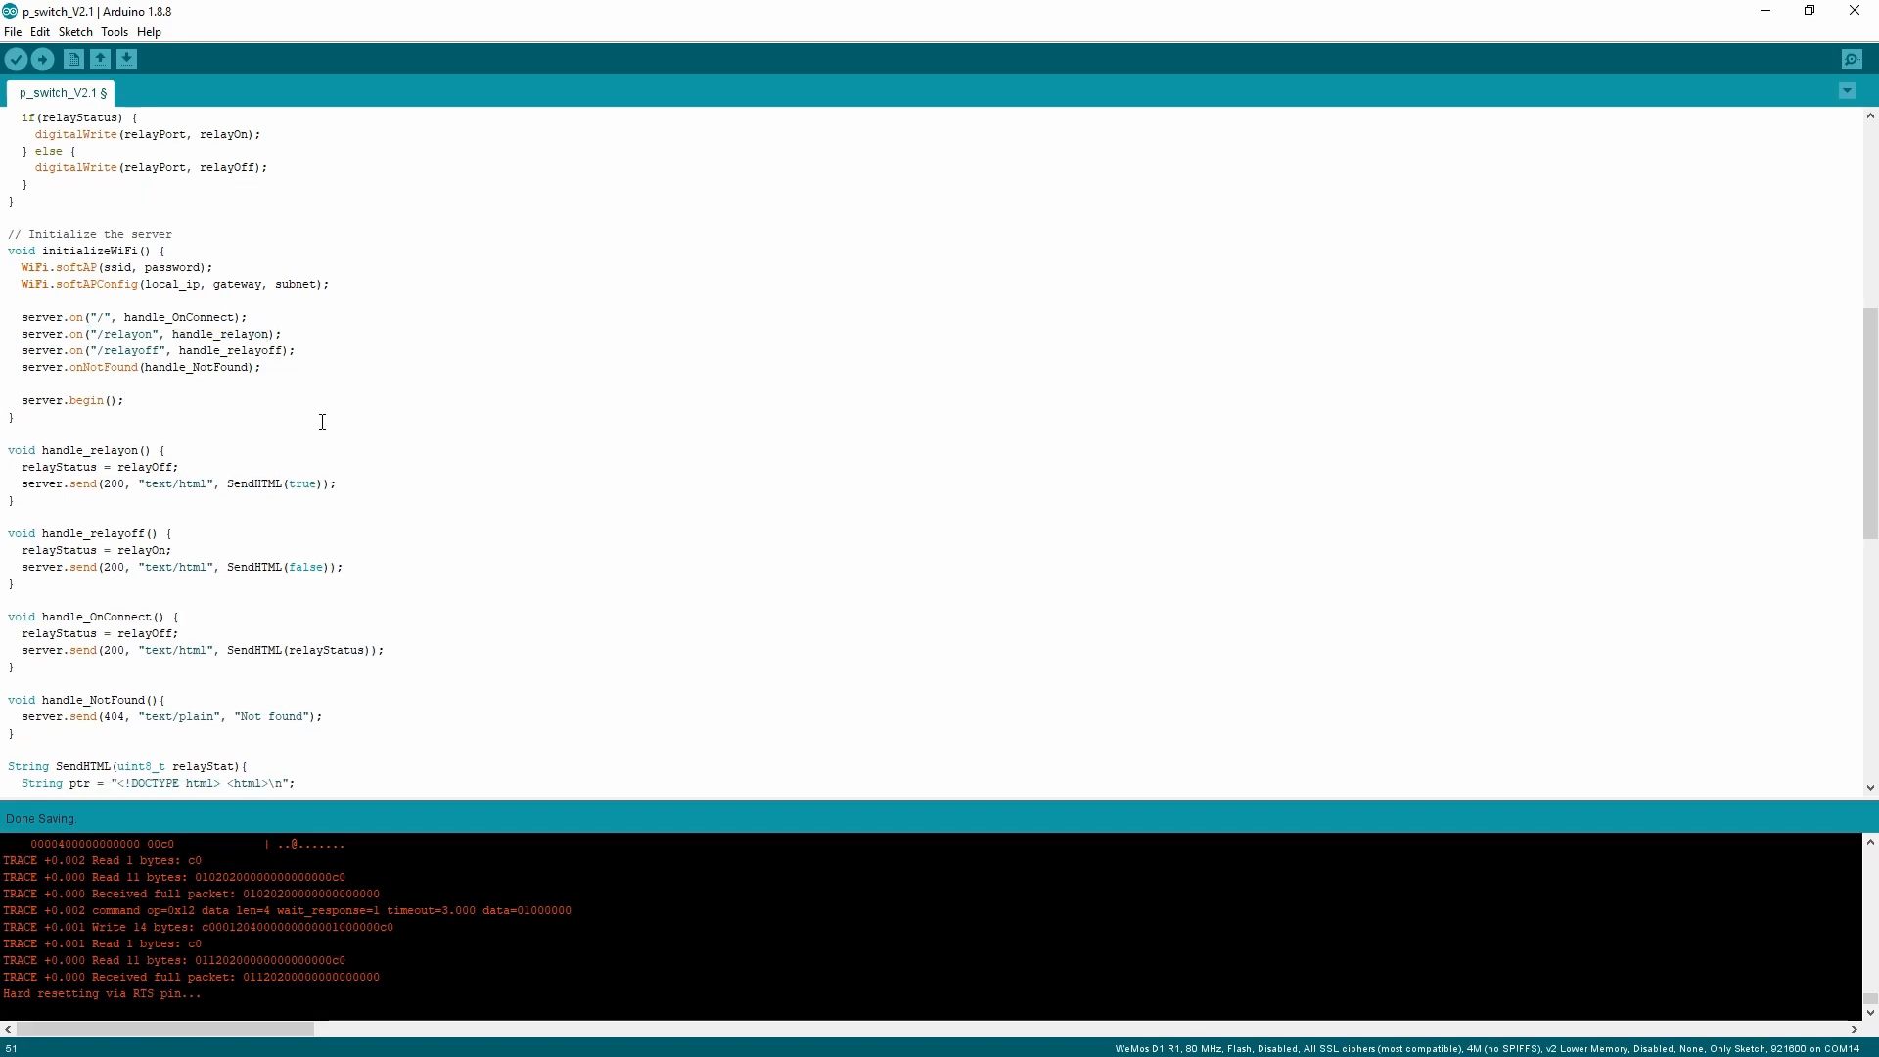
{"action": "double_click", "coordinate": [42, 401]}
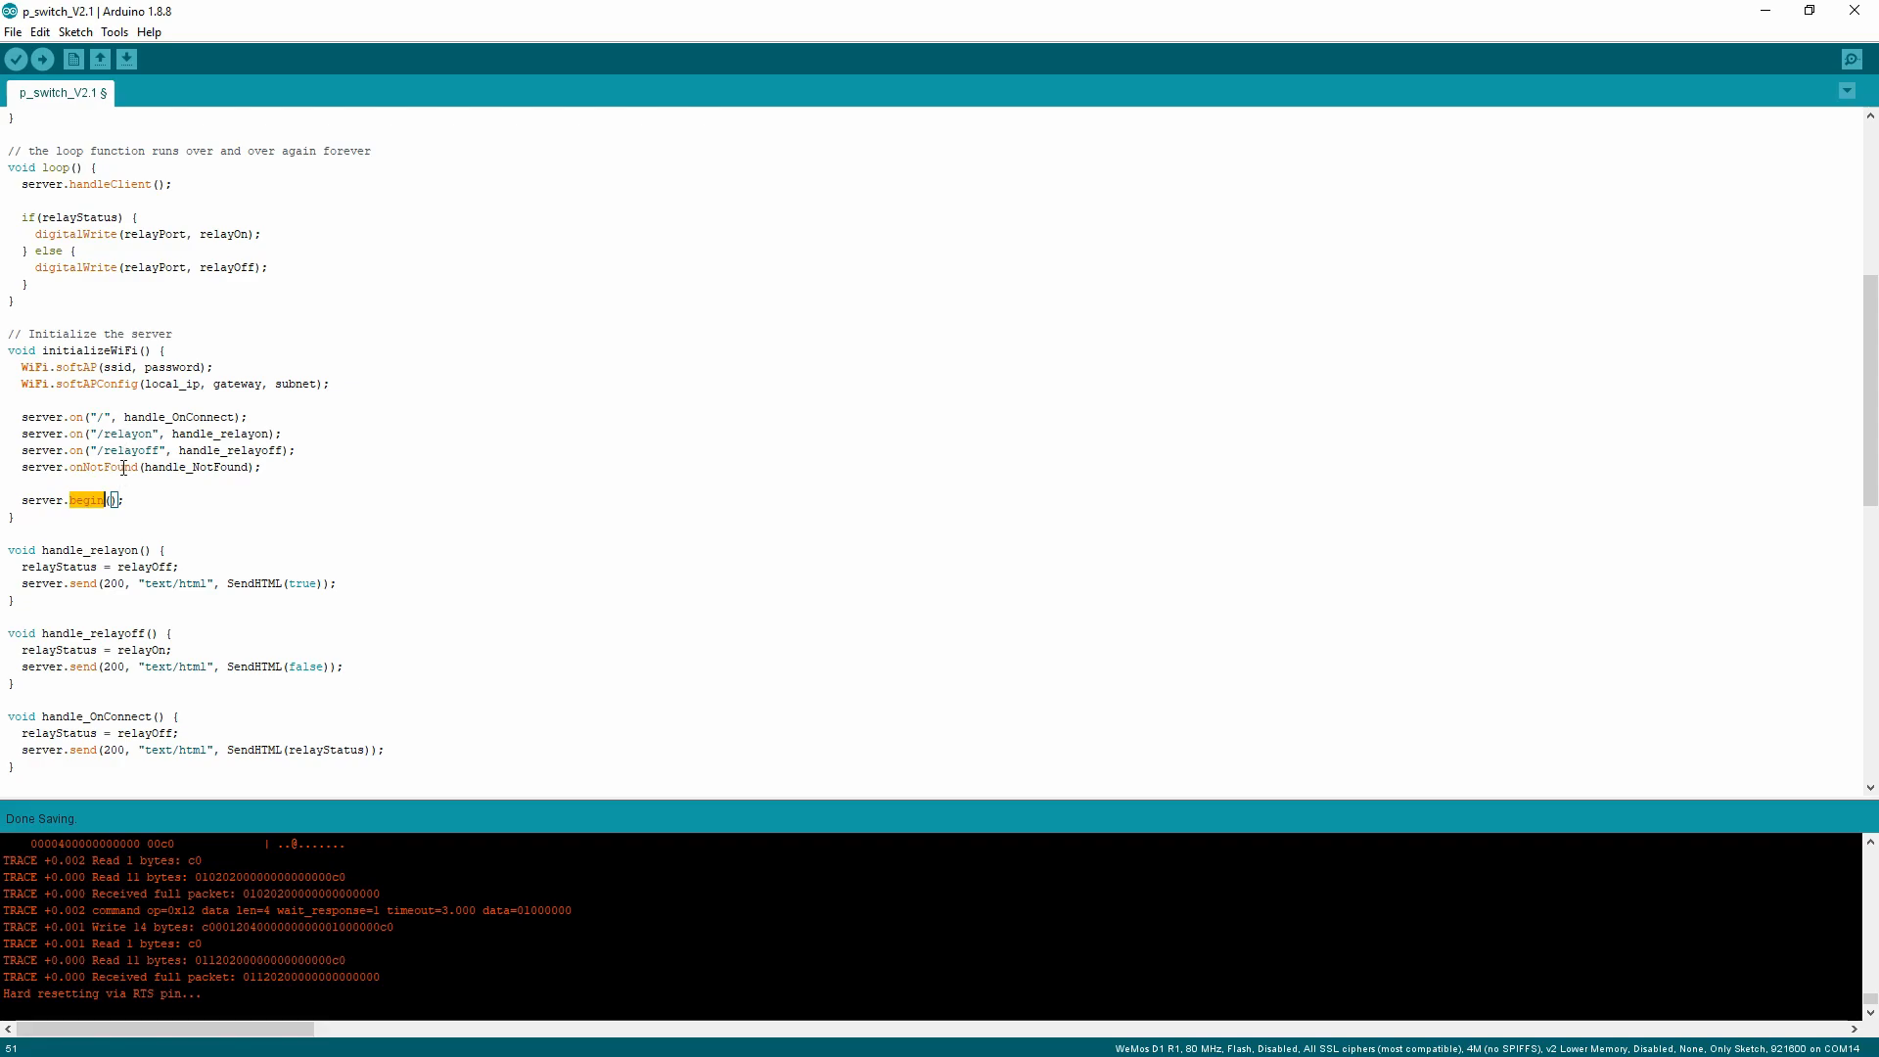
{"action": "left_click", "coordinate": [118, 433]}
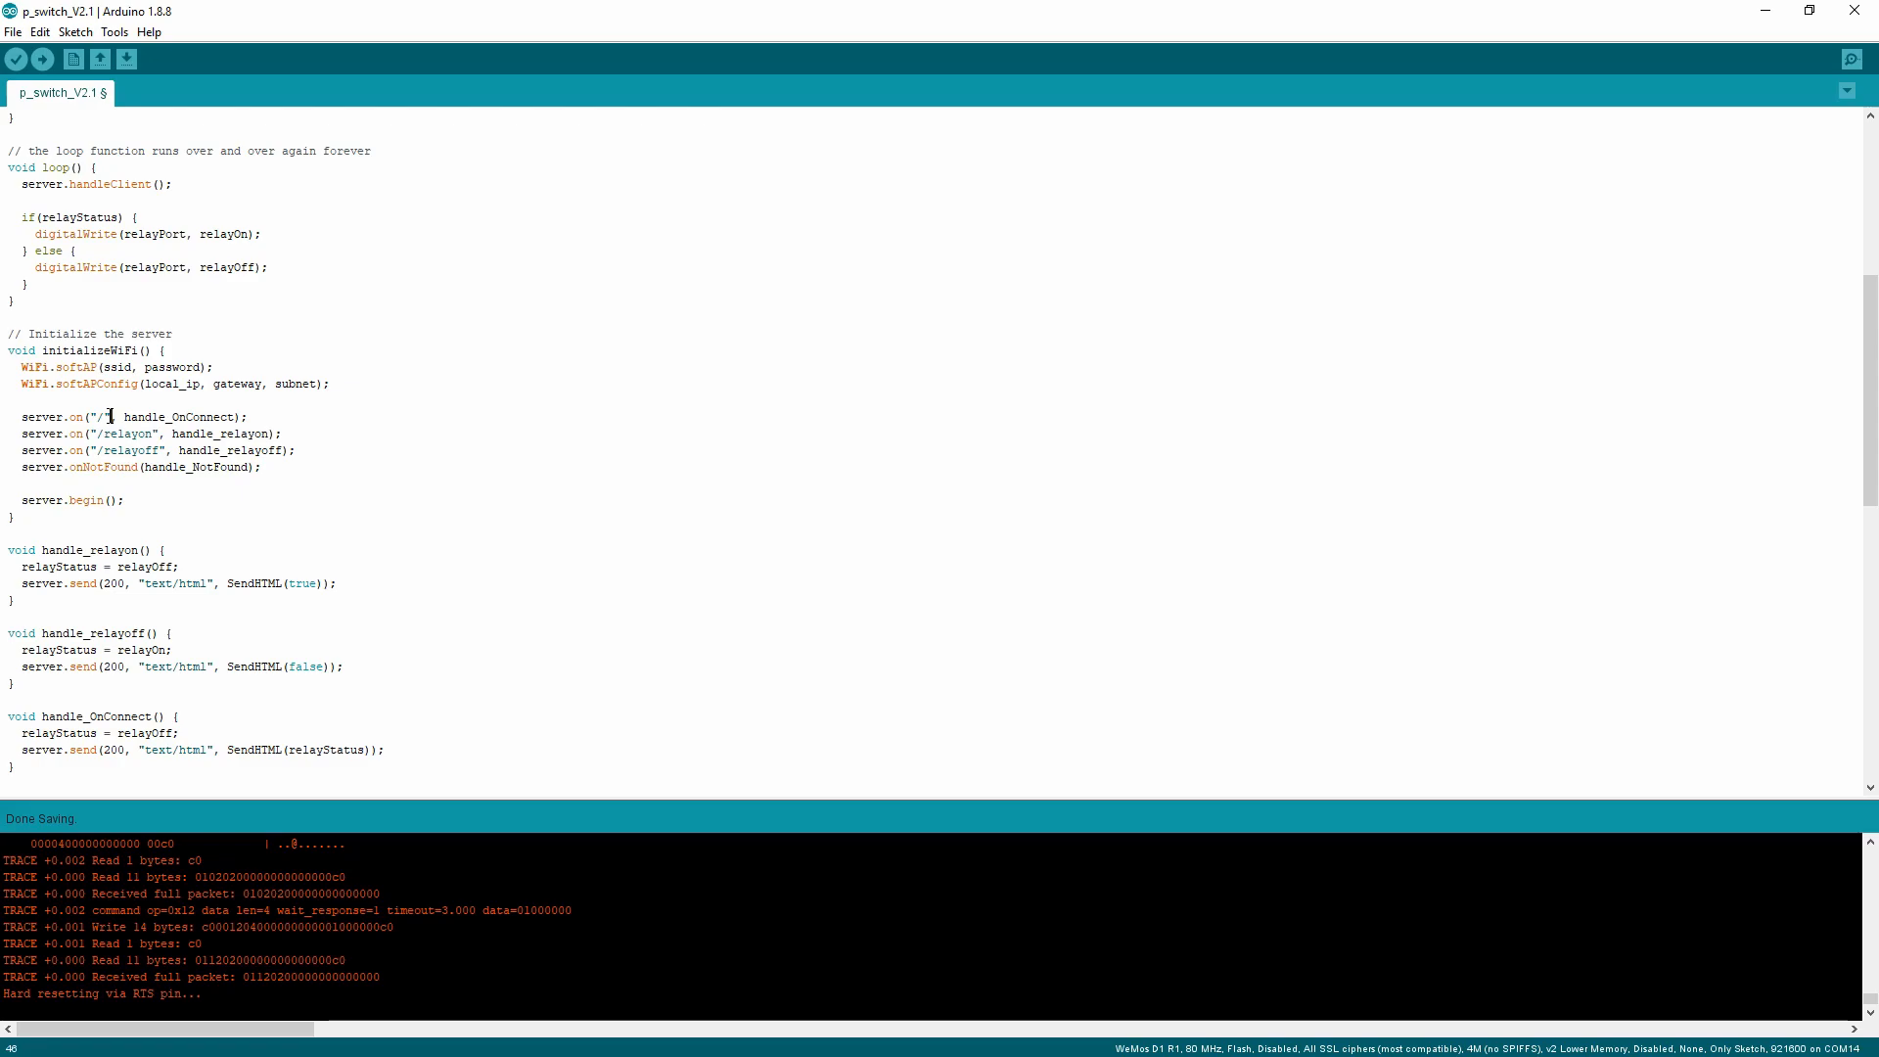
{"action": "double_click", "coordinate": [220, 433]}
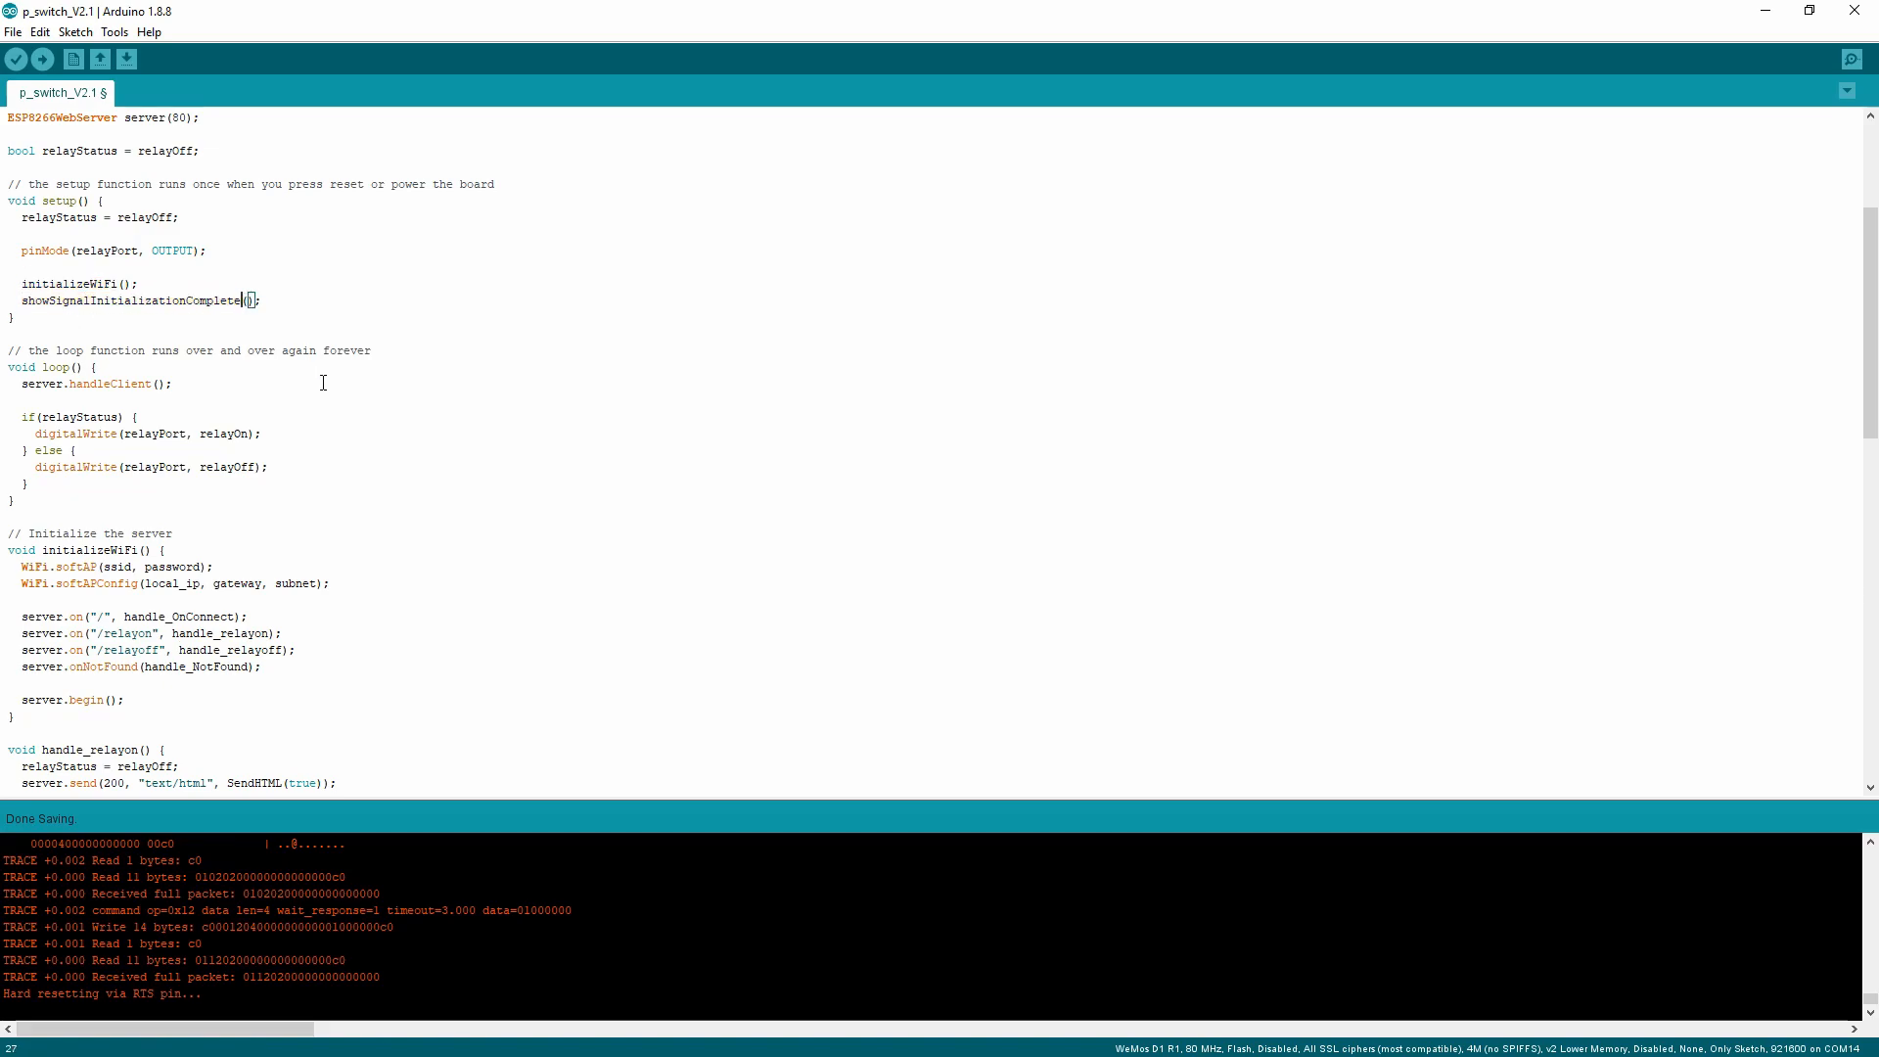
{"action": "double_click", "coordinate": [129, 301]}
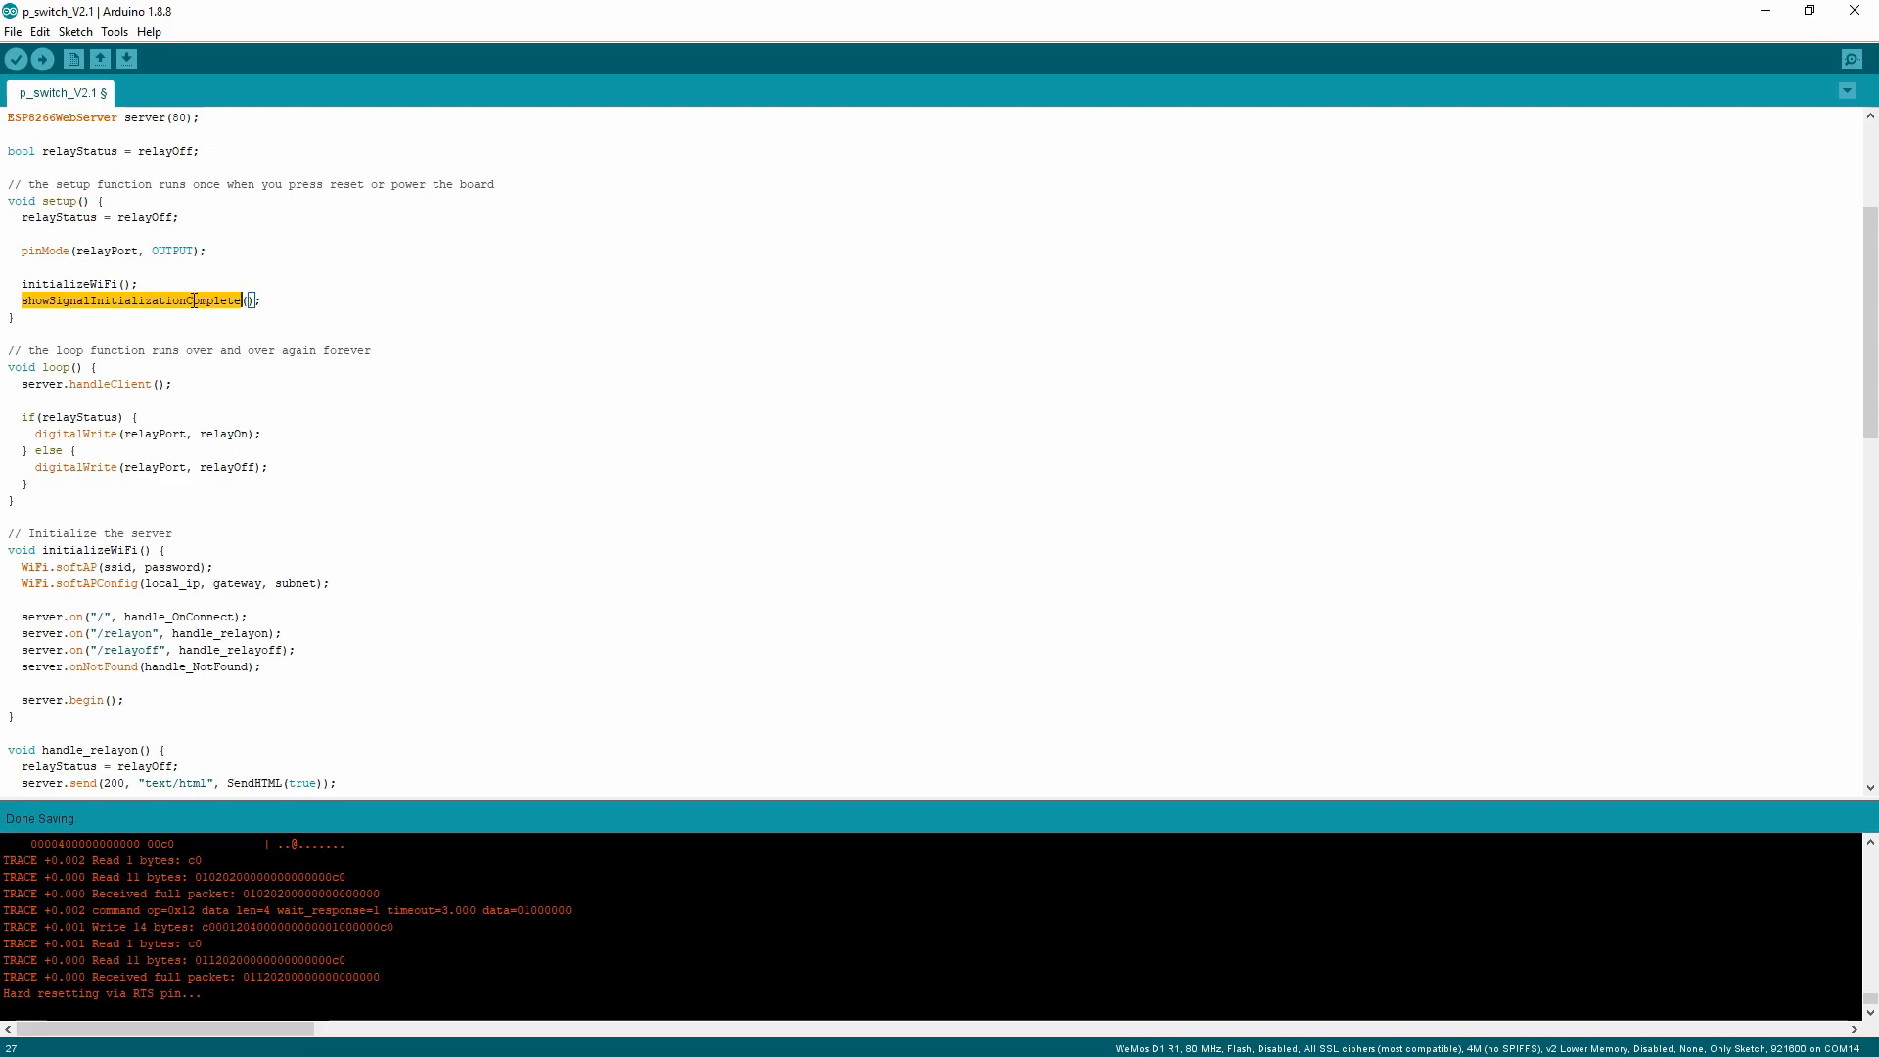
{"action": "key", "text": "ctrl+f"}
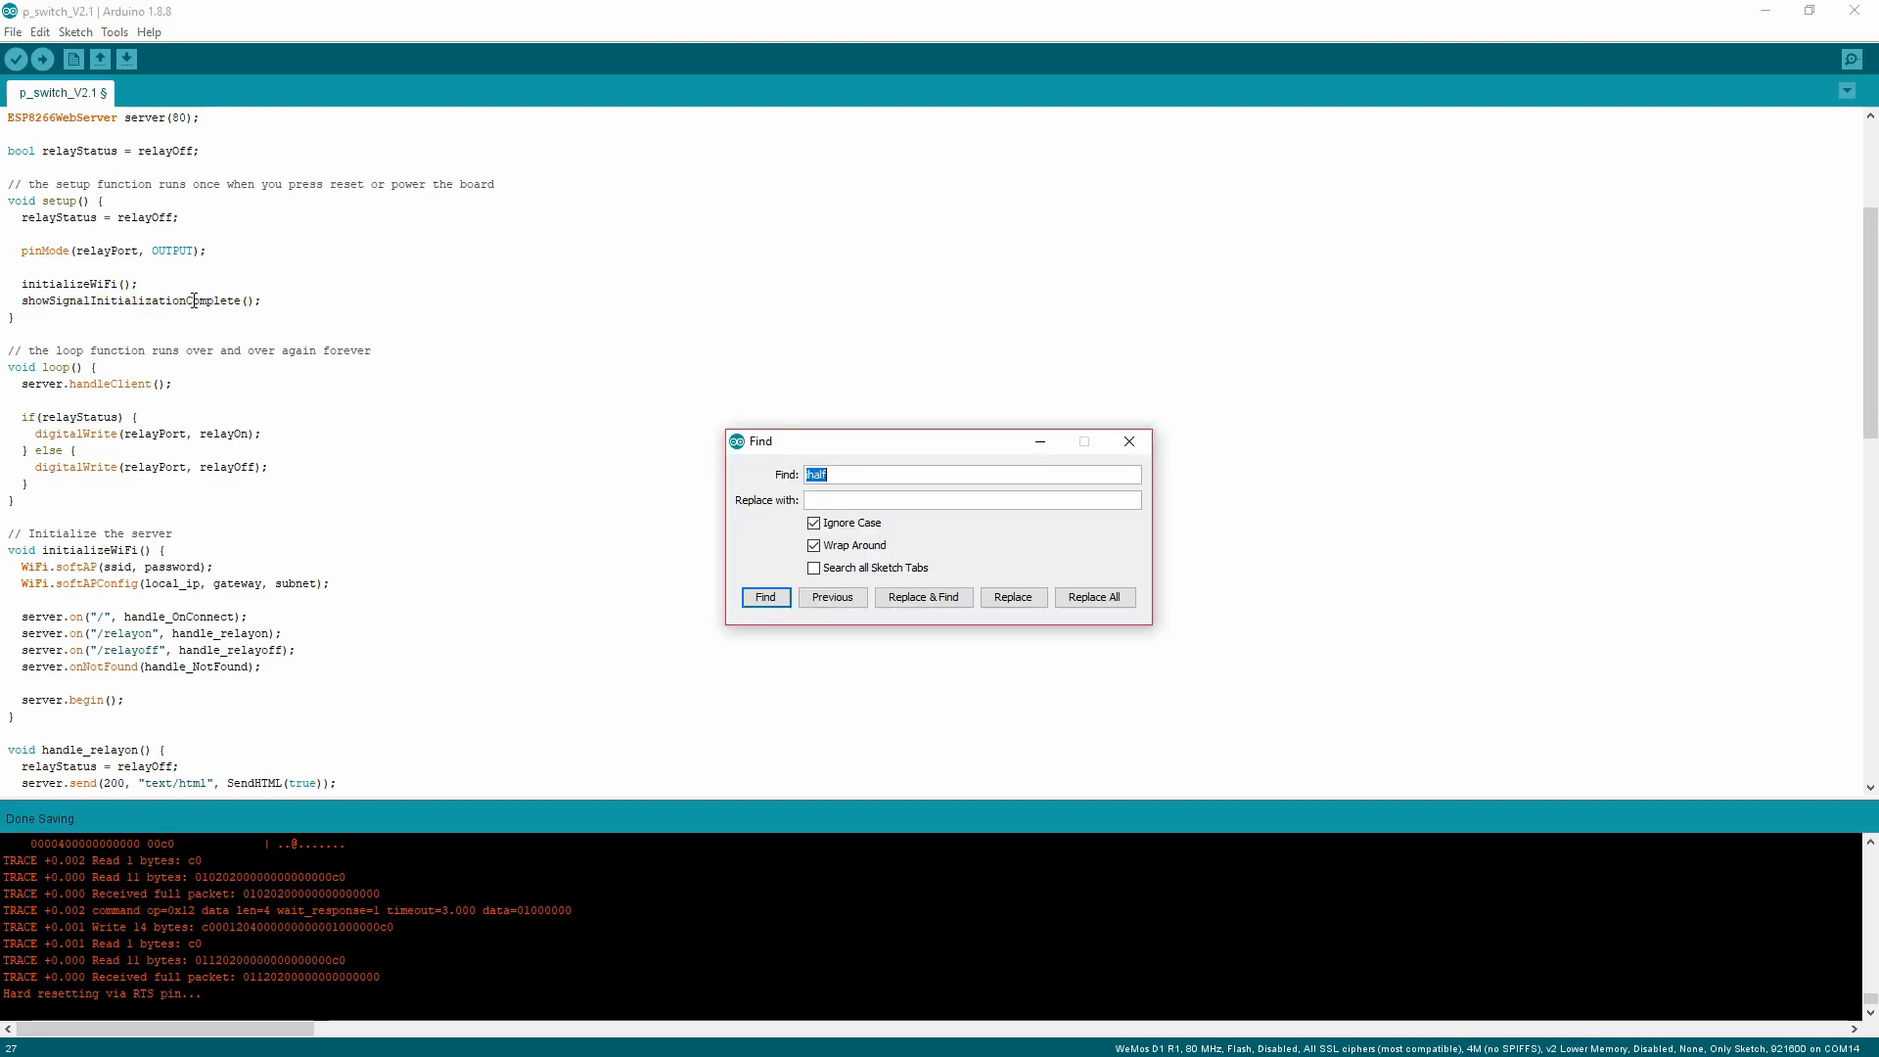
{"action": "left_click", "coordinate": [765, 597]}
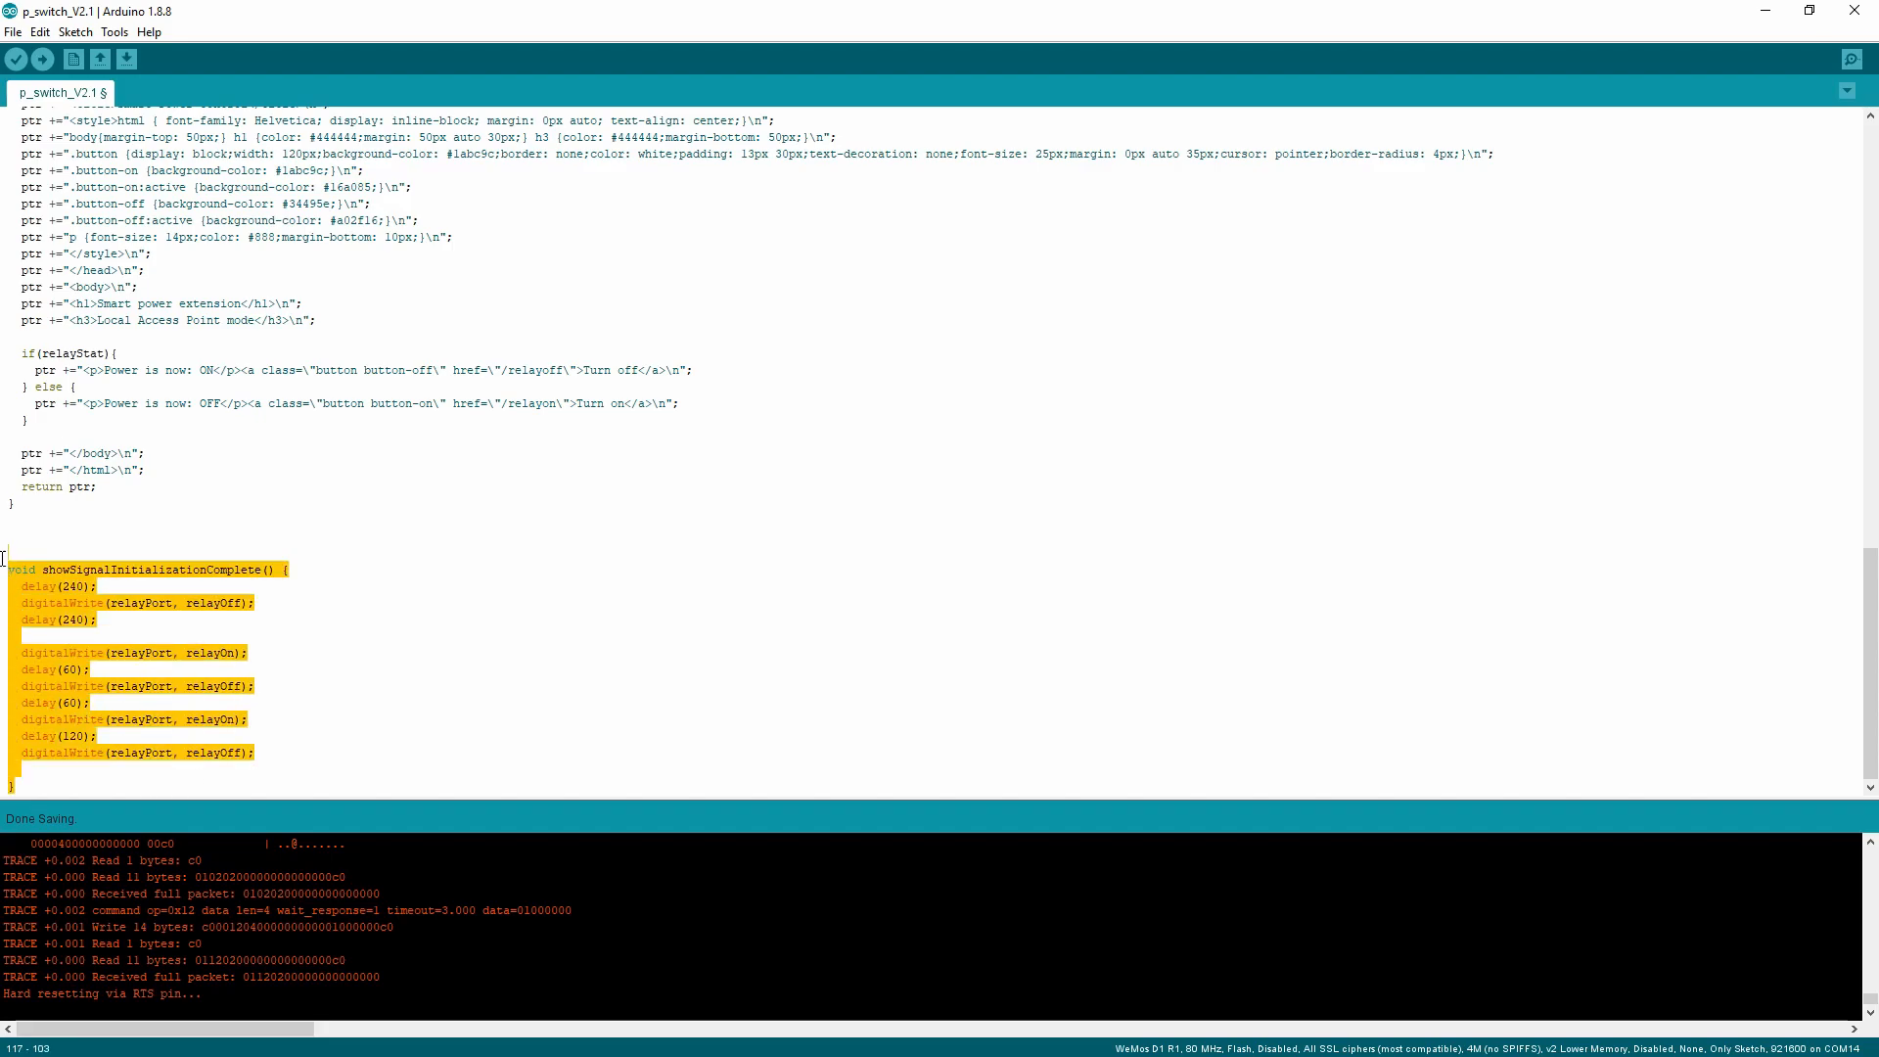
{"action": "mouse_move", "coordinate": [452, 574]}
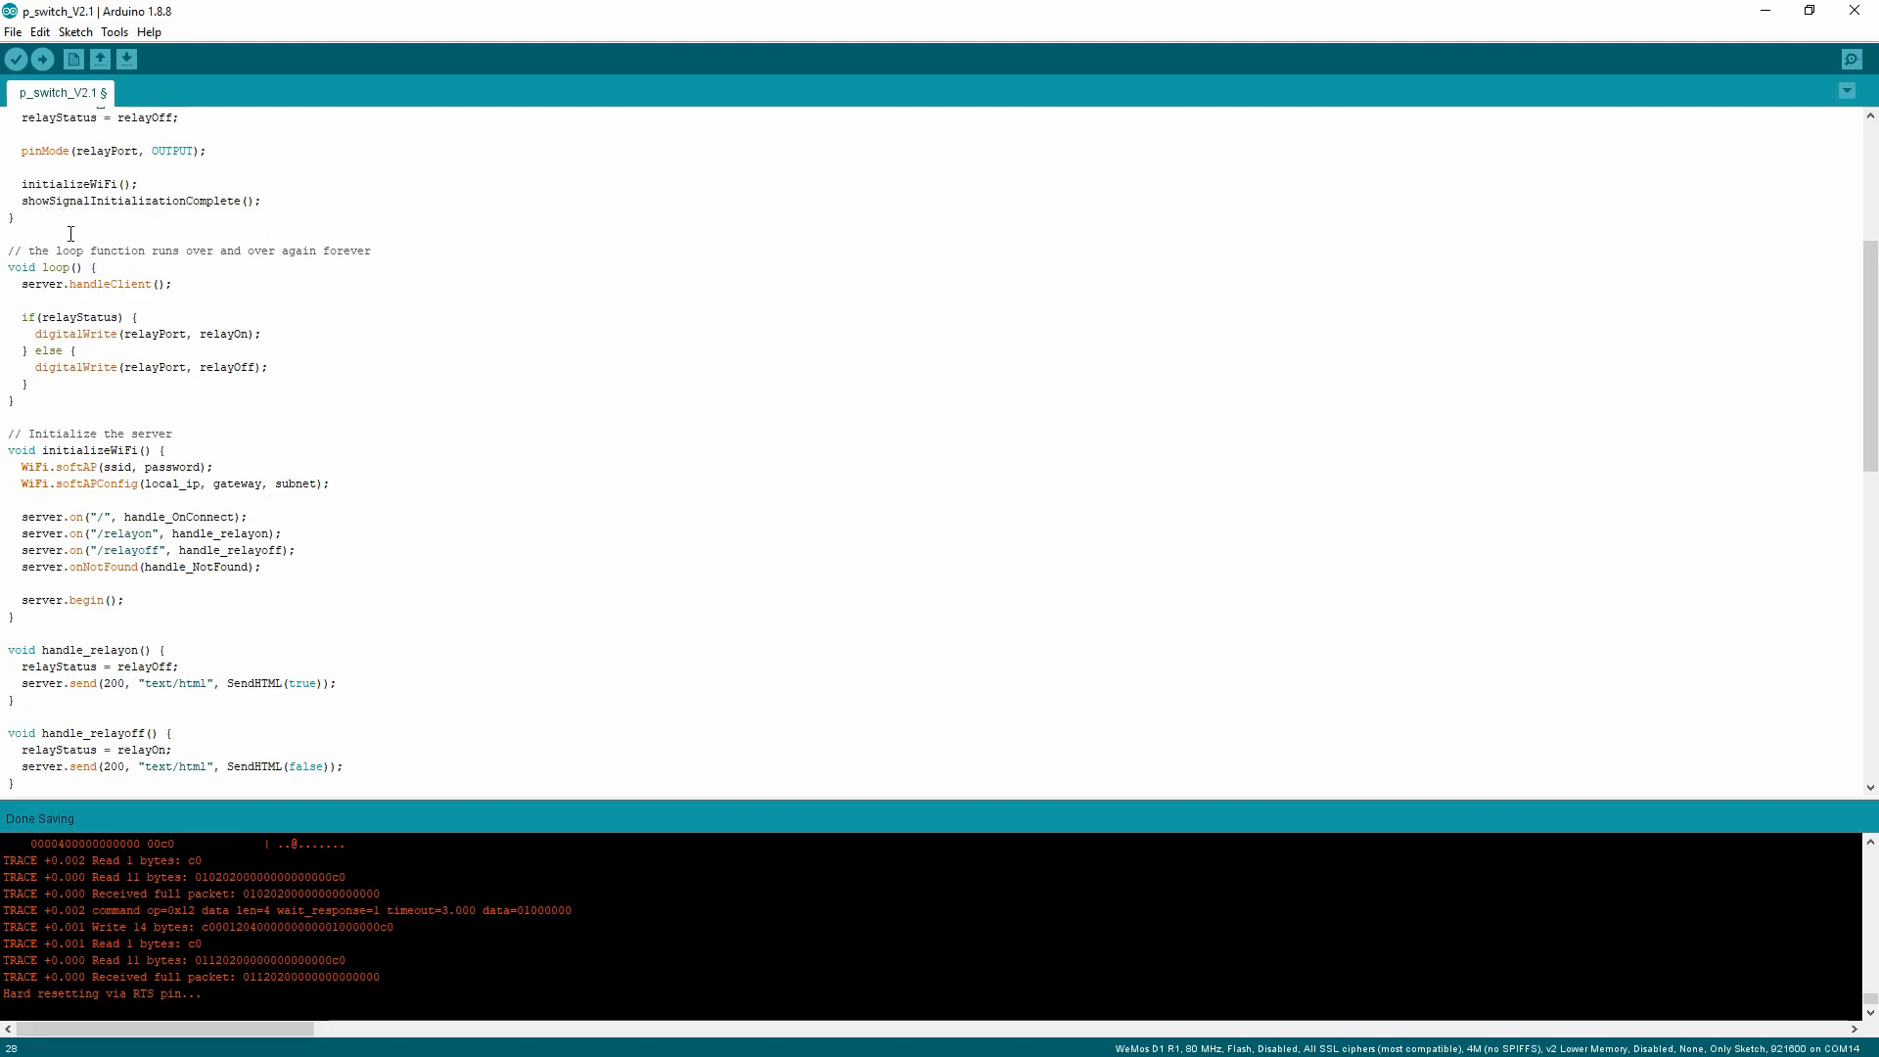
{"action": "double_click", "coordinate": [58, 267]}
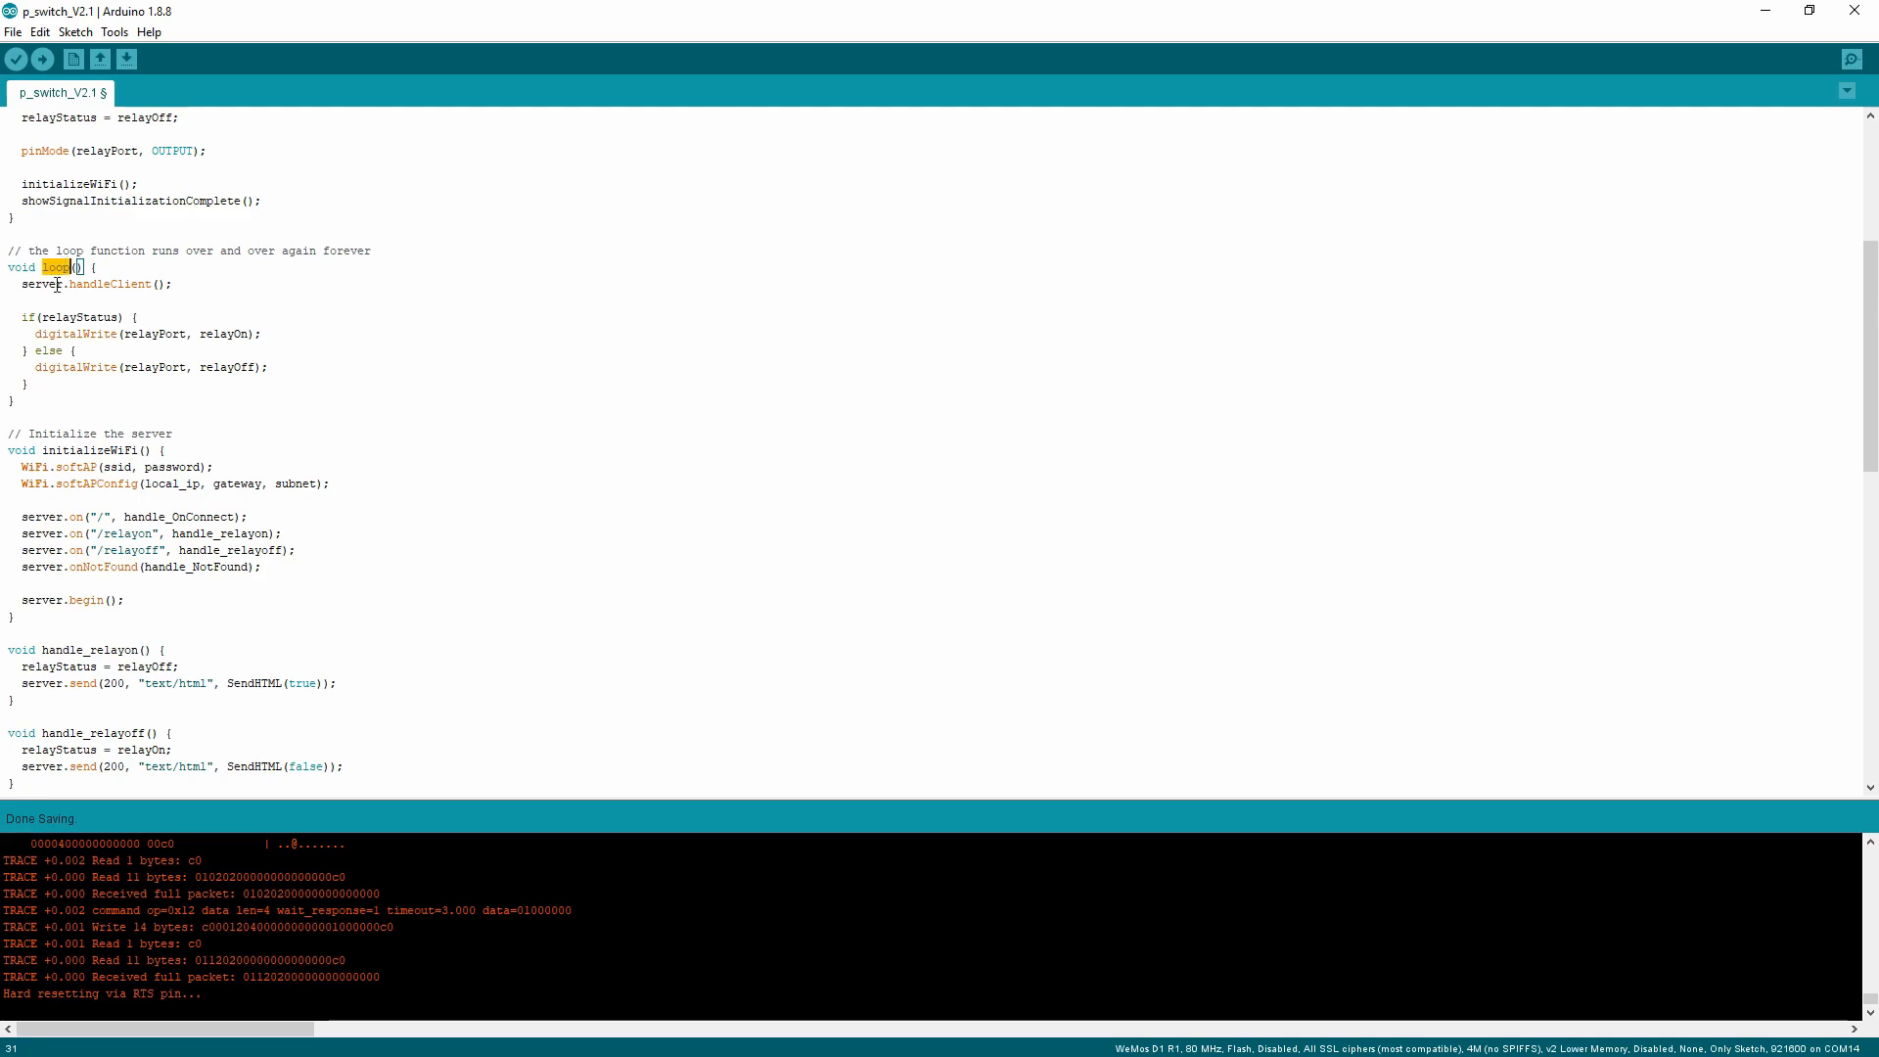
{"action": "mouse_move", "coordinate": [106, 380]}
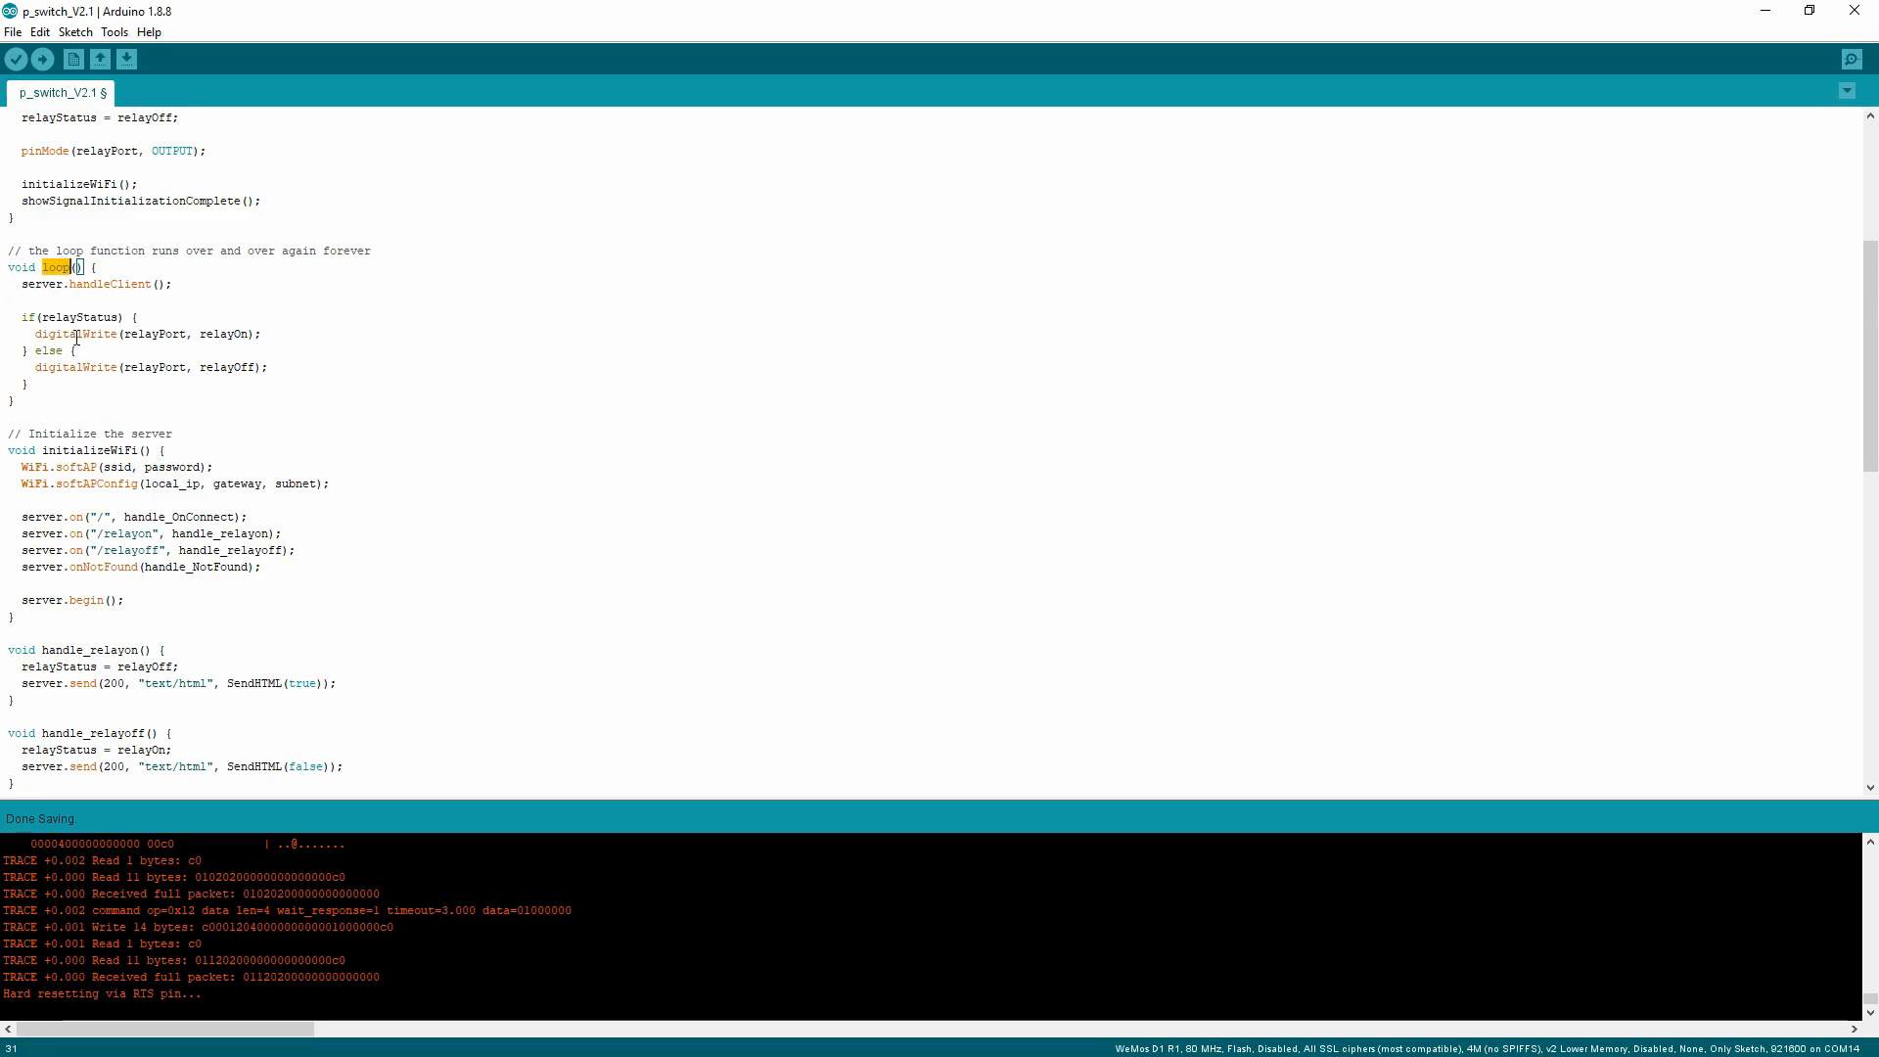
{"action": "double_click", "coordinate": [110, 284]}
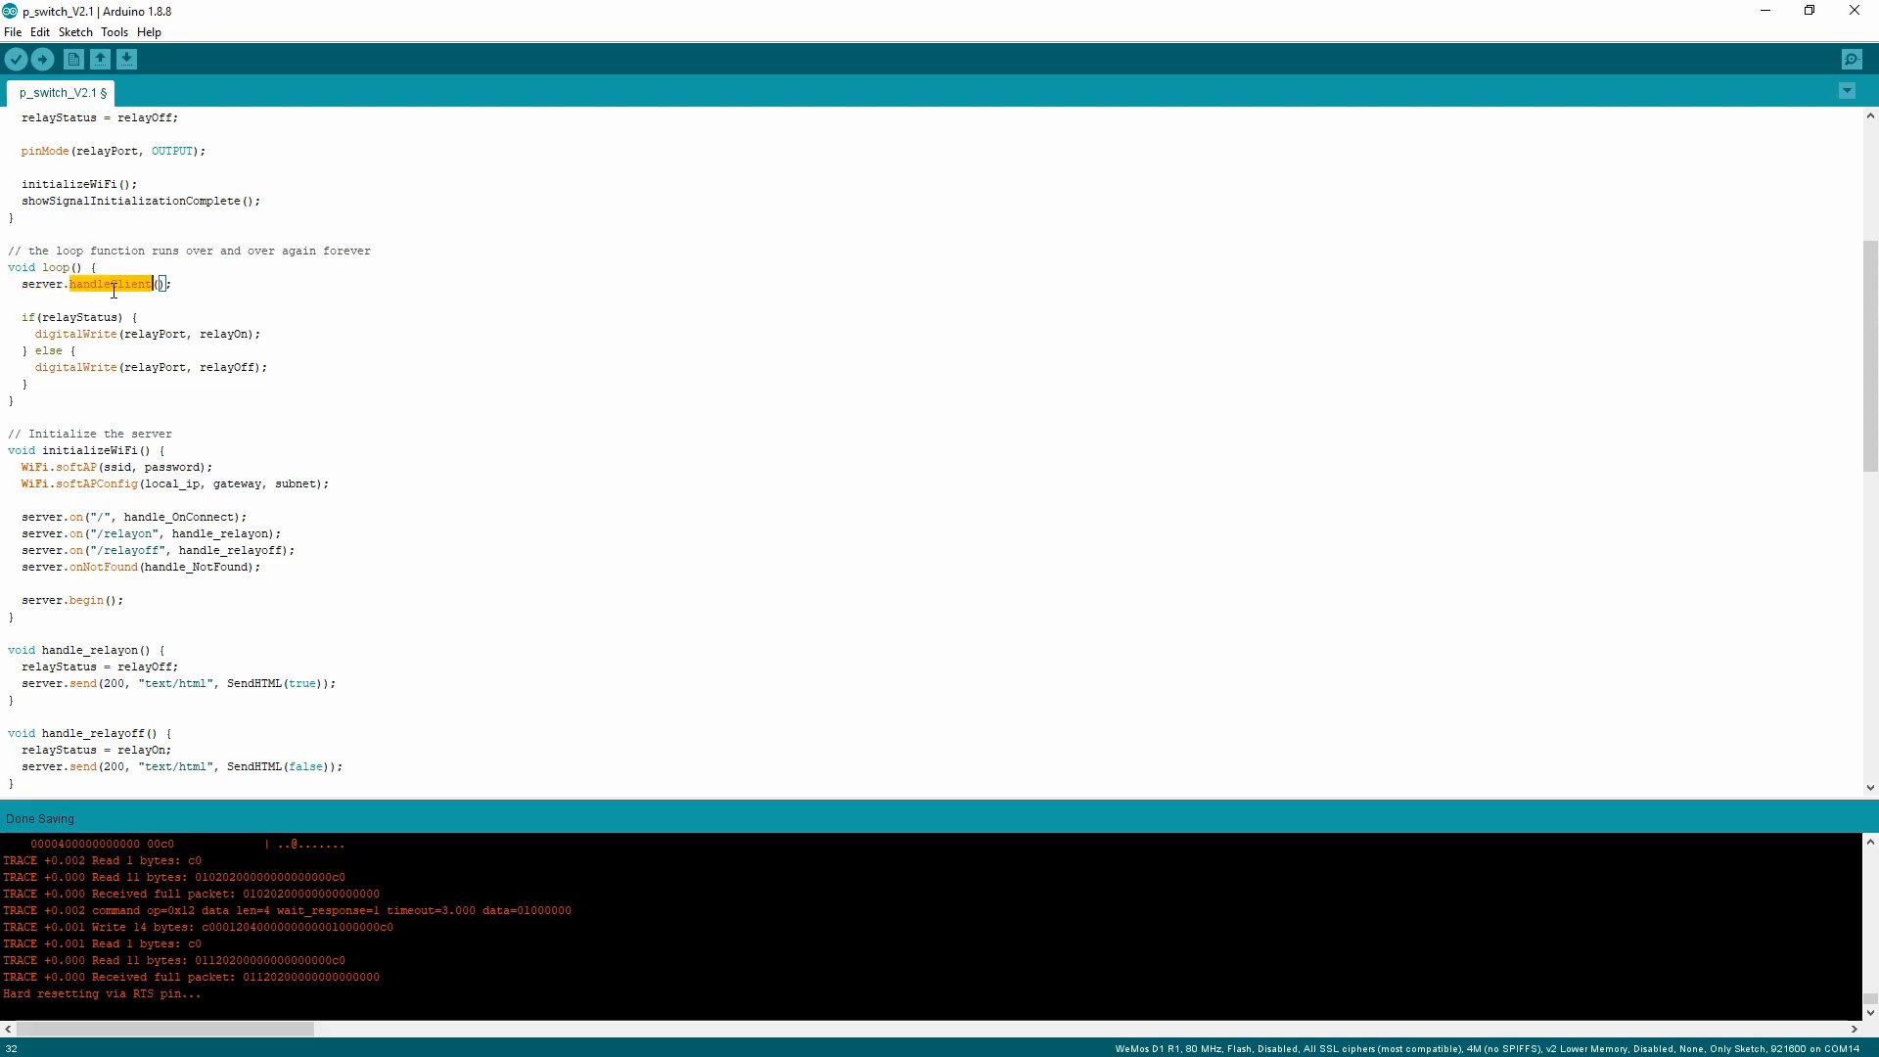
{"action": "double_click", "coordinate": [43, 283]}
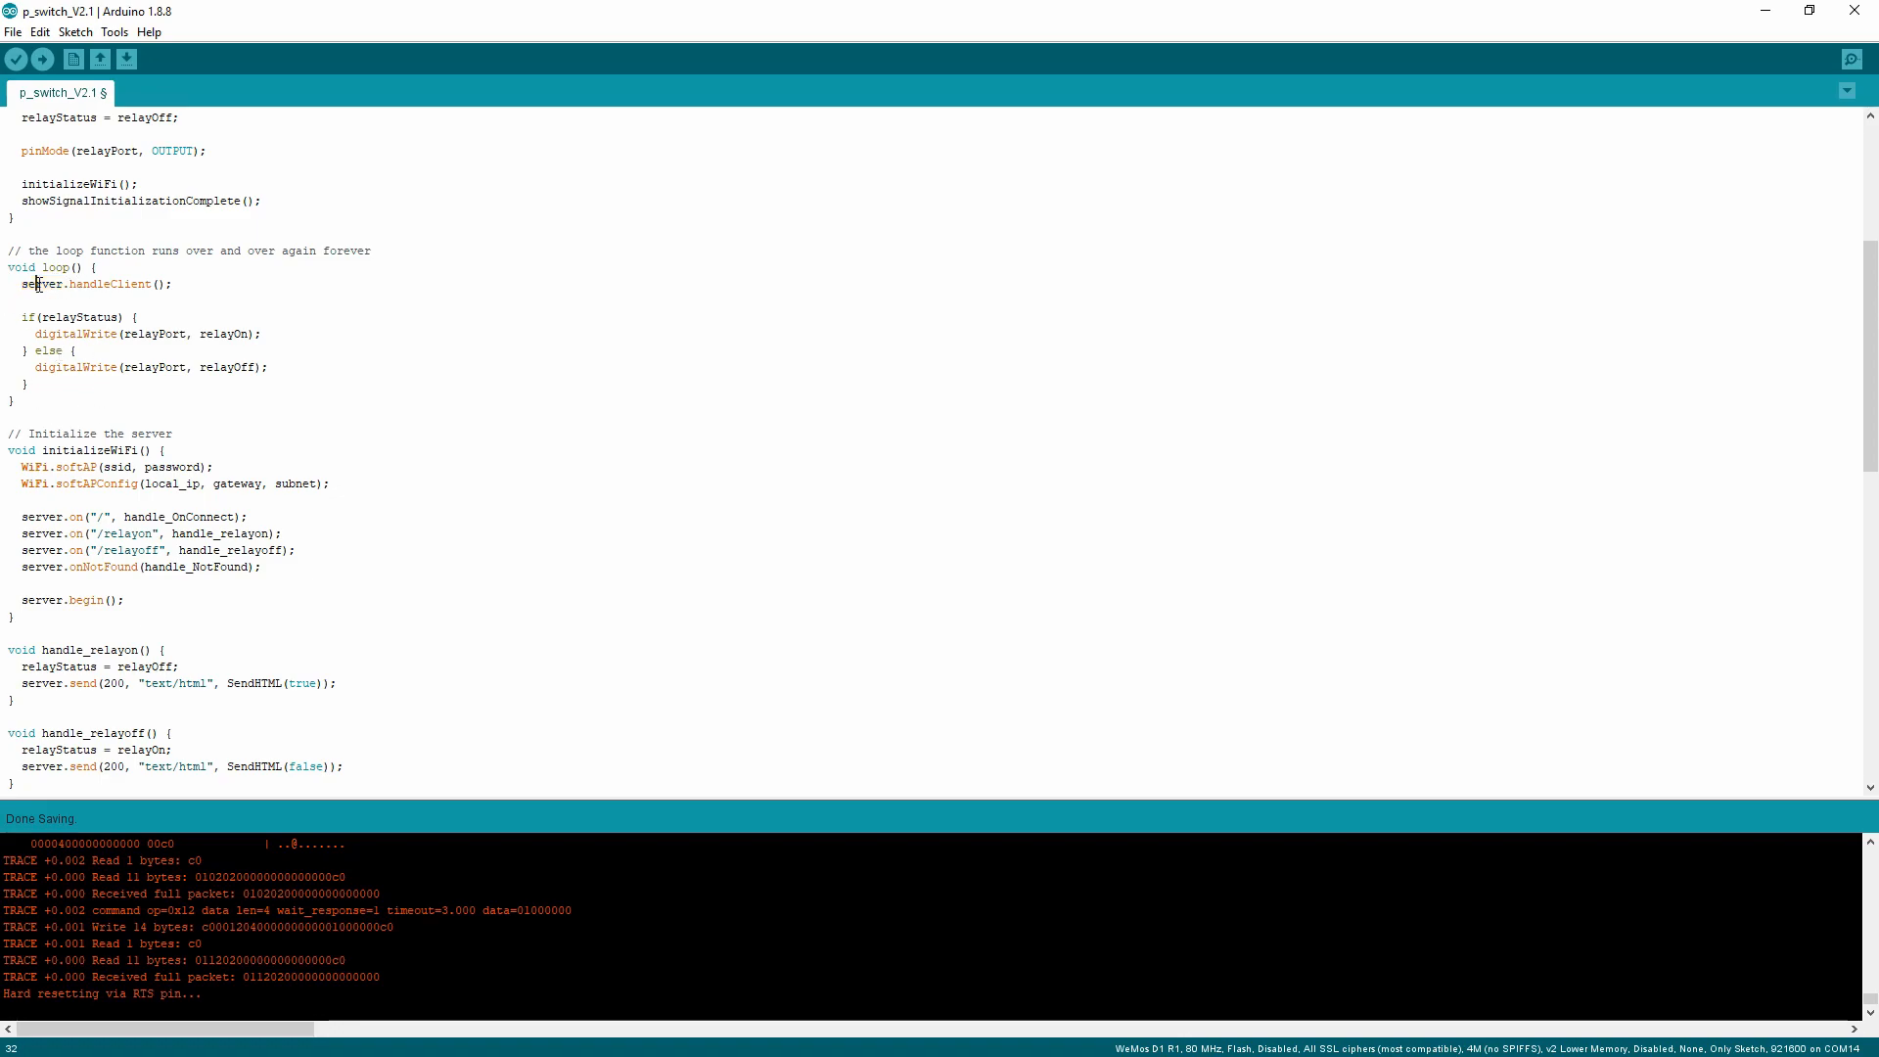
{"action": "double_click", "coordinate": [43, 234]}
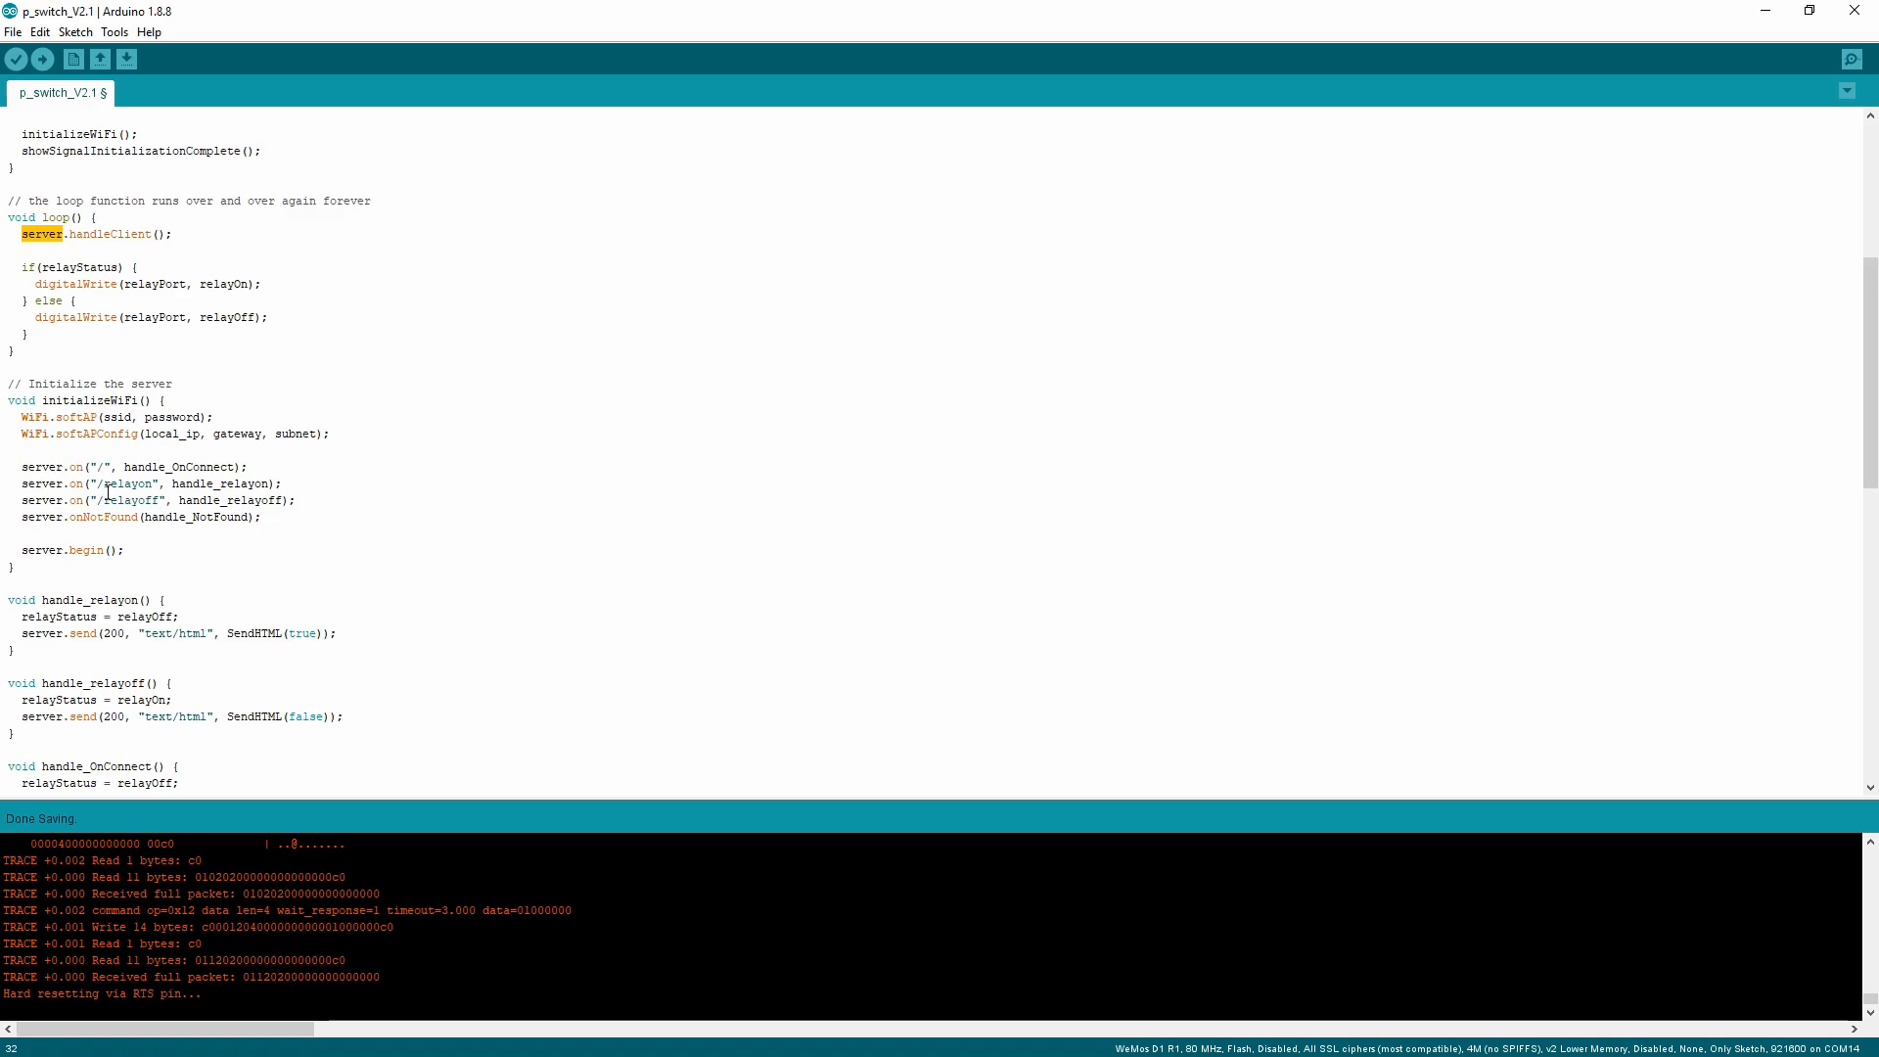
{"action": "double_click", "coordinate": [129, 482]}
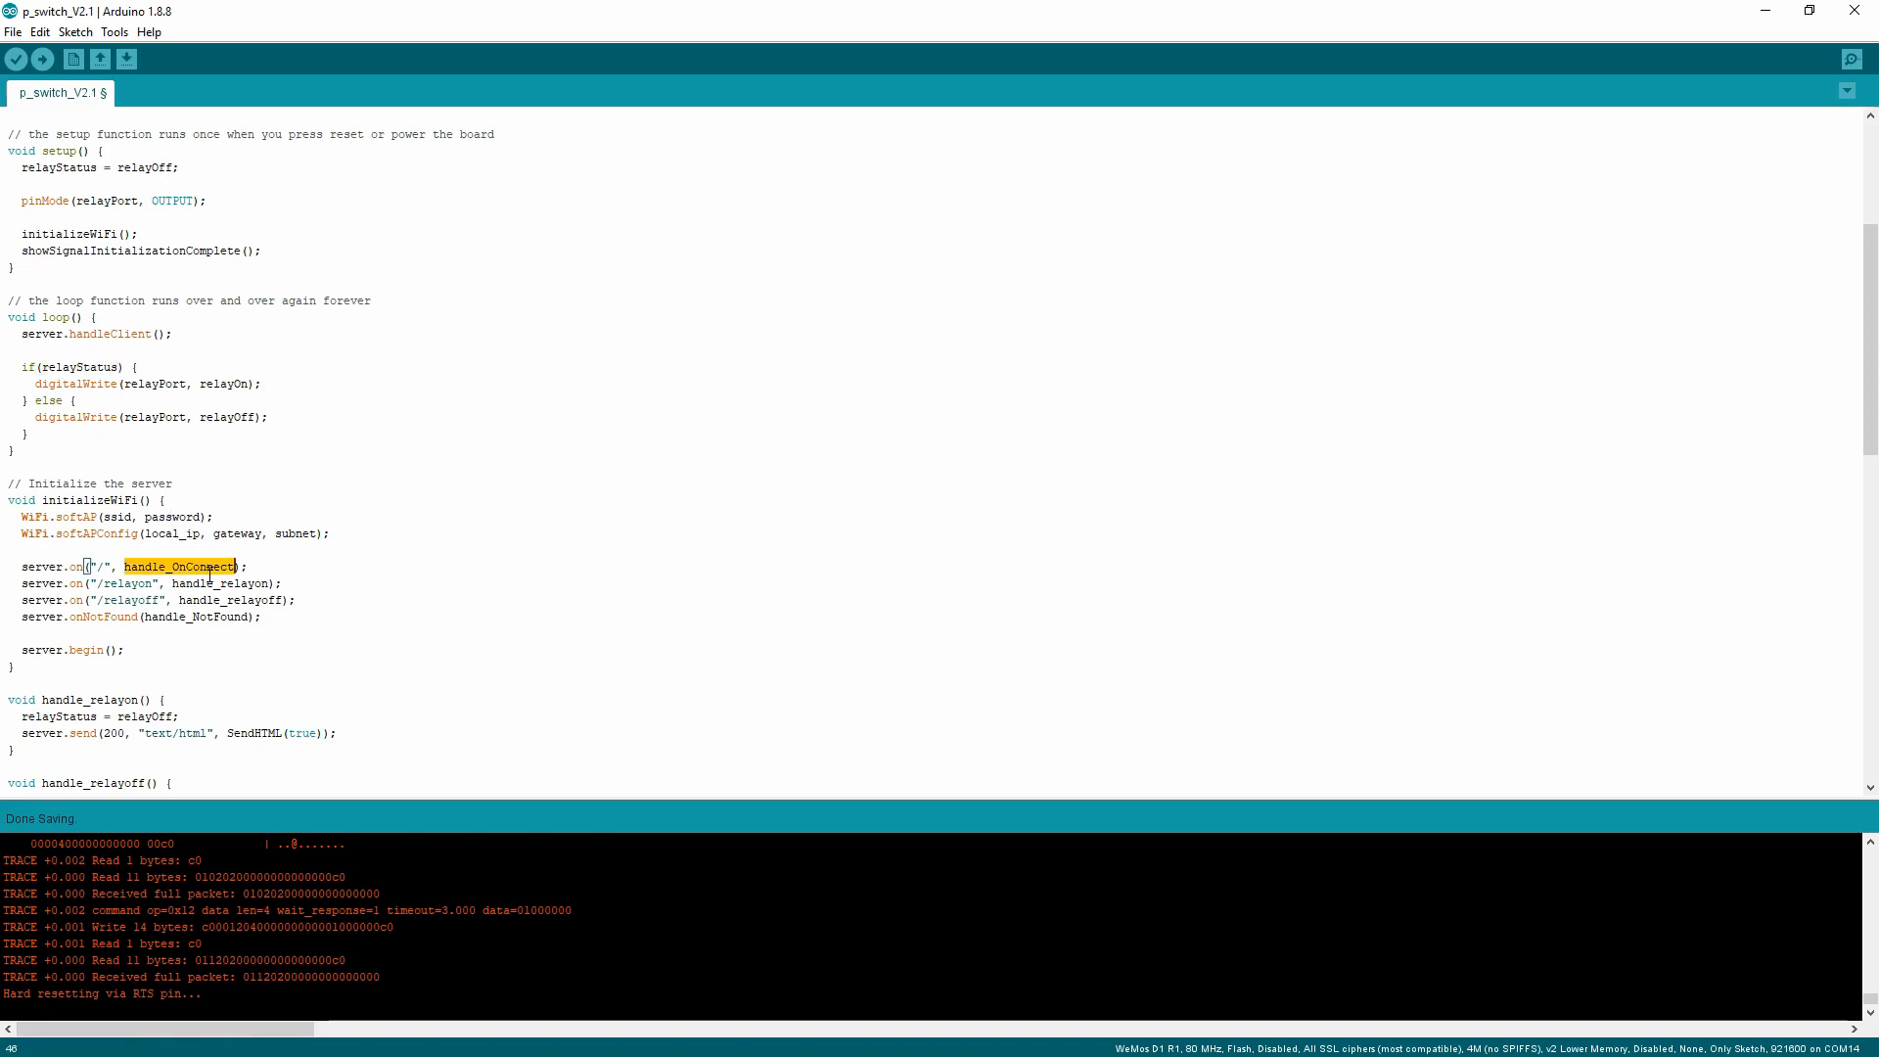
{"action": "scroll", "scroll_direction": "down", "scroll_amount": 3}
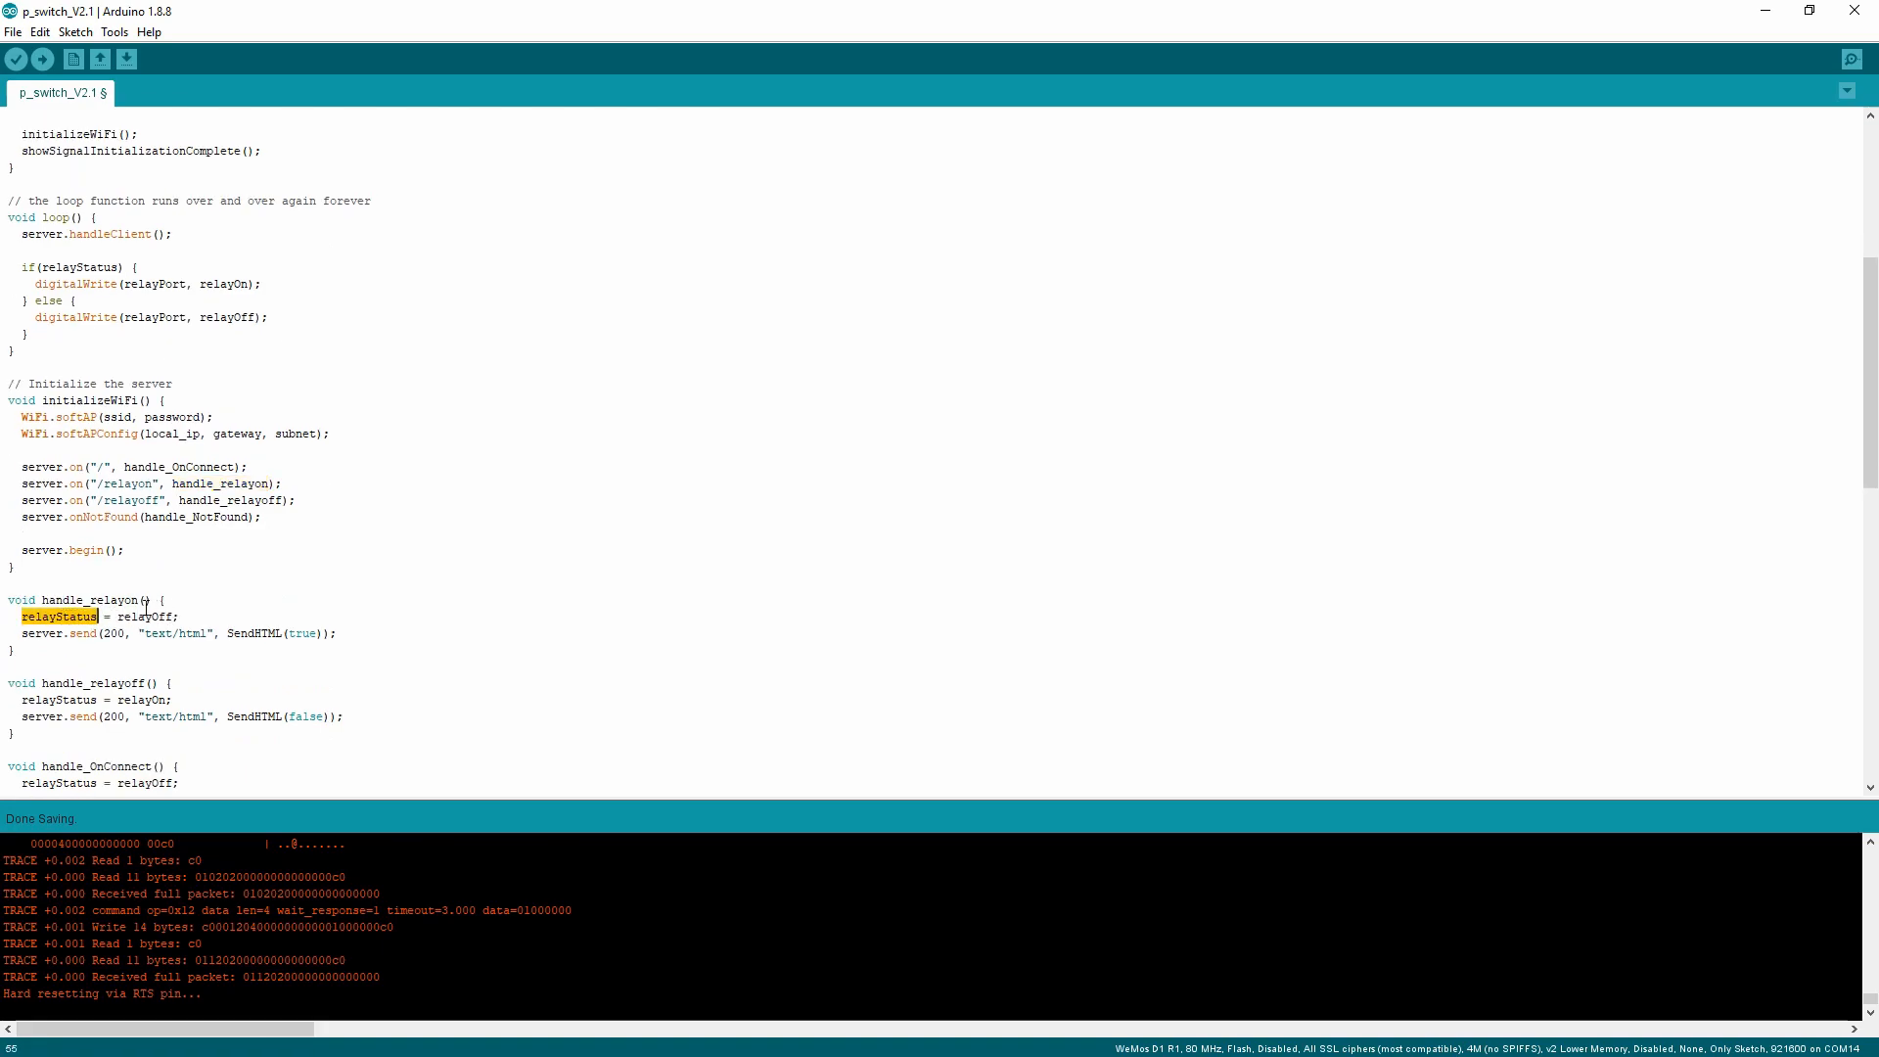
{"action": "double_click", "coordinate": [144, 615]}
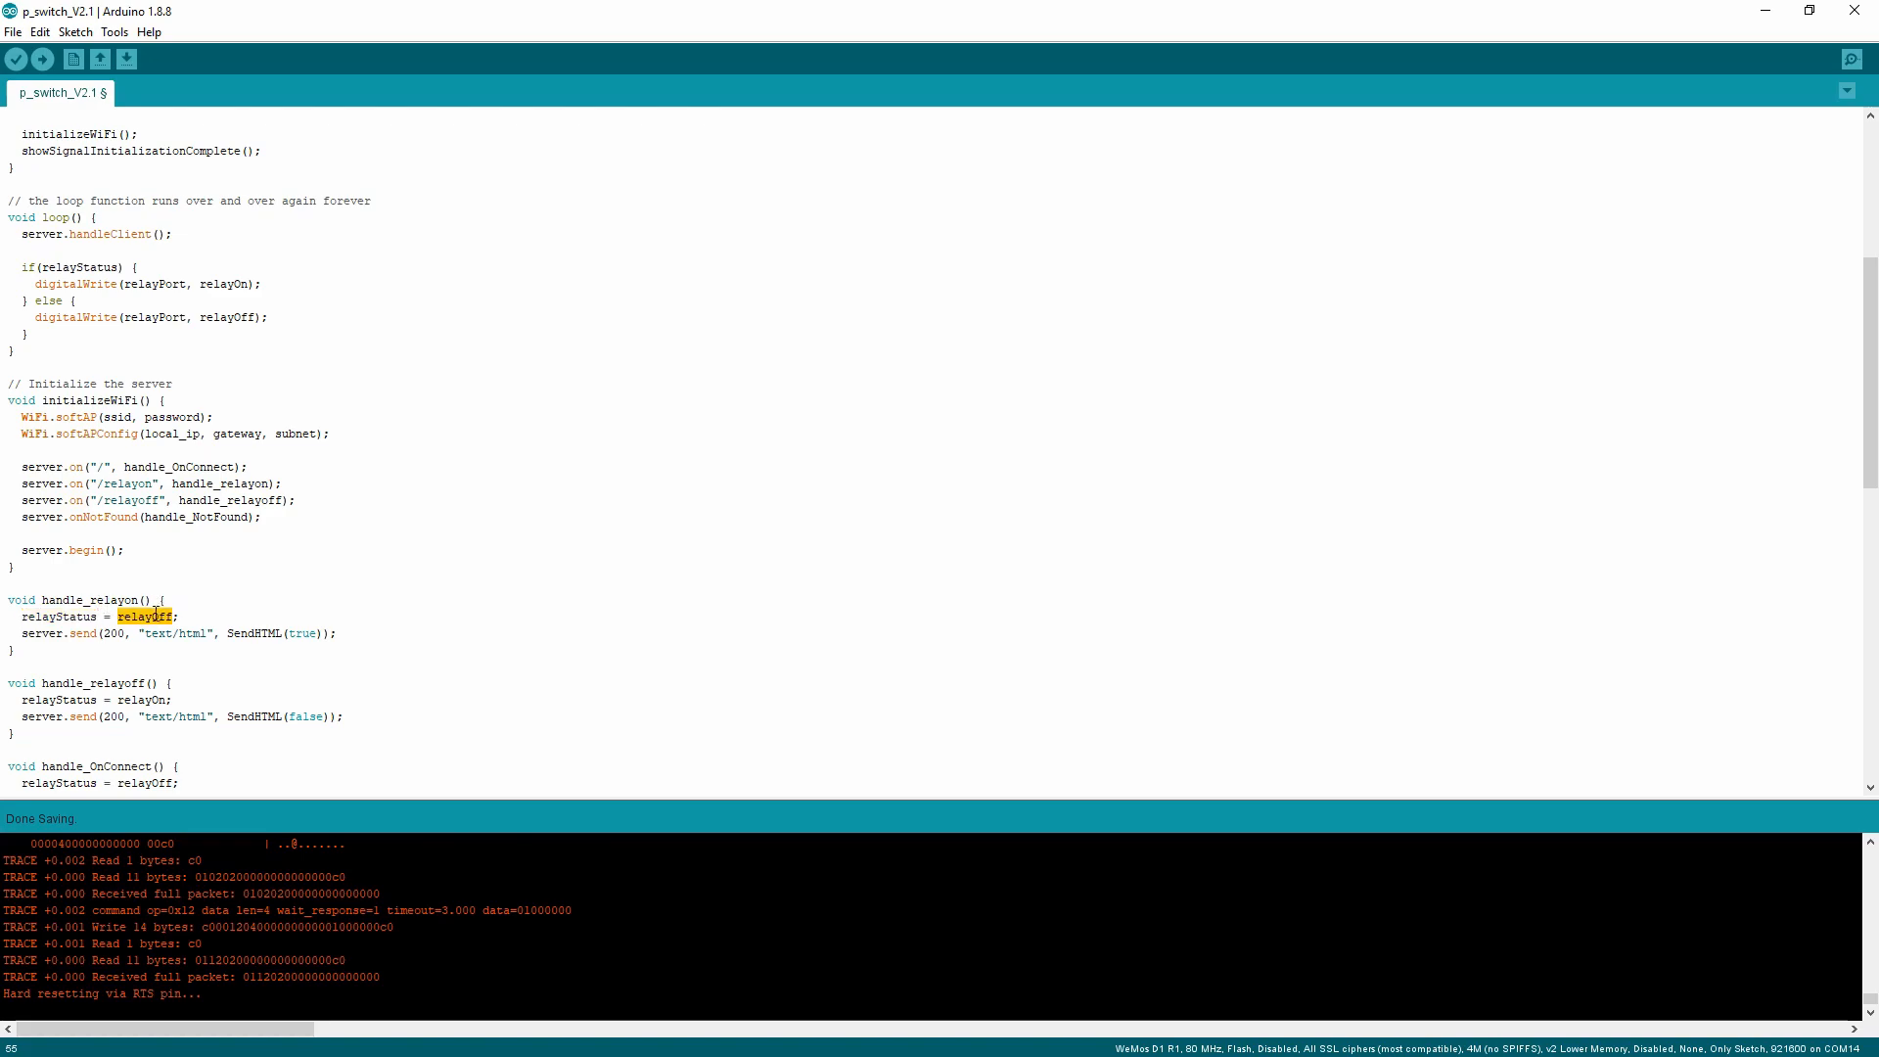
{"action": "double_click", "coordinate": [58, 615]}
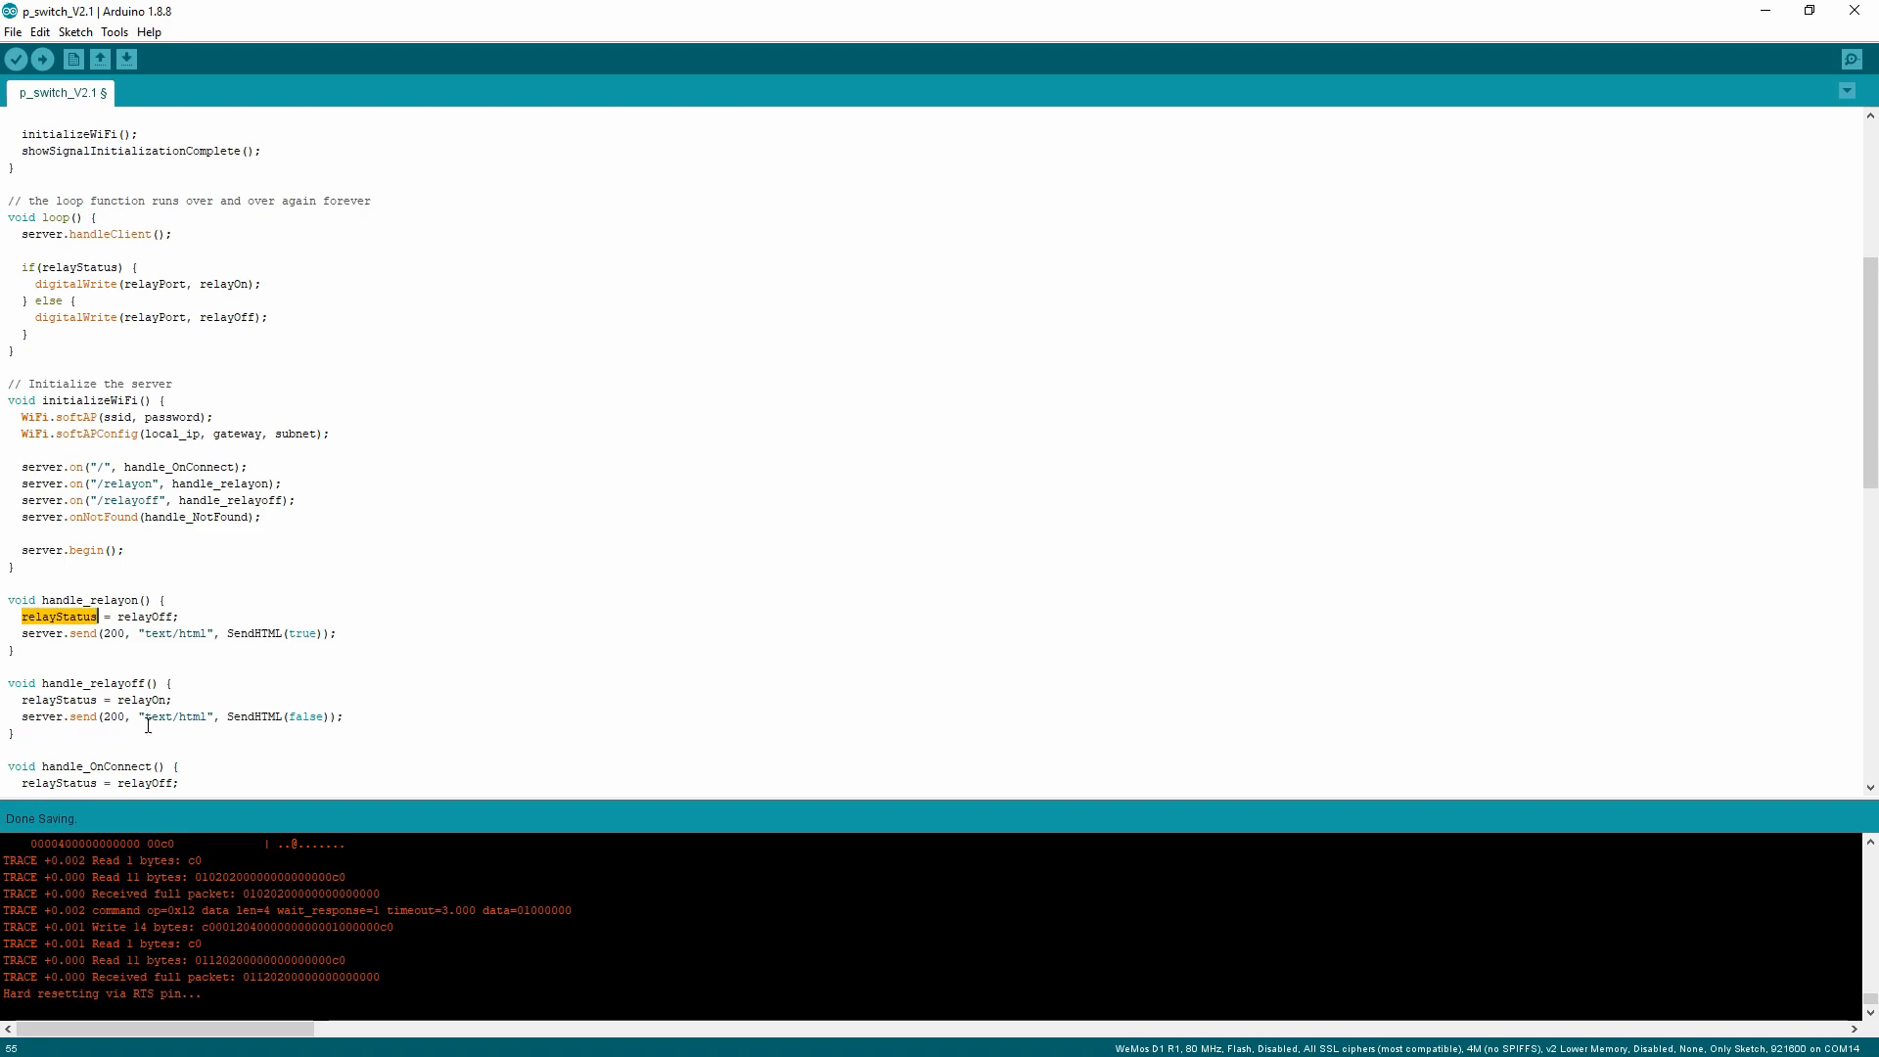
{"action": "scroll", "scroll_direction": "down", "scroll_amount": 3}
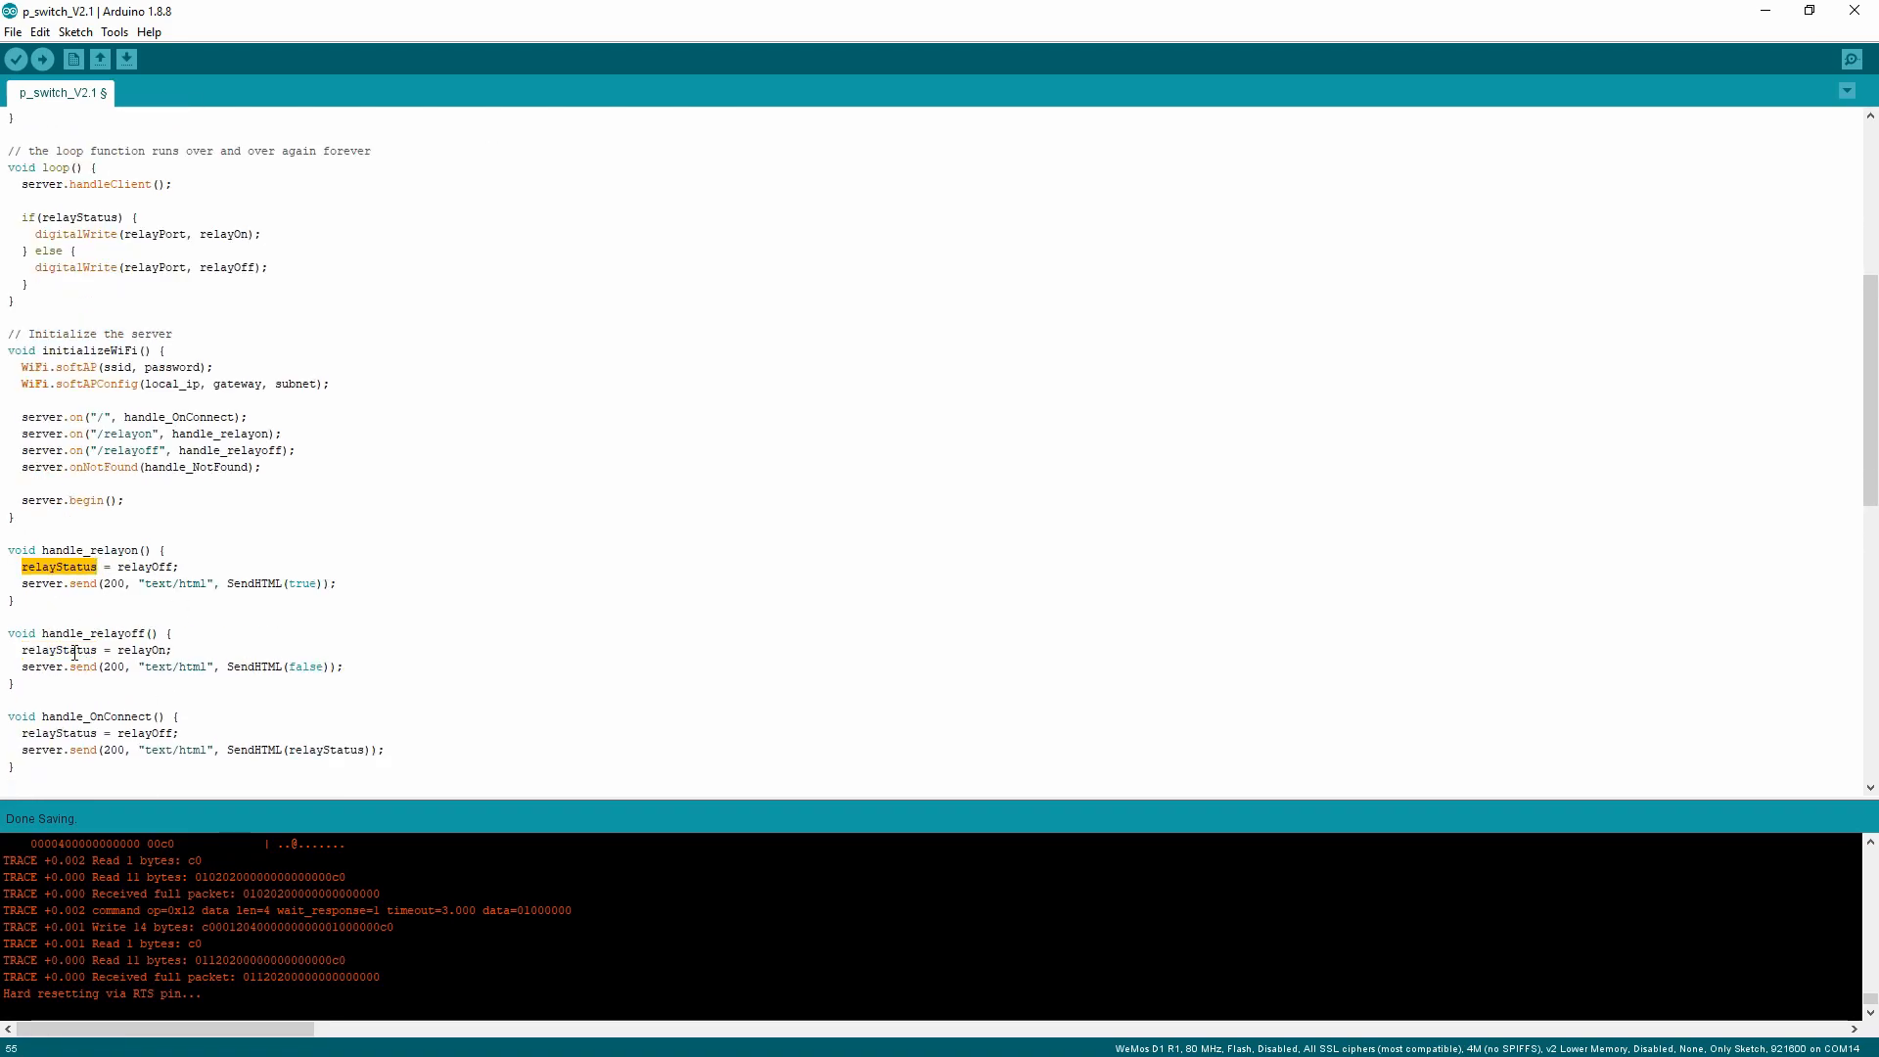
{"action": "double_click", "coordinate": [59, 650]}
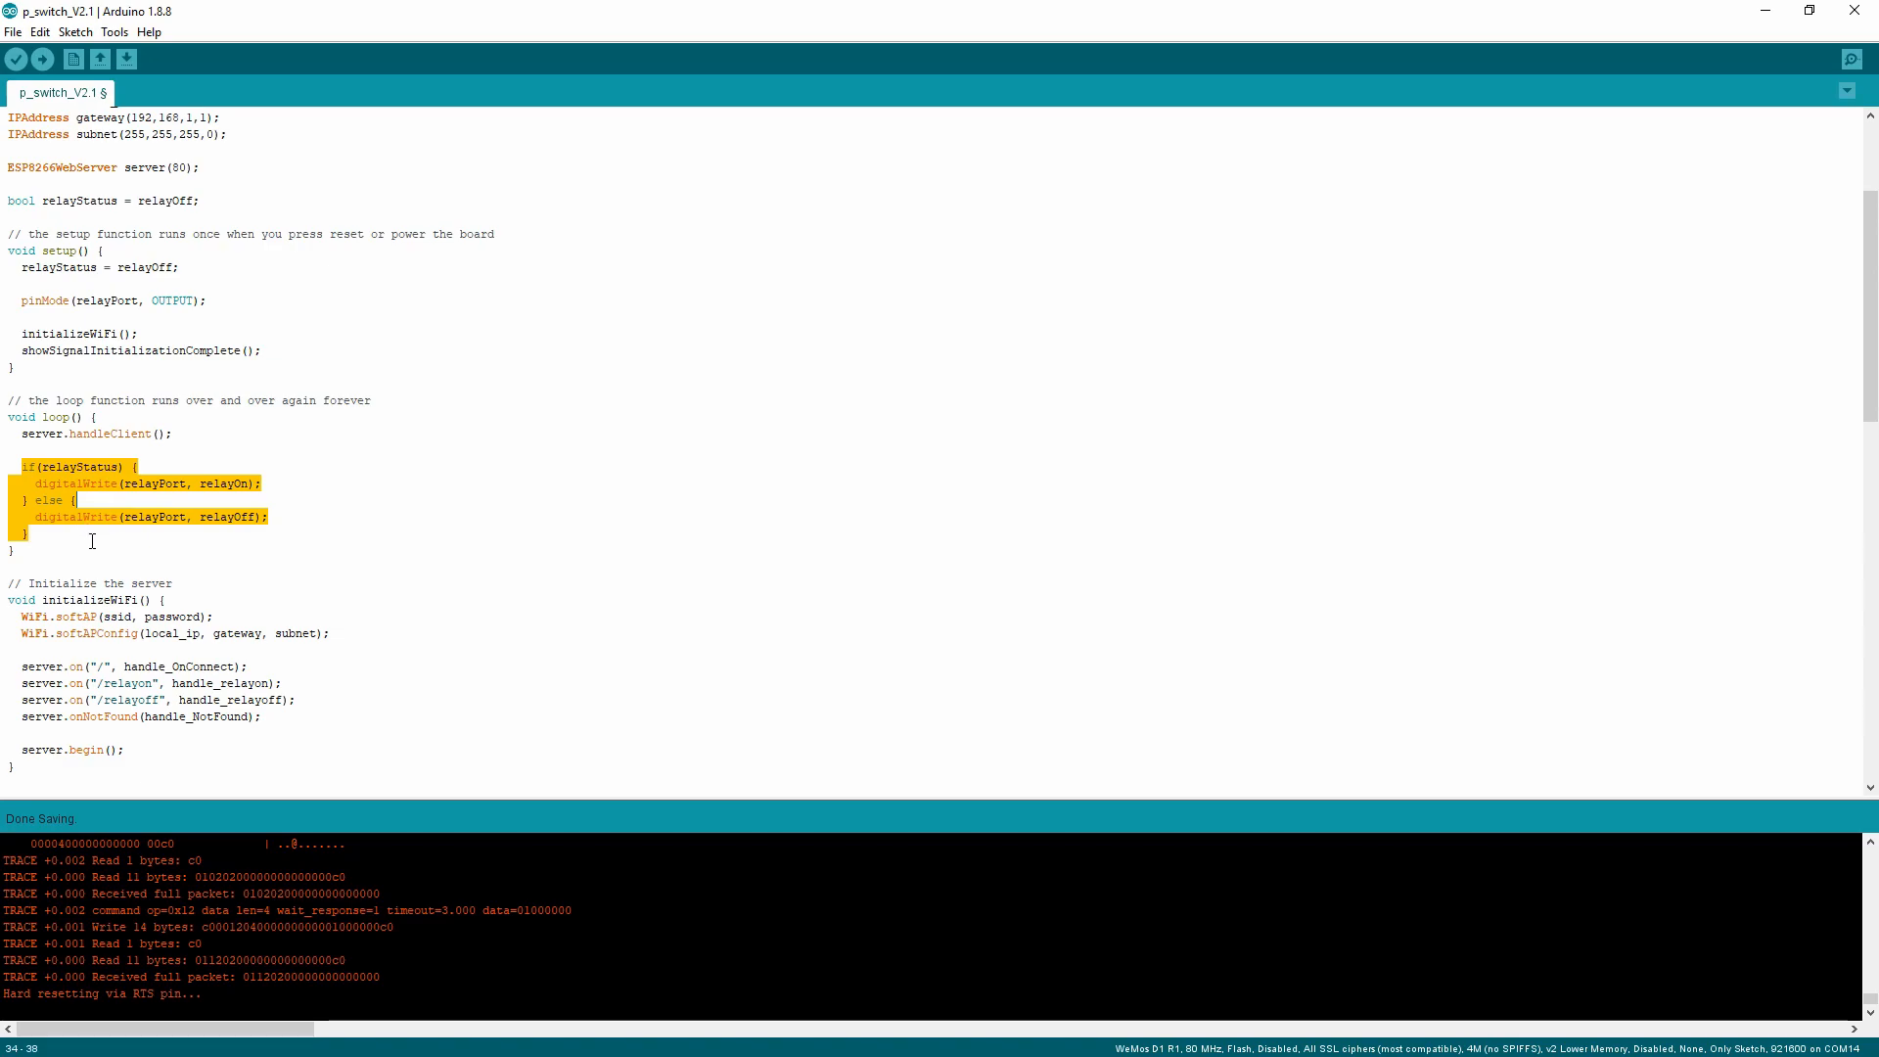
{"action": "scroll", "scroll_direction": "down", "scroll_amount": 3}
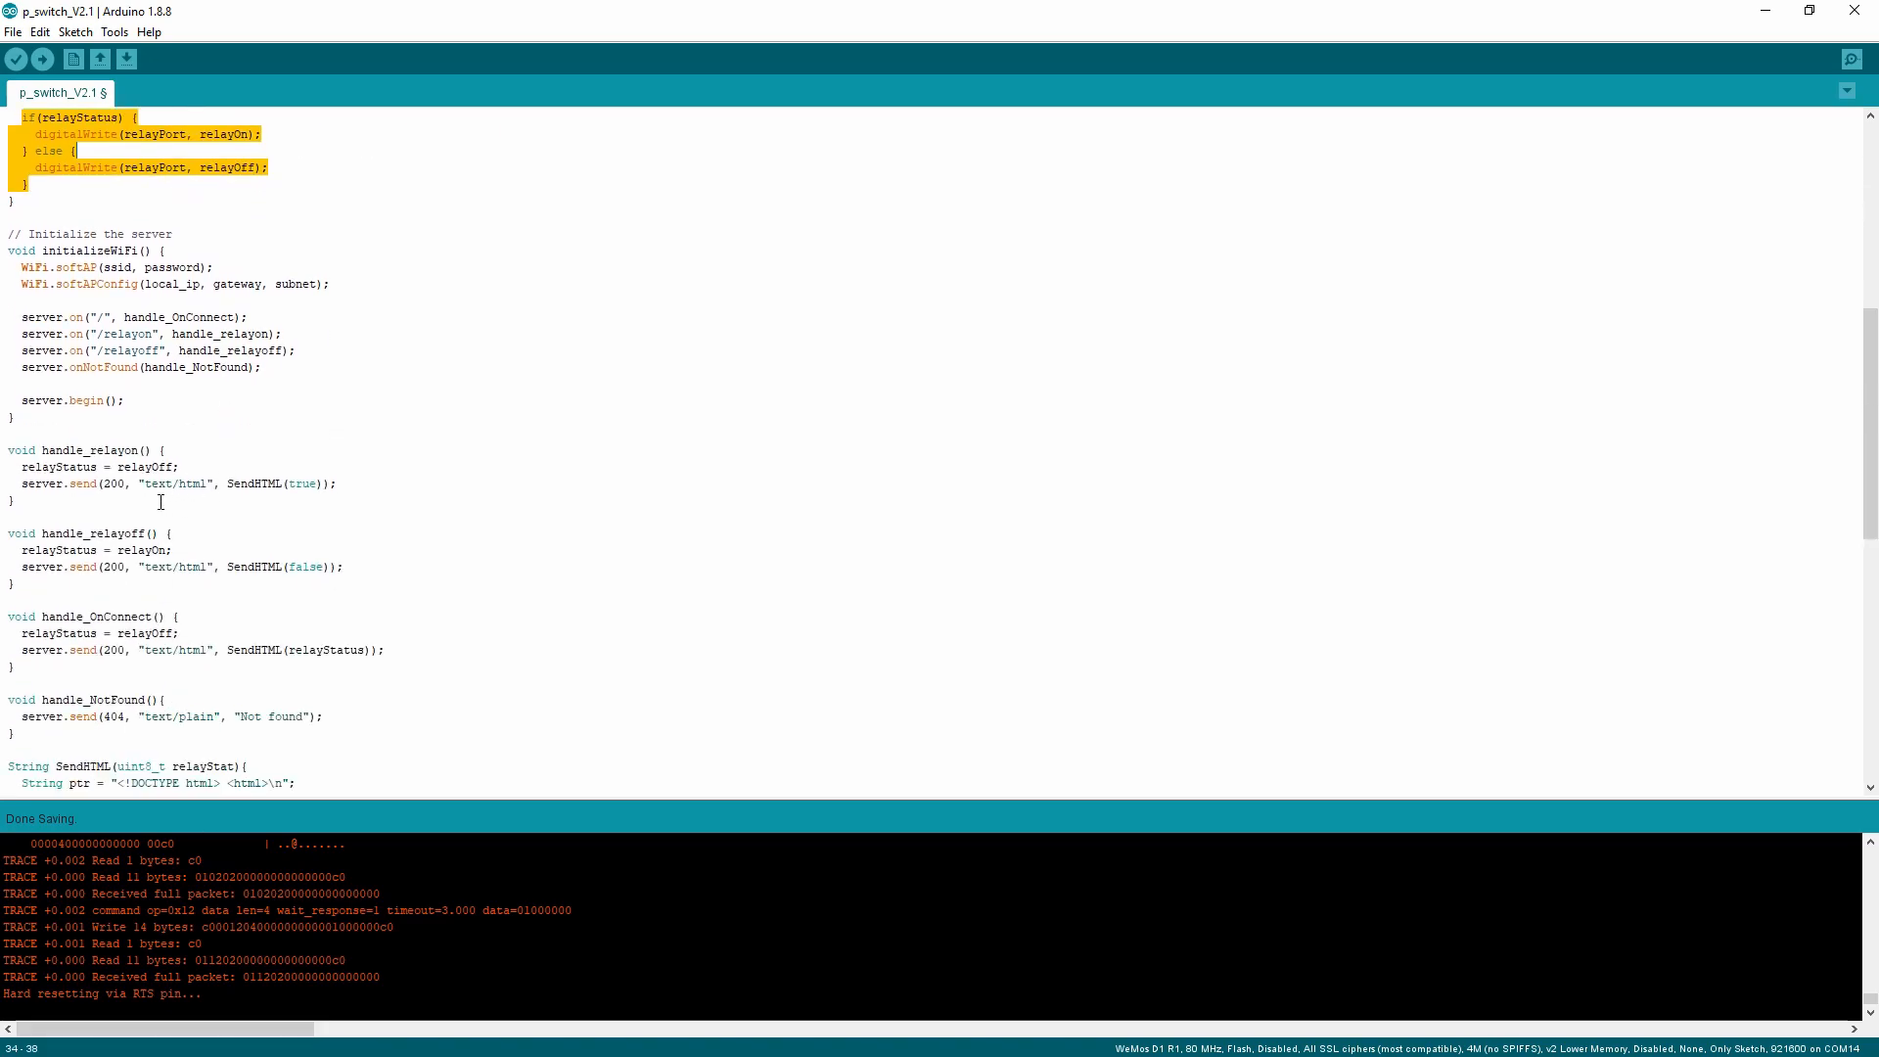
{"action": "double_click", "coordinate": [91, 450]}
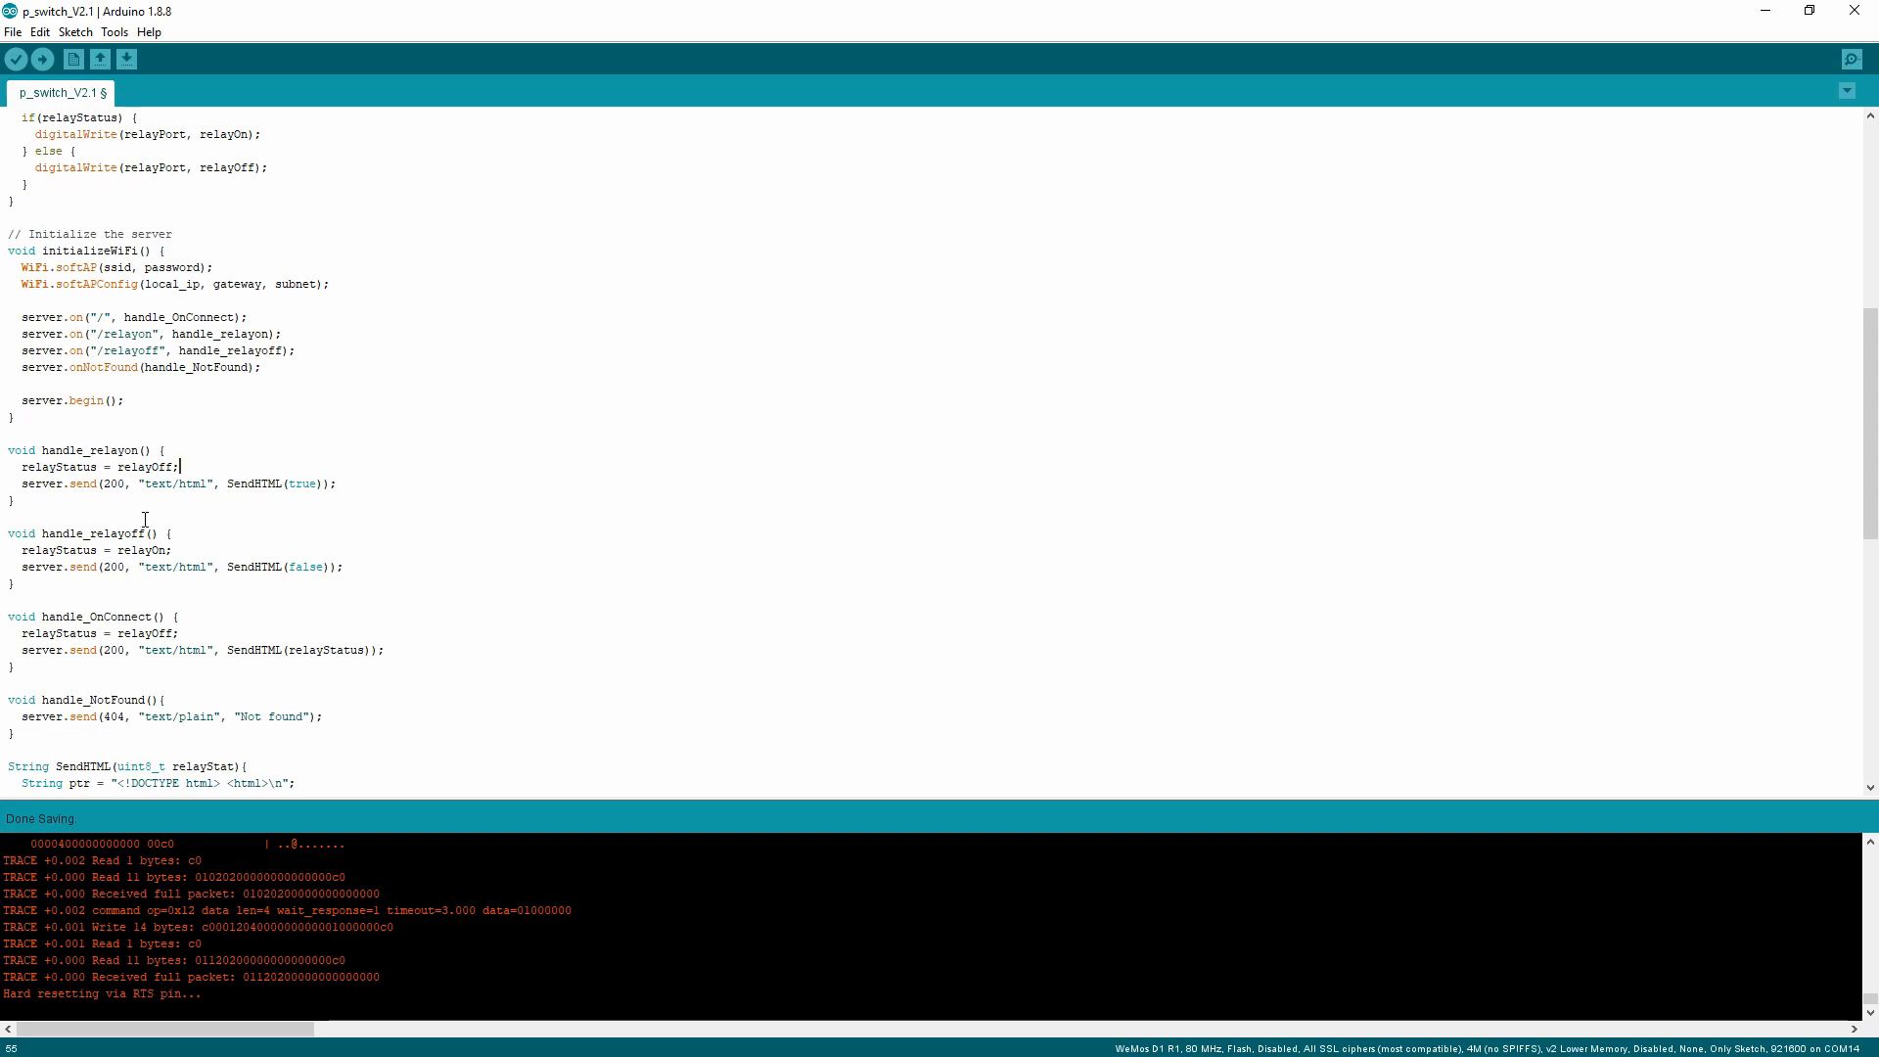
{"action": "double_click", "coordinate": [89, 449]}
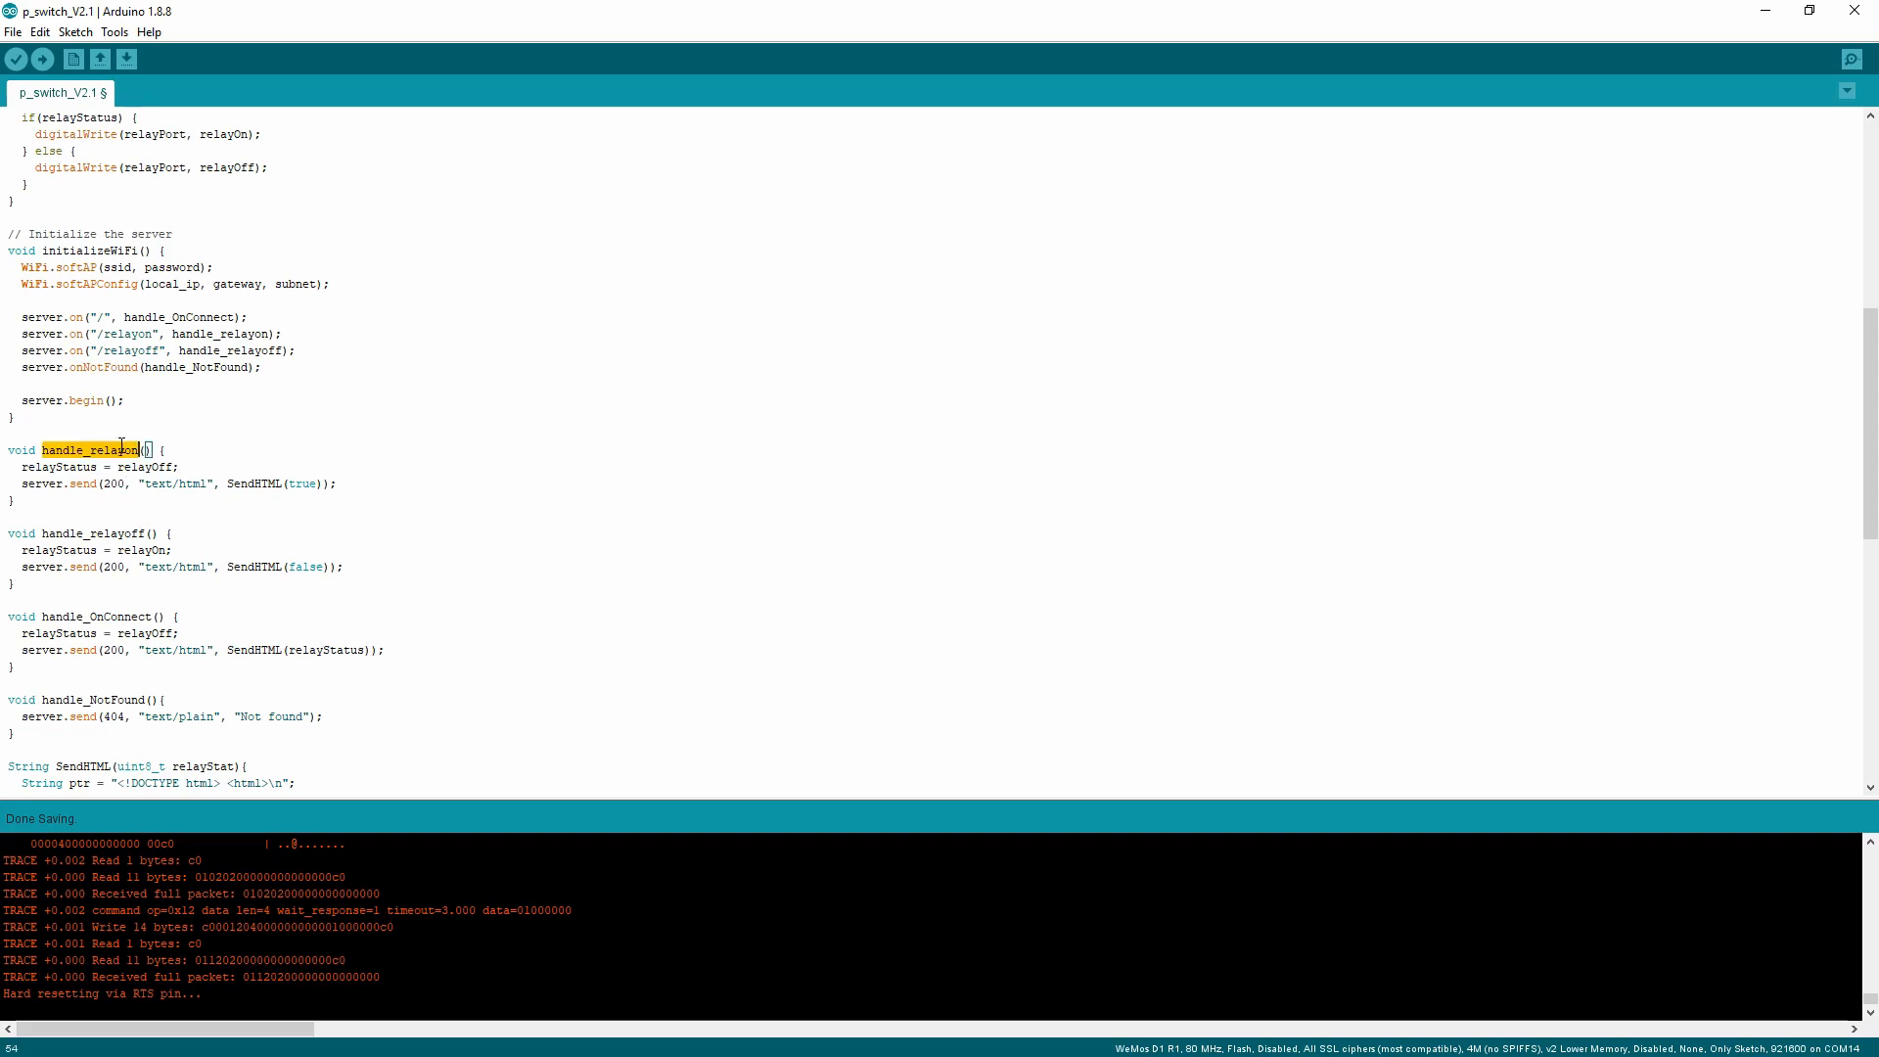
{"action": "double_click", "coordinate": [140, 466]}
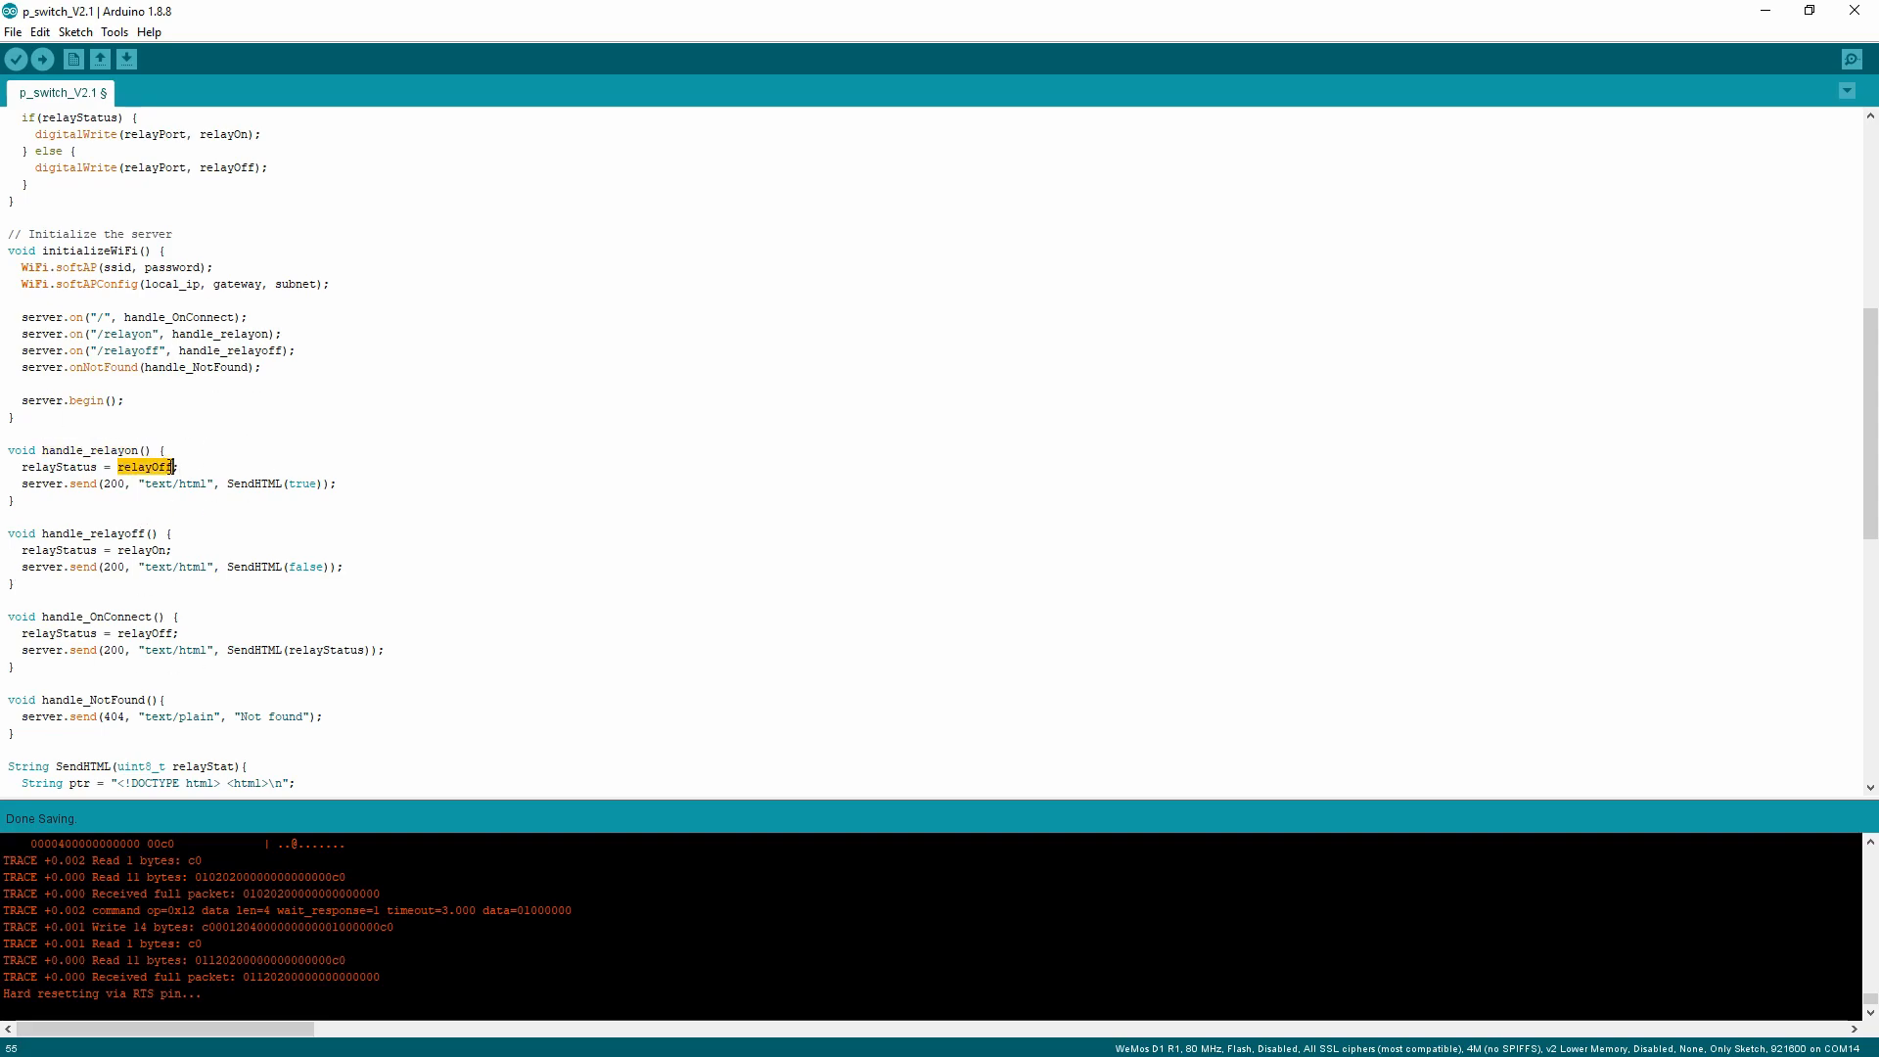
{"action": "scroll", "scroll_direction": "up", "scroll_amount": 3}
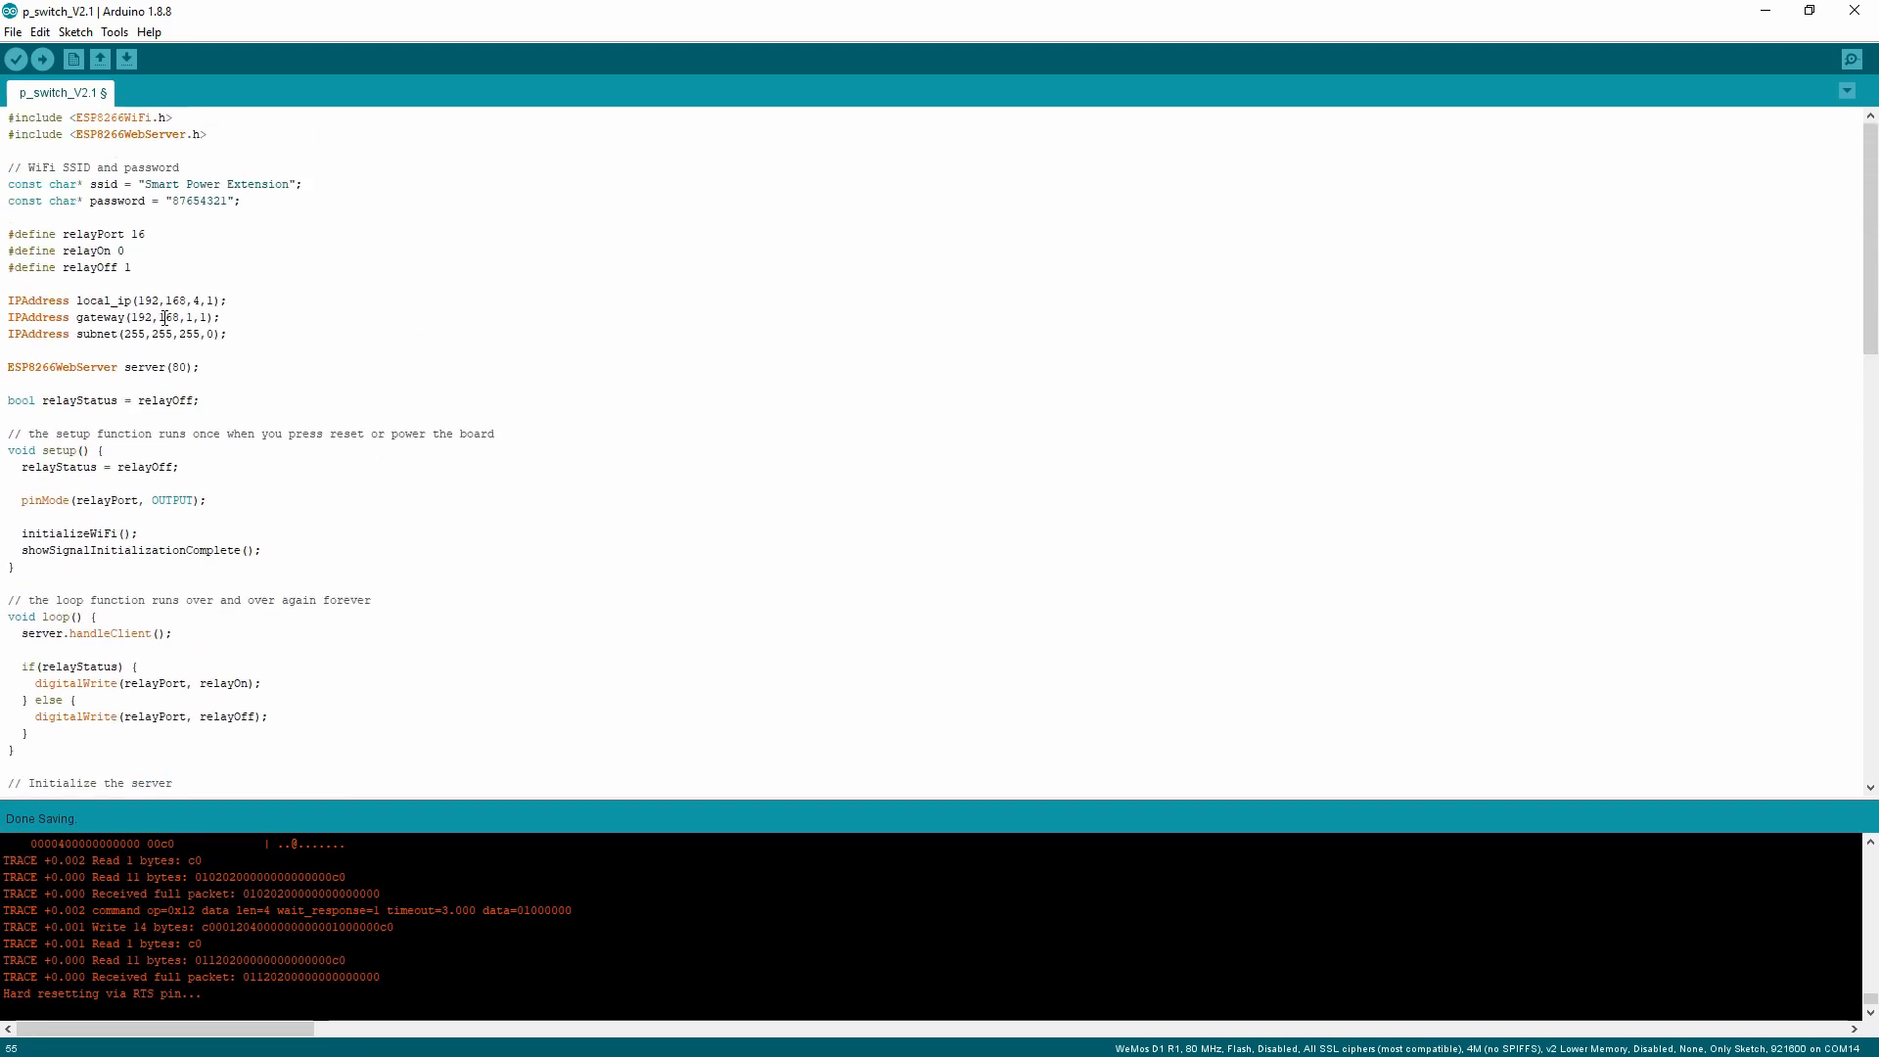
{"action": "scroll", "scroll_direction": "down", "scroll_amount": 3}
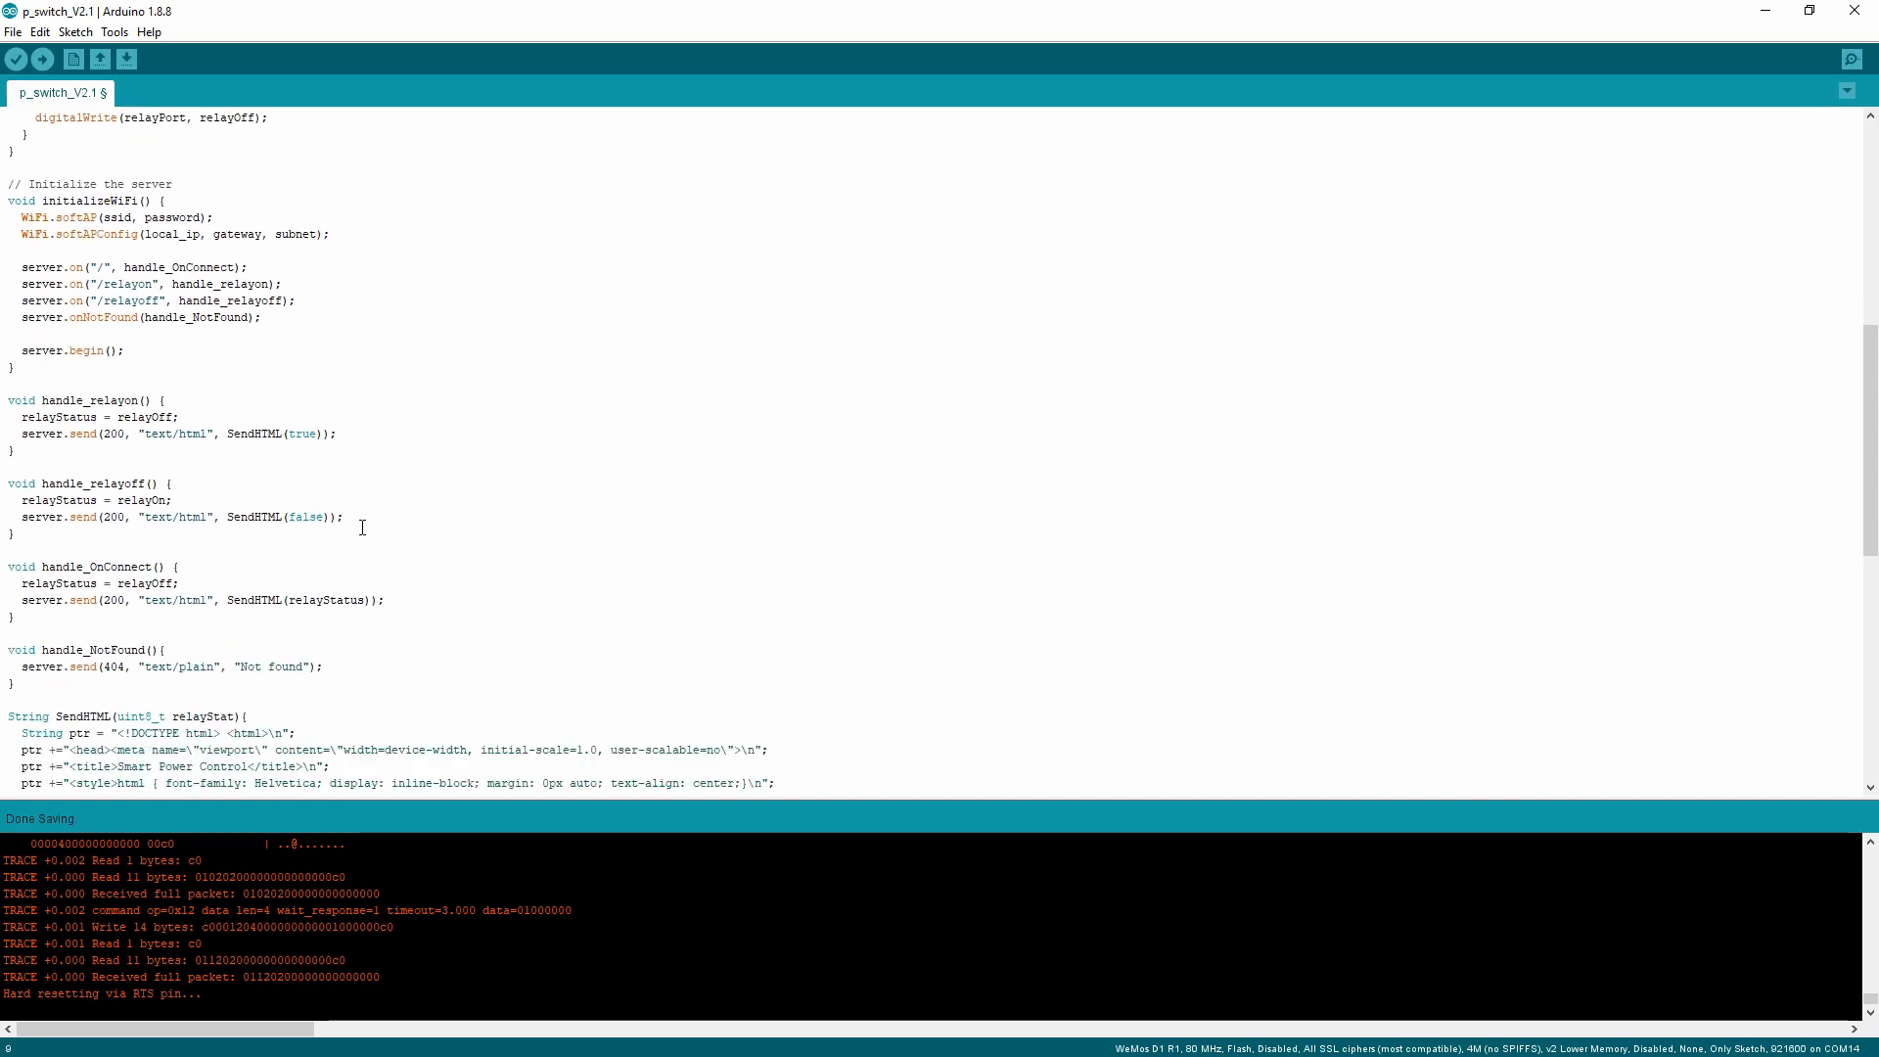
{"action": "mouse_move", "coordinate": [352, 443]}
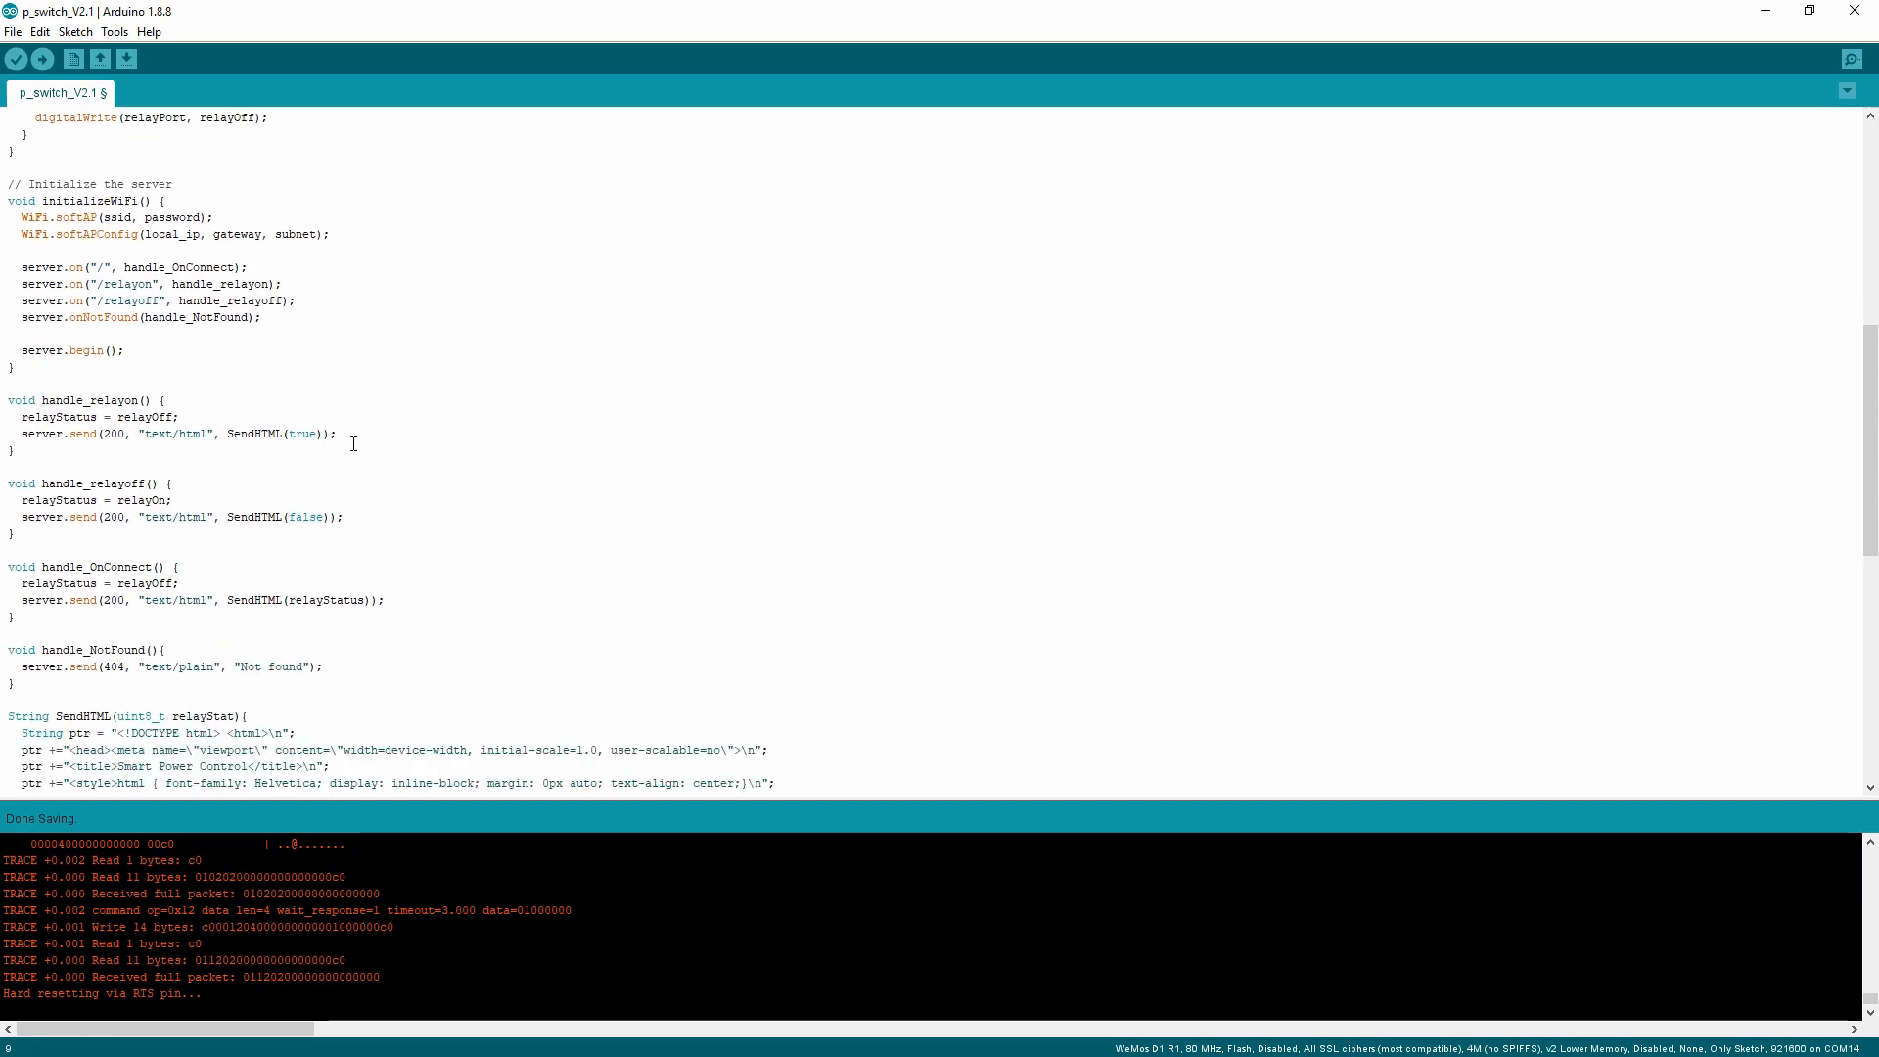
{"action": "scroll", "scroll_direction": "down", "scroll_amount": 3}
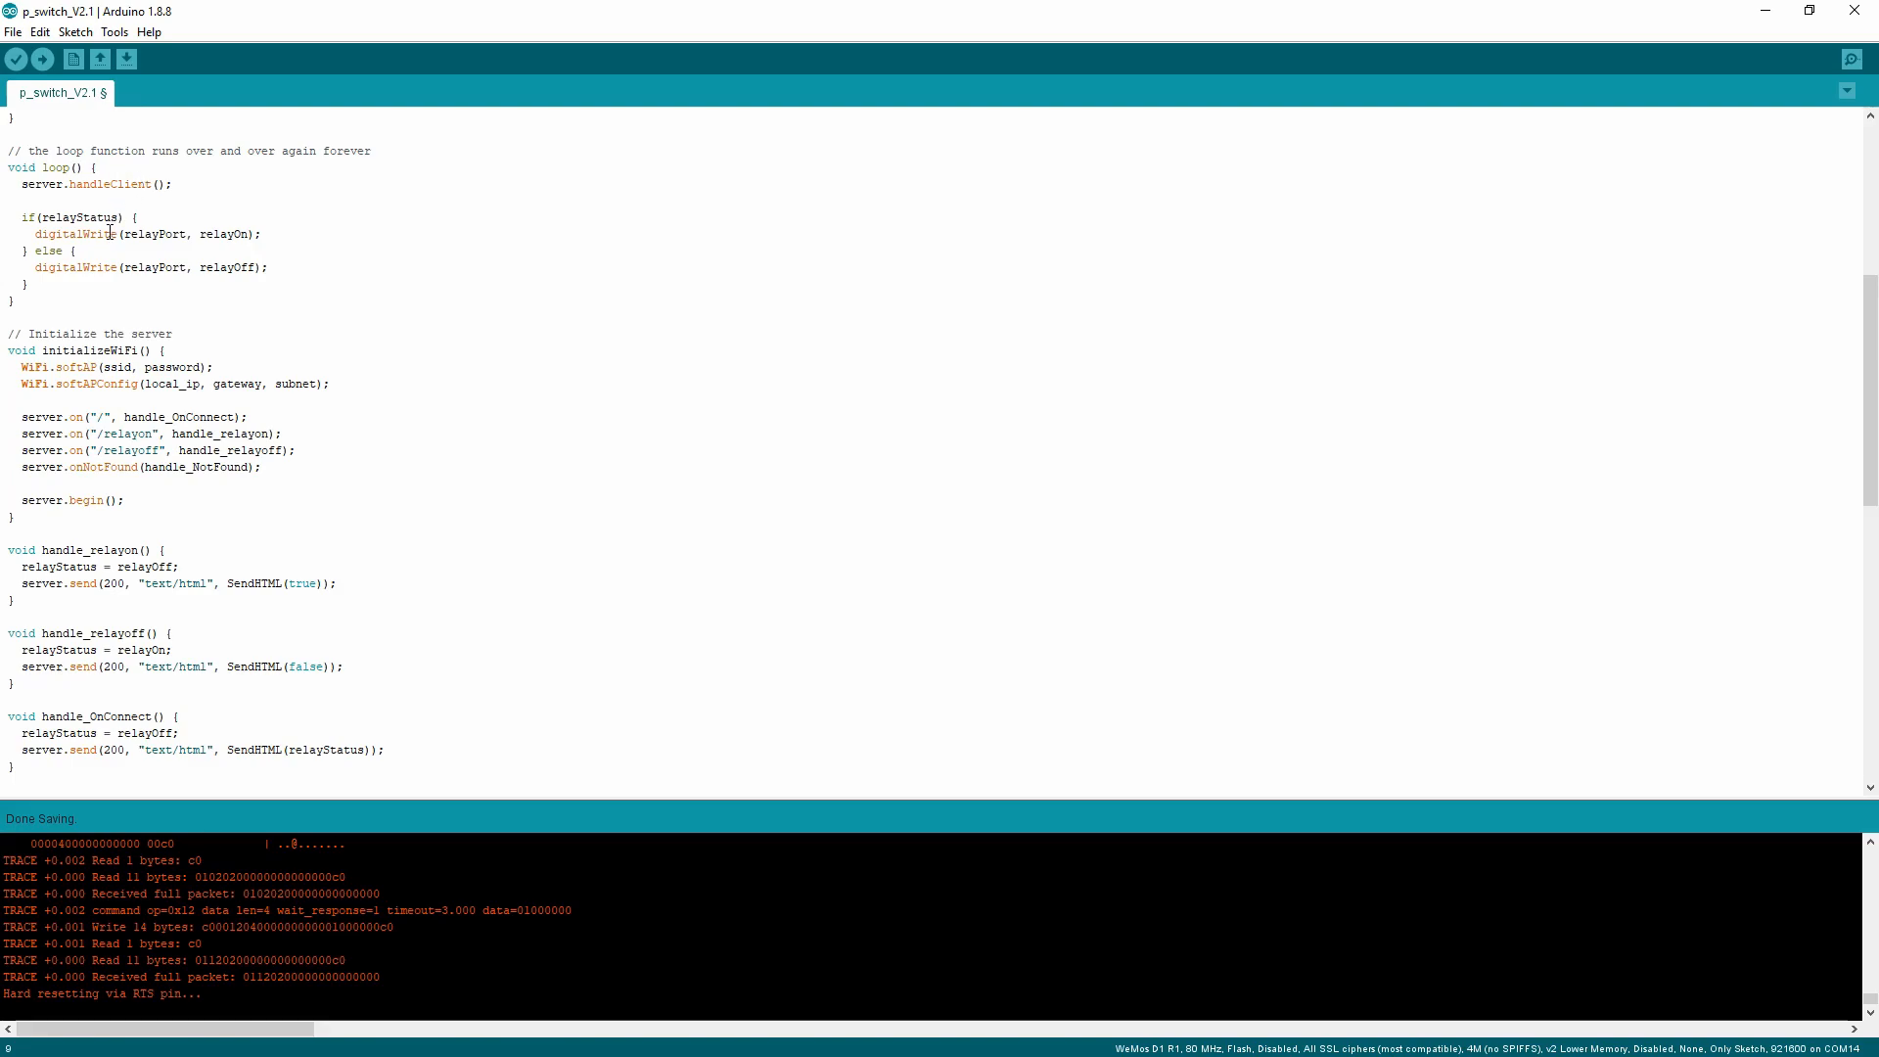
{"action": "double_click", "coordinate": [79, 217]}
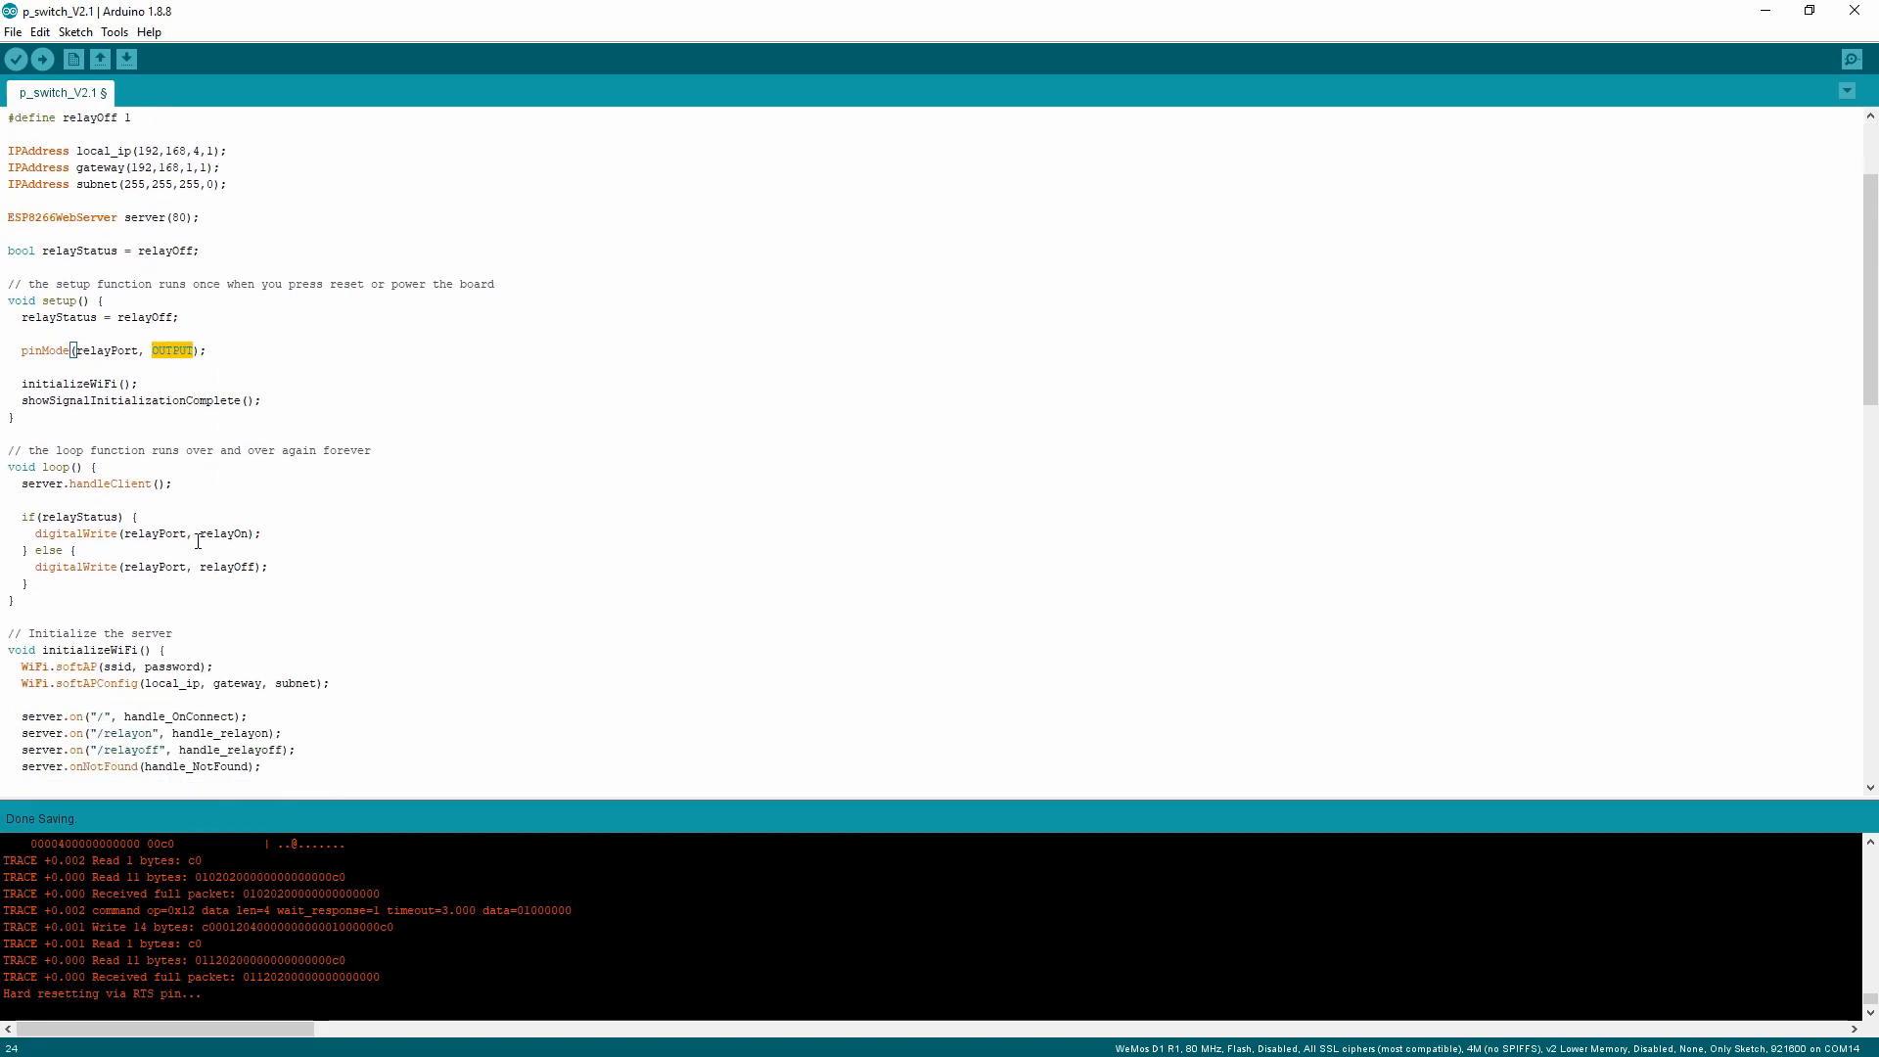
{"action": "double_click", "coordinate": [223, 534]}
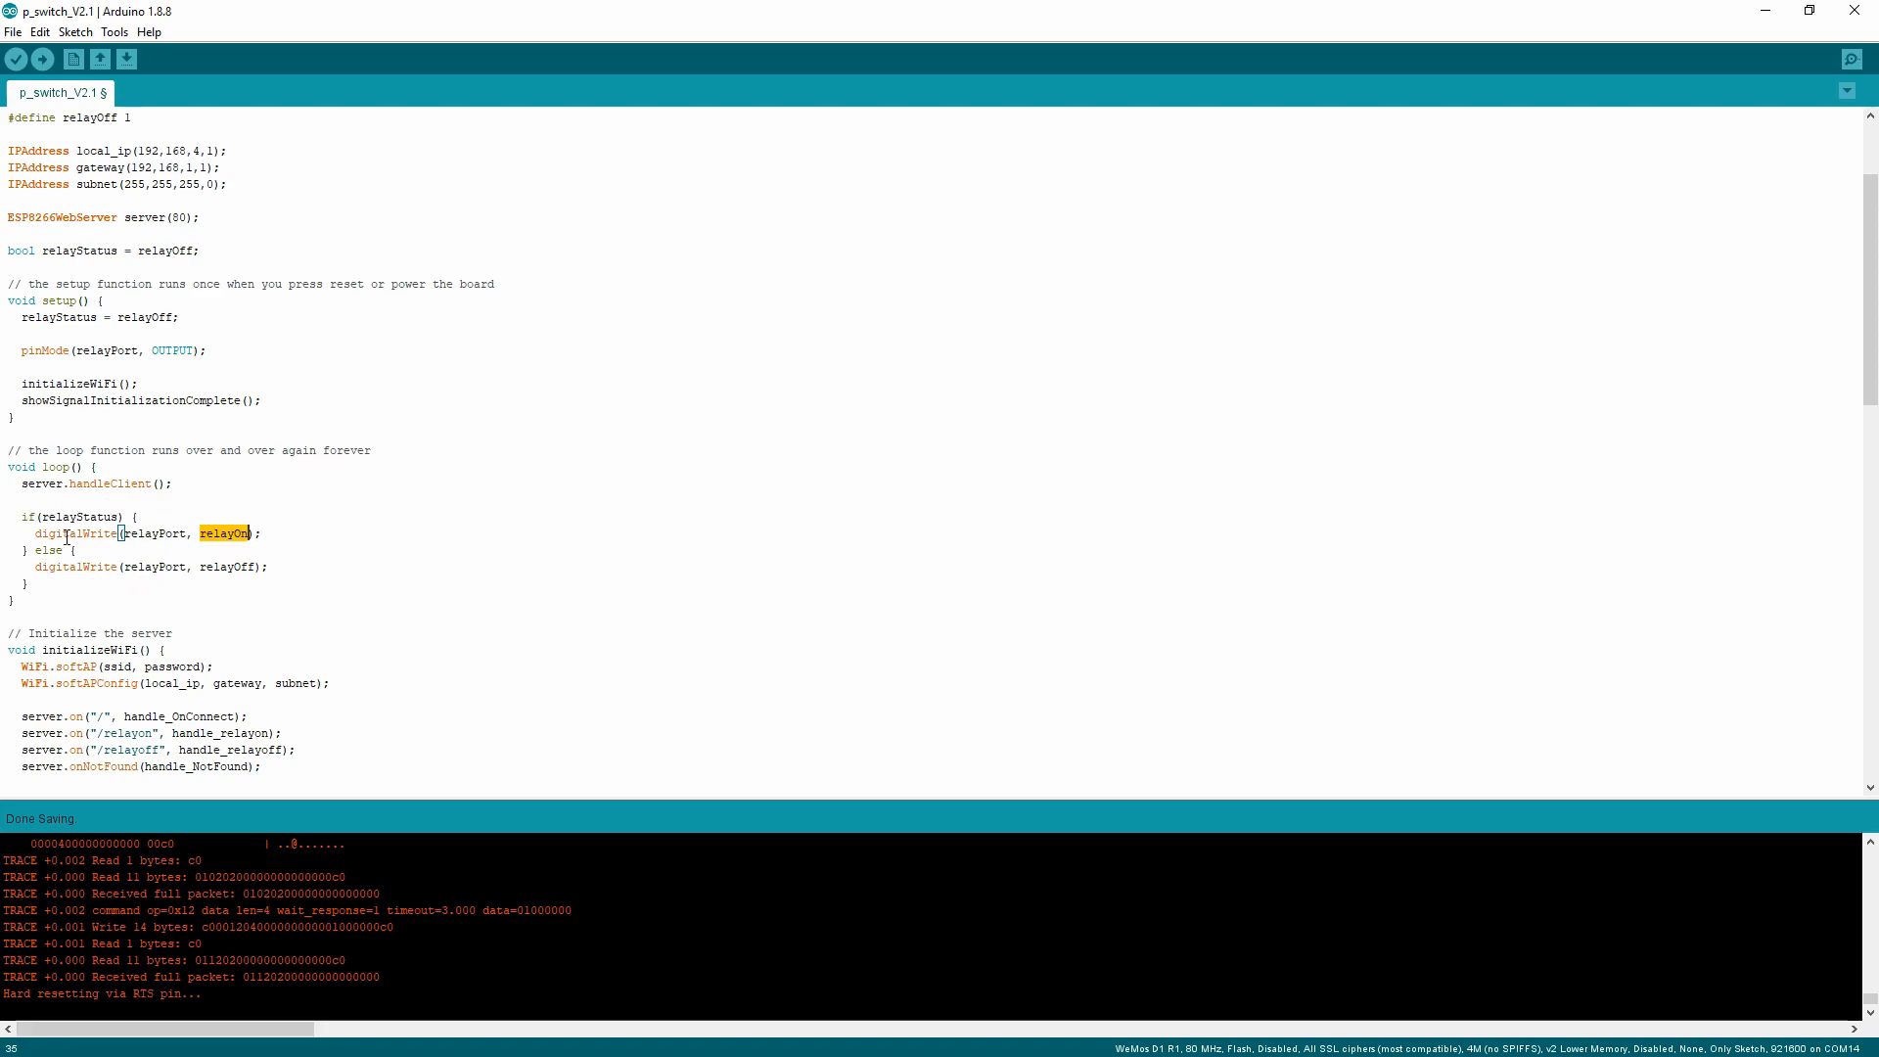
{"action": "scroll", "scroll_direction": "down", "scroll_amount": 3}
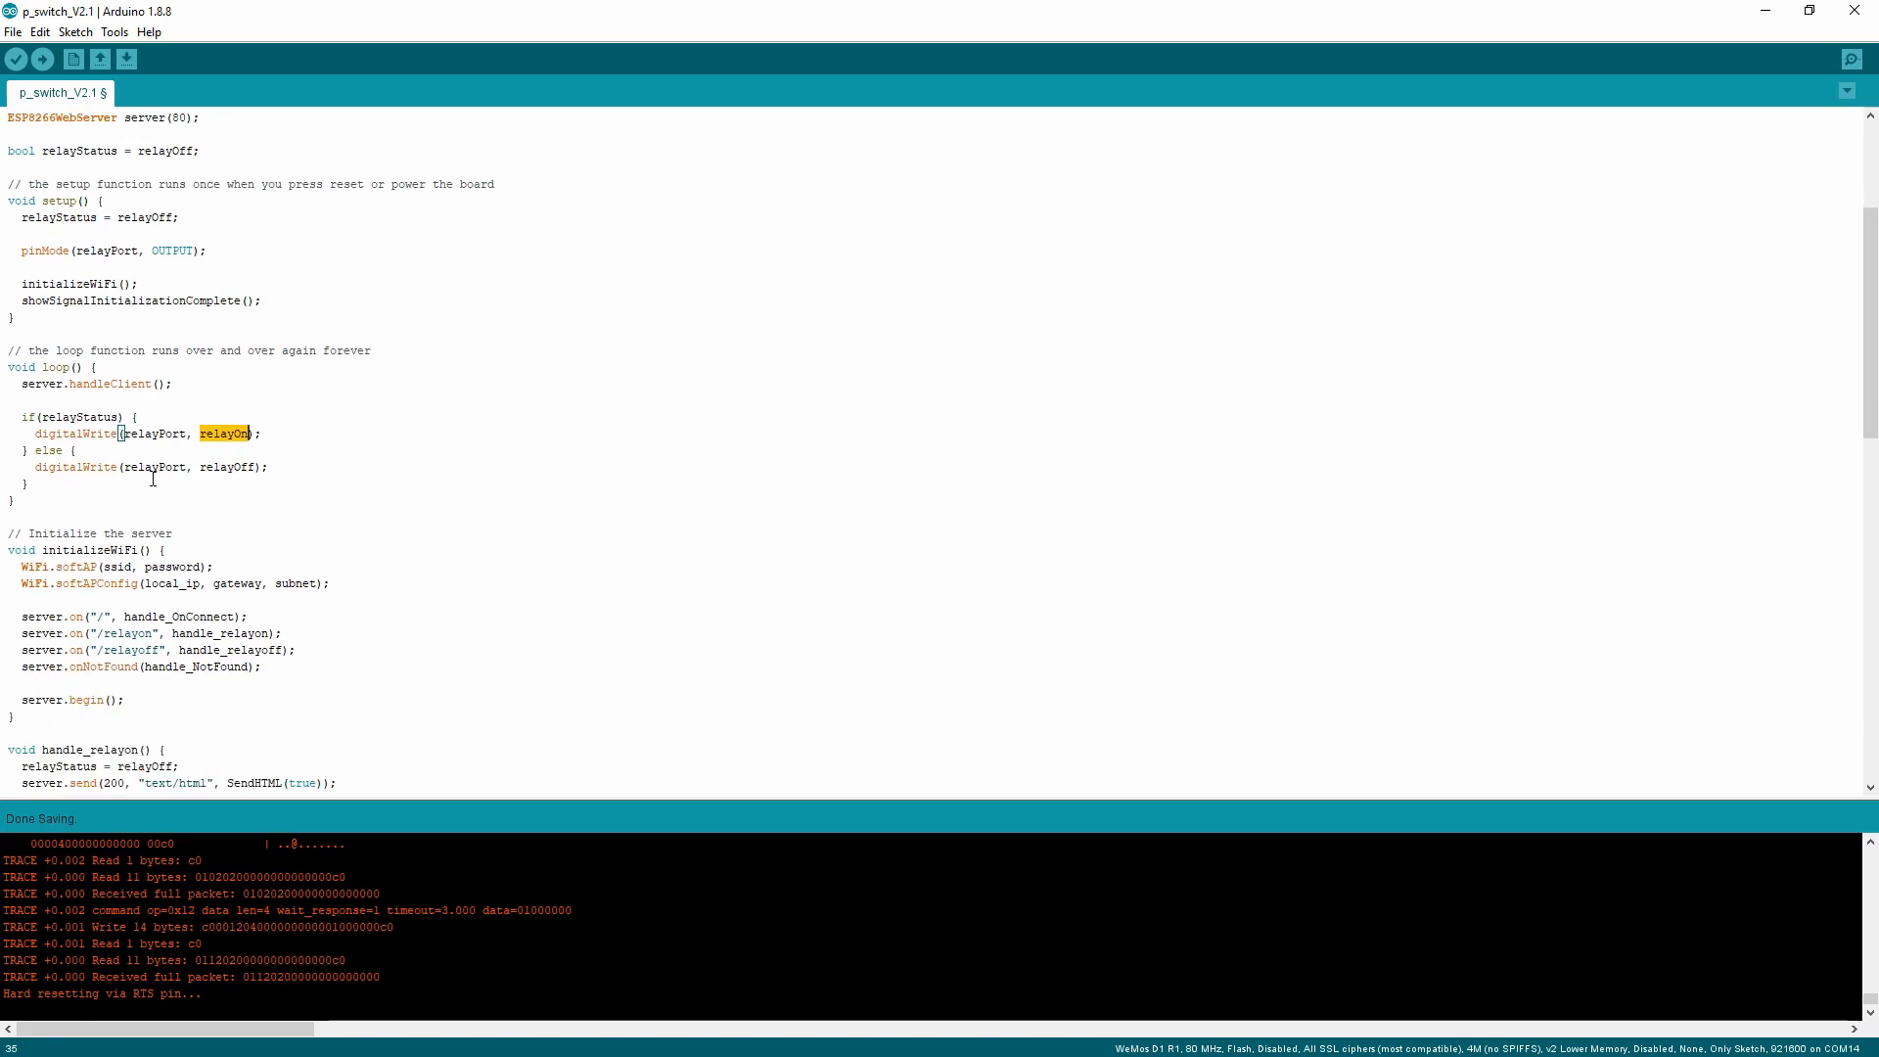
{"action": "scroll", "scroll_direction": "down", "scroll_amount": 3}
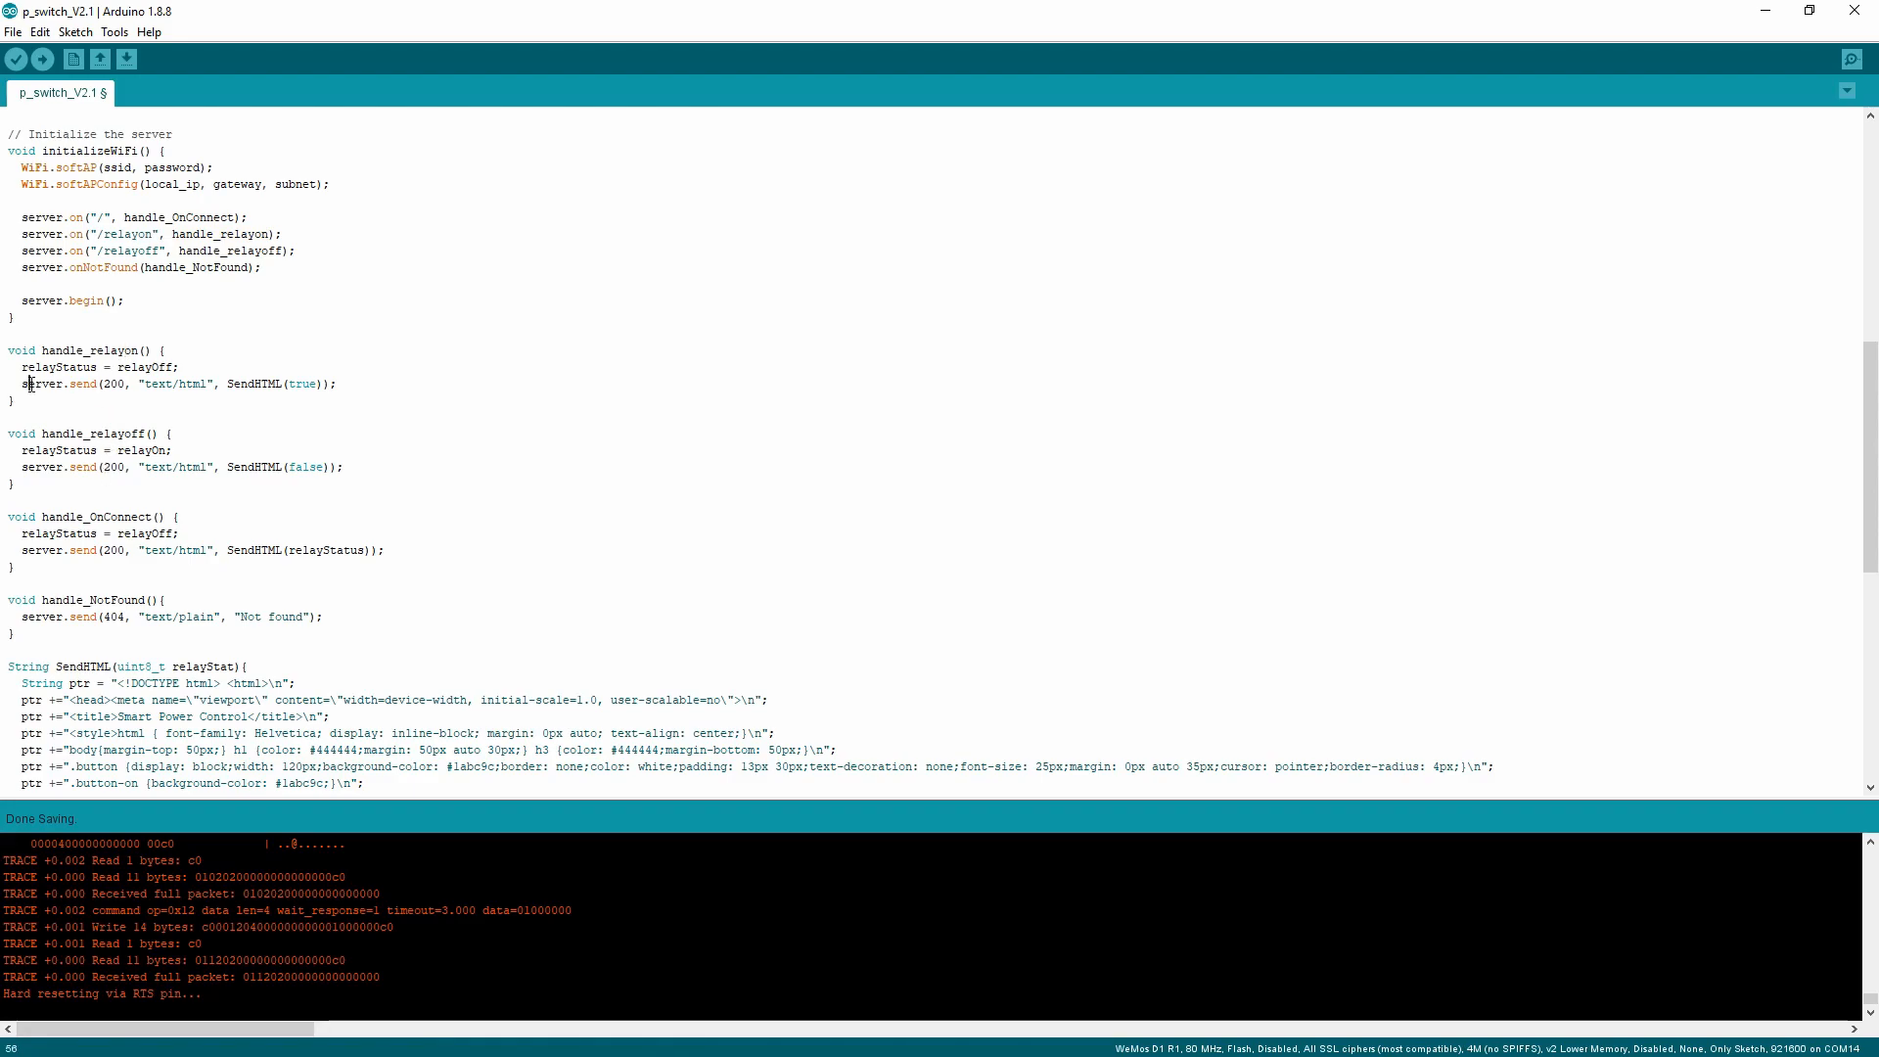
{"action": "left_click", "coordinate": [346, 381]}
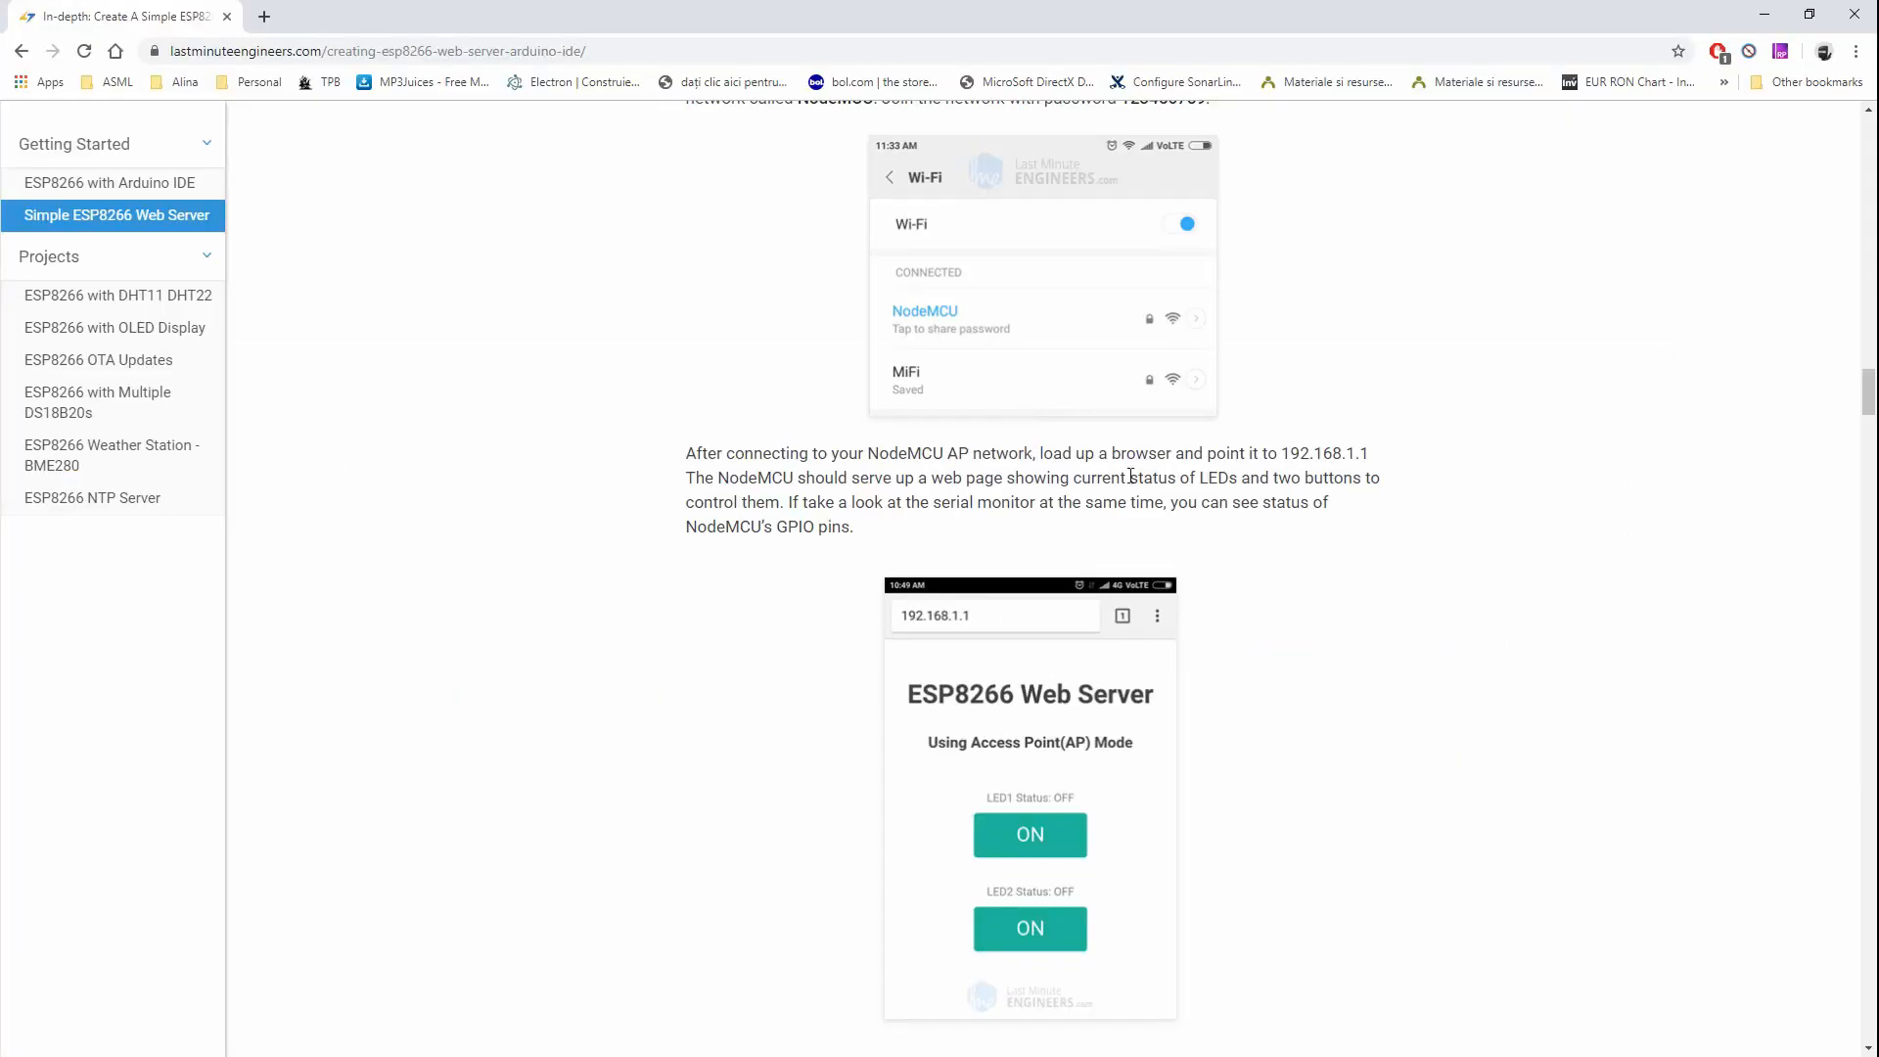
{"action": "scroll", "scroll_direction": "down", "scroll_amount": 3}
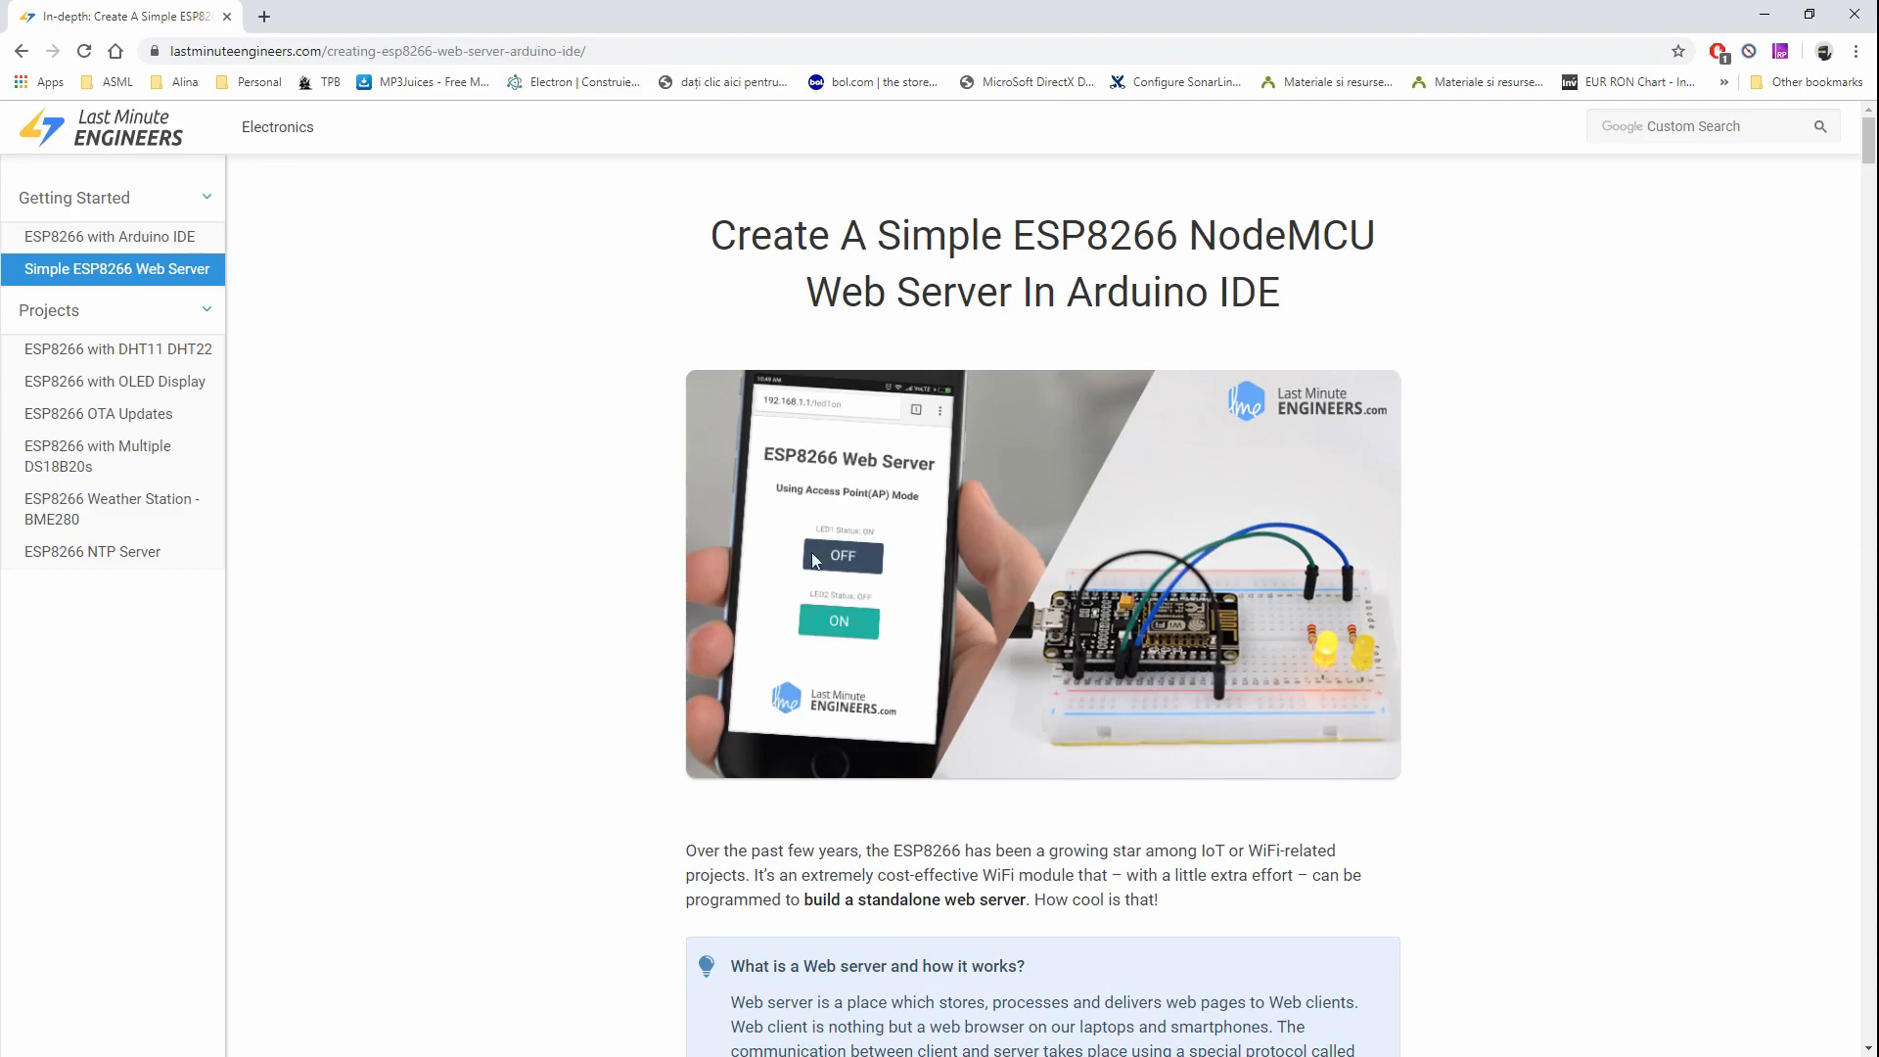
{"action": "mouse_move", "coordinate": [858, 585]}
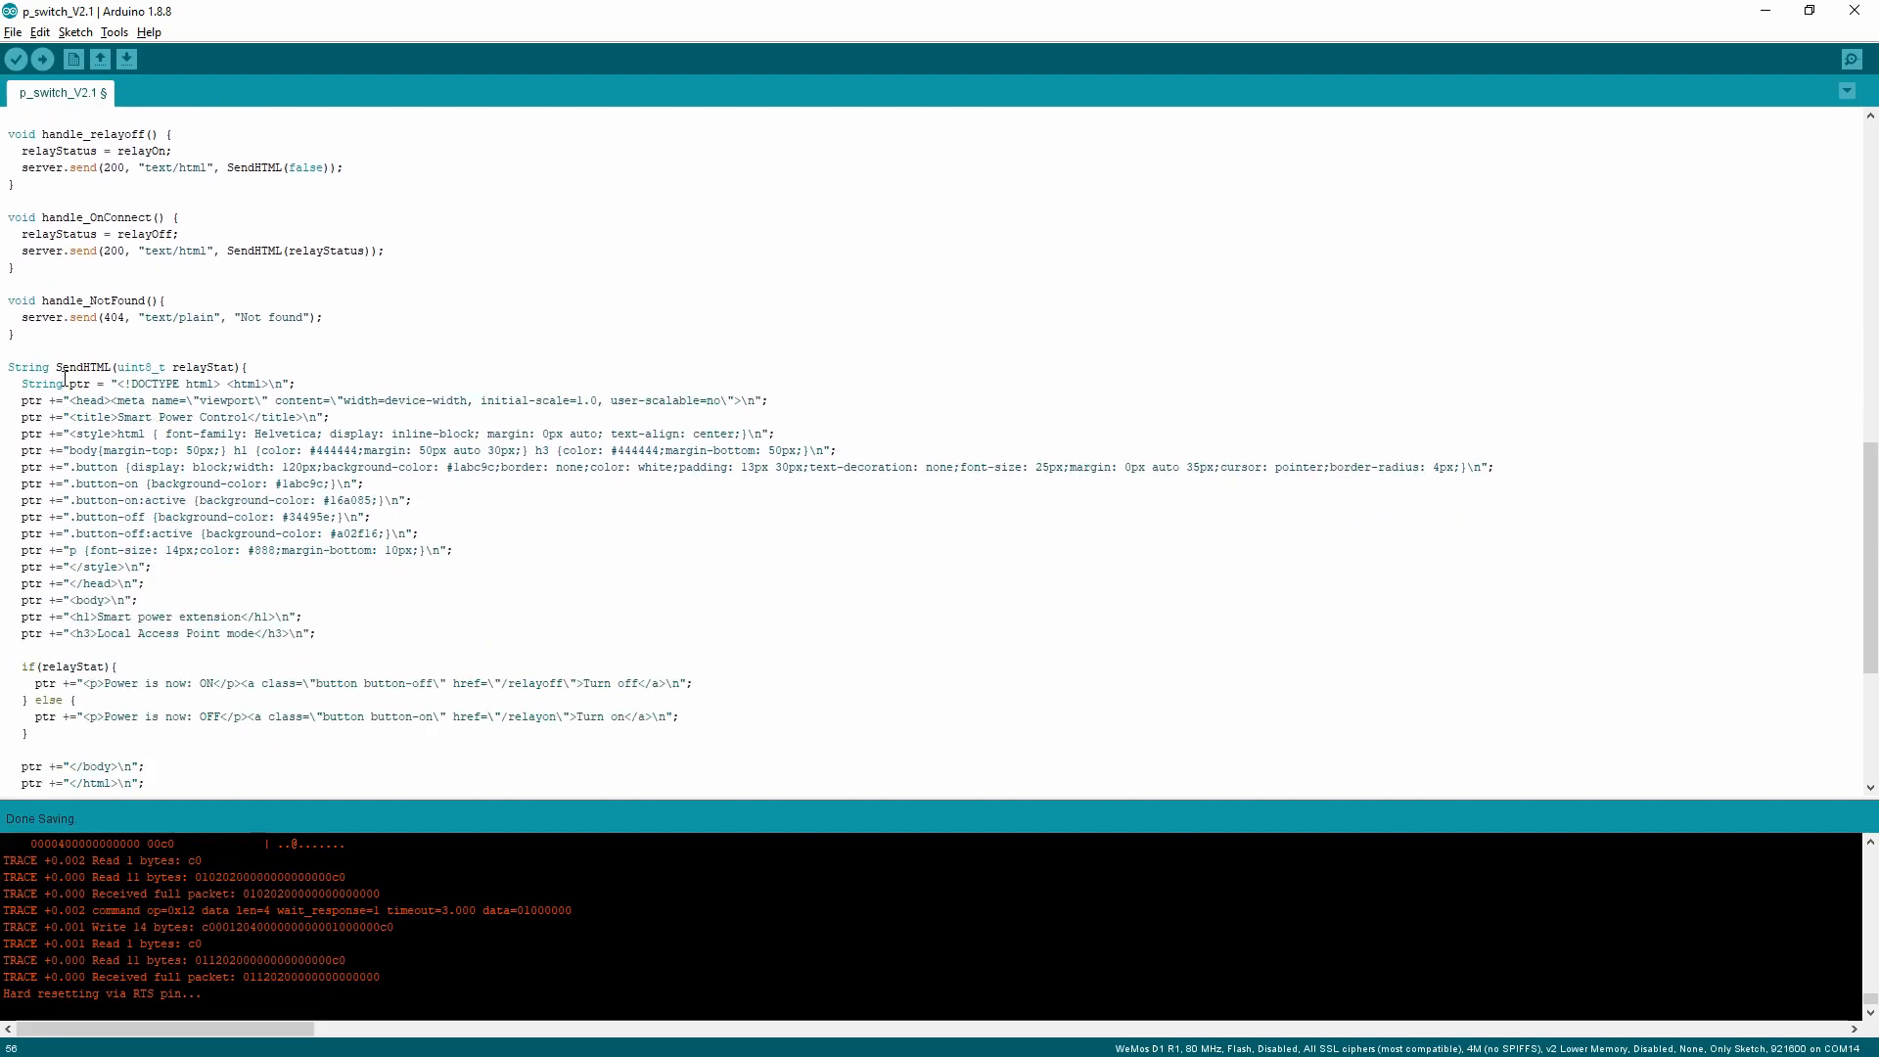
{"action": "double_click", "coordinate": [78, 365]}
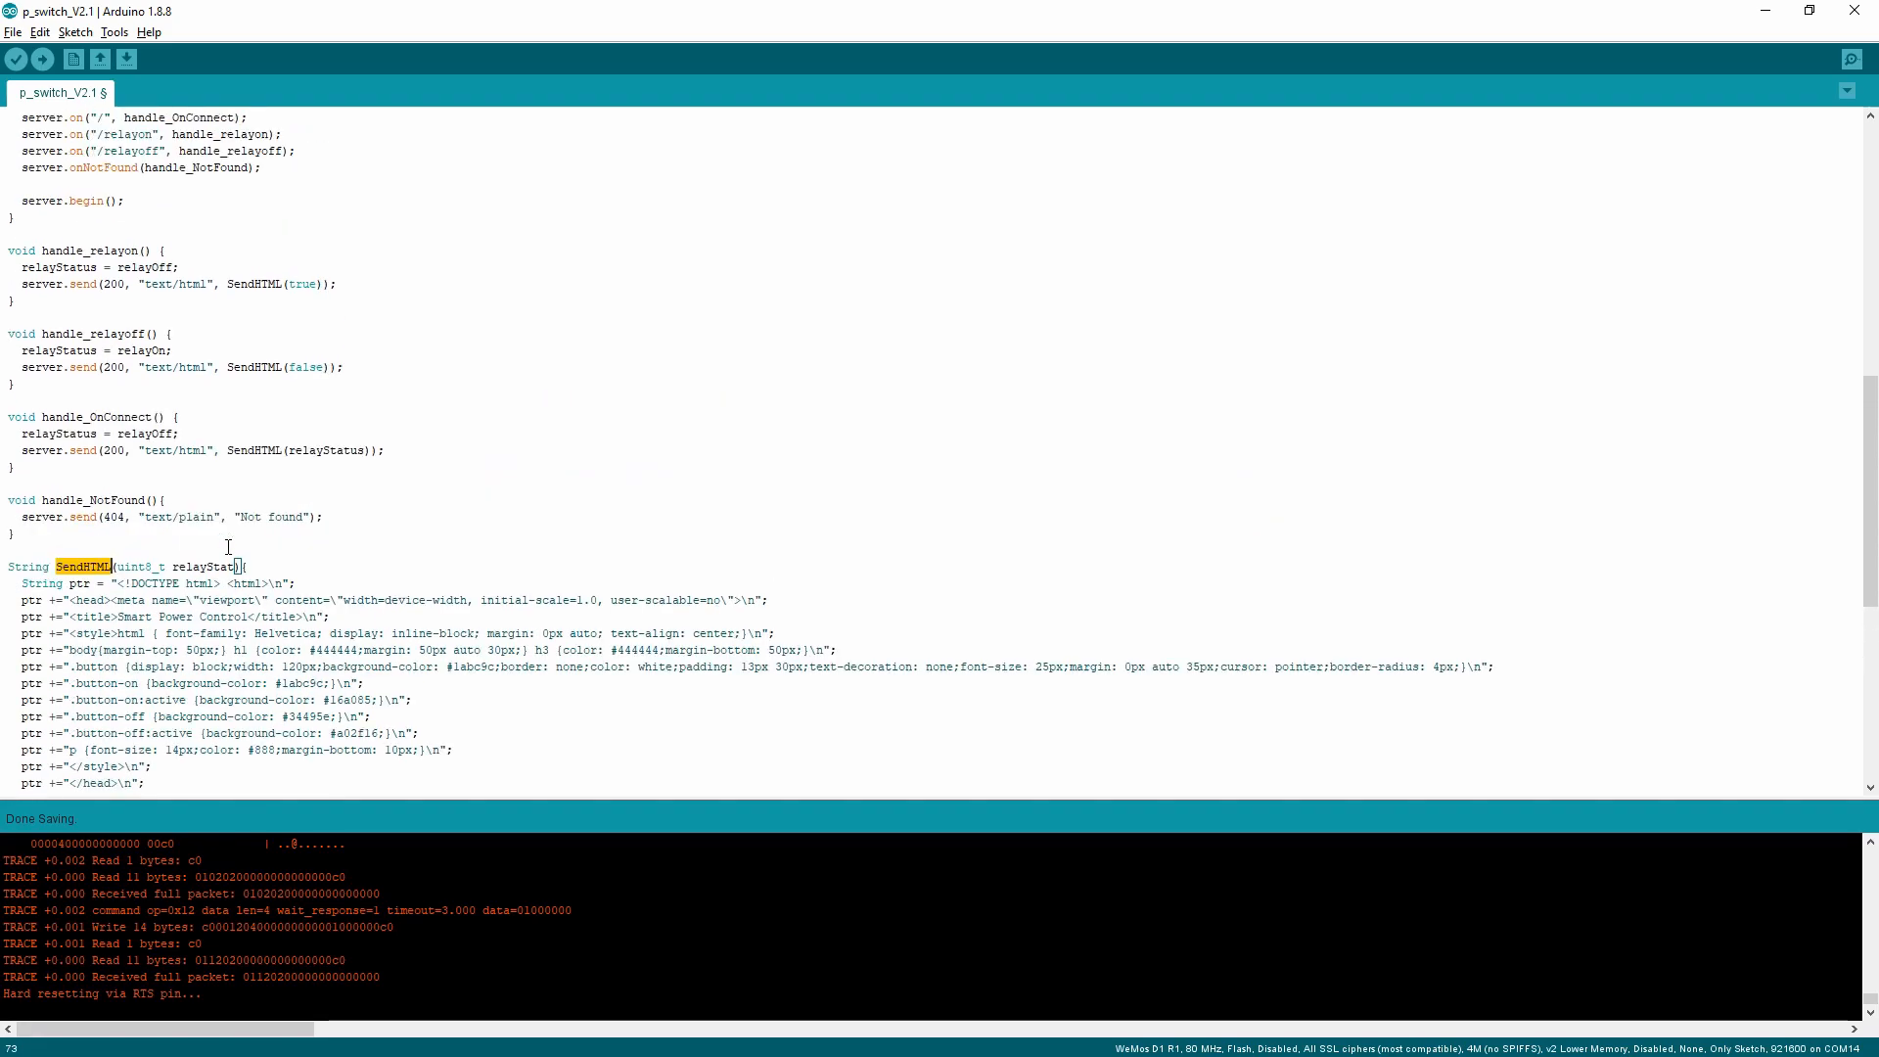
{"action": "double_click", "coordinate": [198, 566]}
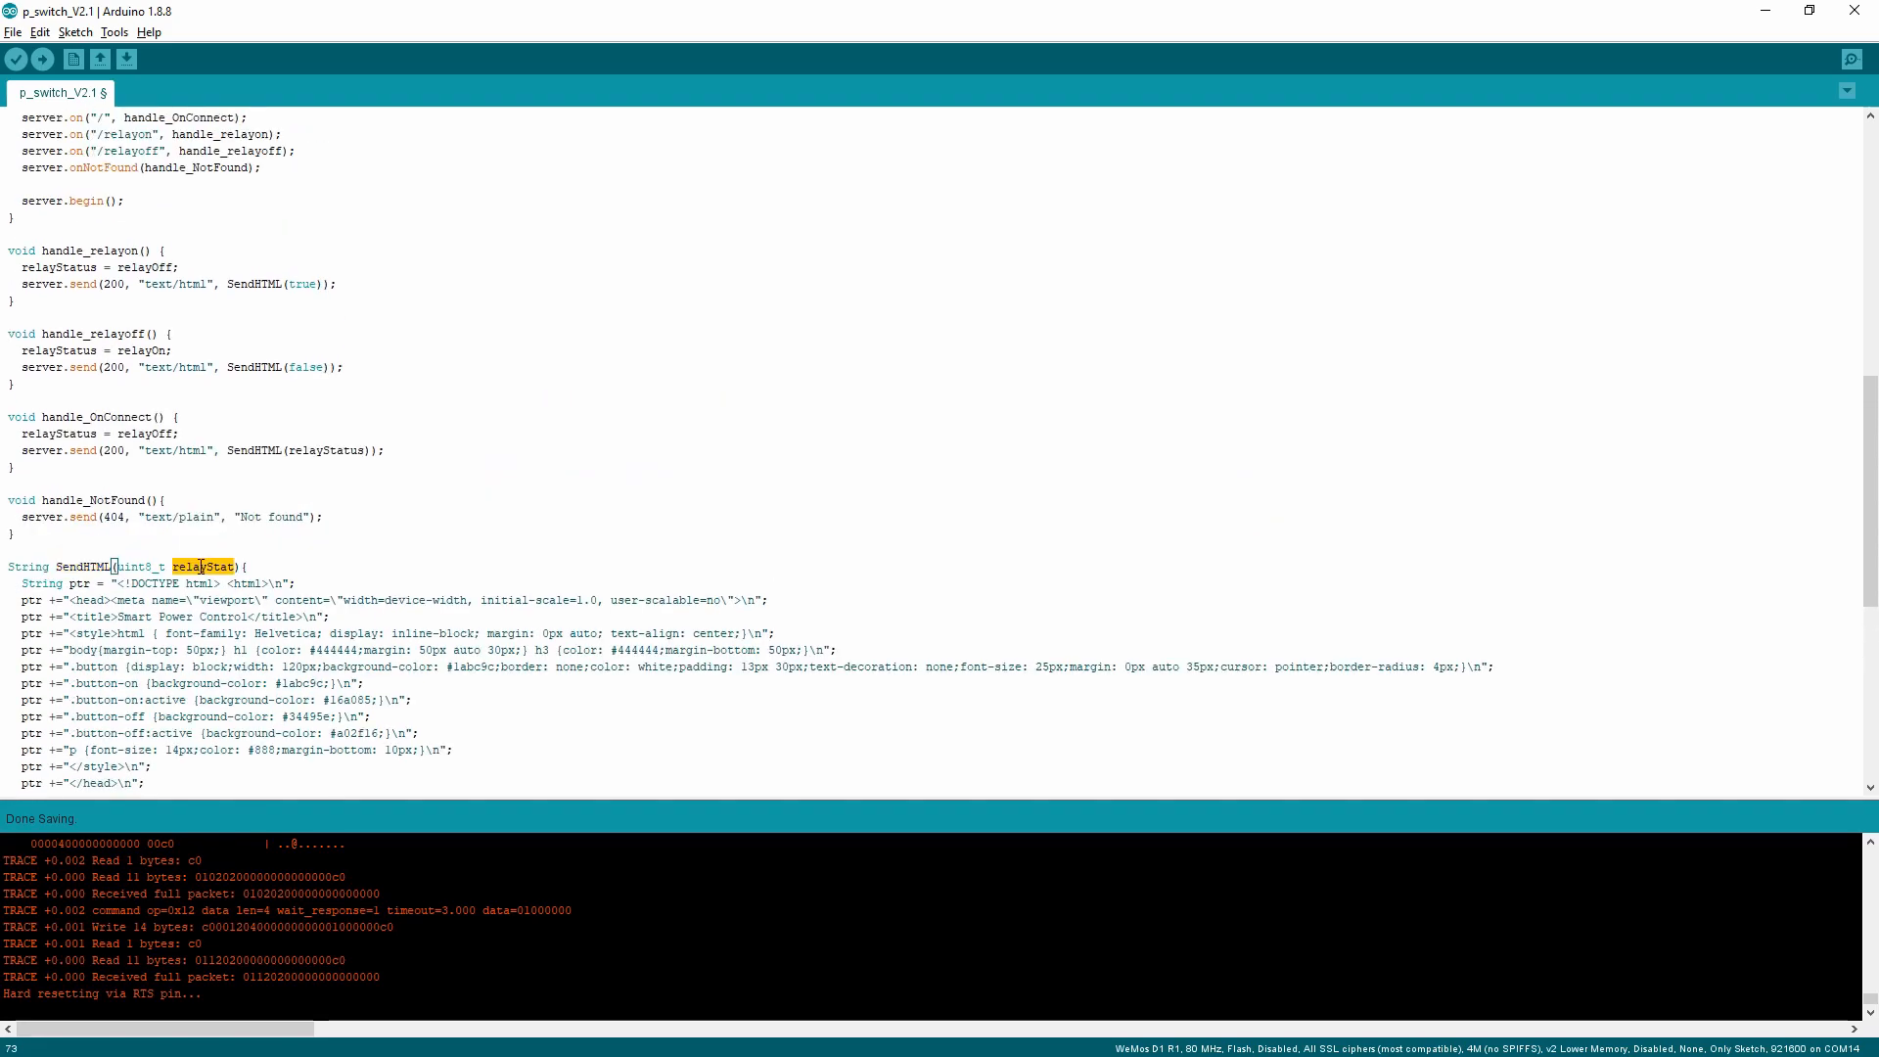
{"action": "scroll", "scroll_direction": "down", "scroll_amount": 3}
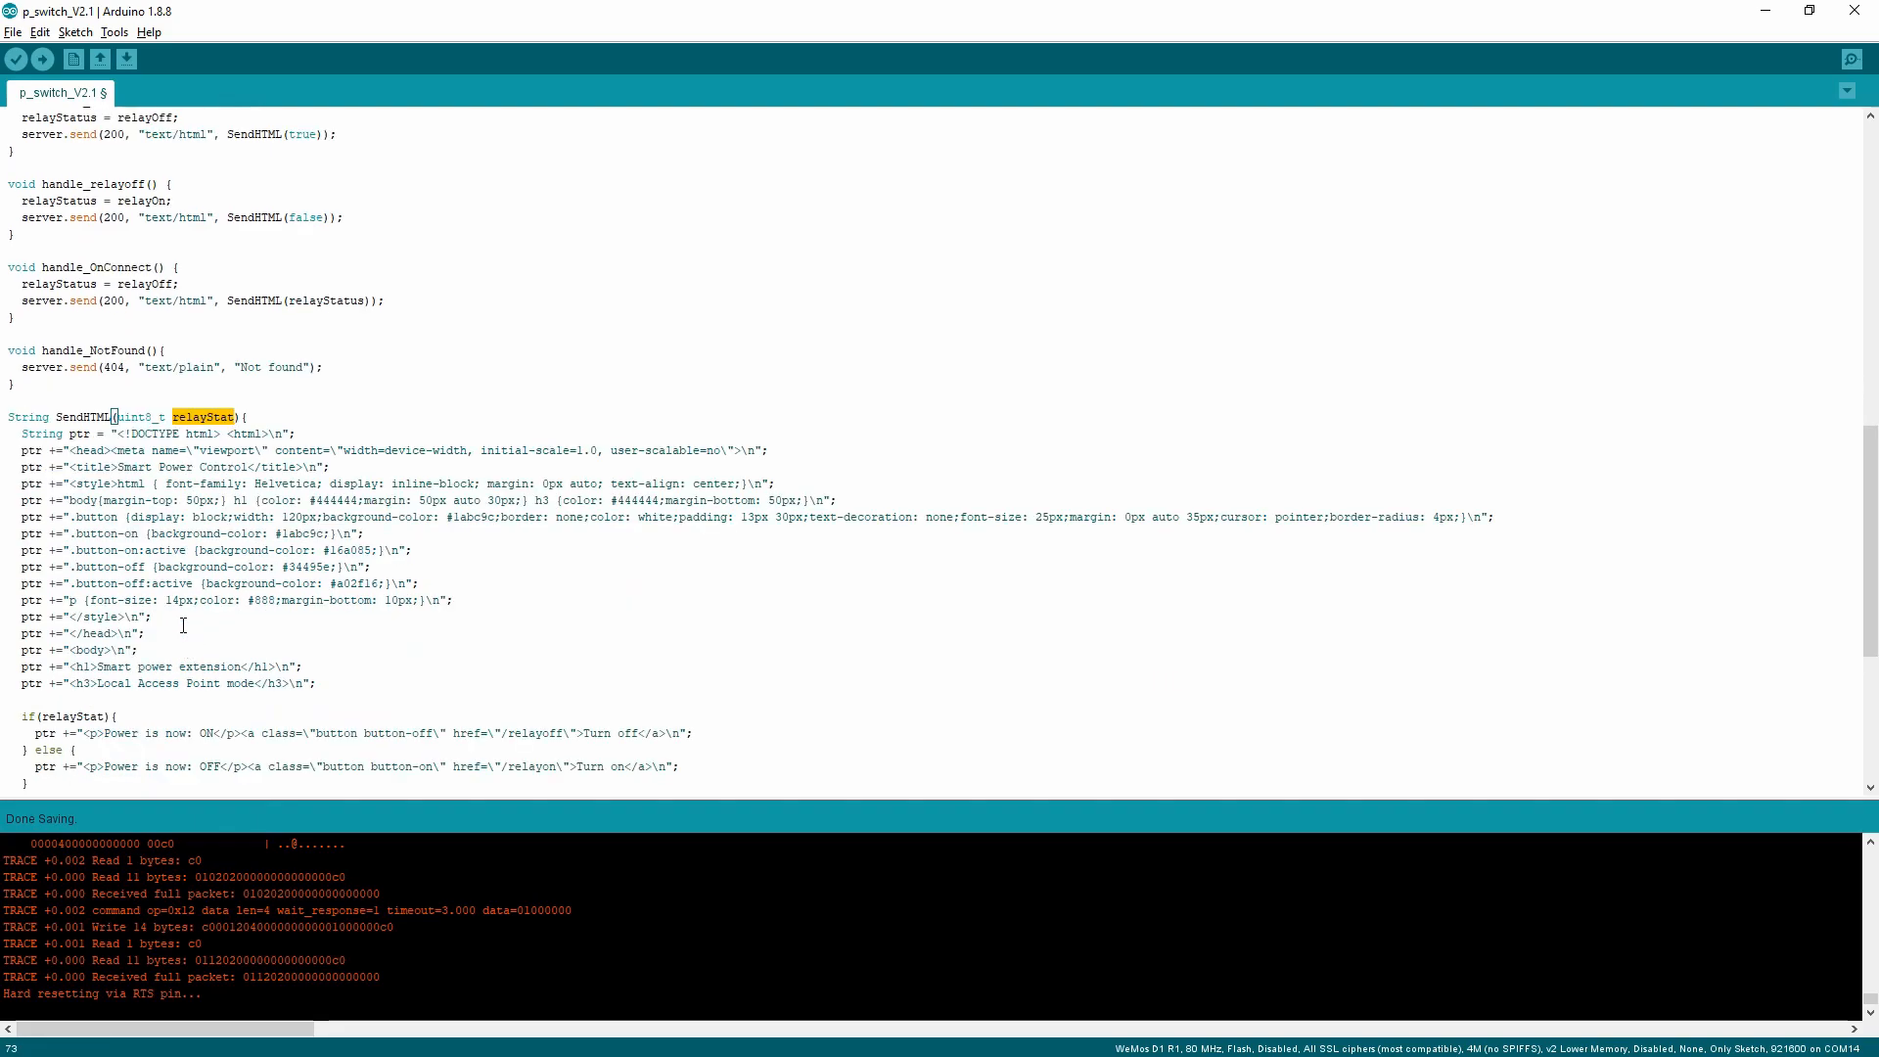
{"action": "scroll", "scroll_direction": "down", "scroll_amount": 3}
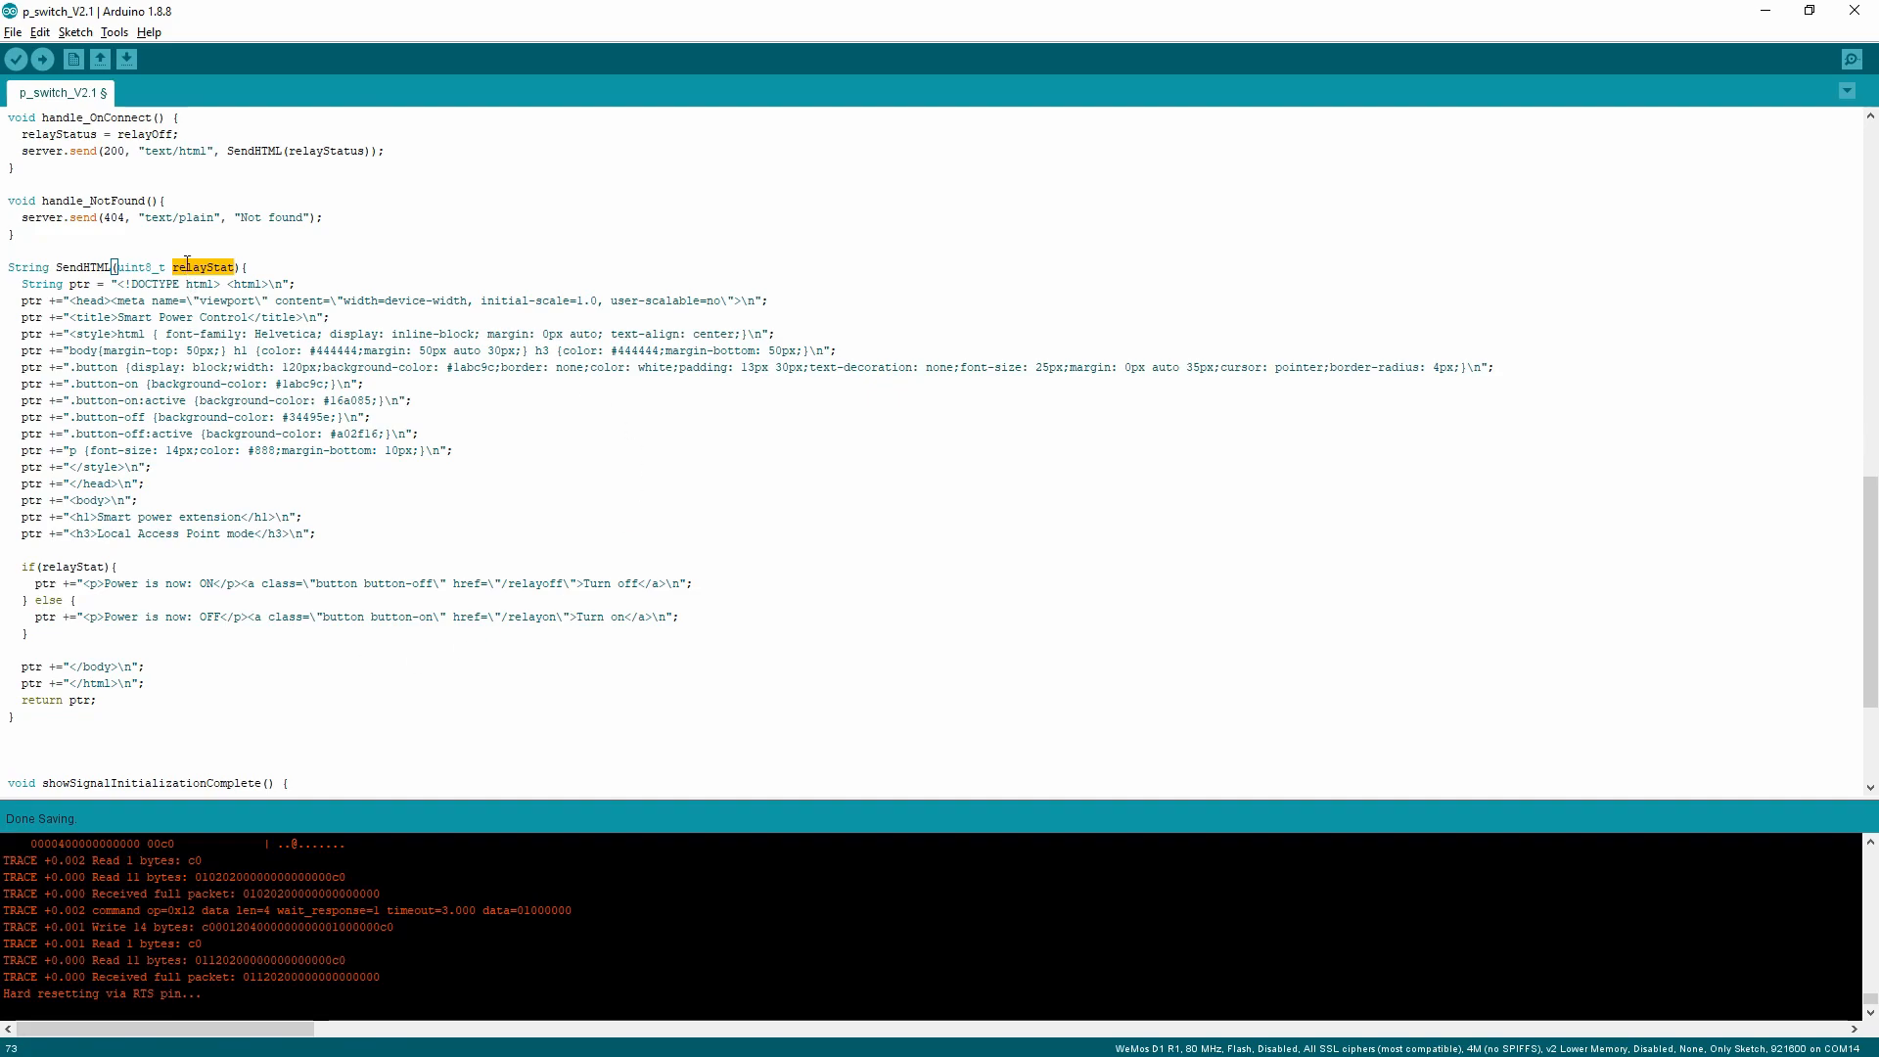
{"action": "left_click", "coordinate": [116, 583]}
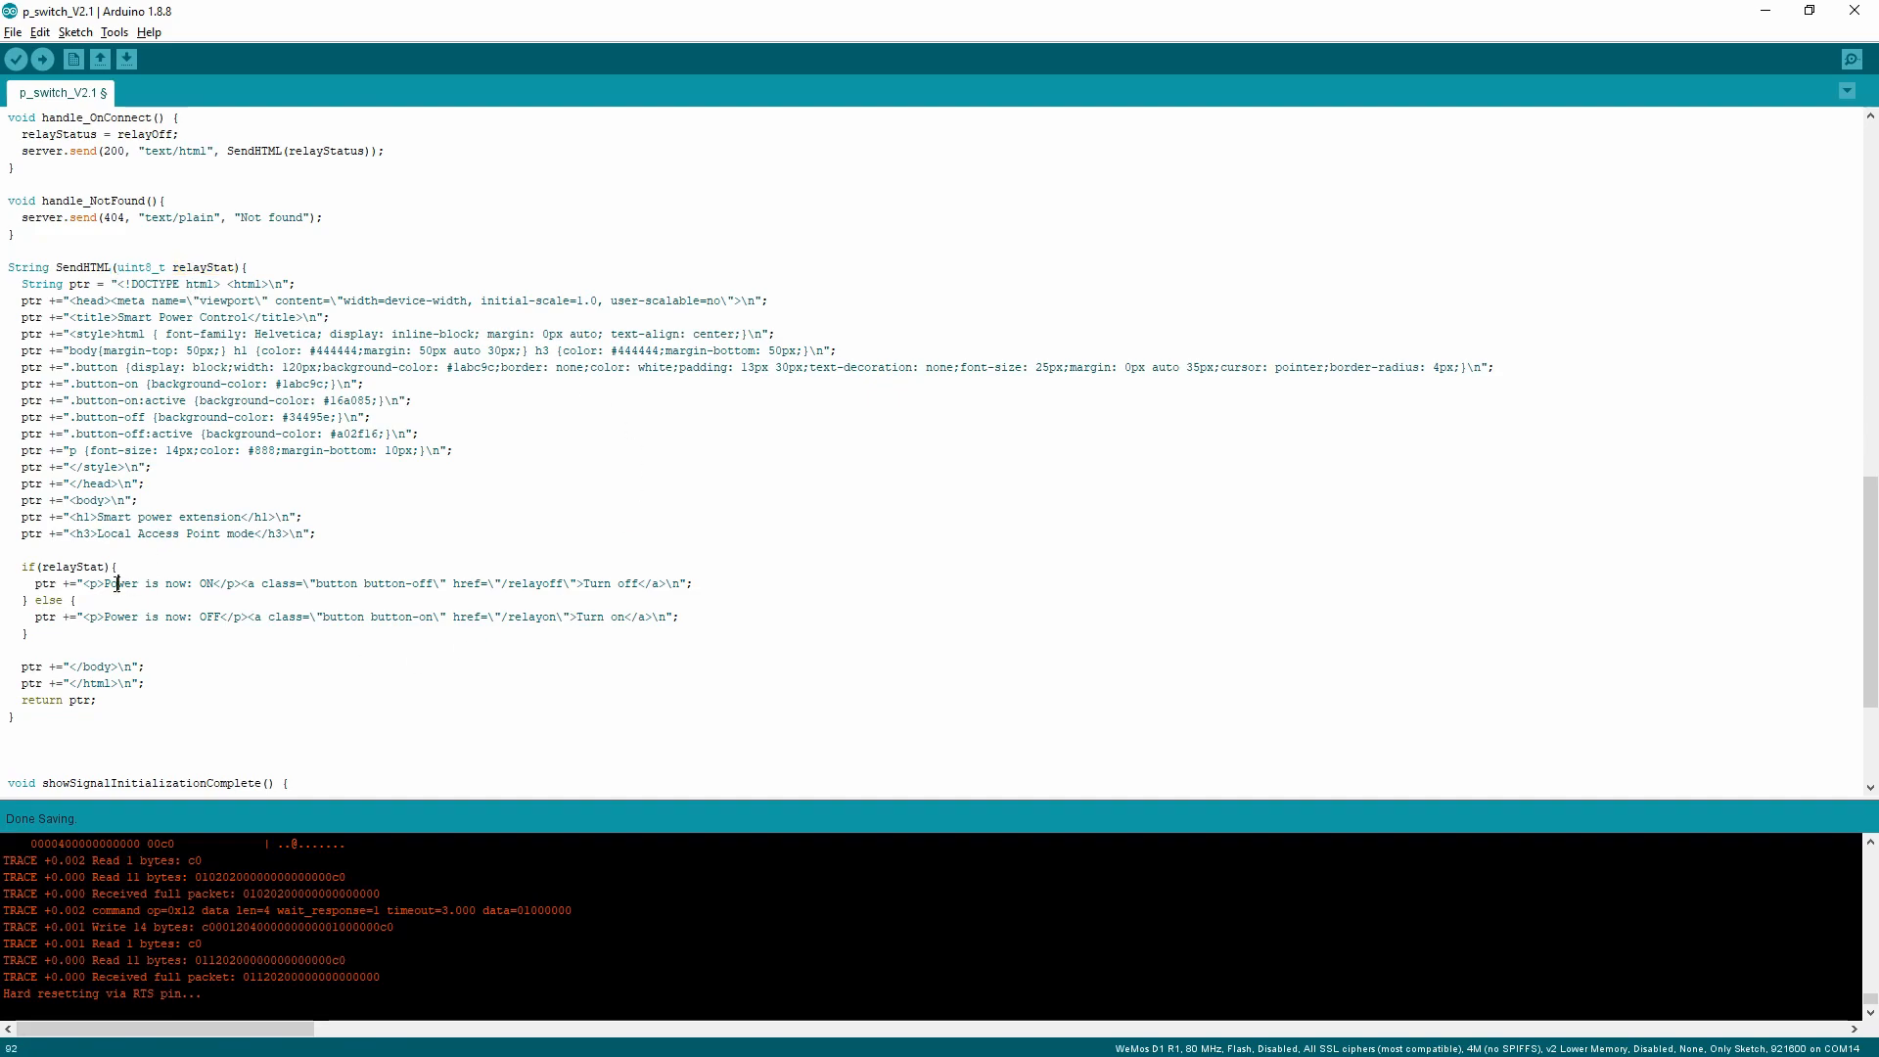
{"action": "double_click", "coordinate": [134, 615]}
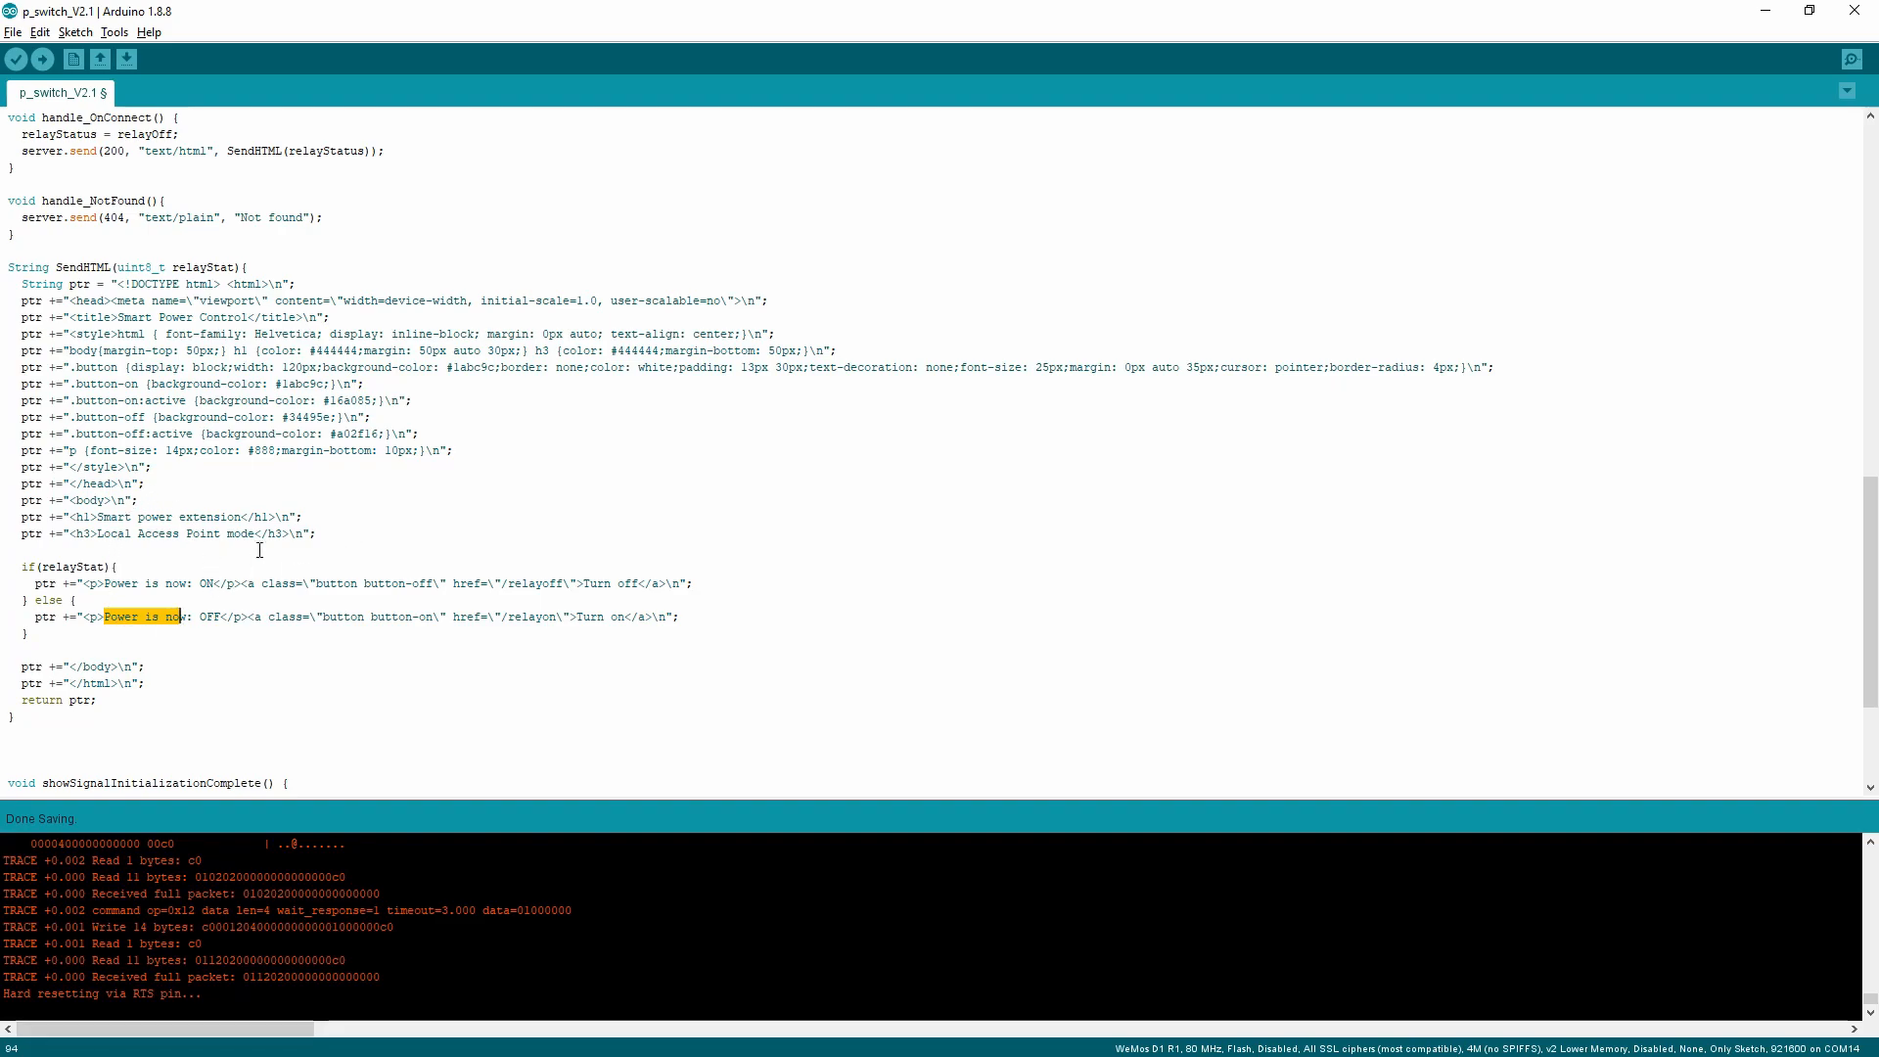
{"action": "mouse_move", "coordinate": [163, 466]}
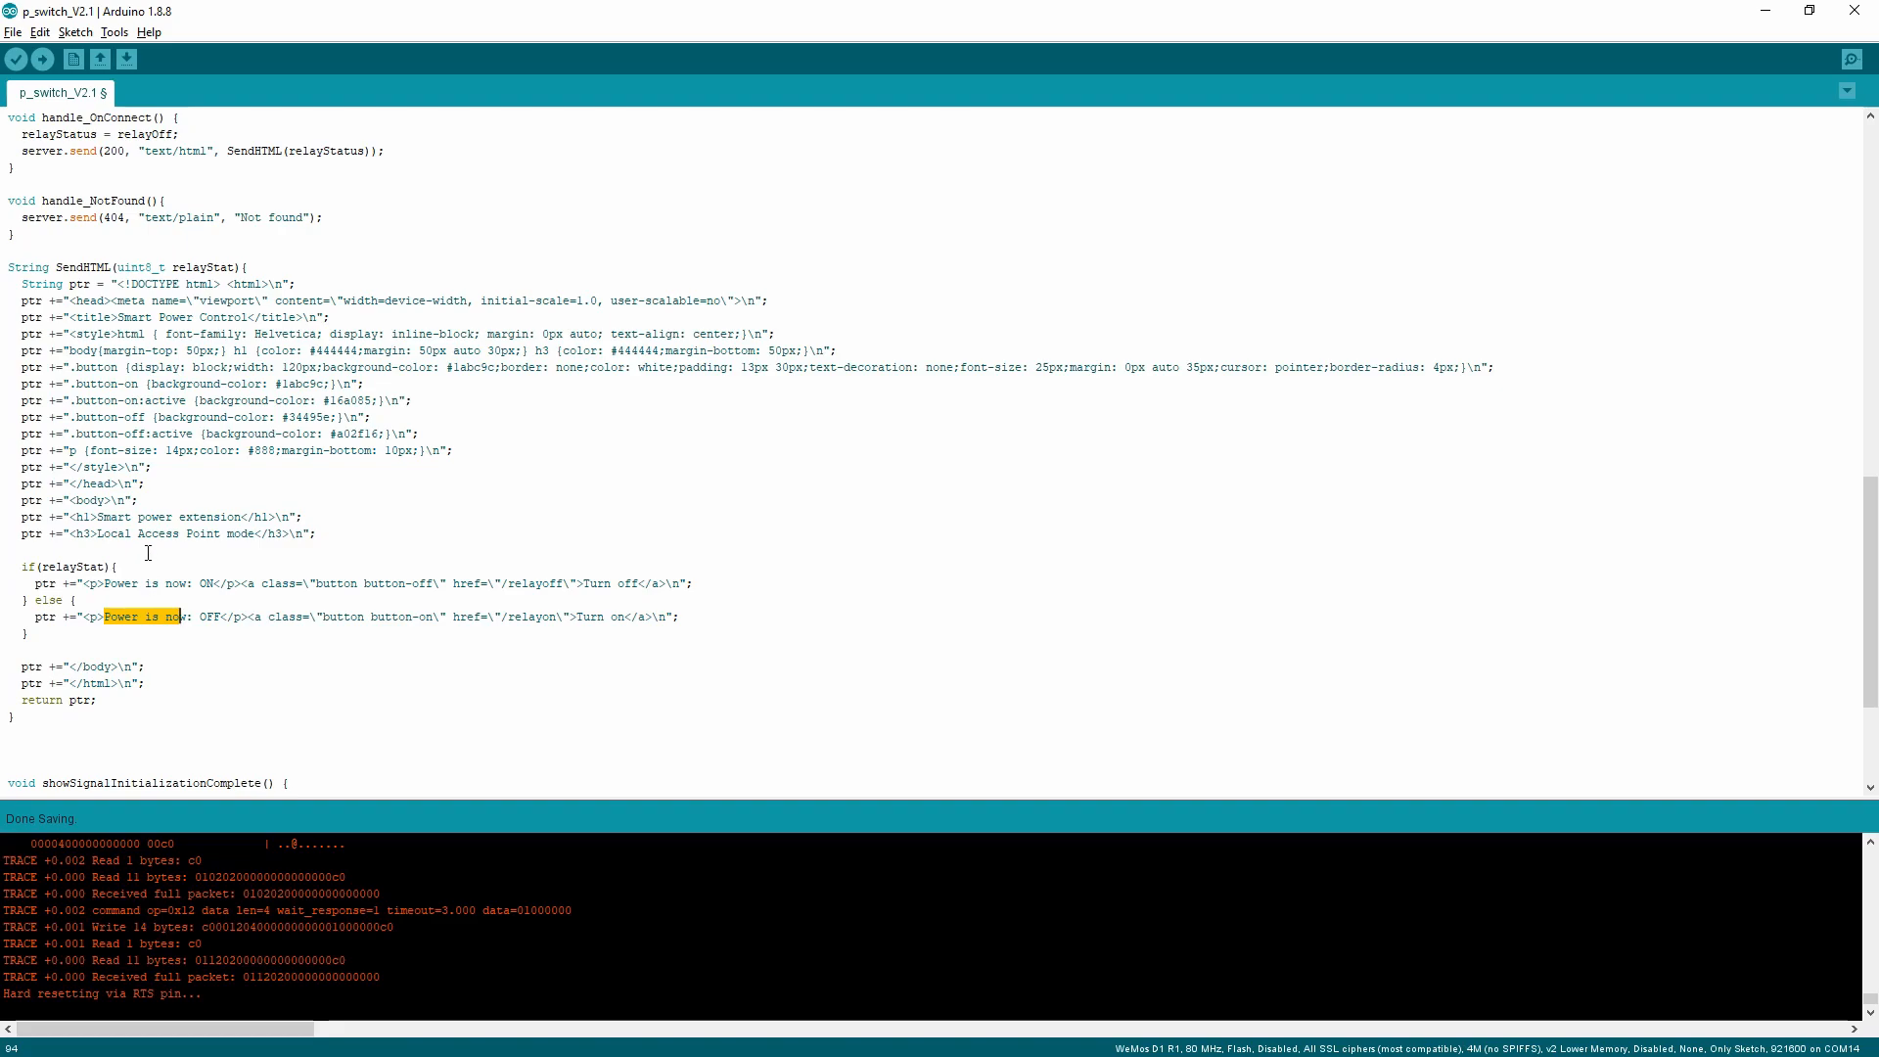
{"action": "mouse_move", "coordinate": [204, 581]}
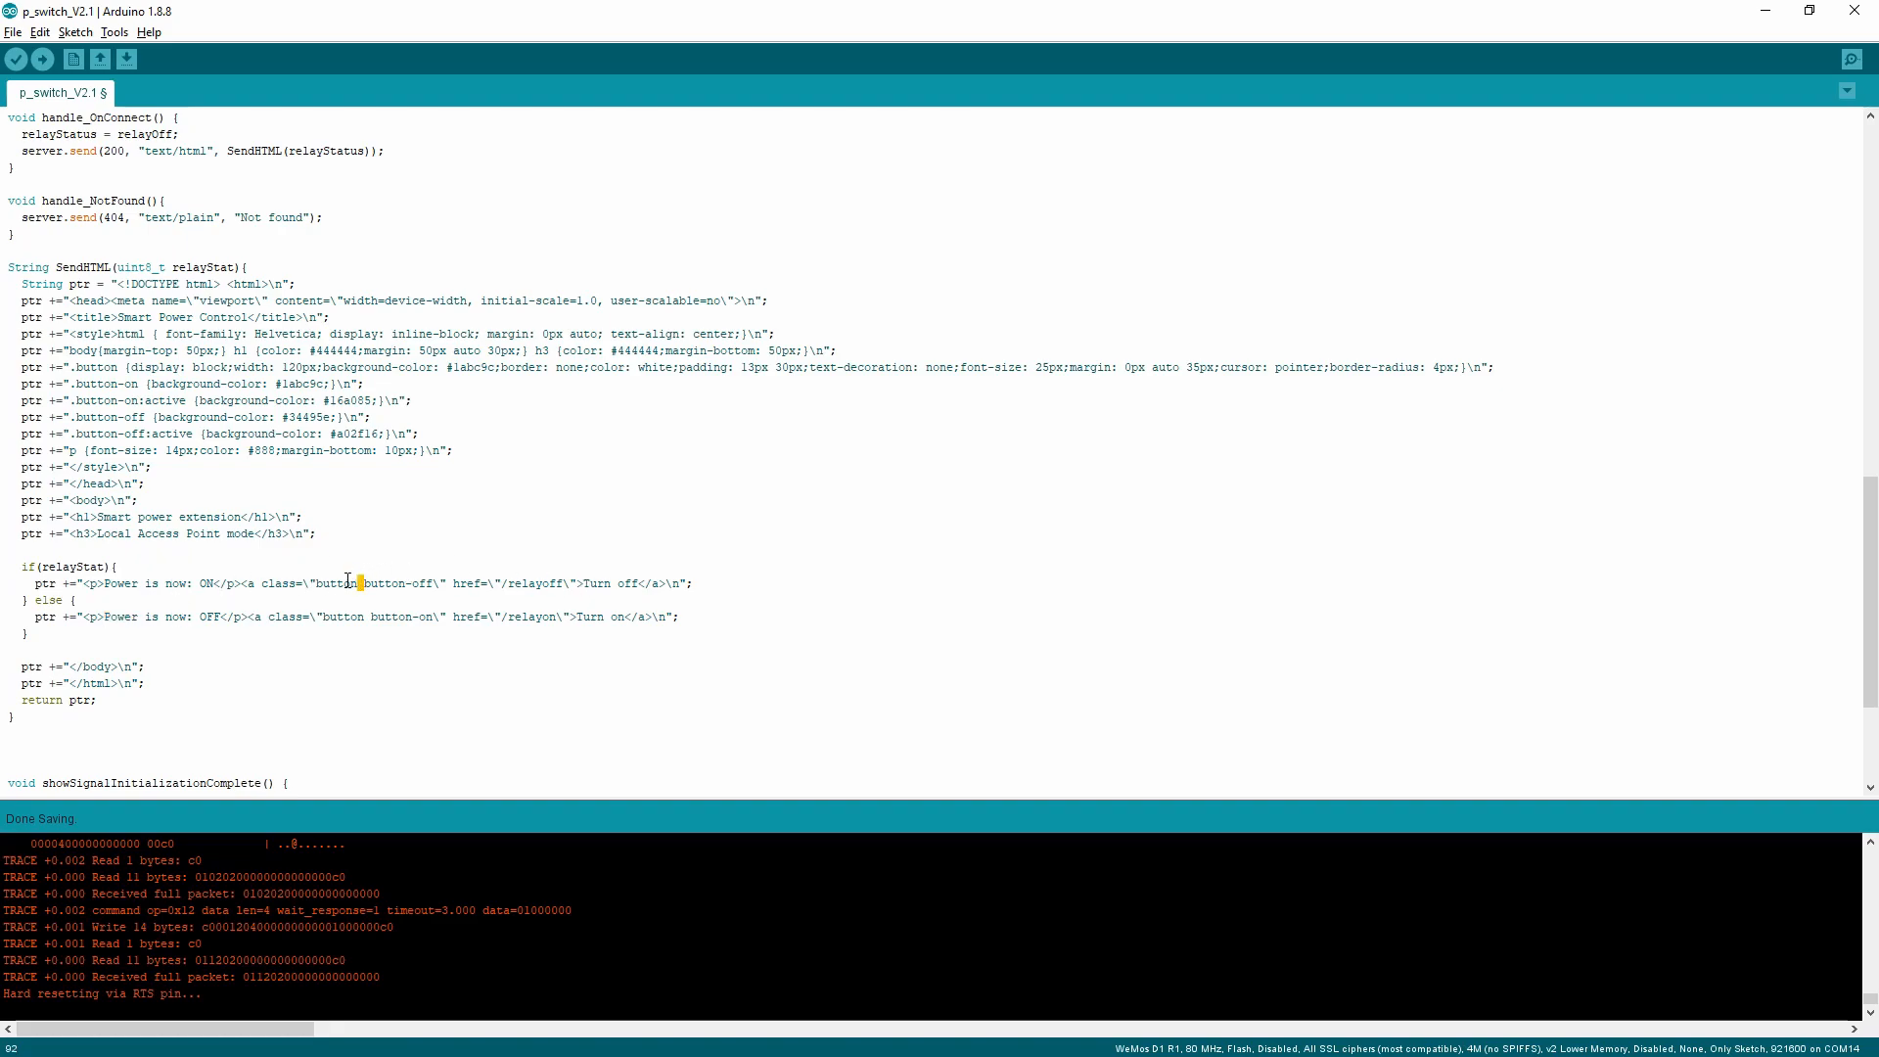
{"action": "double_click", "coordinate": [336, 584]}
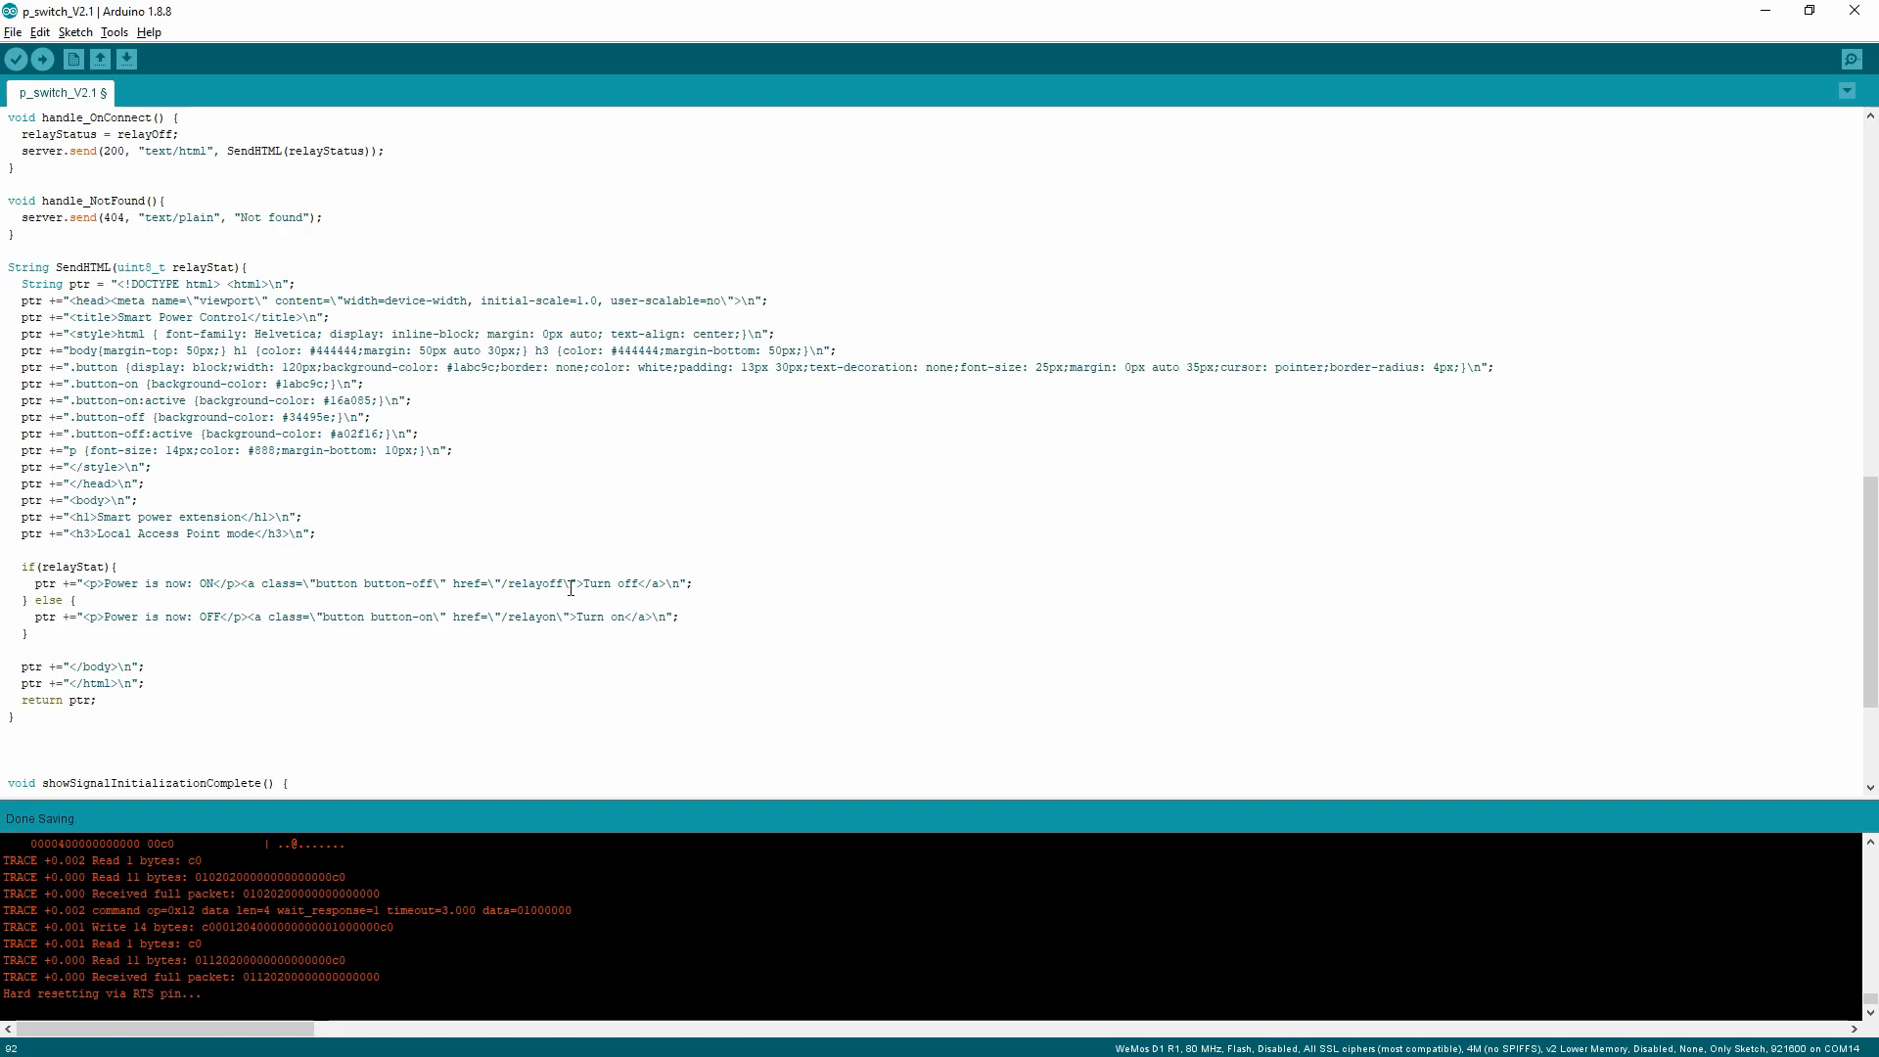
{"action": "double_click", "coordinate": [536, 583]}
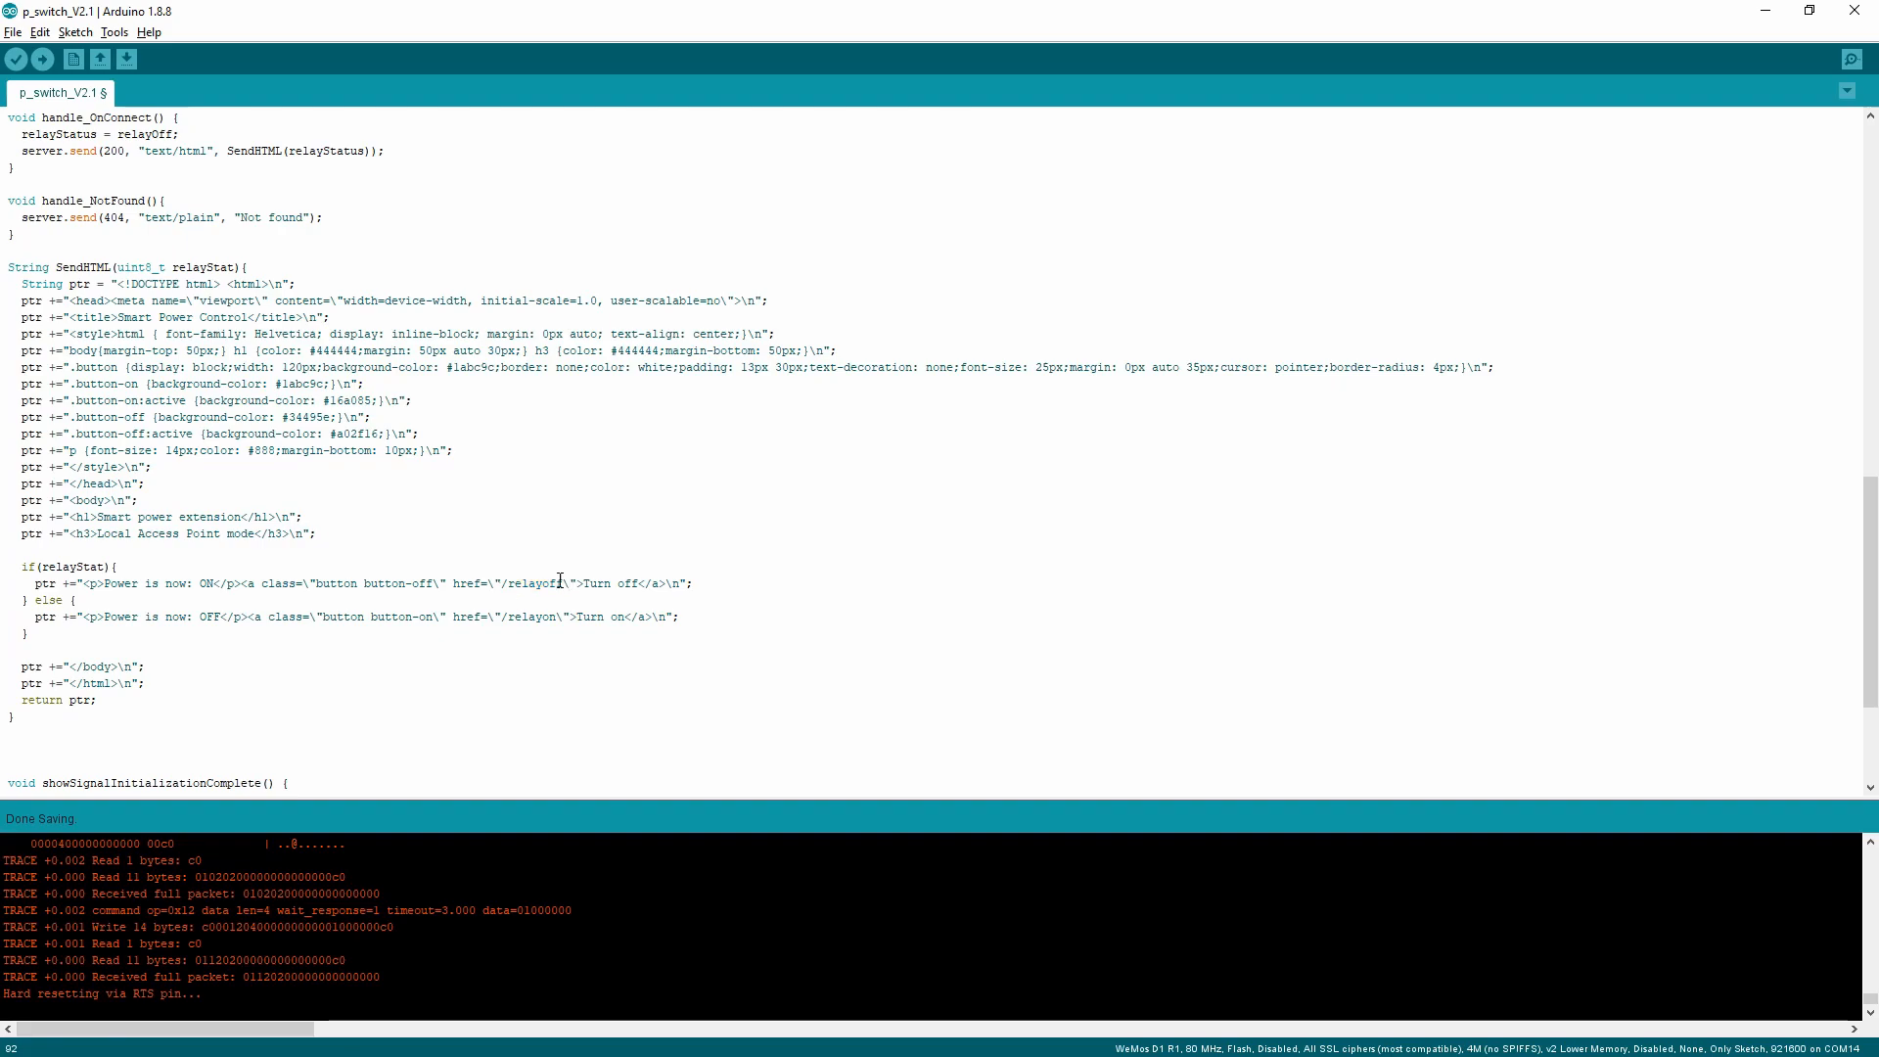
{"action": "double_click", "coordinate": [531, 584]}
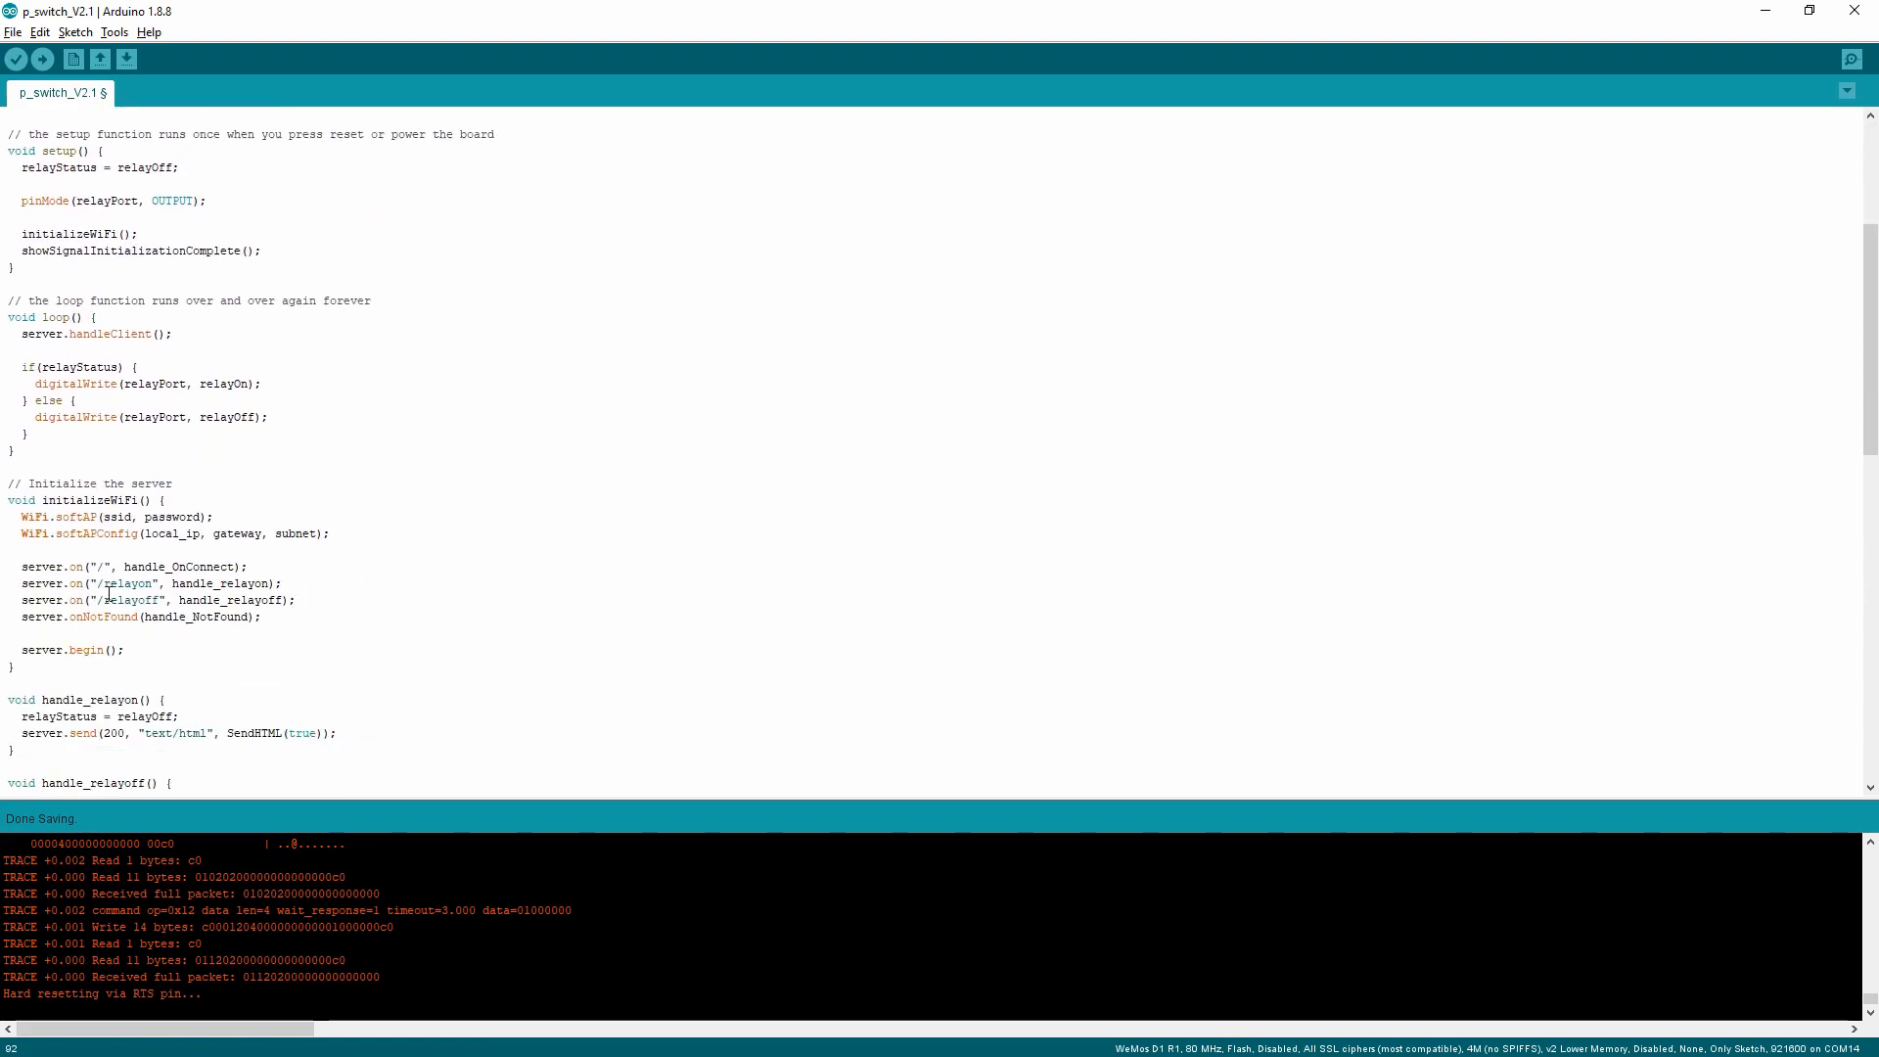
{"action": "double_click", "coordinate": [119, 599]}
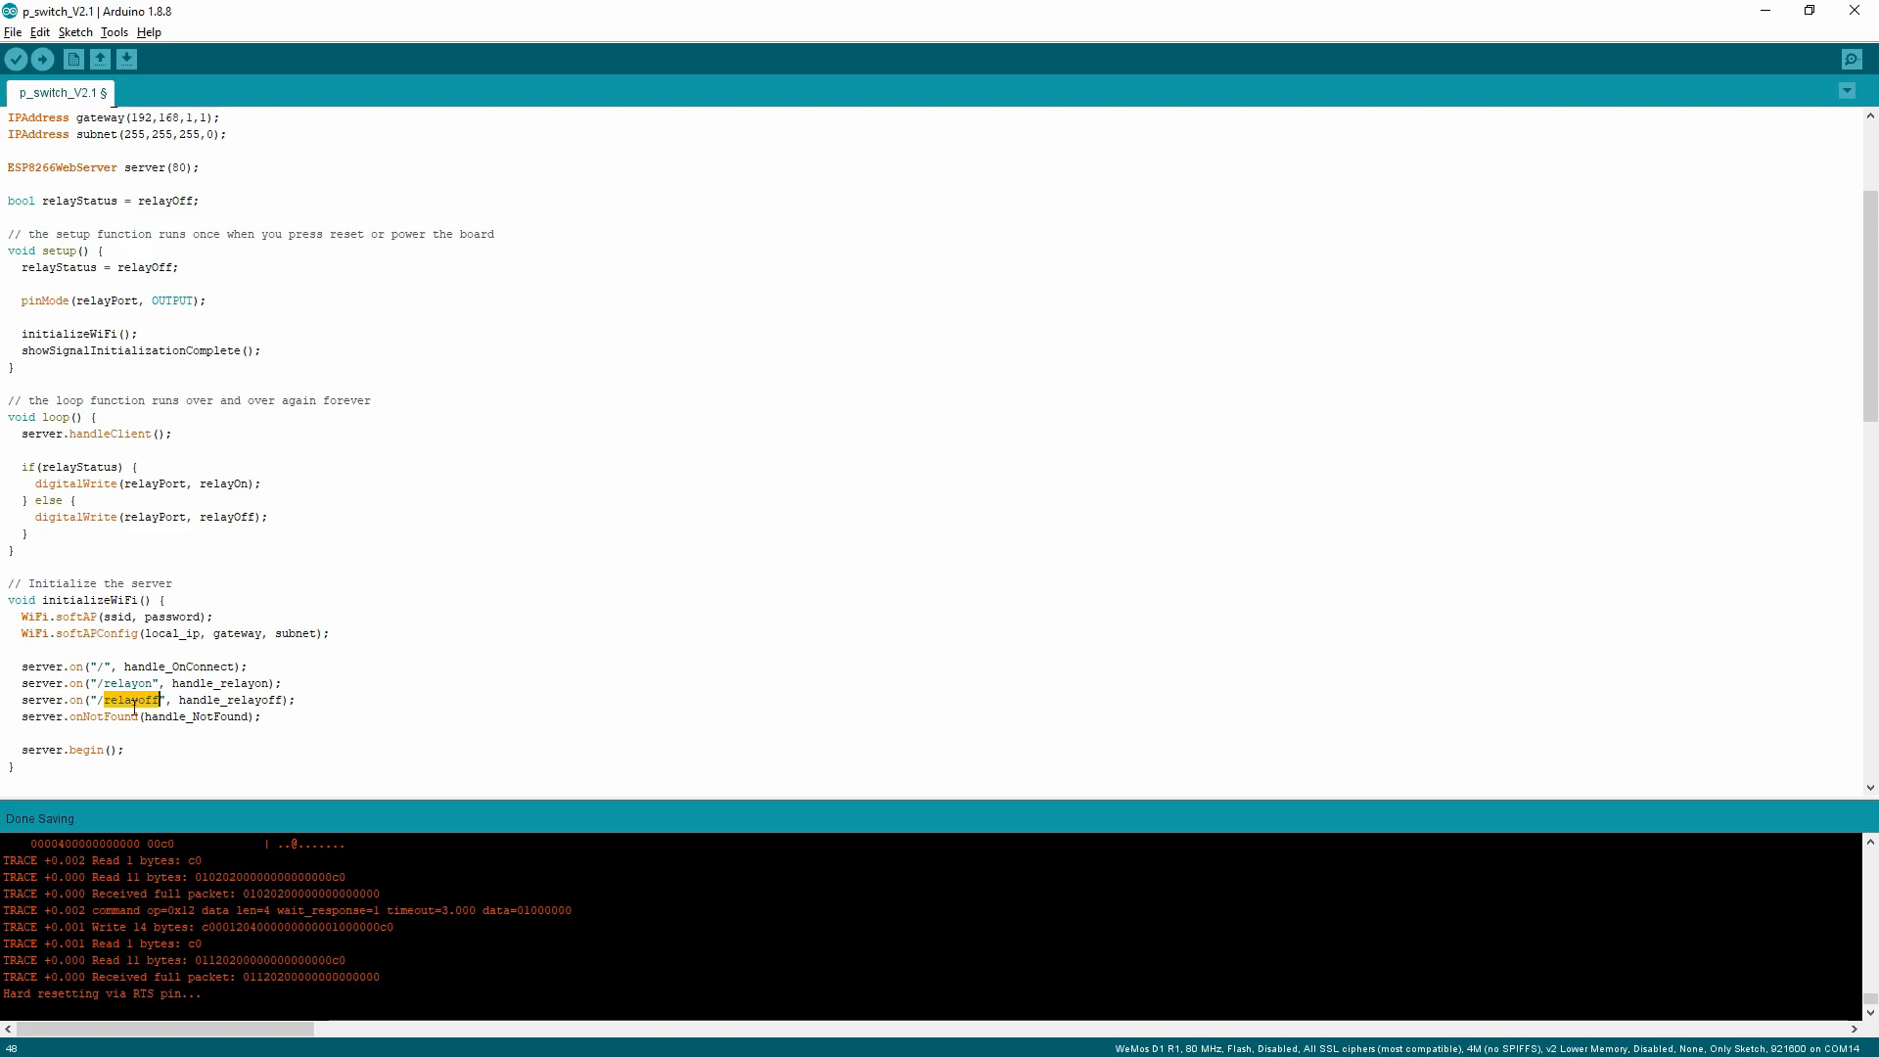
{"action": "scroll", "scroll_direction": "down", "scroll_amount": 3}
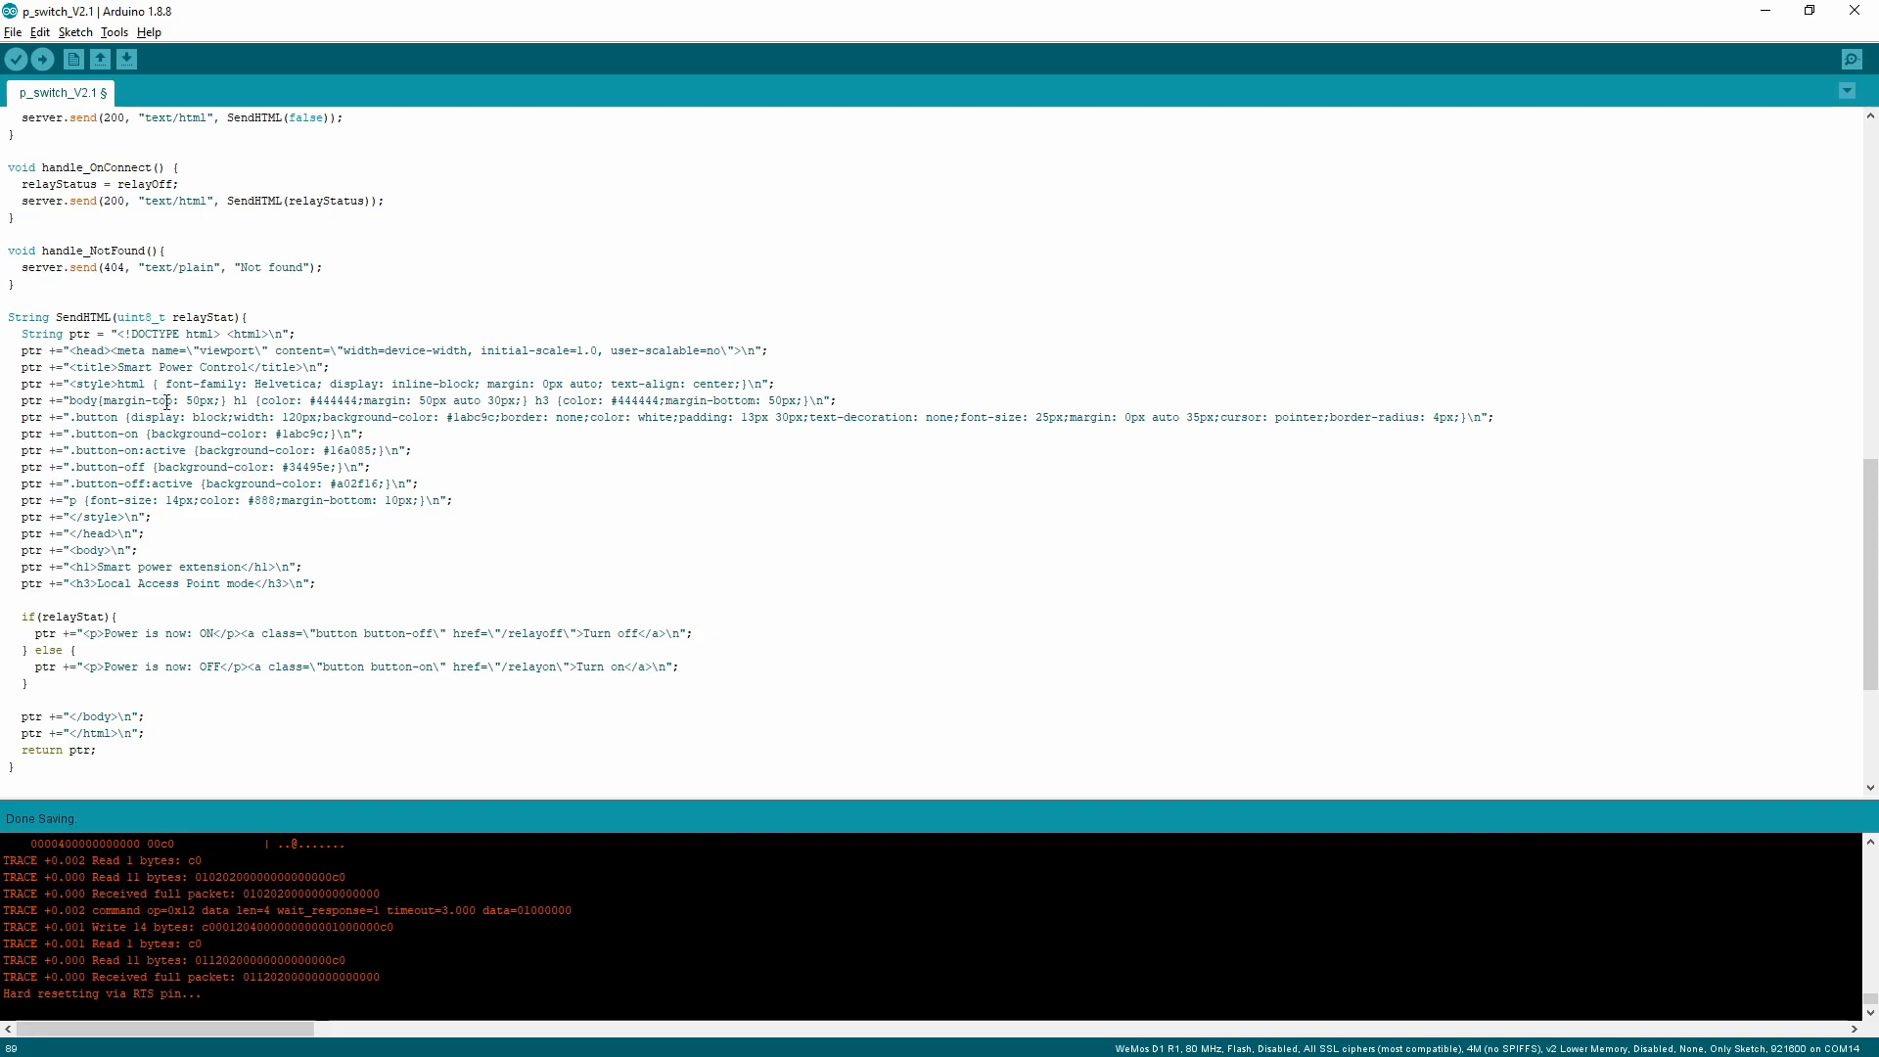
{"action": "mouse_move", "coordinate": [188, 629]}
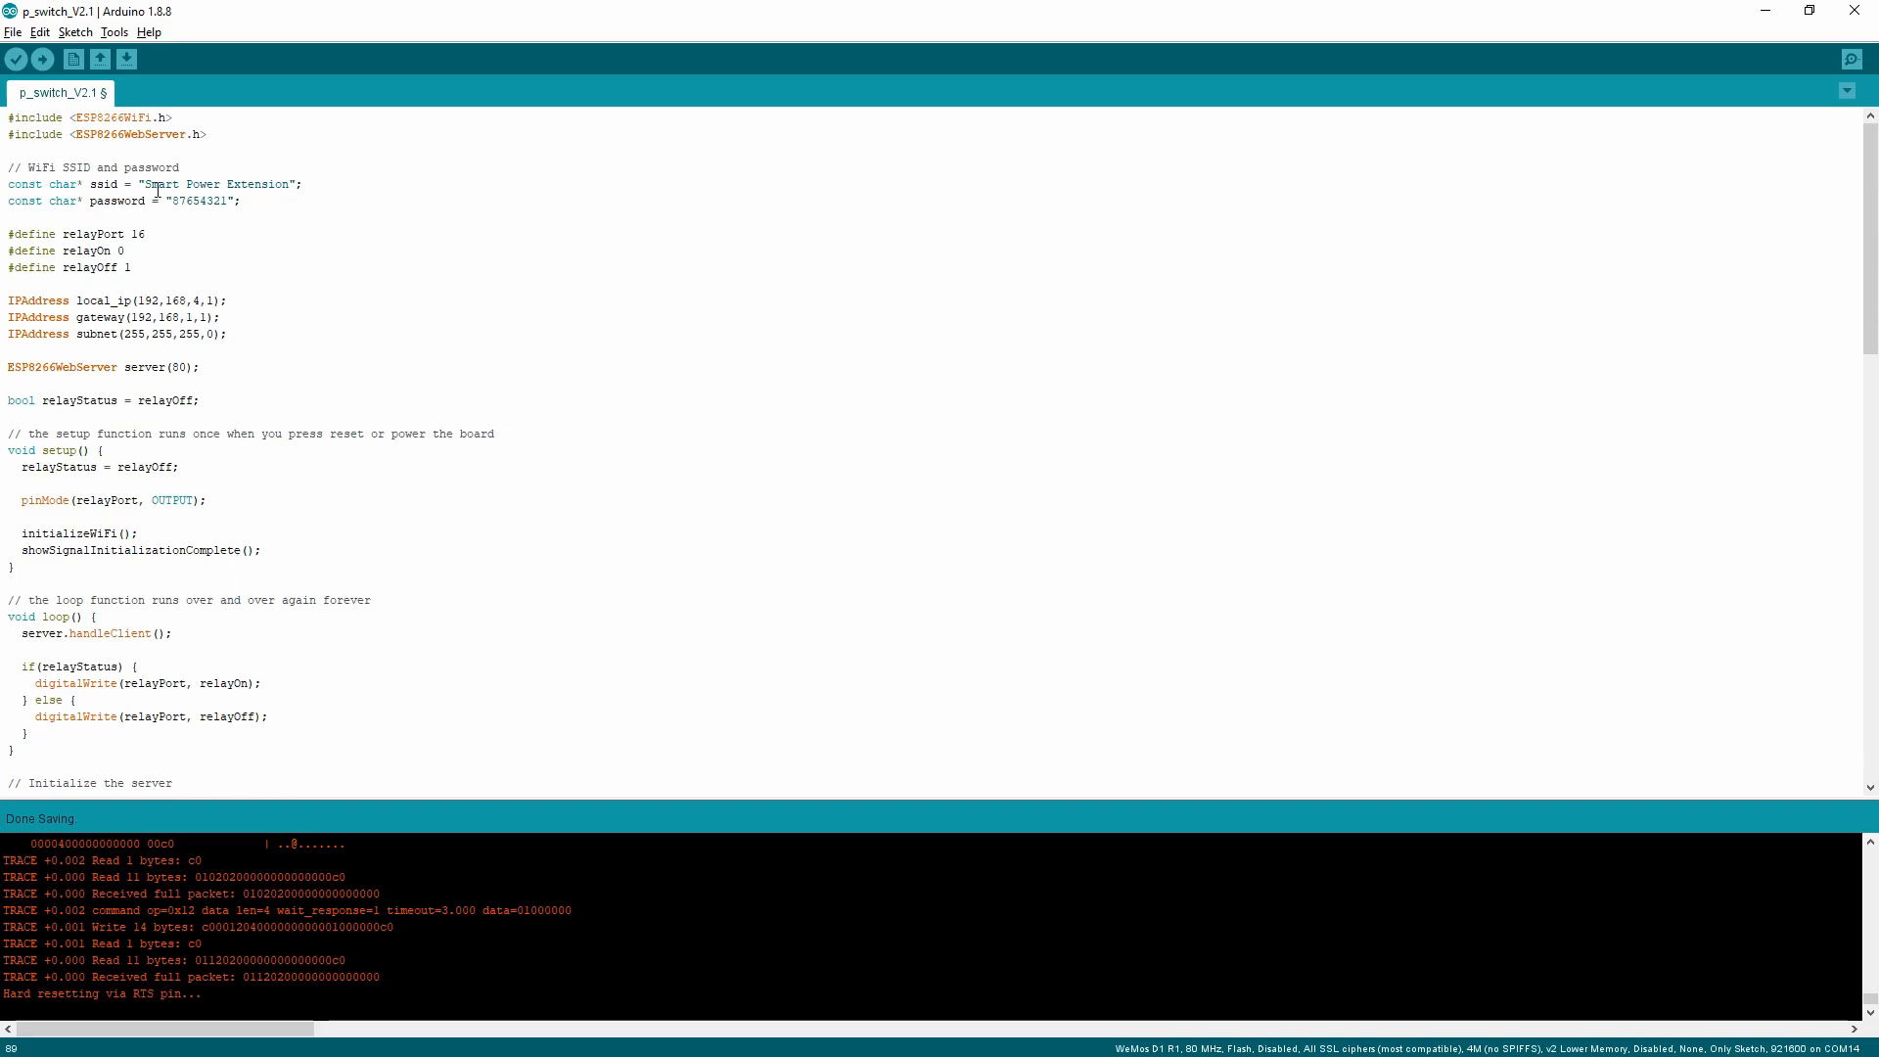
{"action": "scroll", "scroll_direction": "down", "scroll_amount": 3}
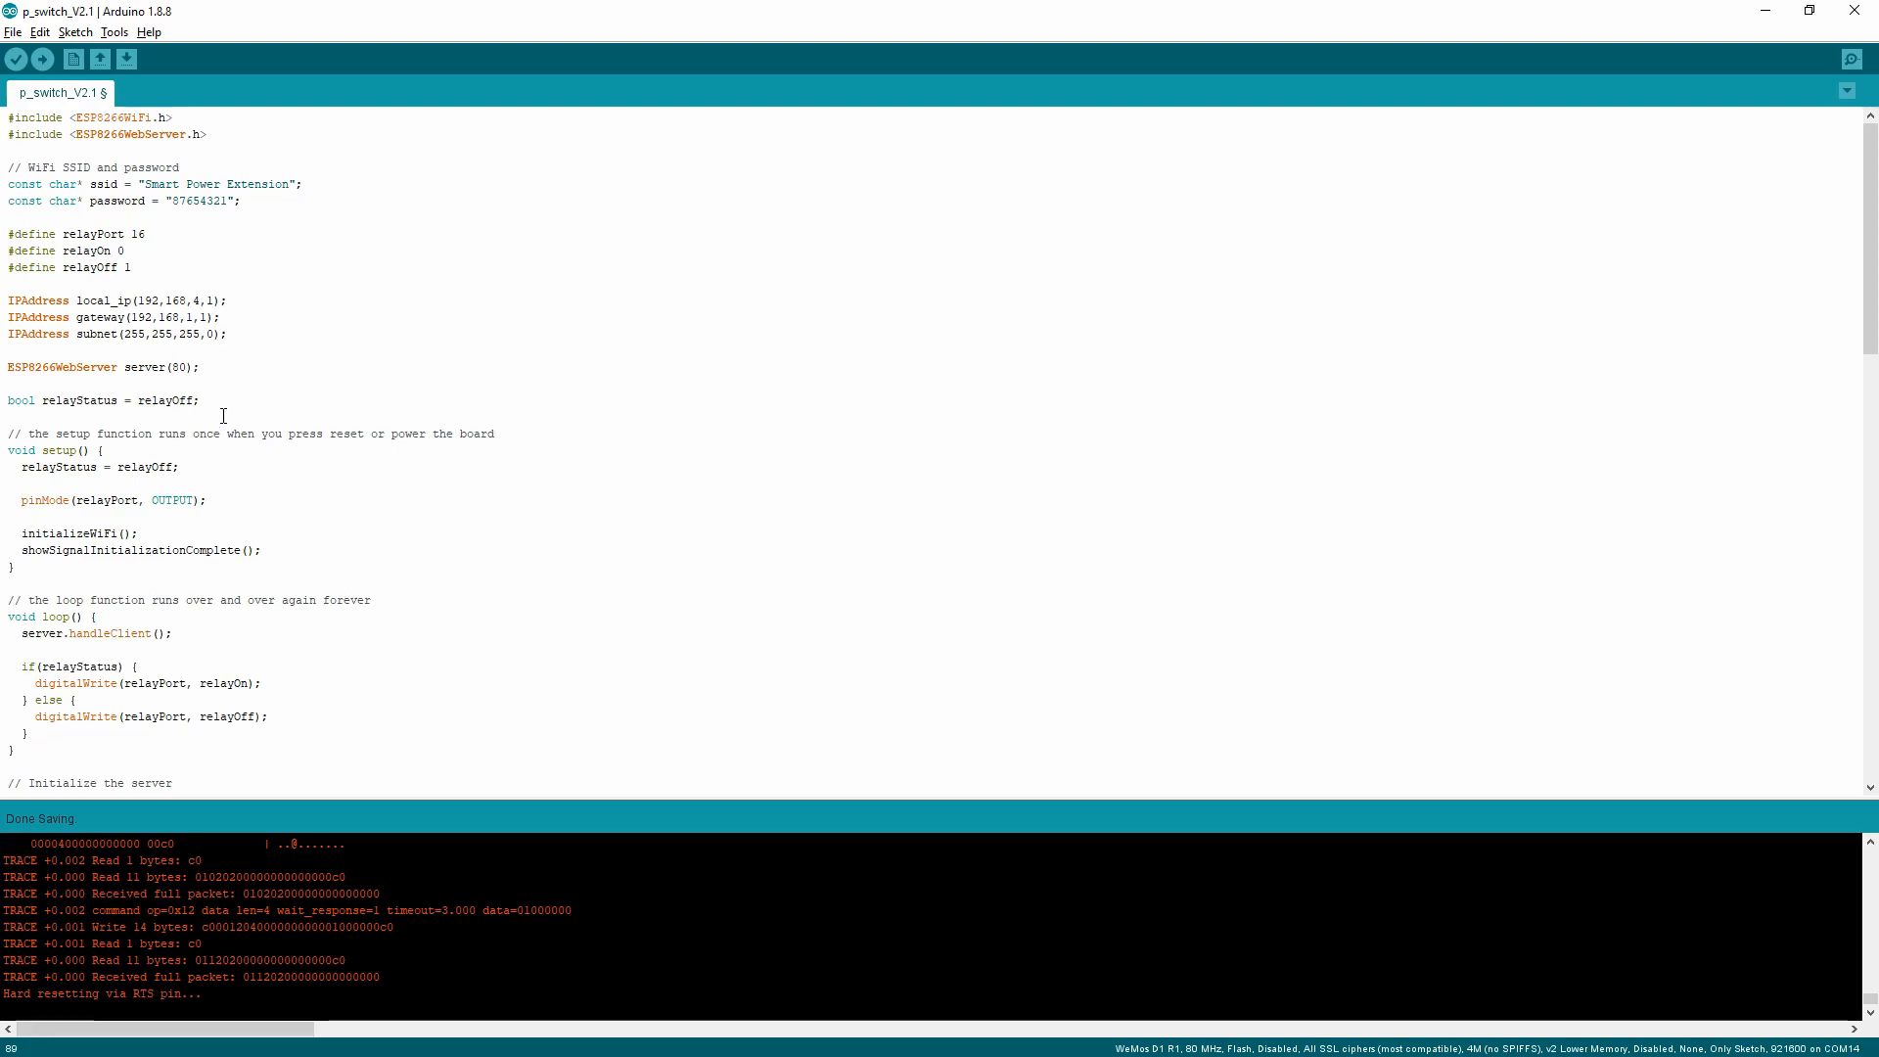
{"action": "mouse_move", "coordinate": [242, 690]}
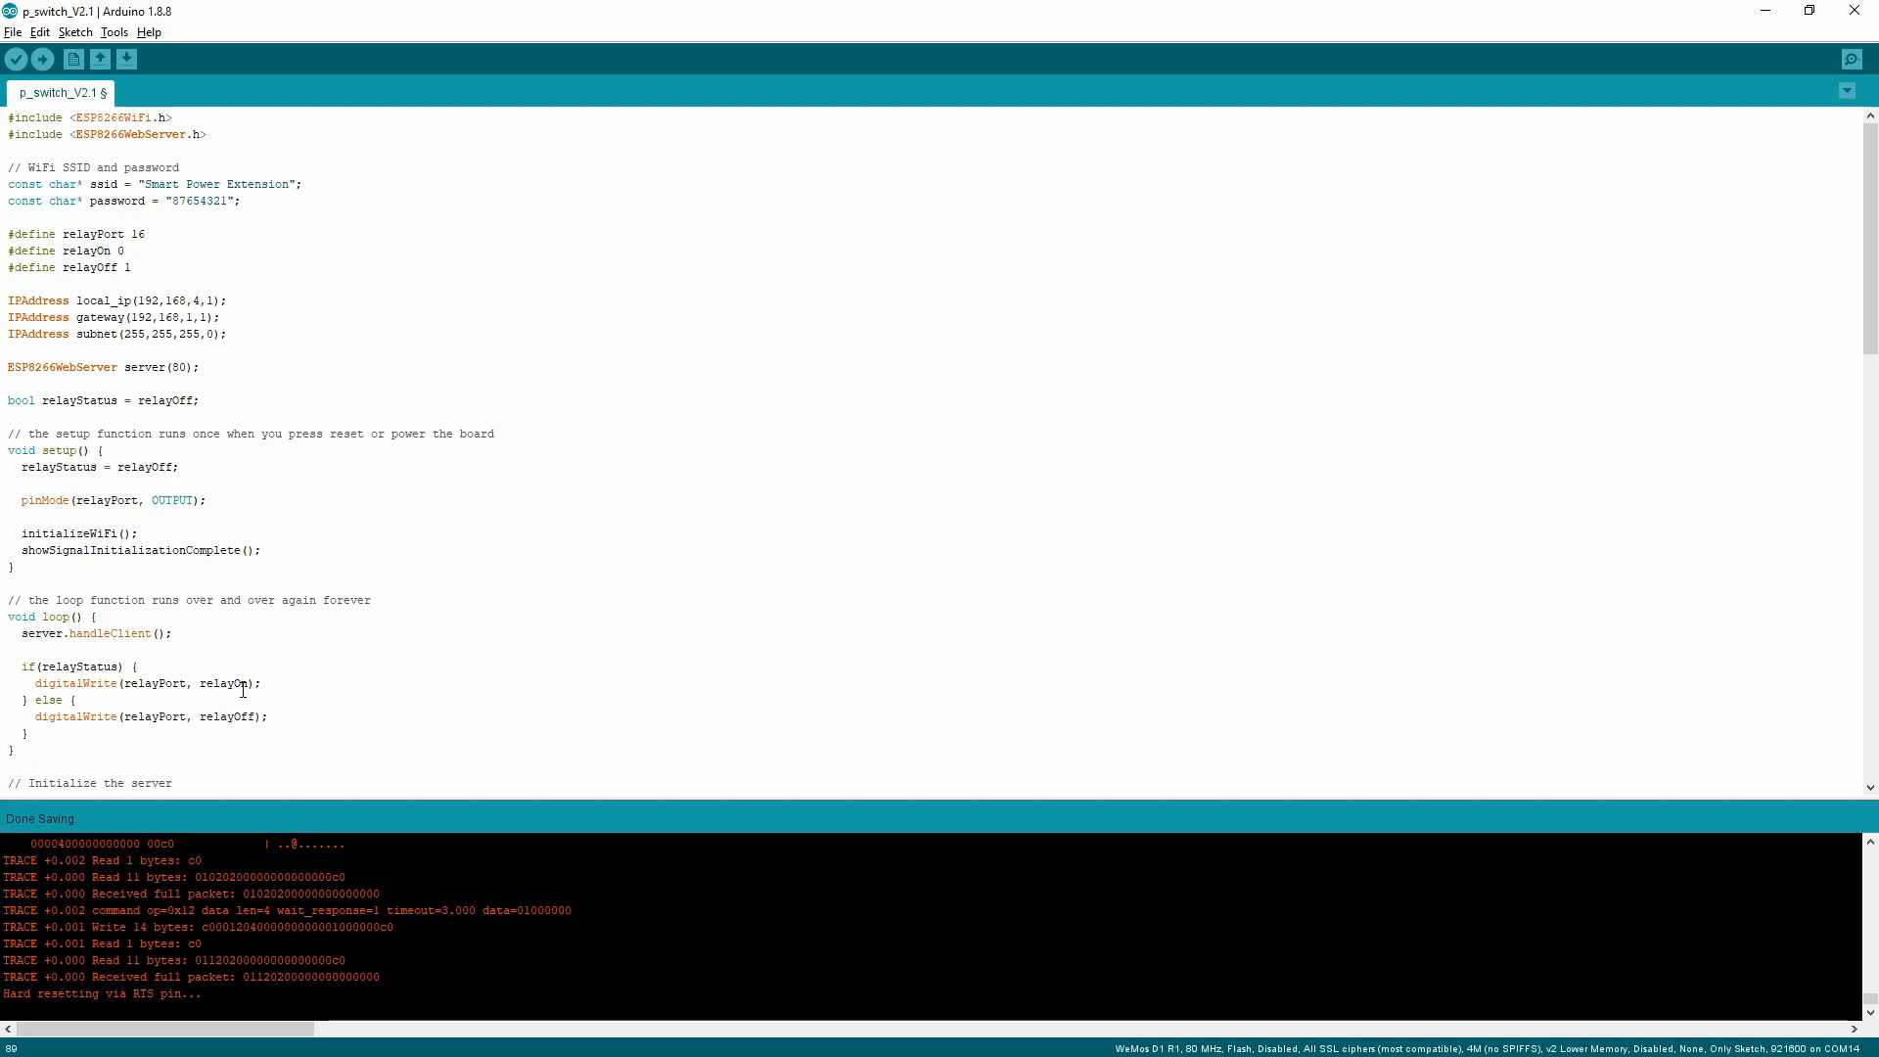